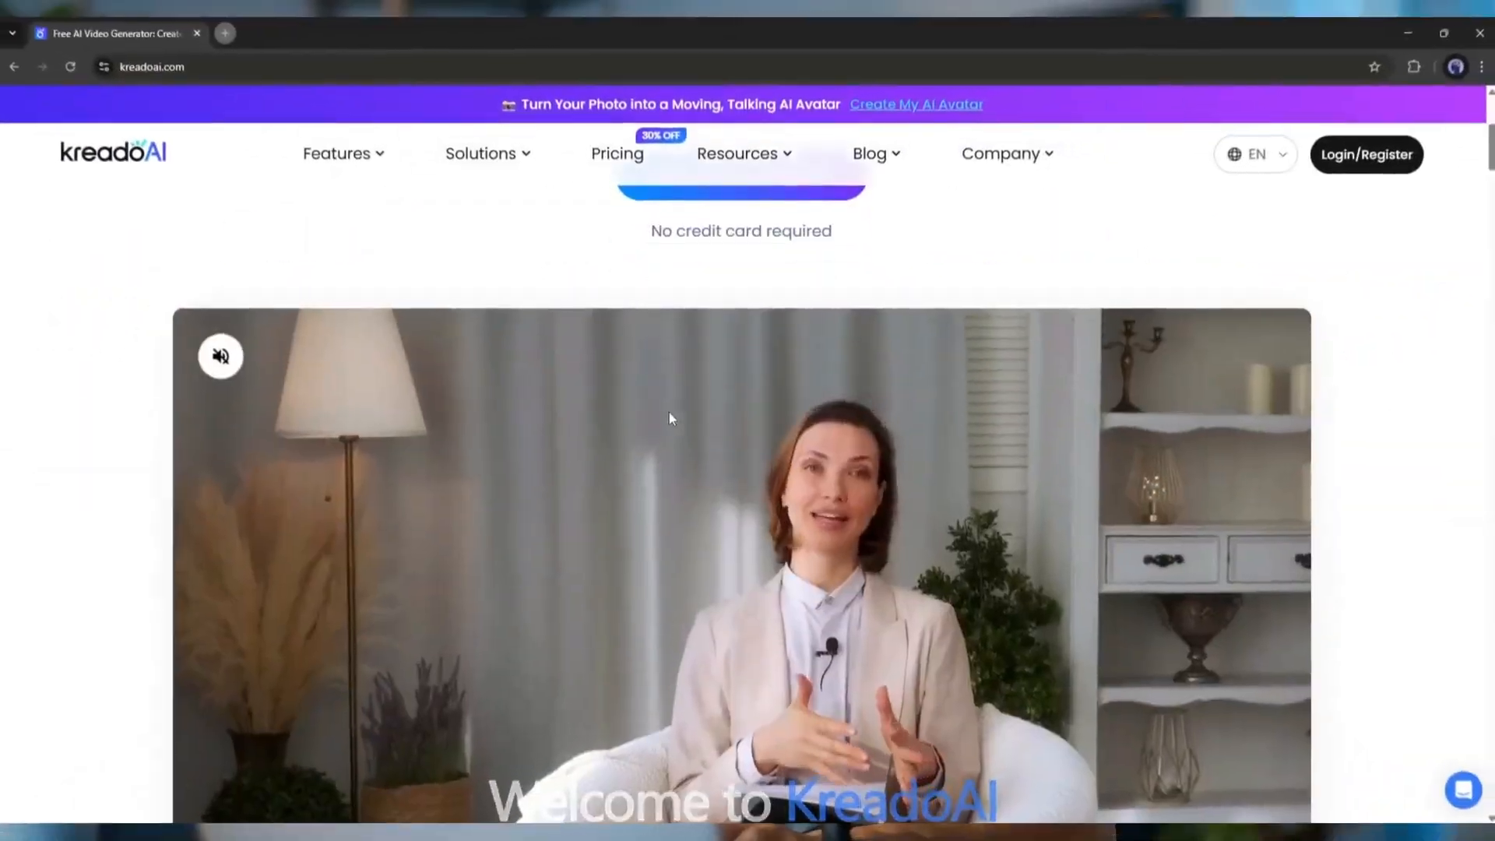
- Scroll through the kreadoai.com landing page and choose Login/Register at the top right
scroll(down, 3)
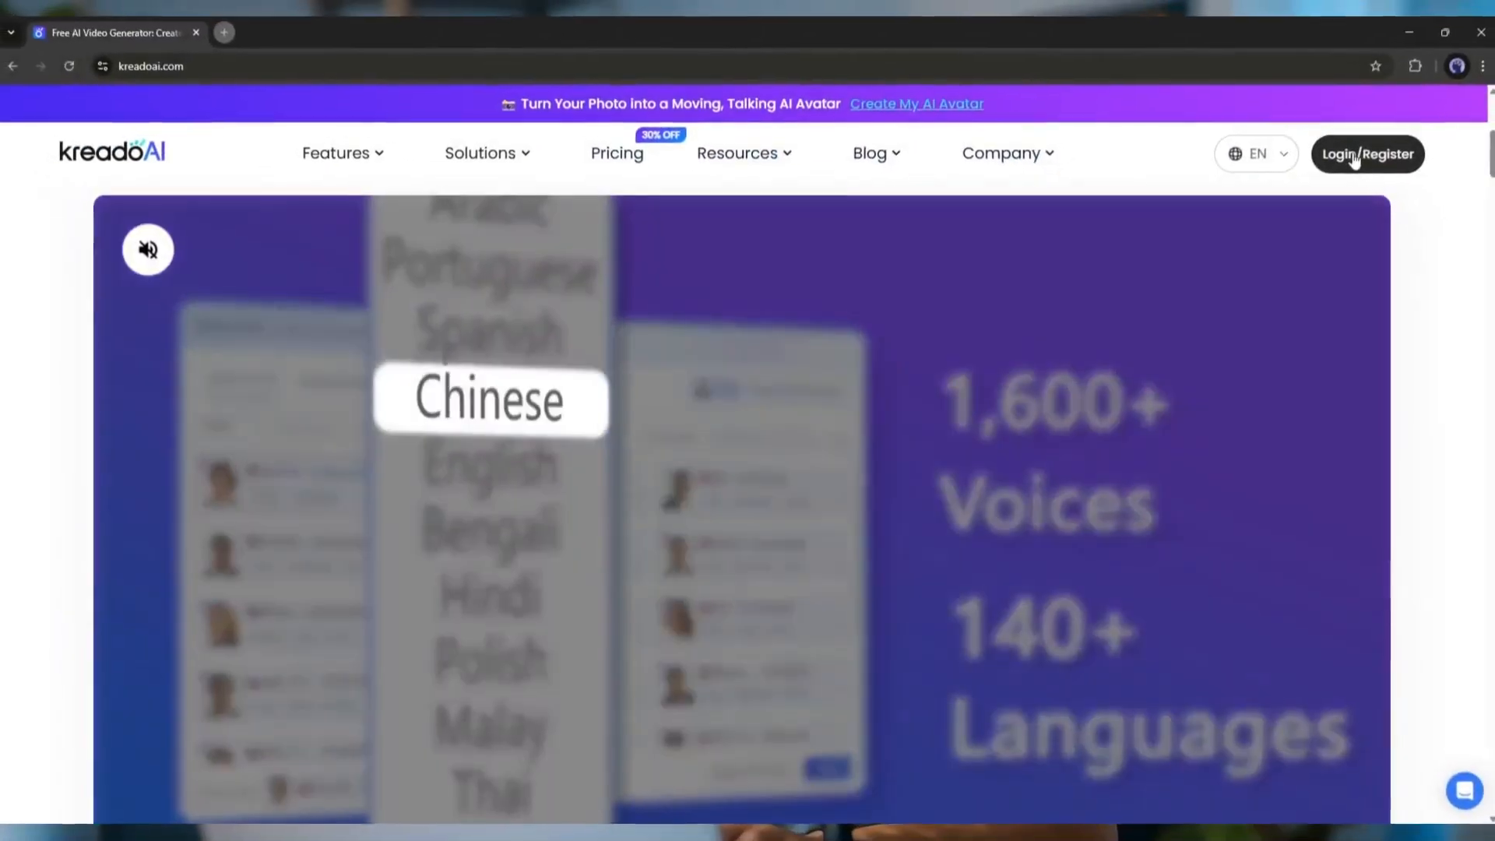
click(1367, 154)
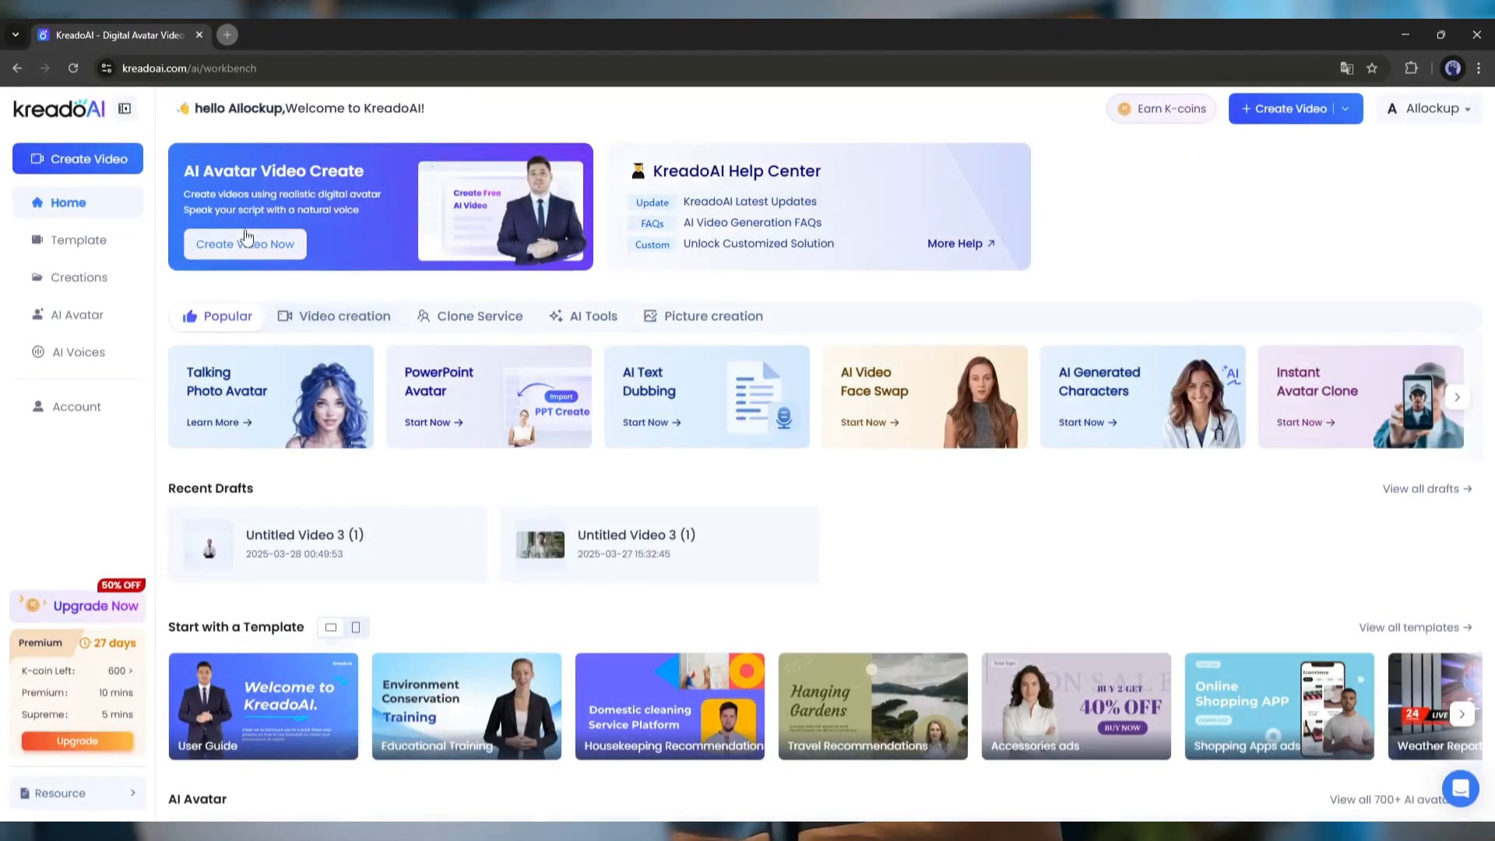
mouse_move(296, 372)
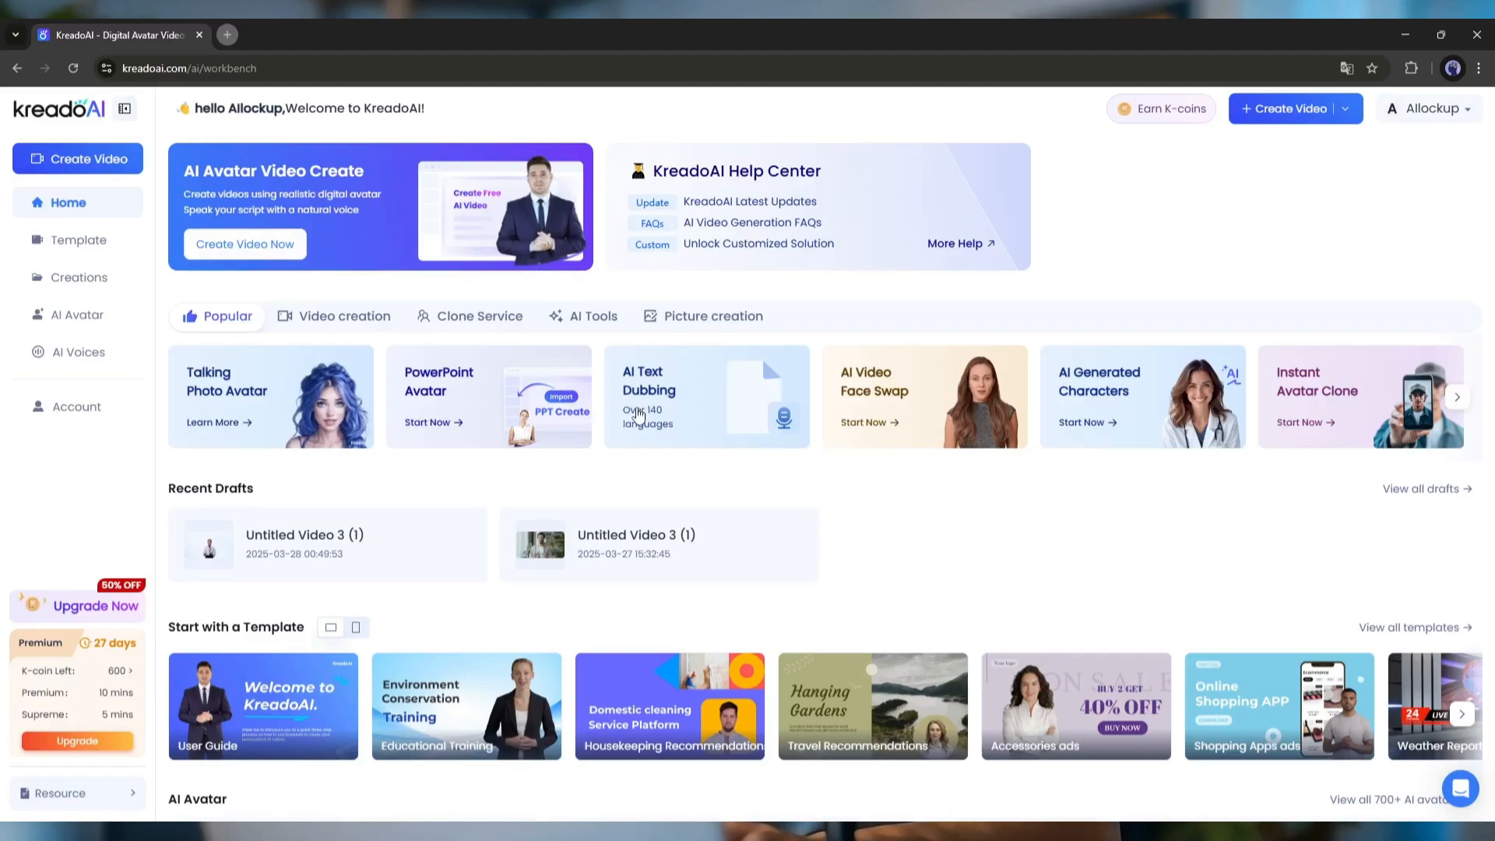
mouse_move(923, 408)
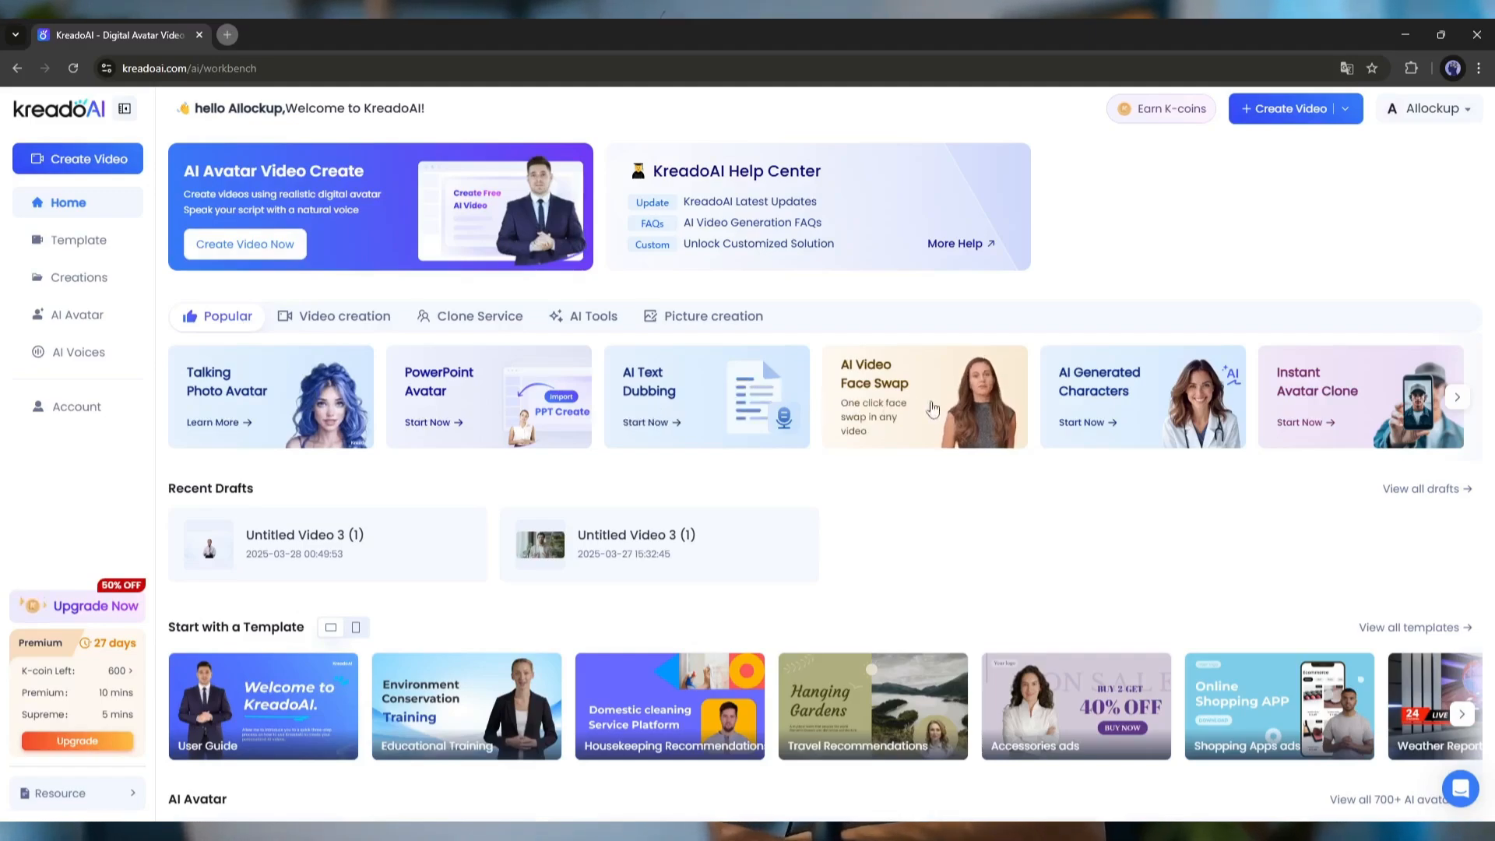
- Show the Video creation tools, then browse the AI Avatar and AI Voice sections
click(1458, 396)
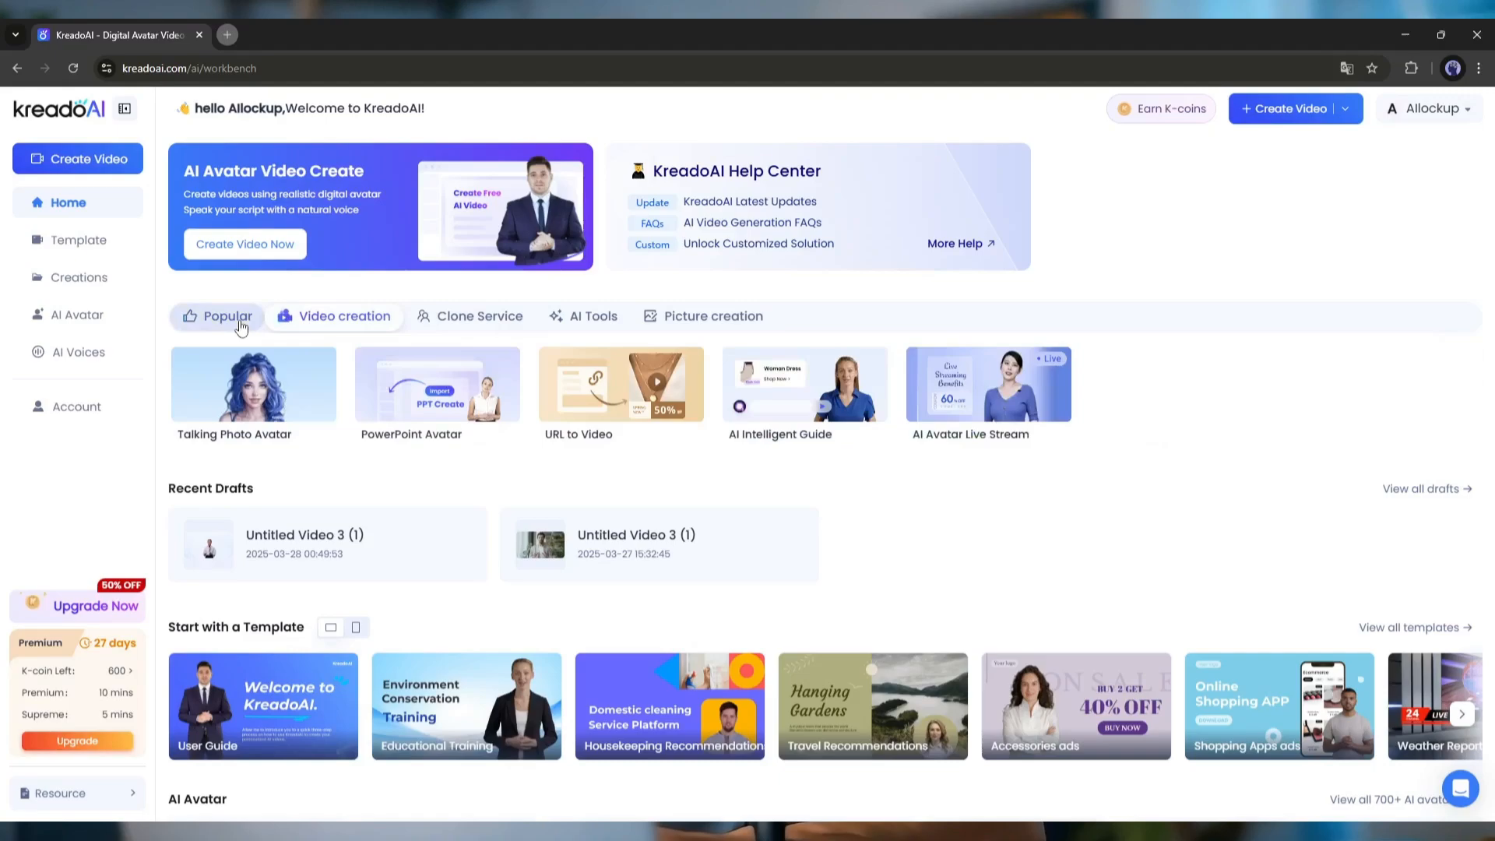
scroll(down, 3)
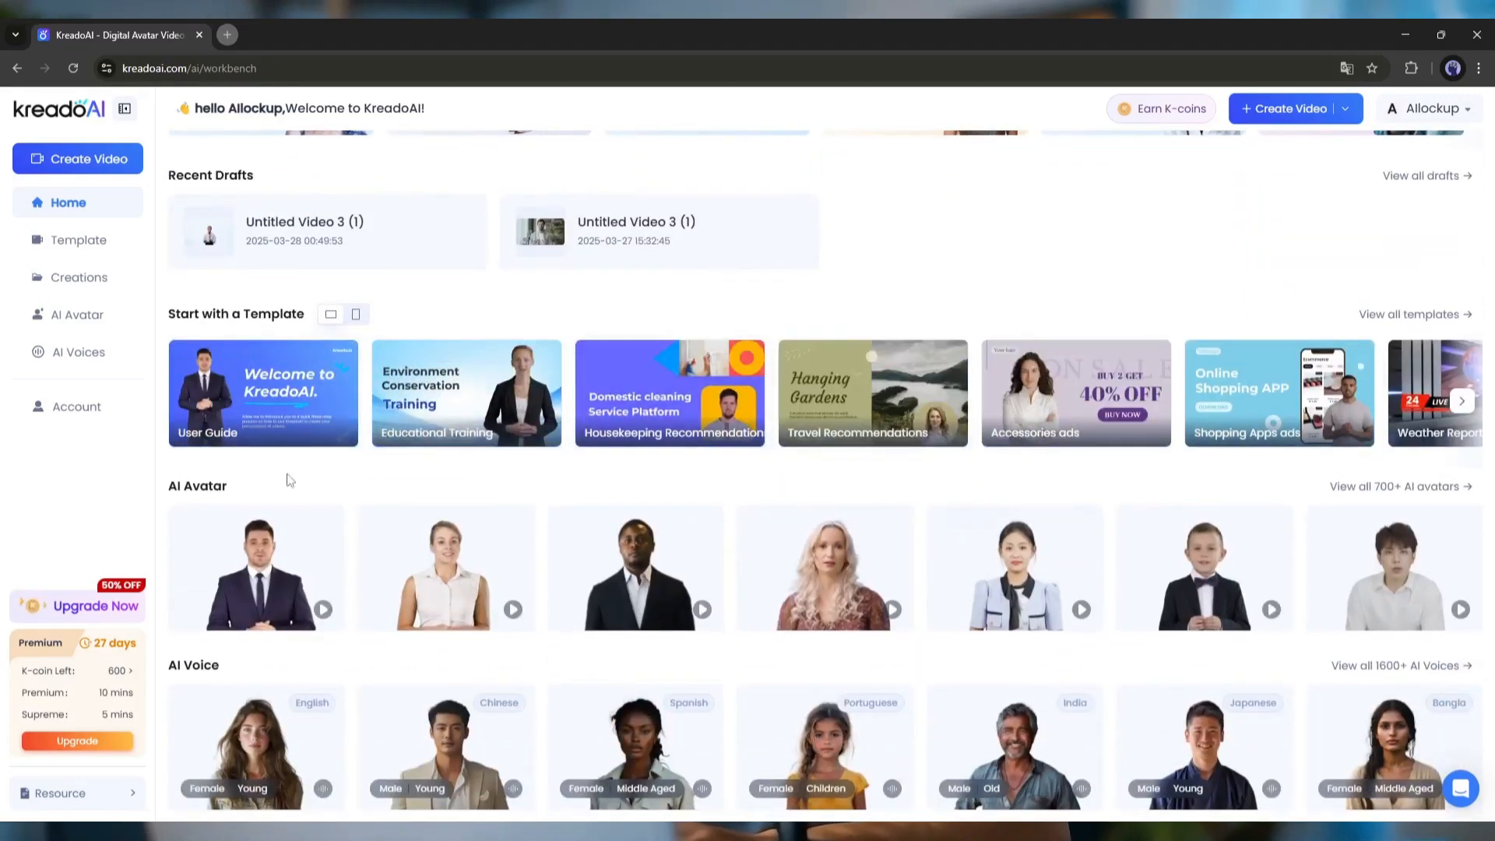
mouse_move(1392, 747)
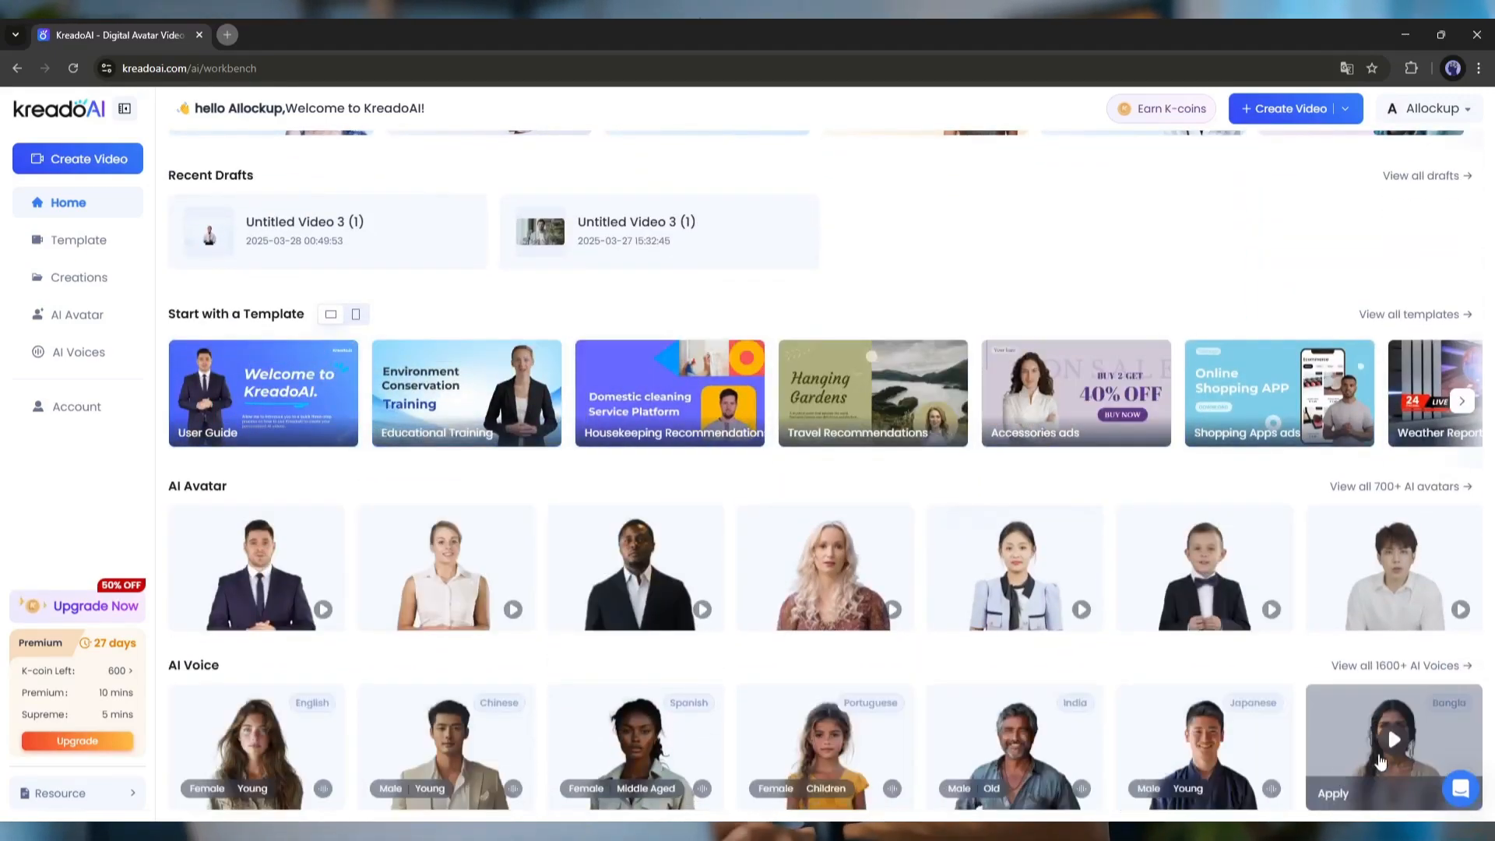
scroll(up, 3)
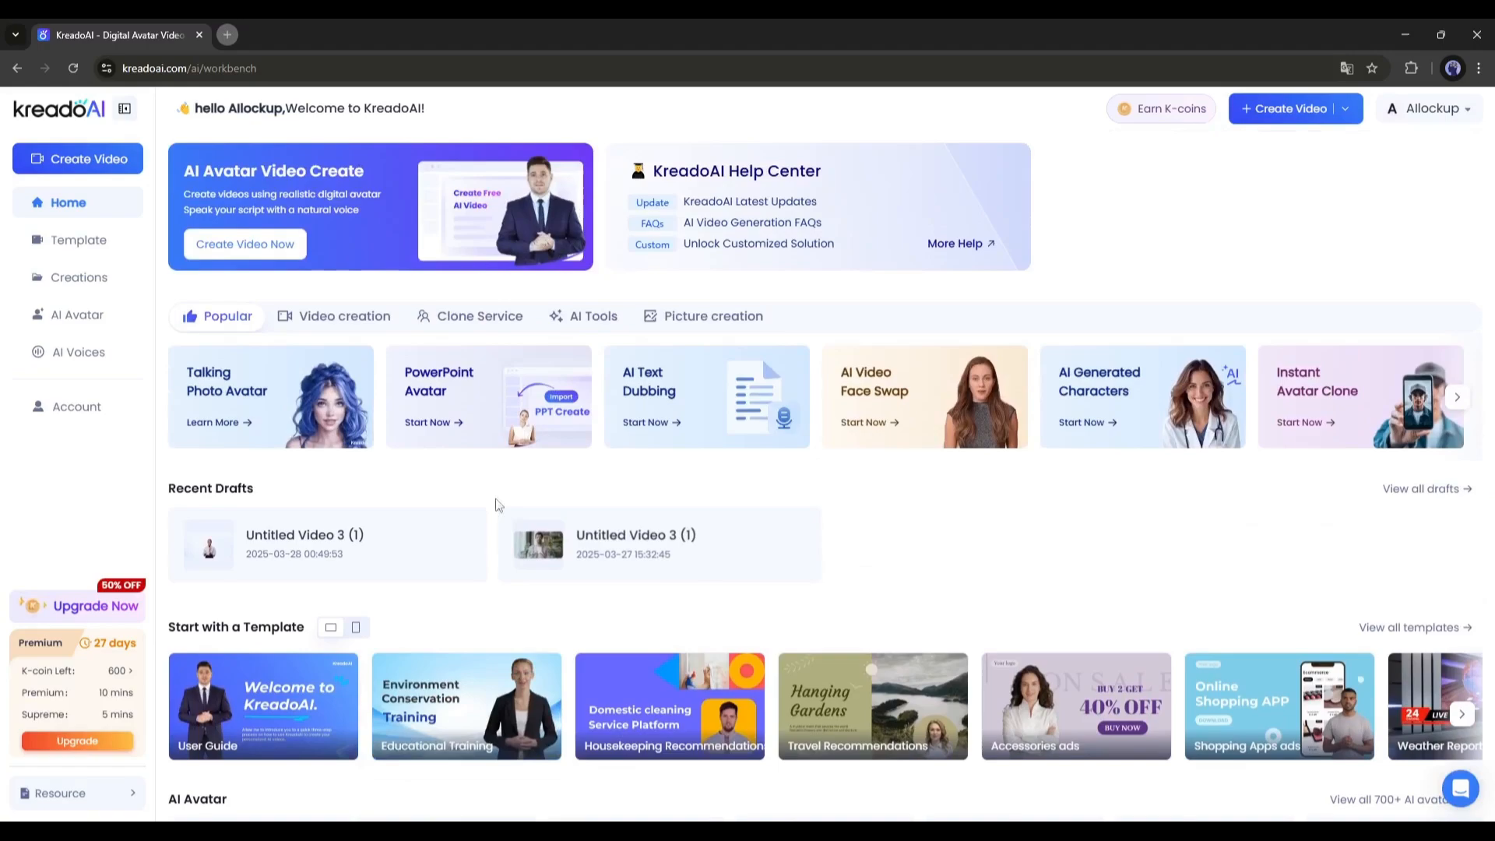
mouse_move(1066, 544)
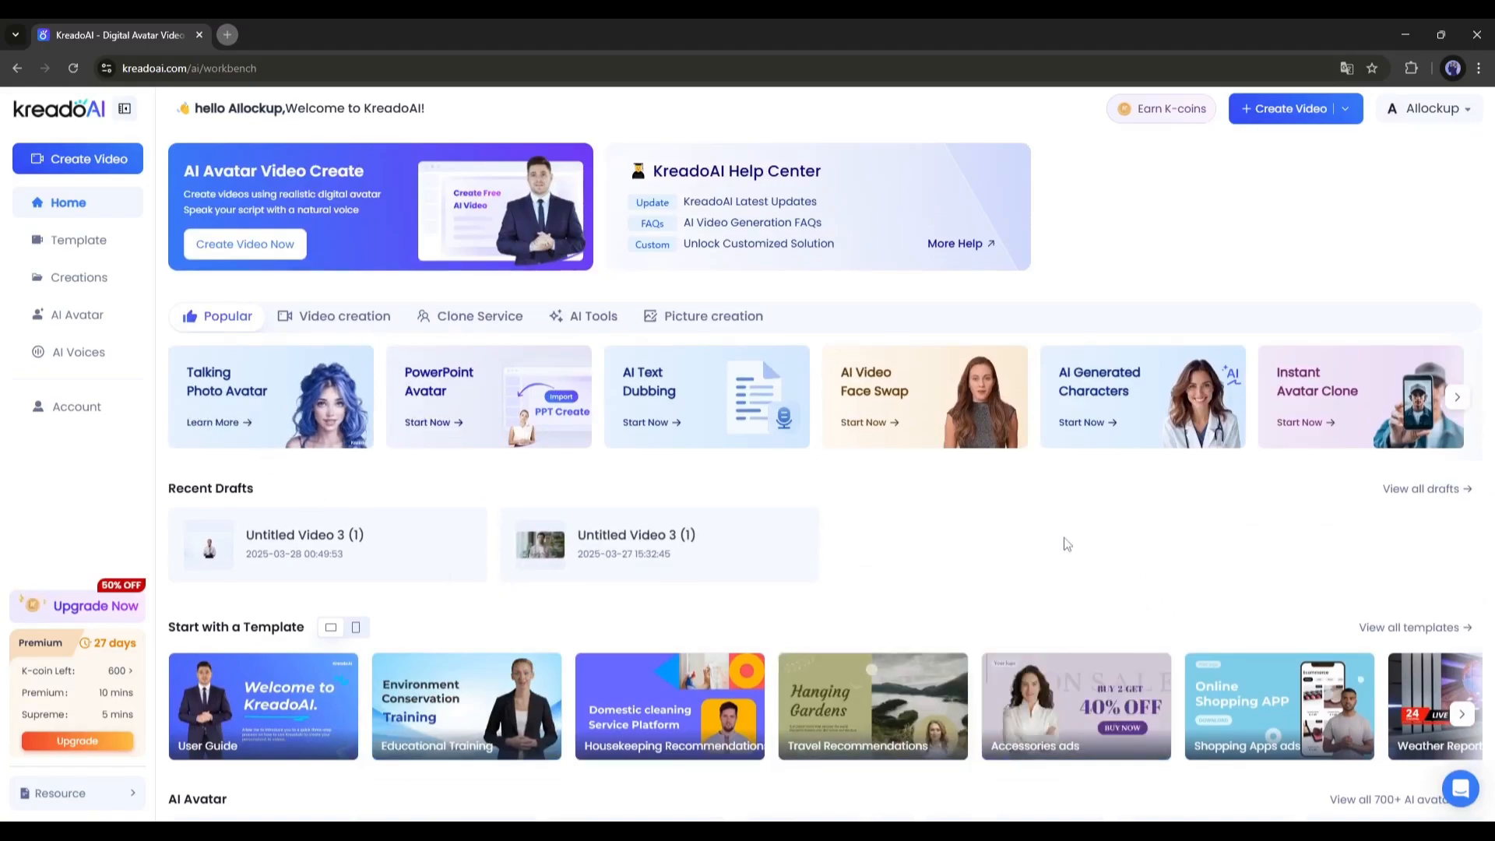
mouse_move(1092, 381)
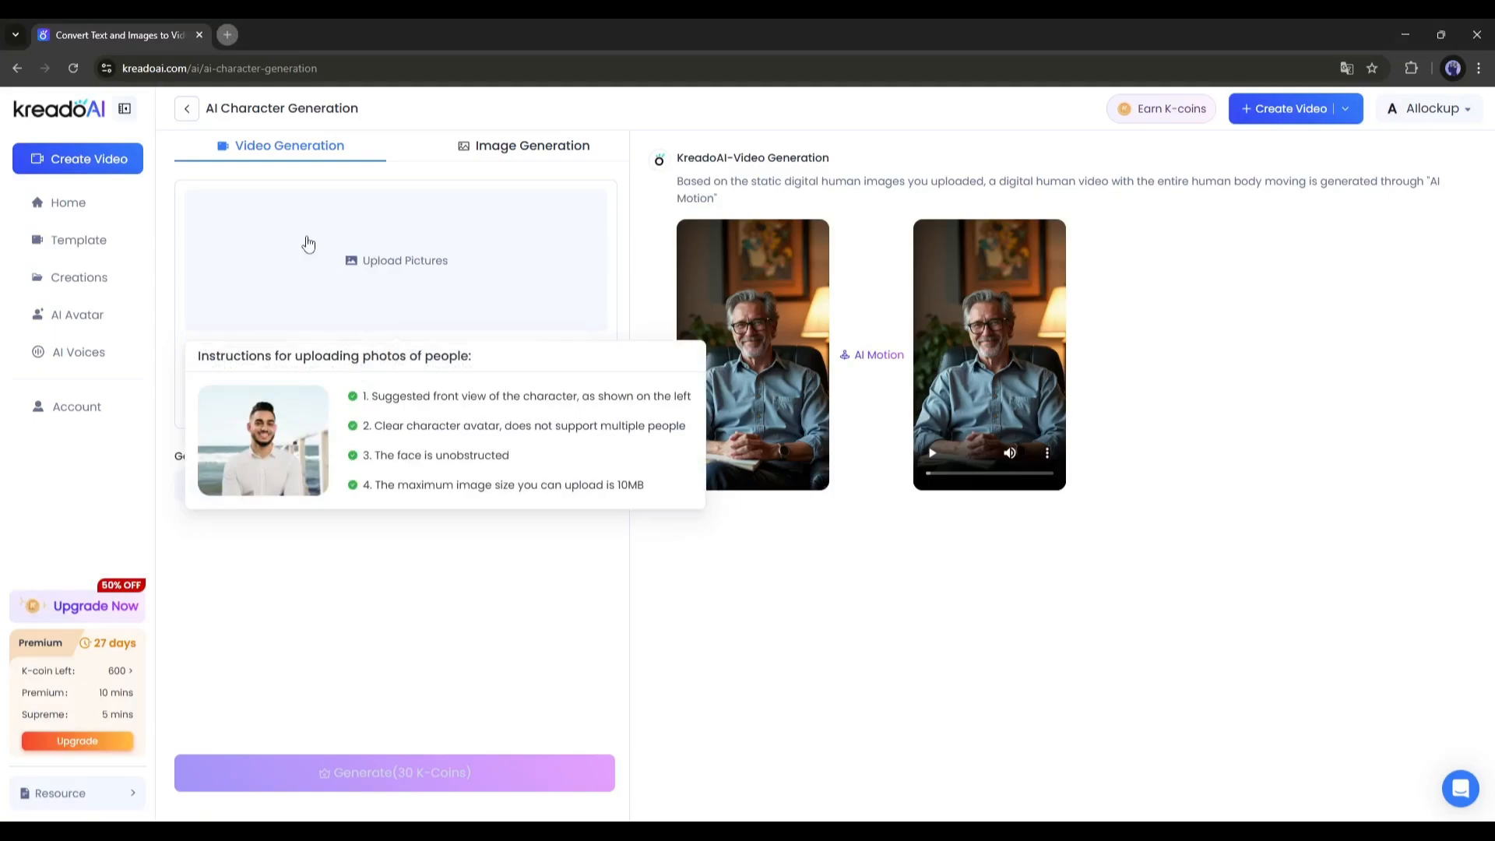
mouse_move(414, 449)
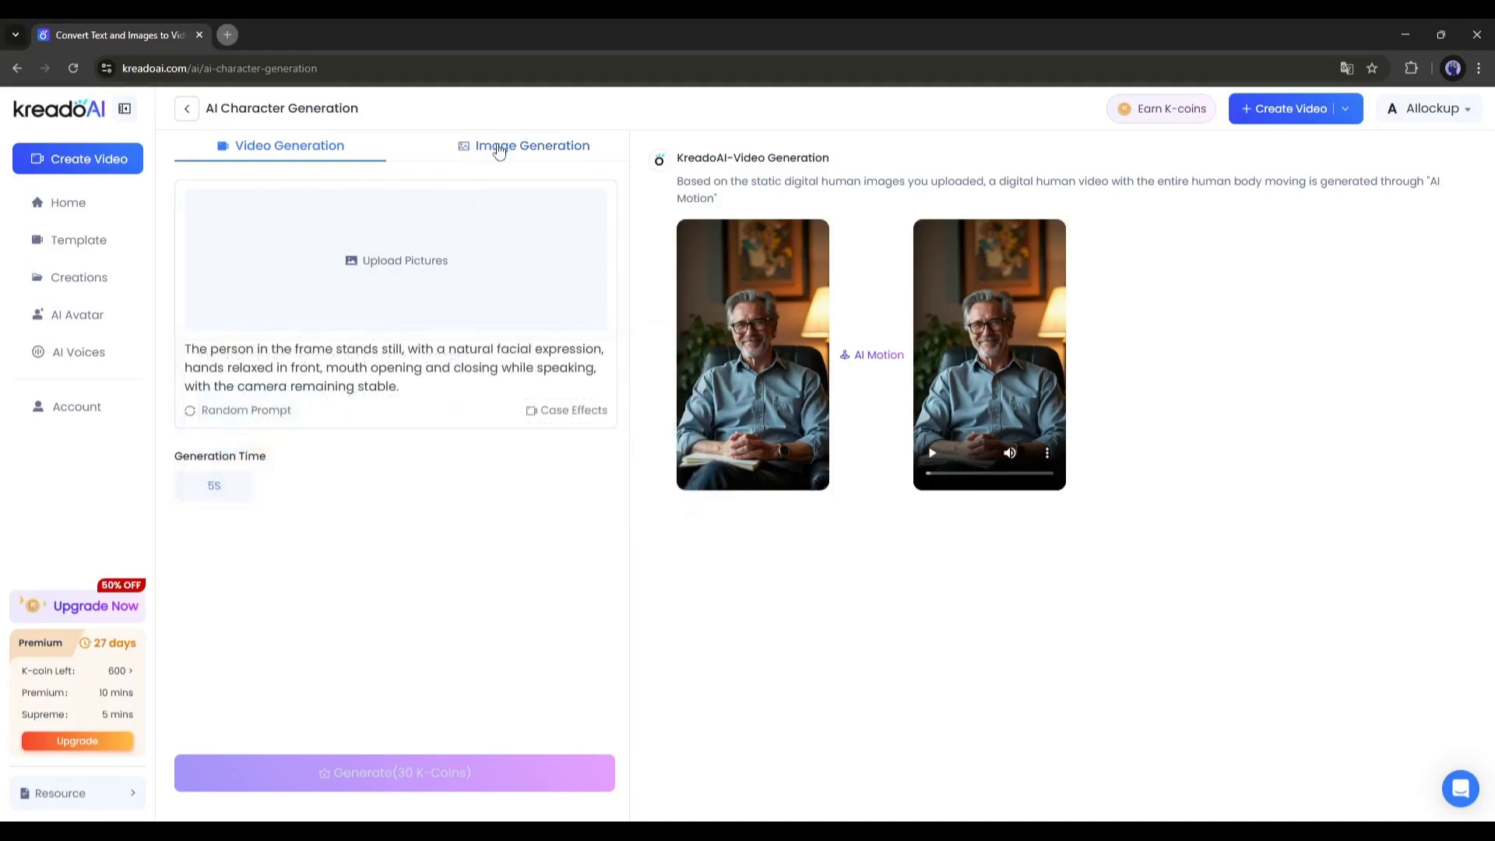
- Switch AI Character Generation to its Image Generation tab
click(531, 145)
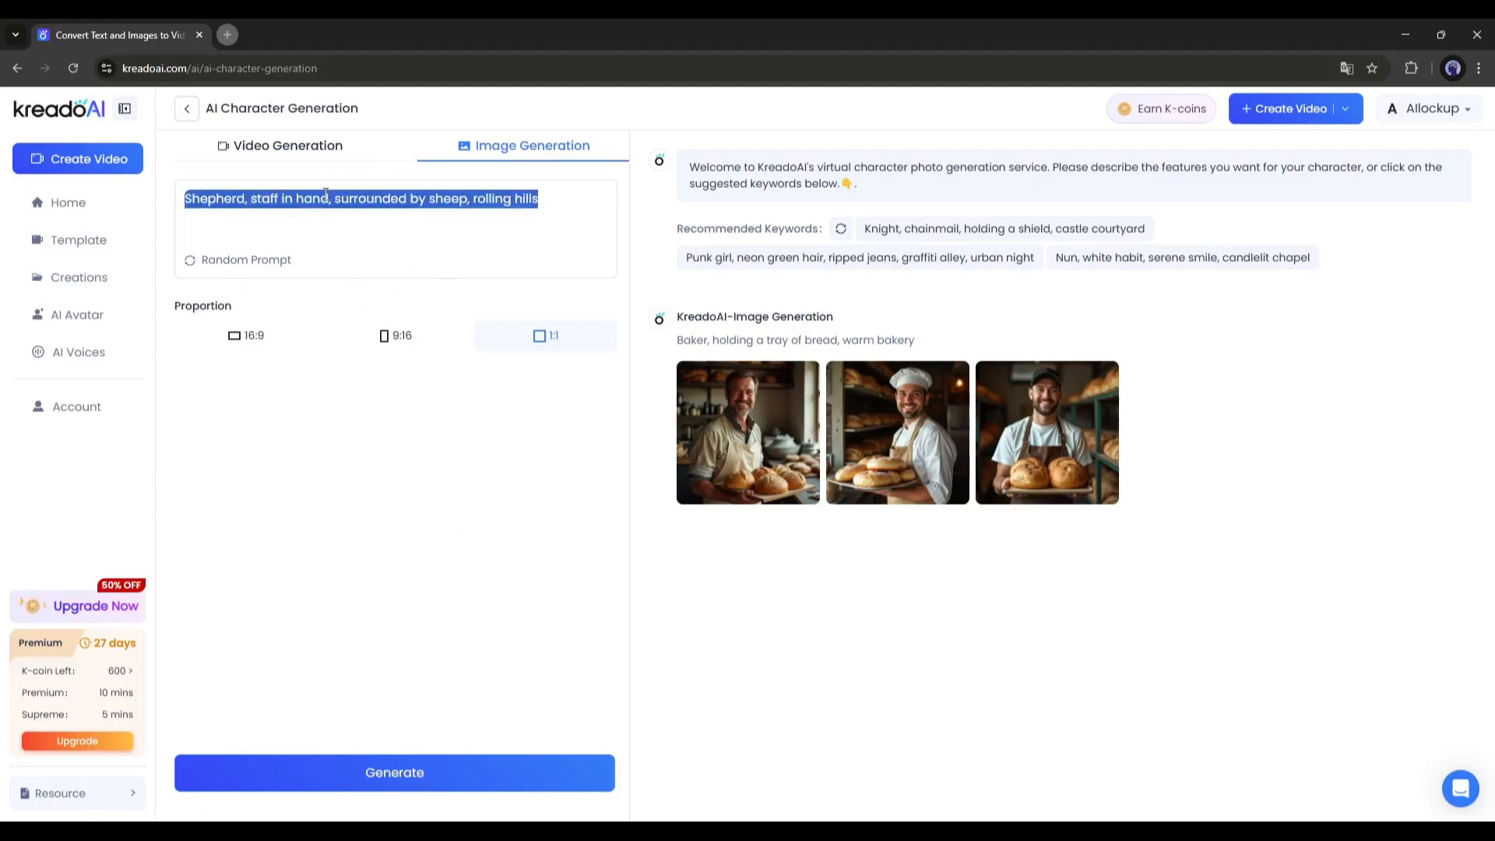
- Enter the young woman in casual dress prompt, pick 16:9, and generate images
text(Young woman, wearing a c)
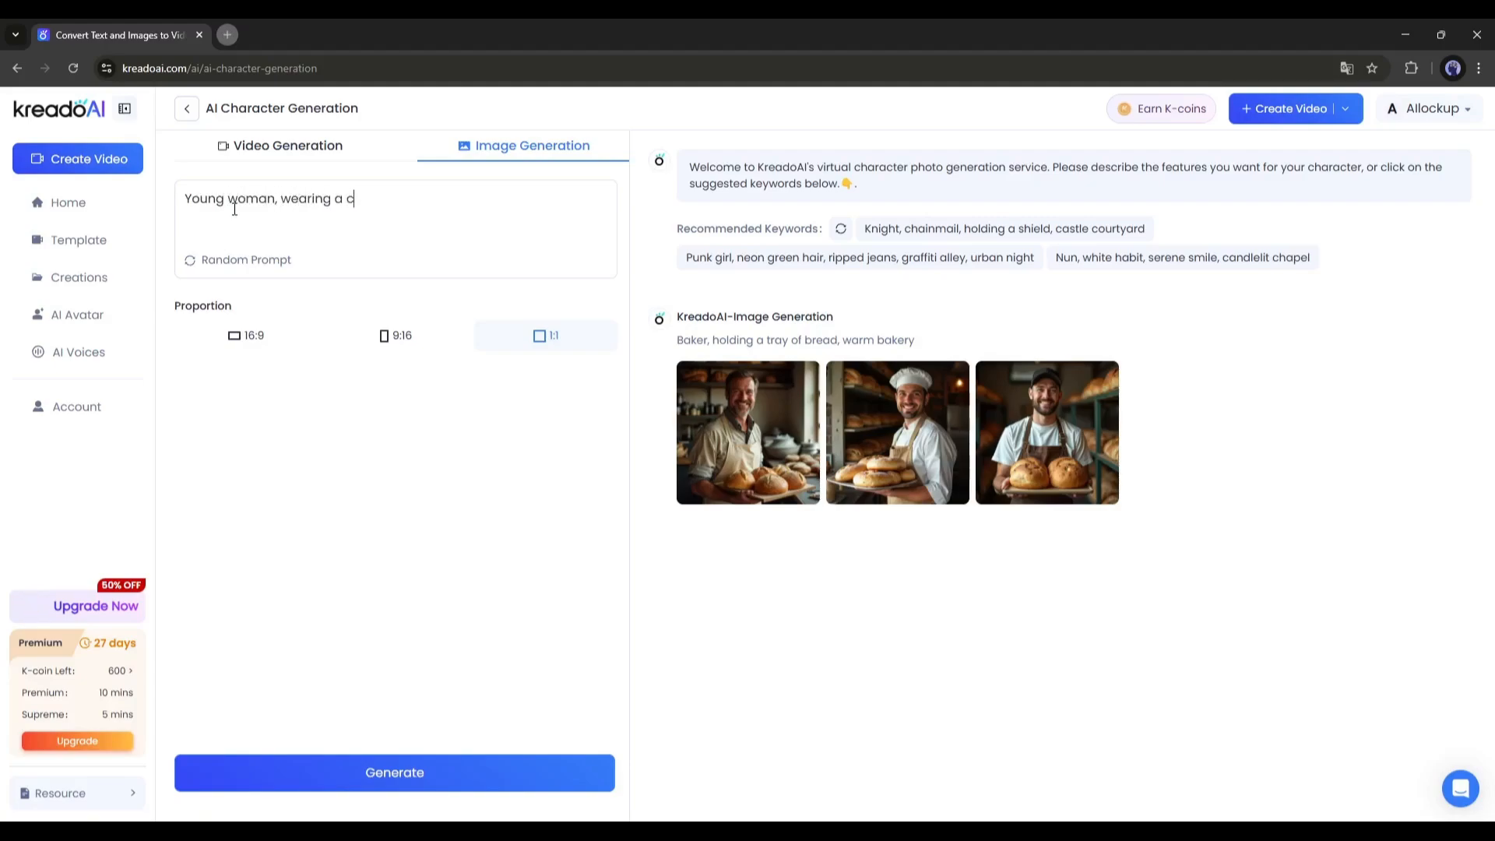
text(asual dress, green eyes, red lips, setting behind a desk, hand on the desk,)
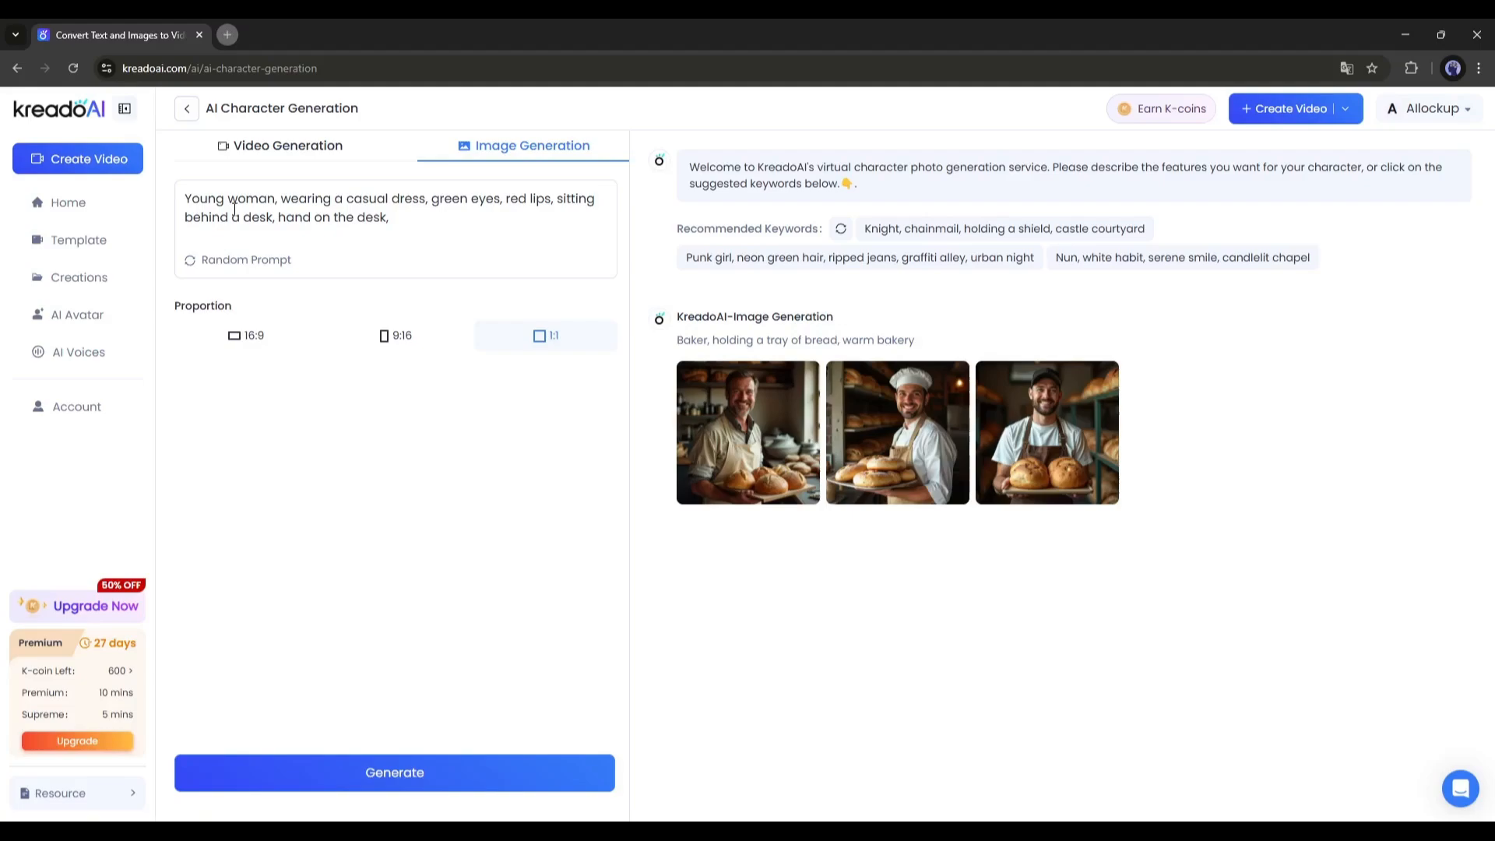
text(looking directly at the camera, su)
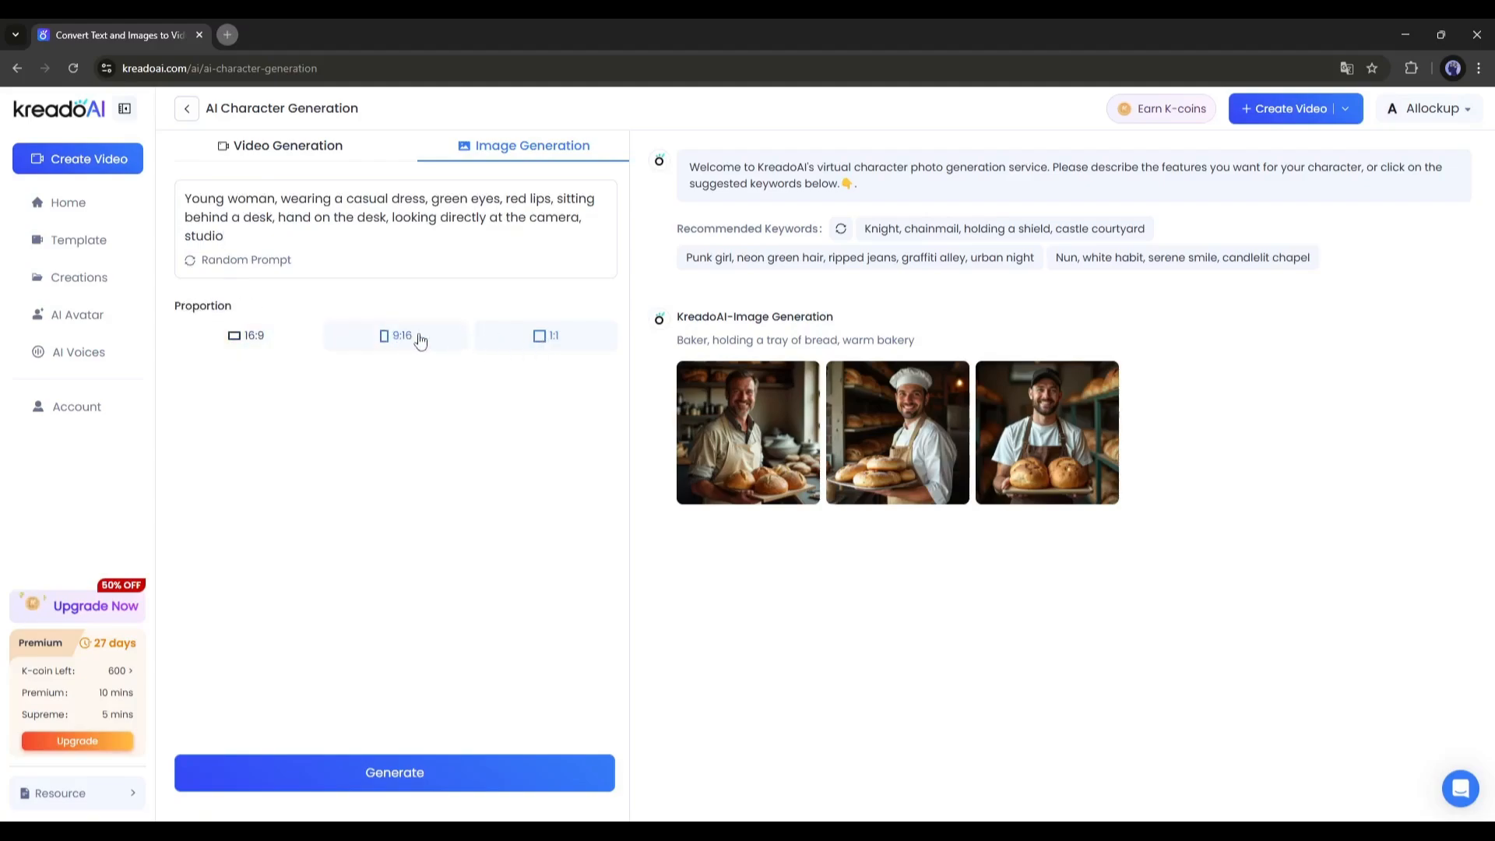
click(247, 335)
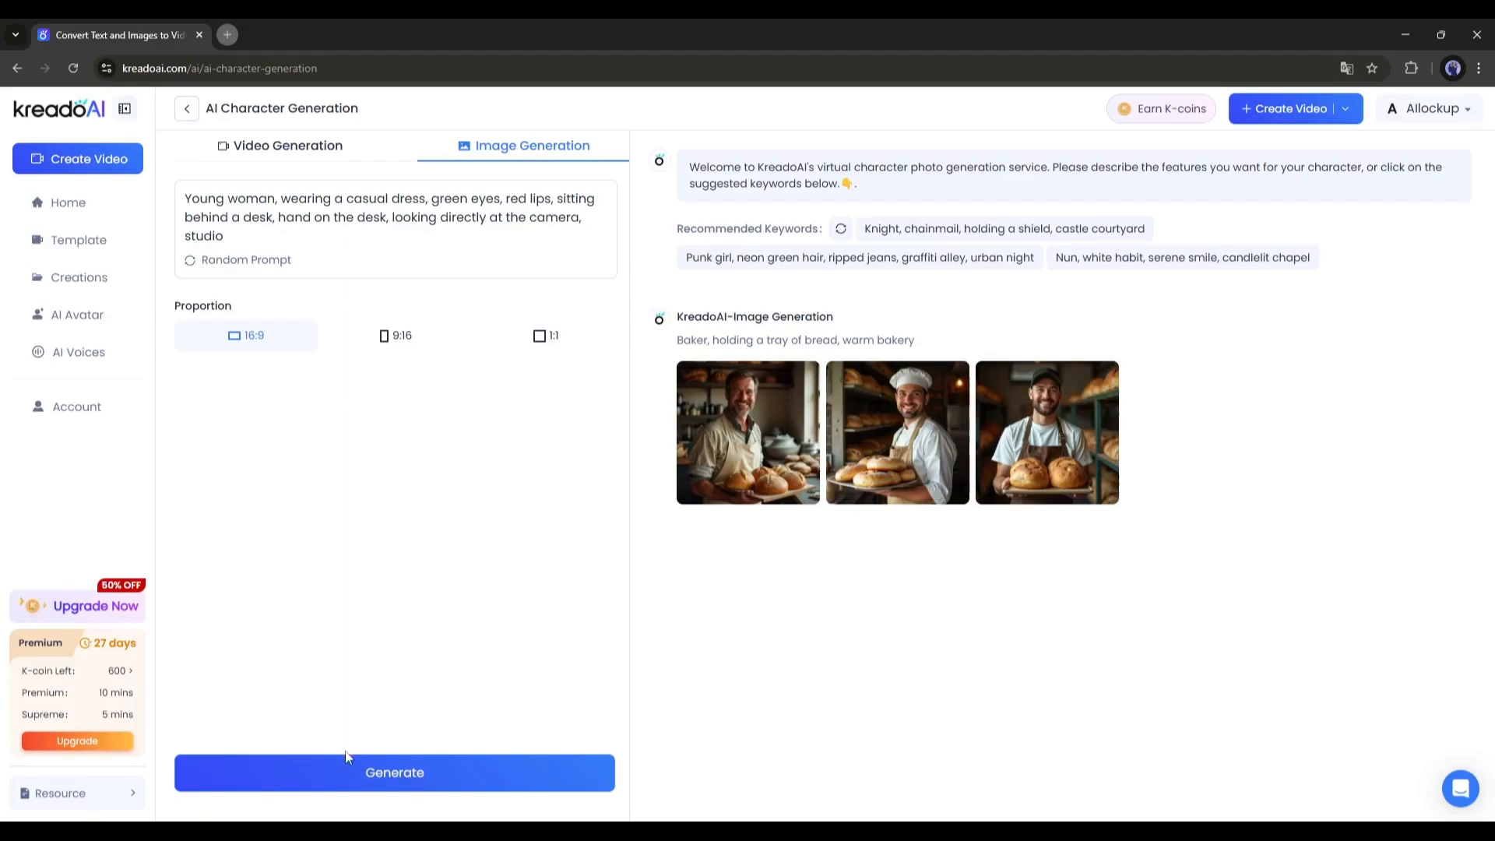
click(394, 772)
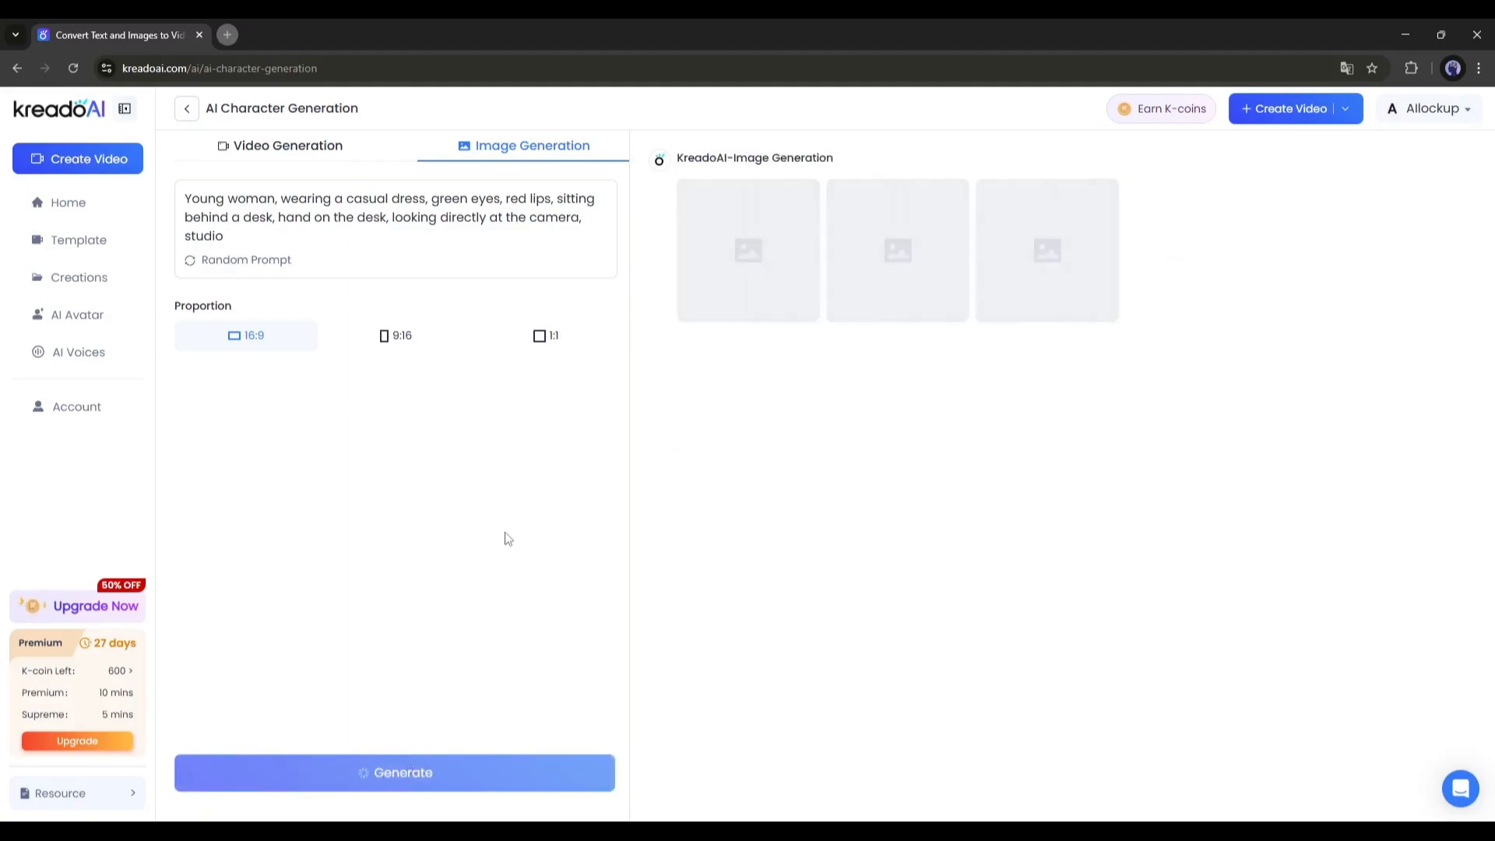
- Open, close and reopen the AI Image Preview of a generated desk portrait
click(394, 772)
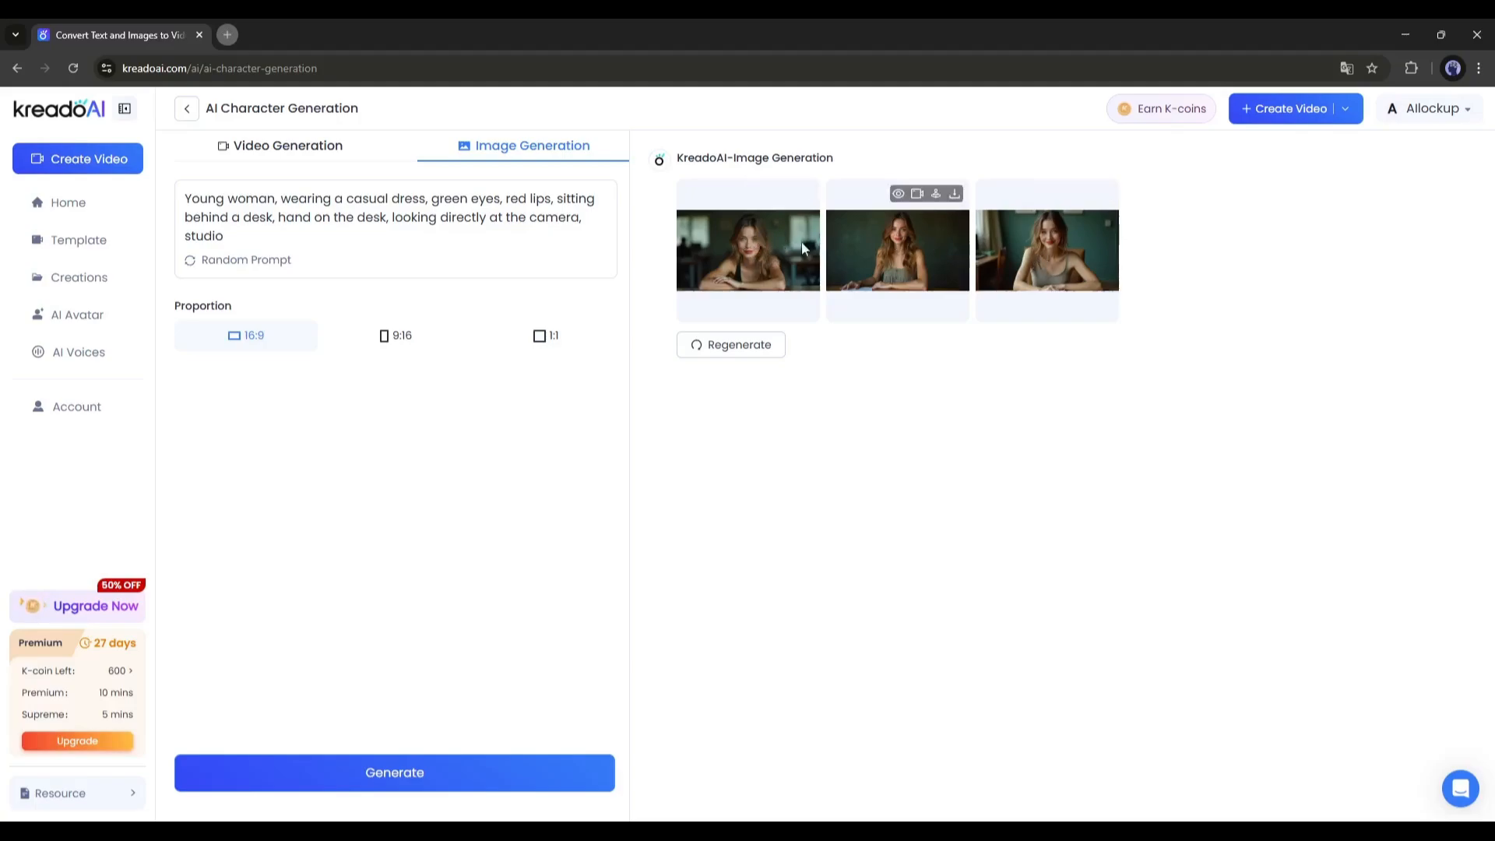
mouse_move(1090, 264)
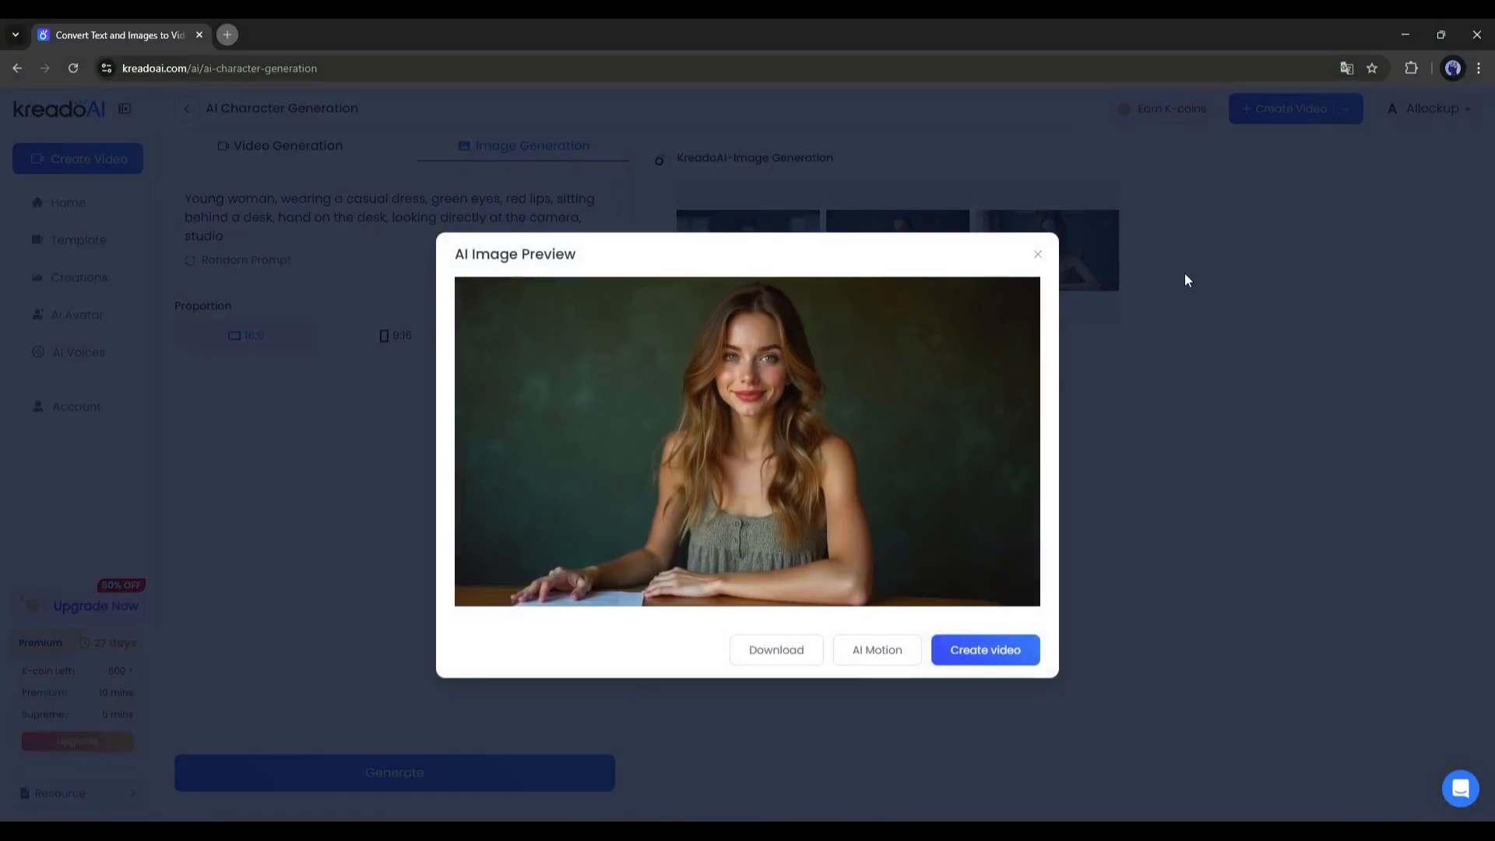
click(1037, 255)
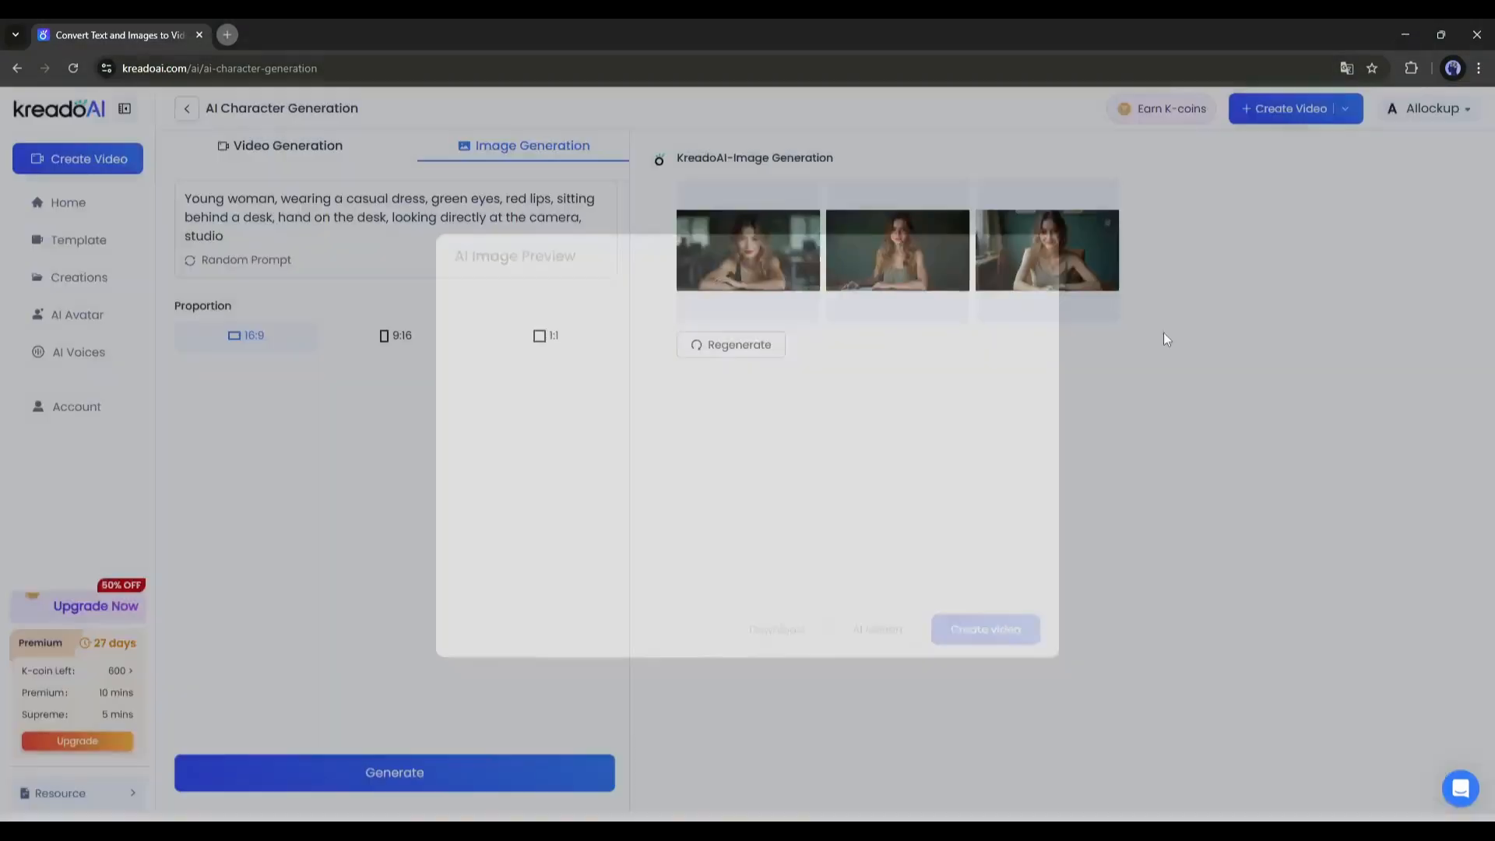
click(748, 250)
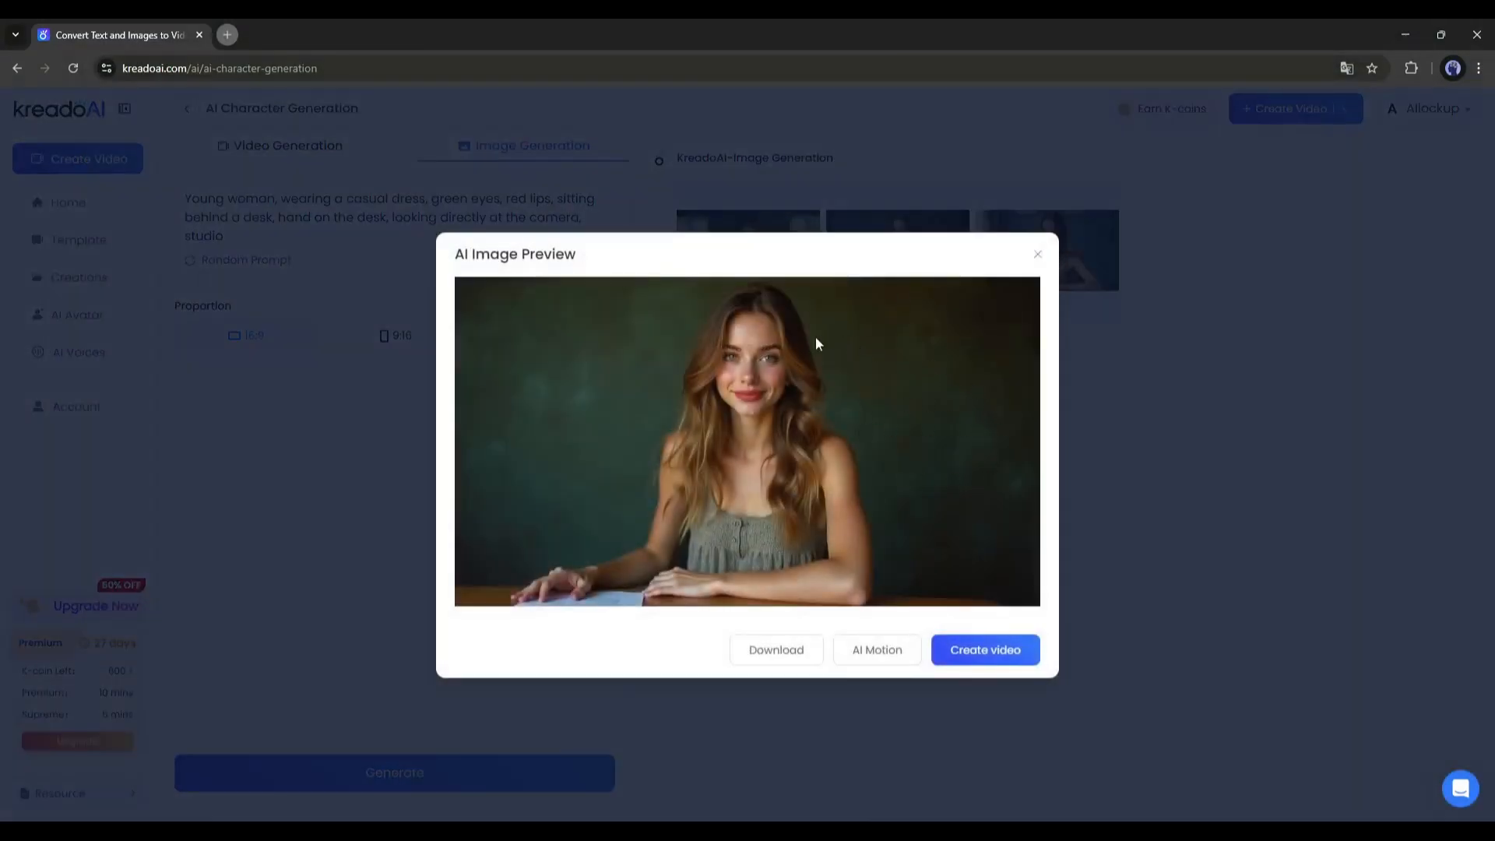
click(1036, 254)
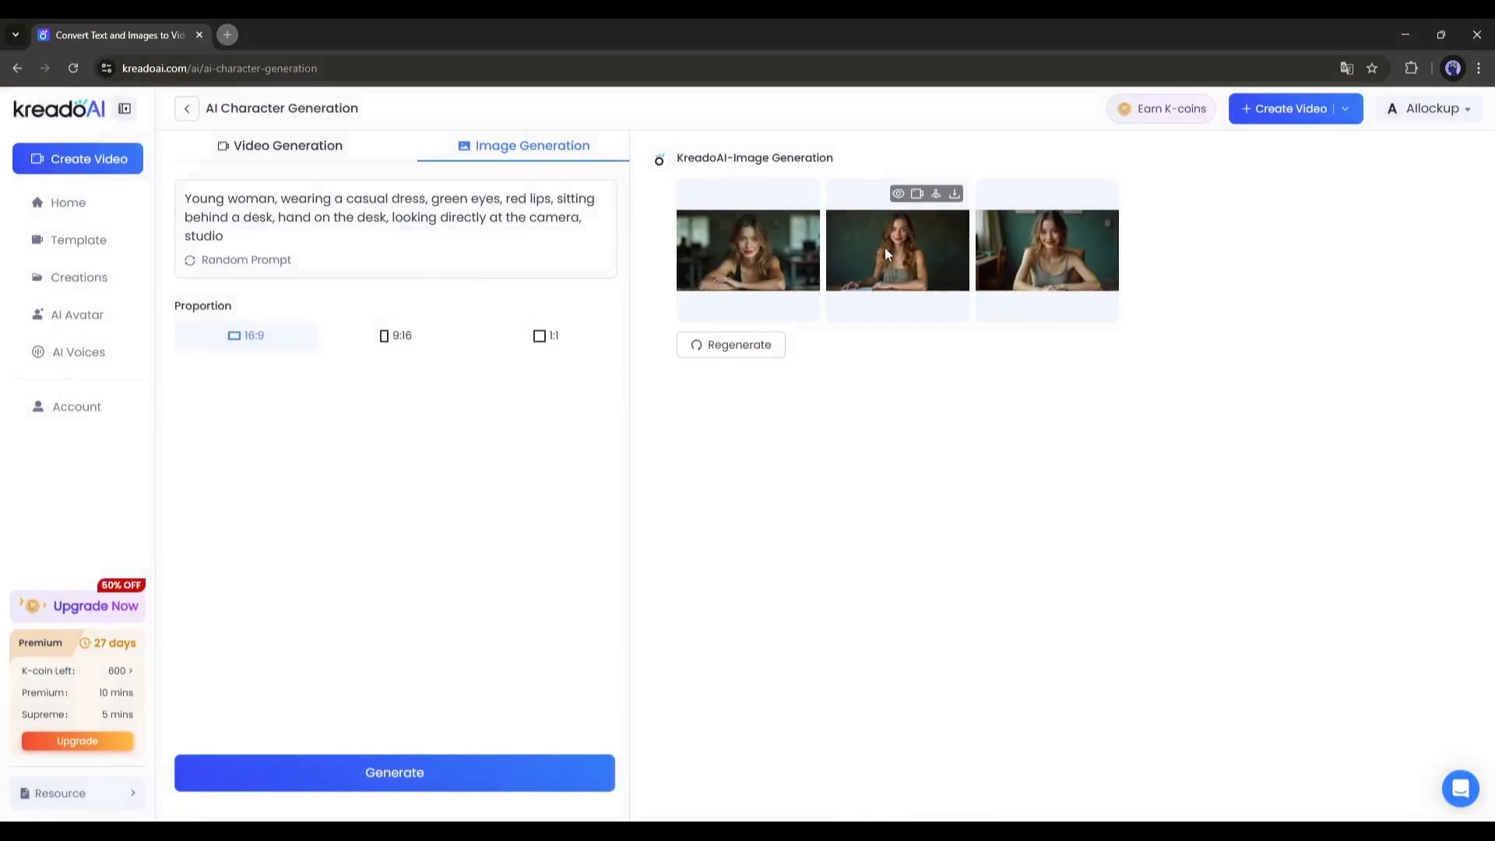
click(897, 194)
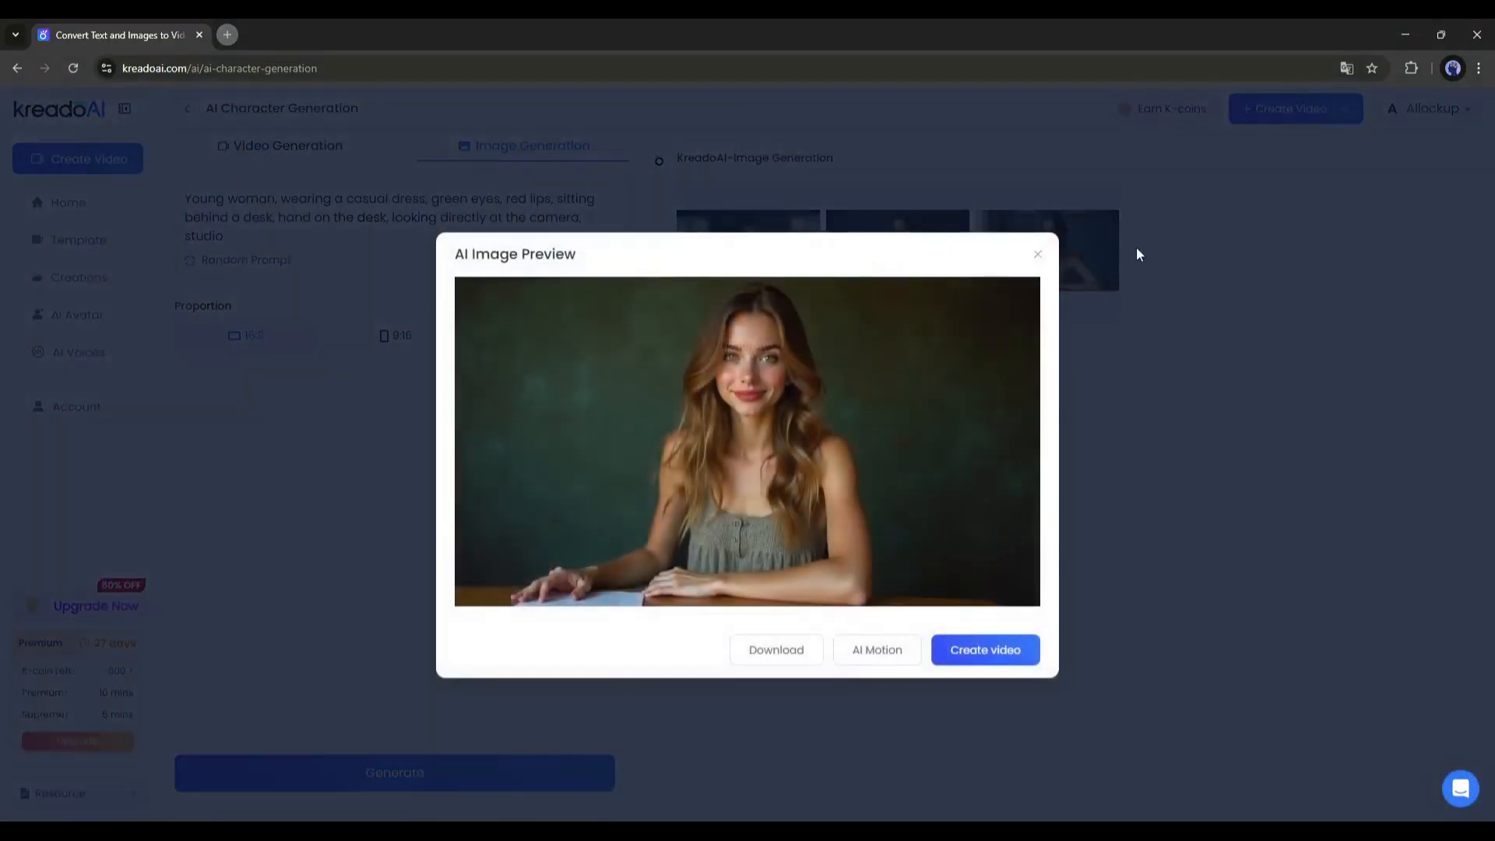
mouse_move(667, 476)
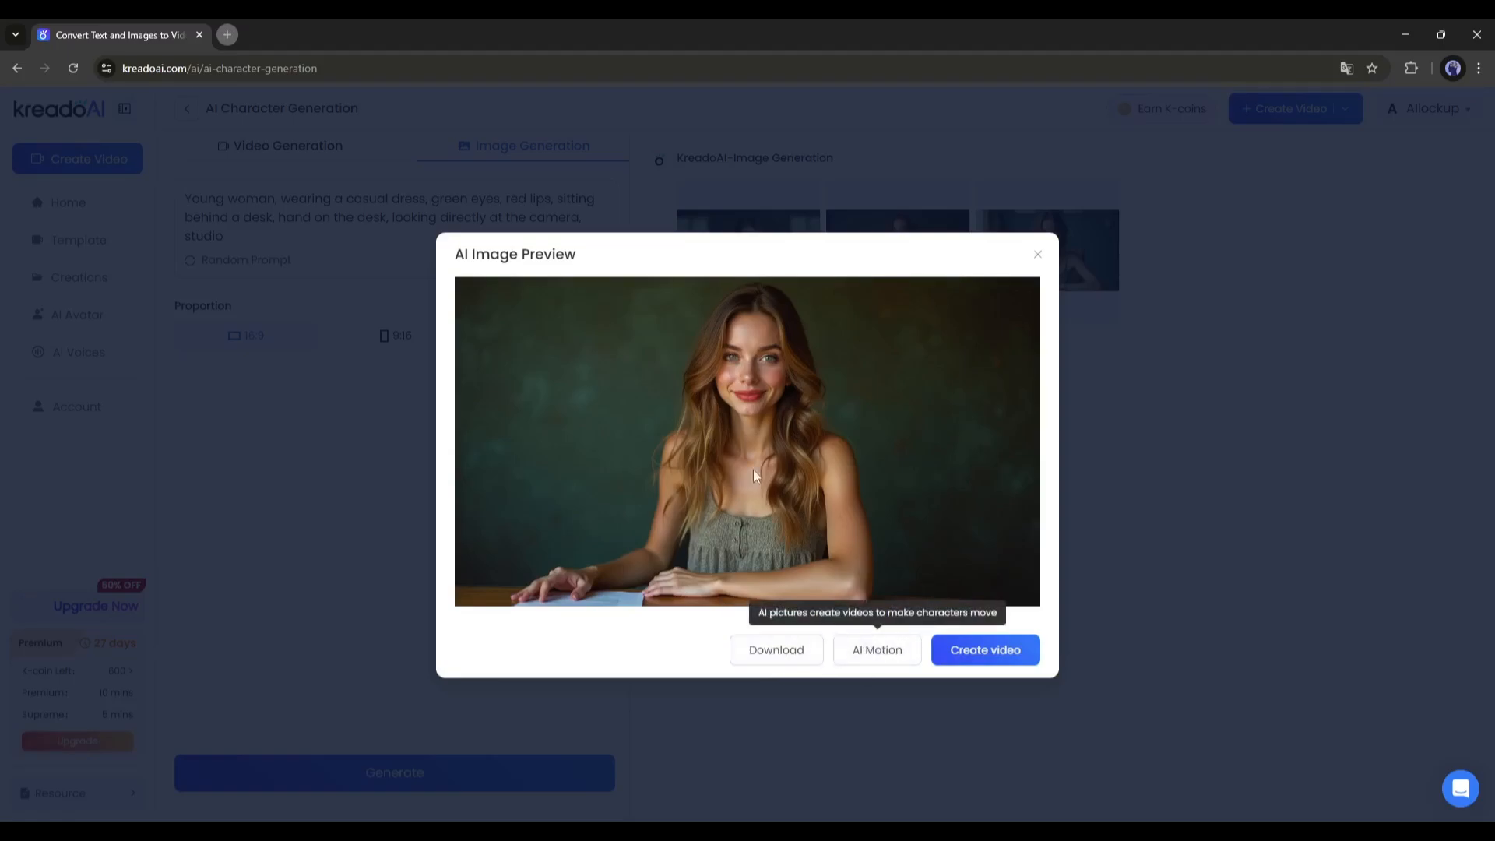
click(984, 649)
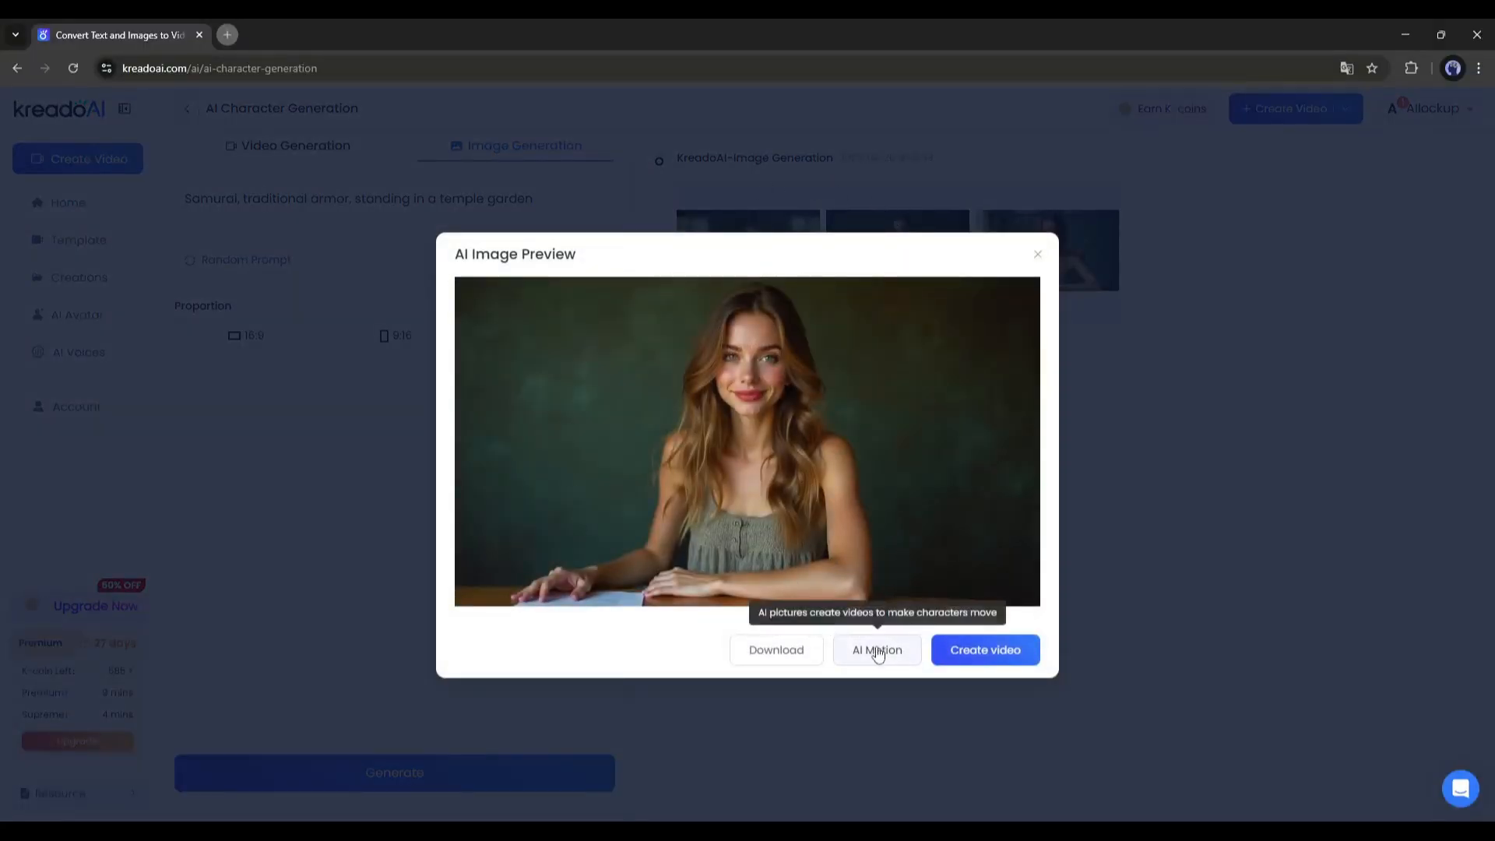
- Try suggested motion prompts, then generate a 5-second speaking clip for 30 K-Coins
click(876, 650)
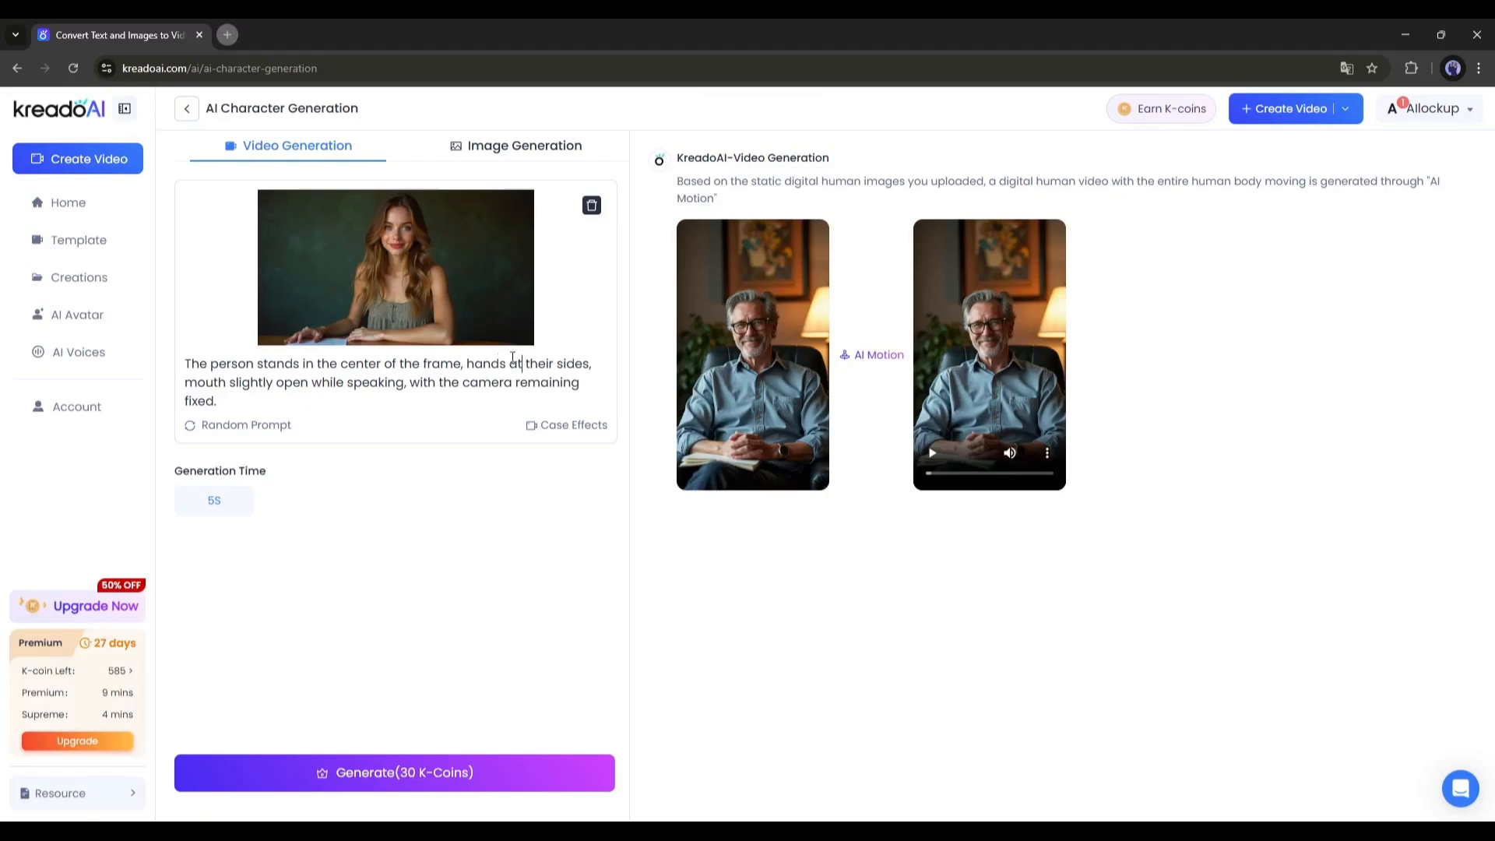
click(245, 424)
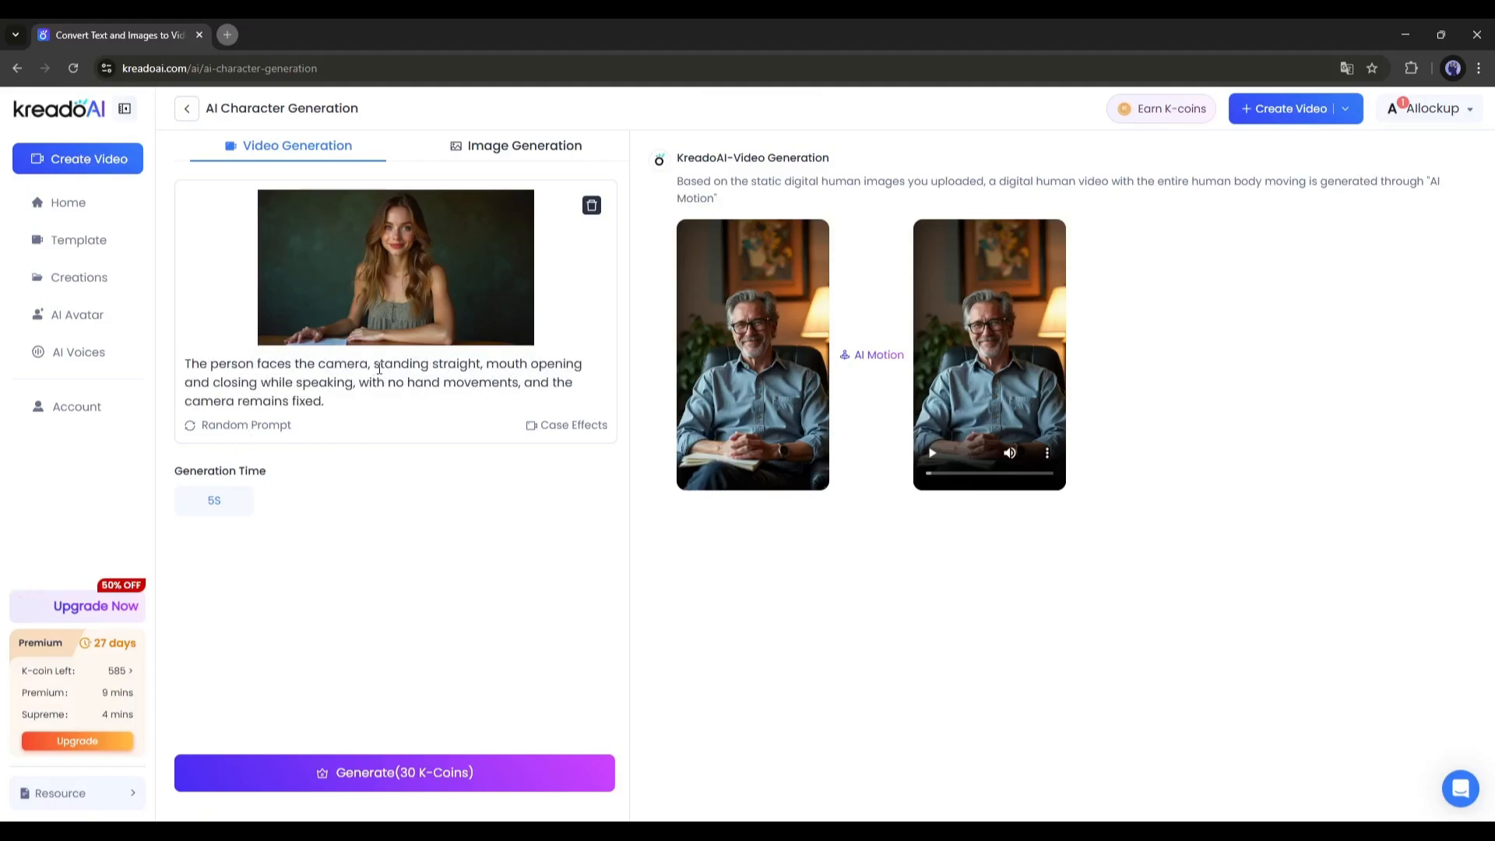
click(237, 424)
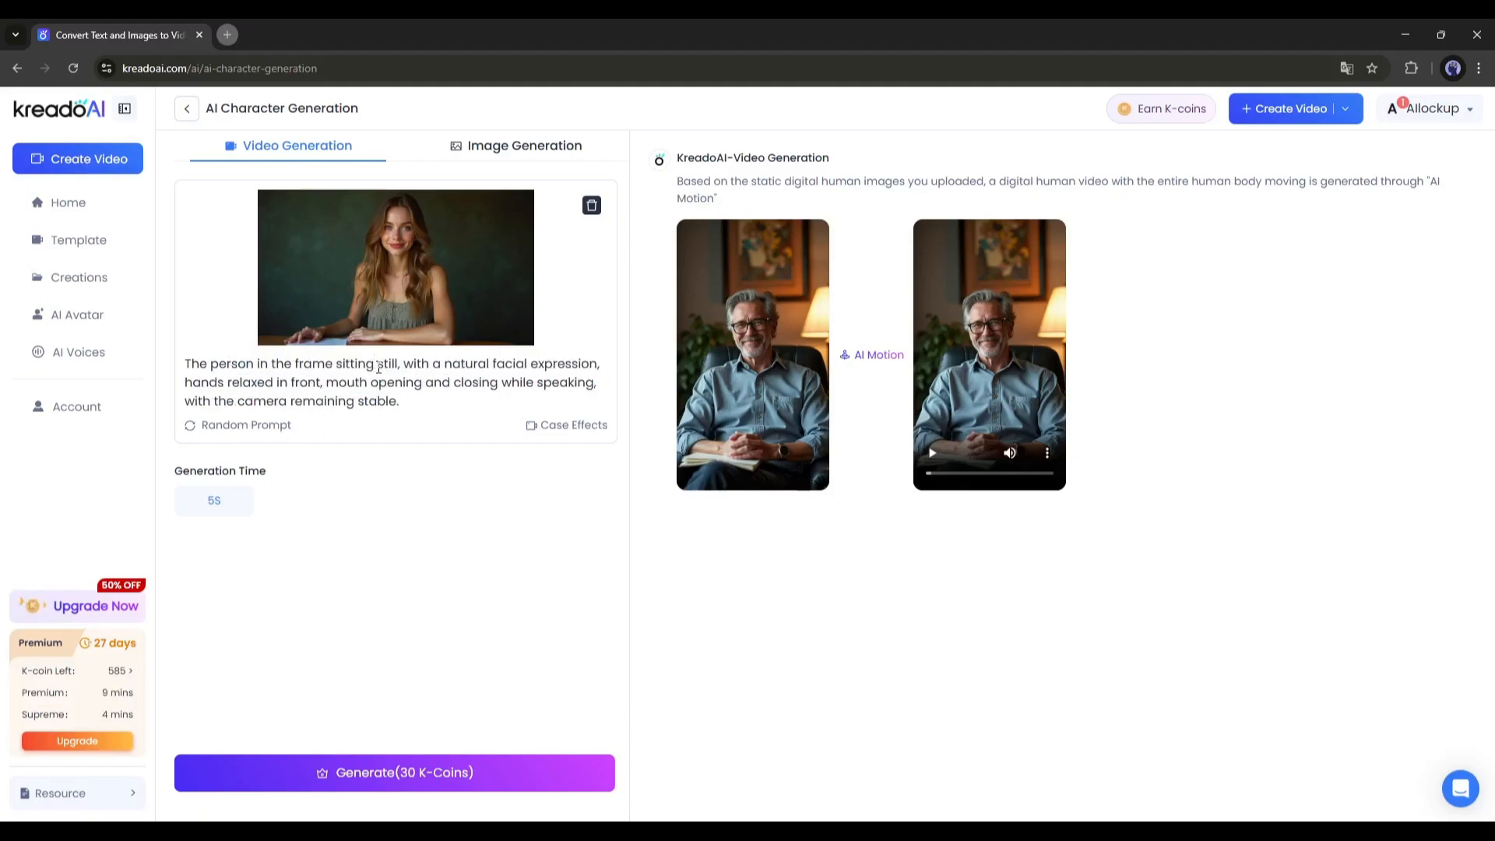
click(395, 772)
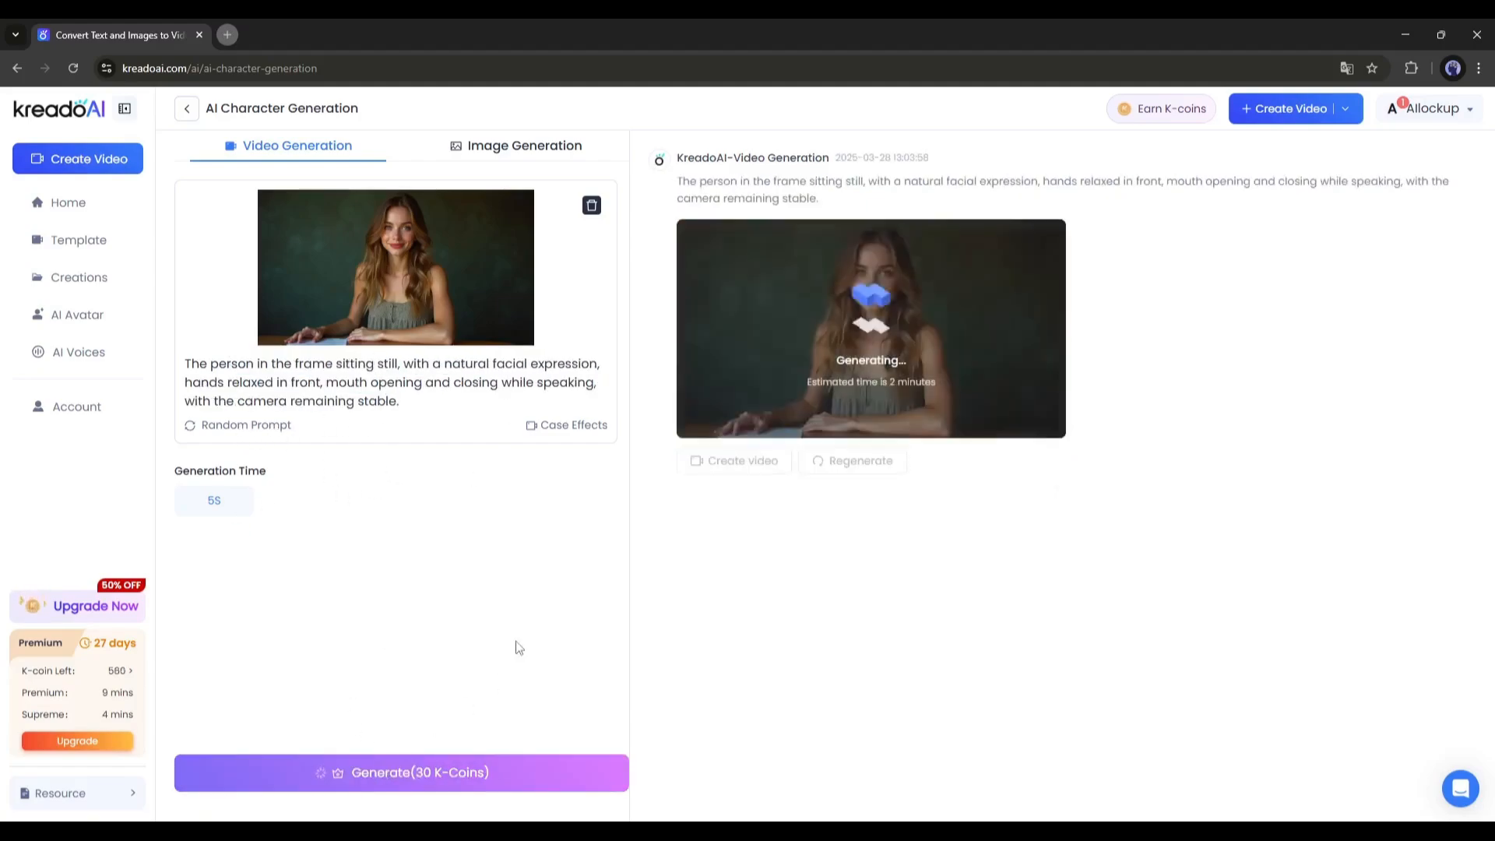
mouse_move(972, 403)
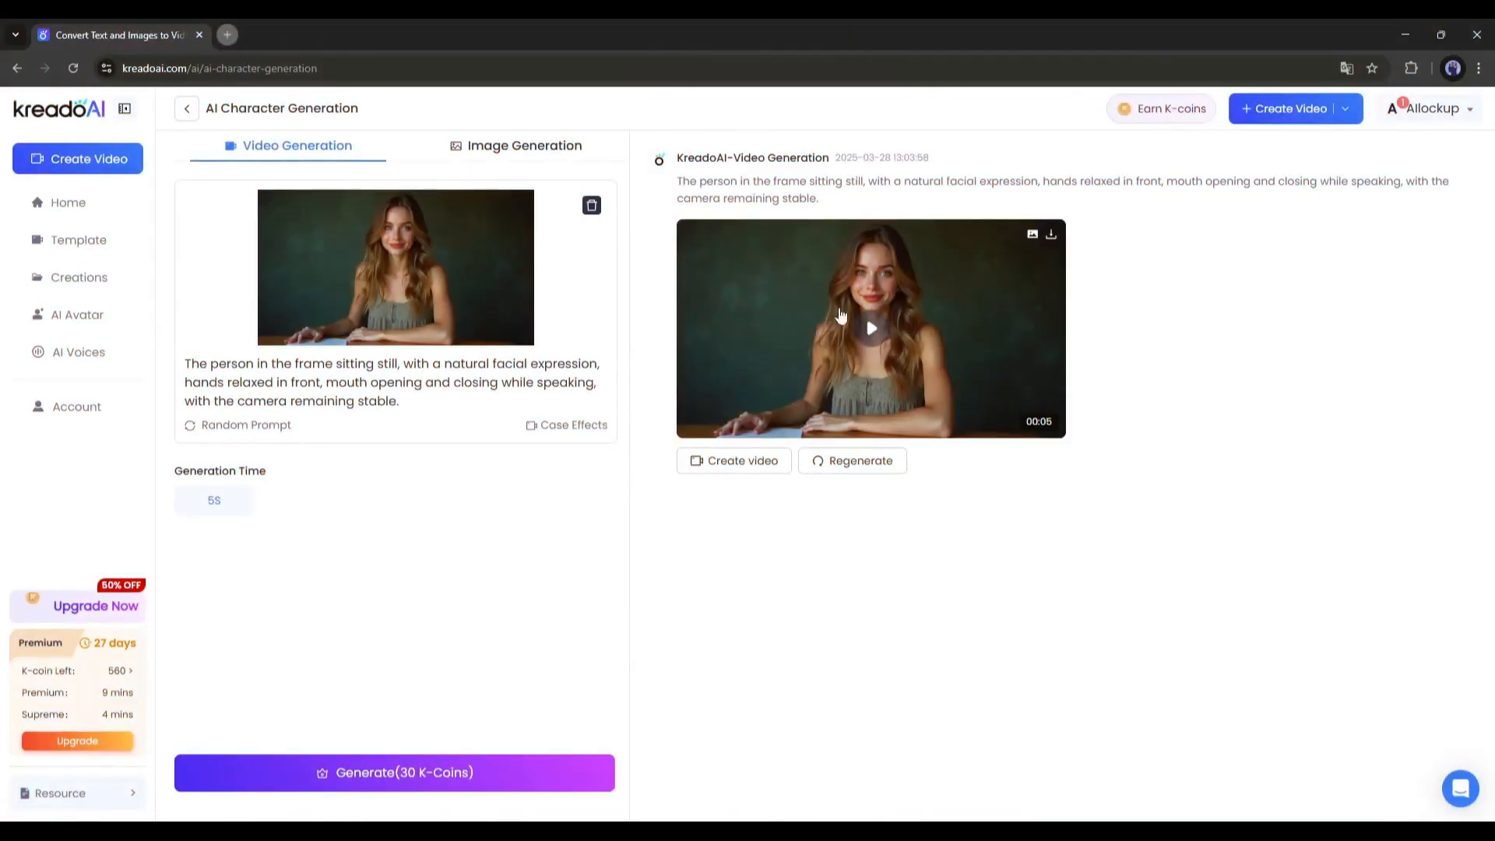
- Regenerate the clip with 'natural hand movement' and turn it into a video project
click(870, 327)
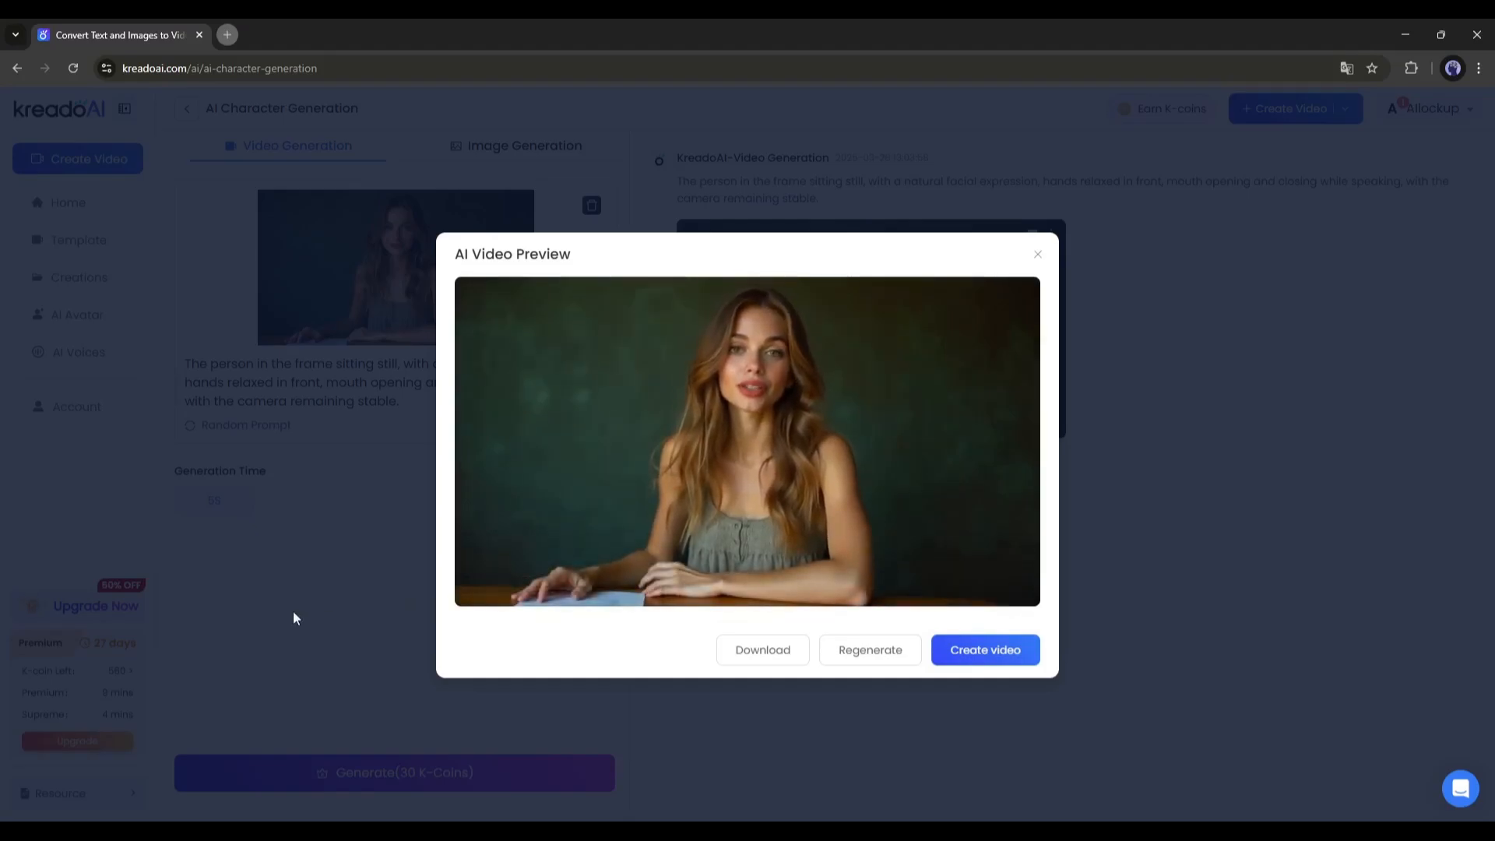
click(1036, 254)
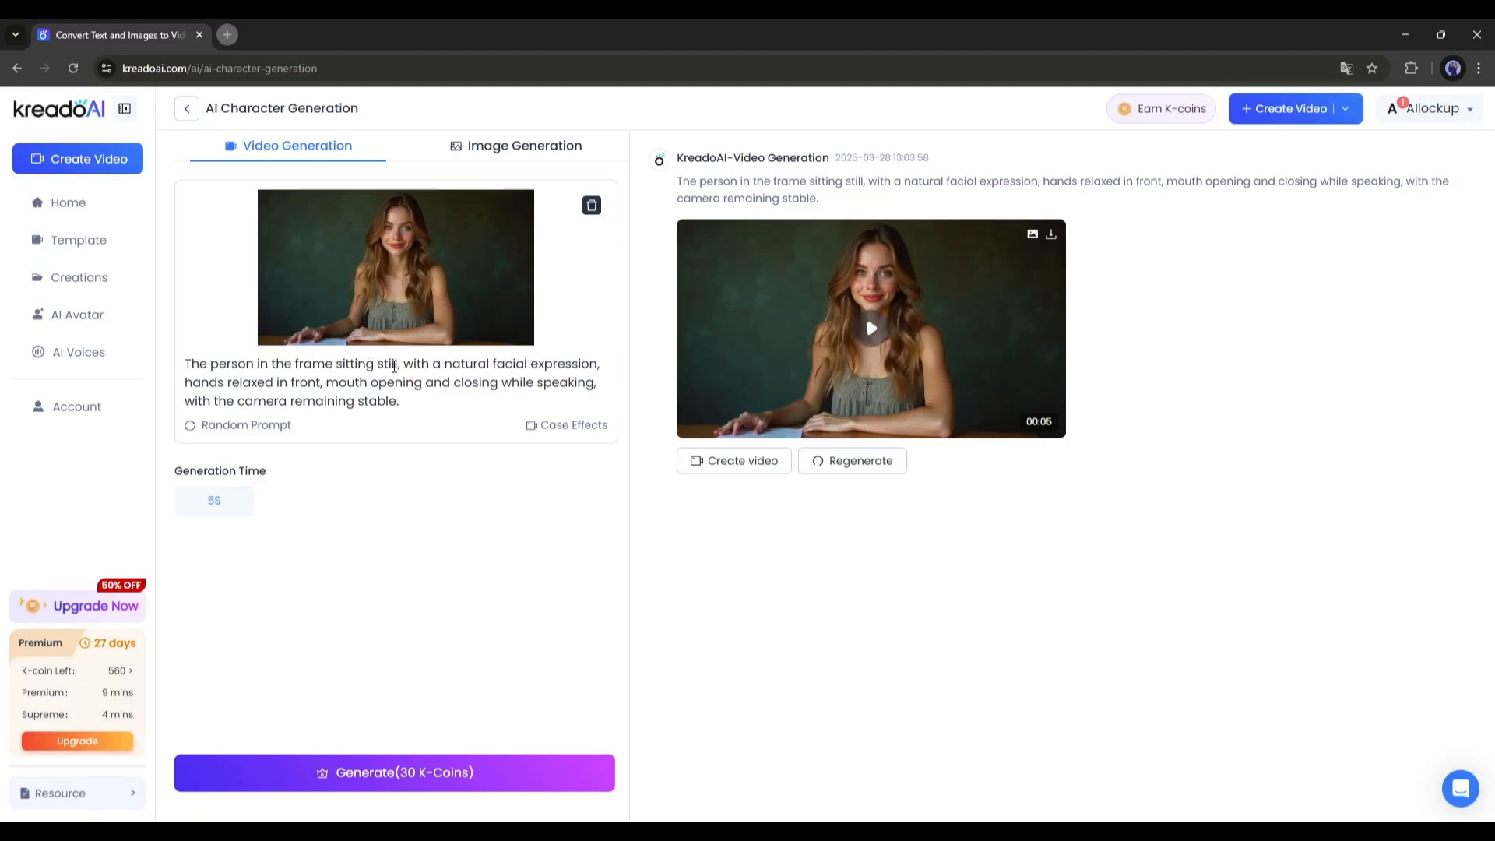
click(395, 772)
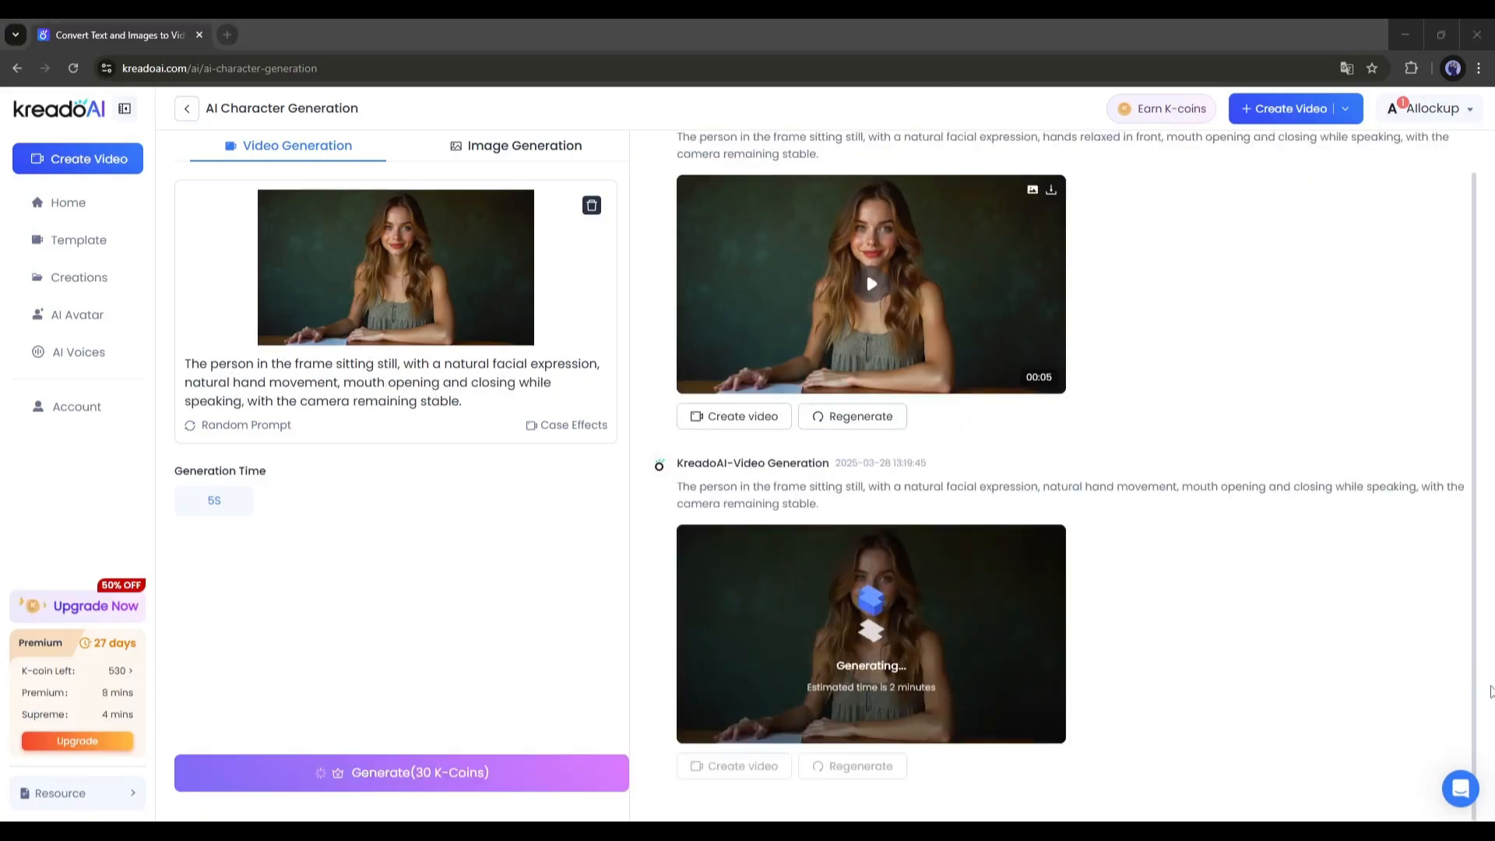
click(869, 283)
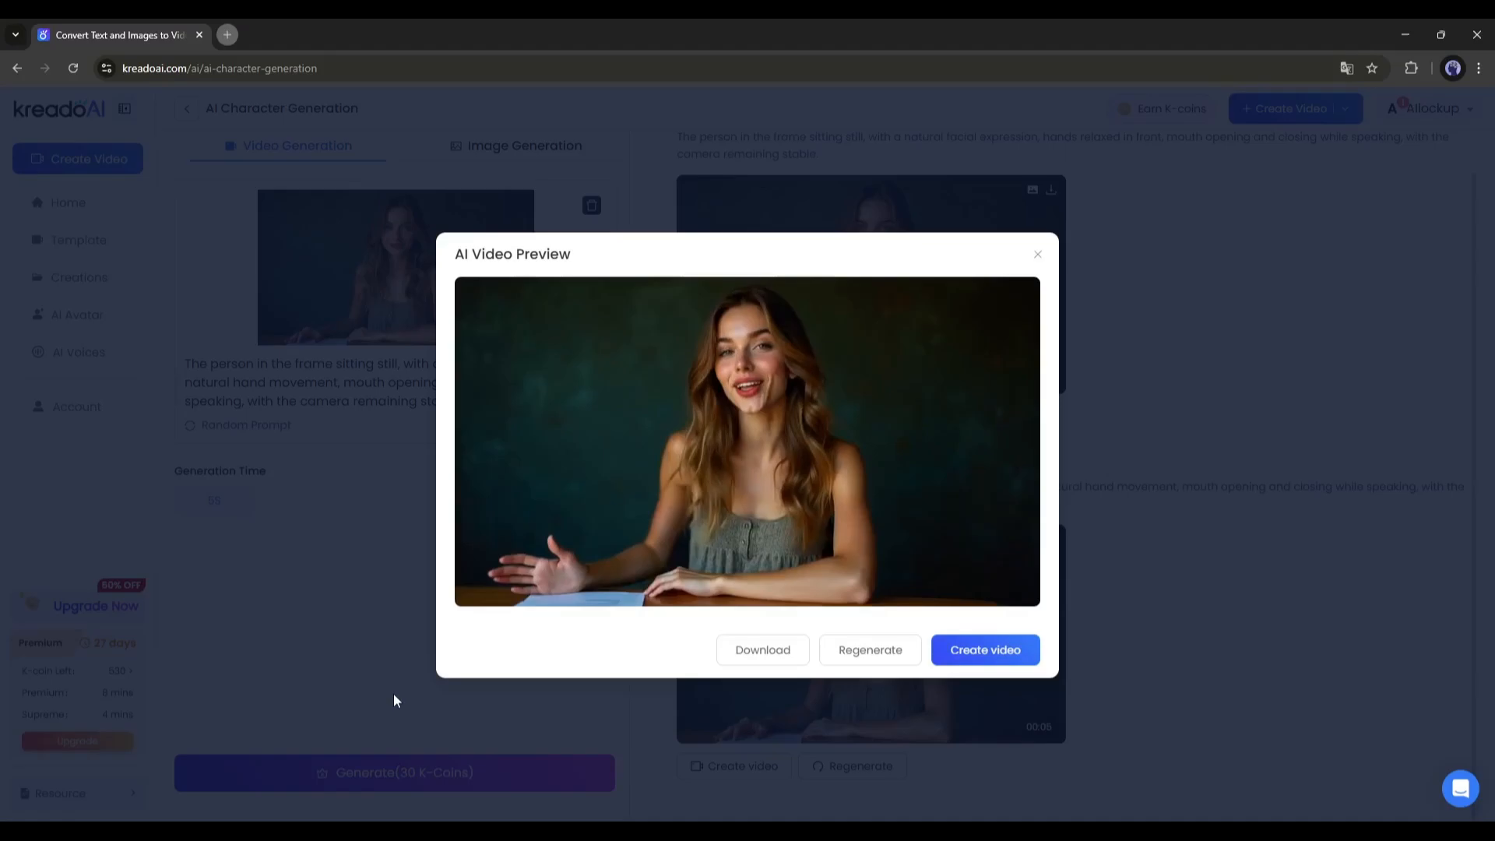
click(984, 649)
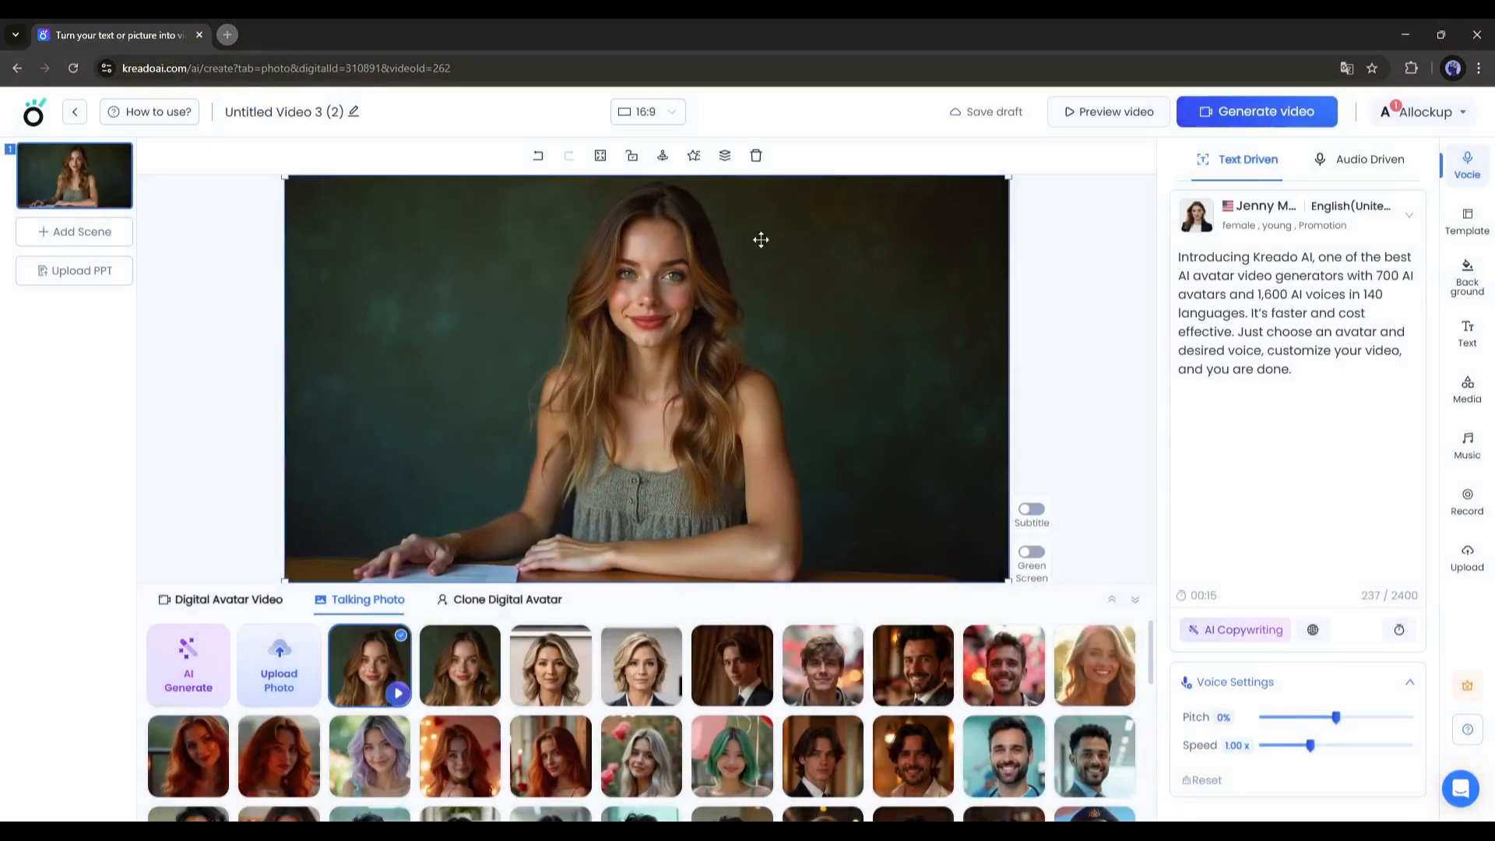
mouse_move(879, 343)
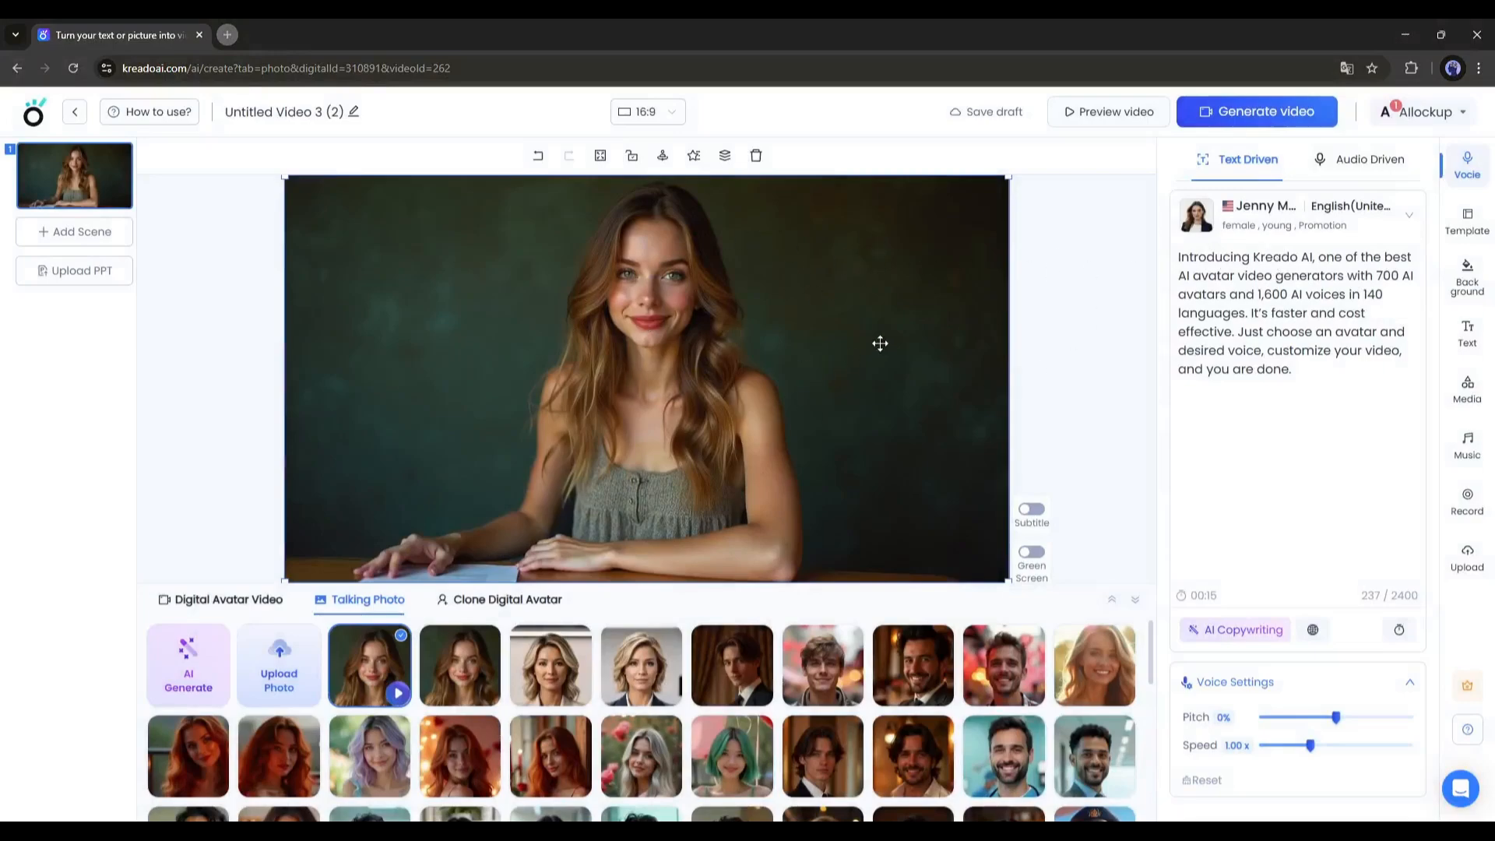
- Replace the script with 'Introducing Kreado AI, one of the best AI avatar video generators…' text
triple_click(1287, 313)
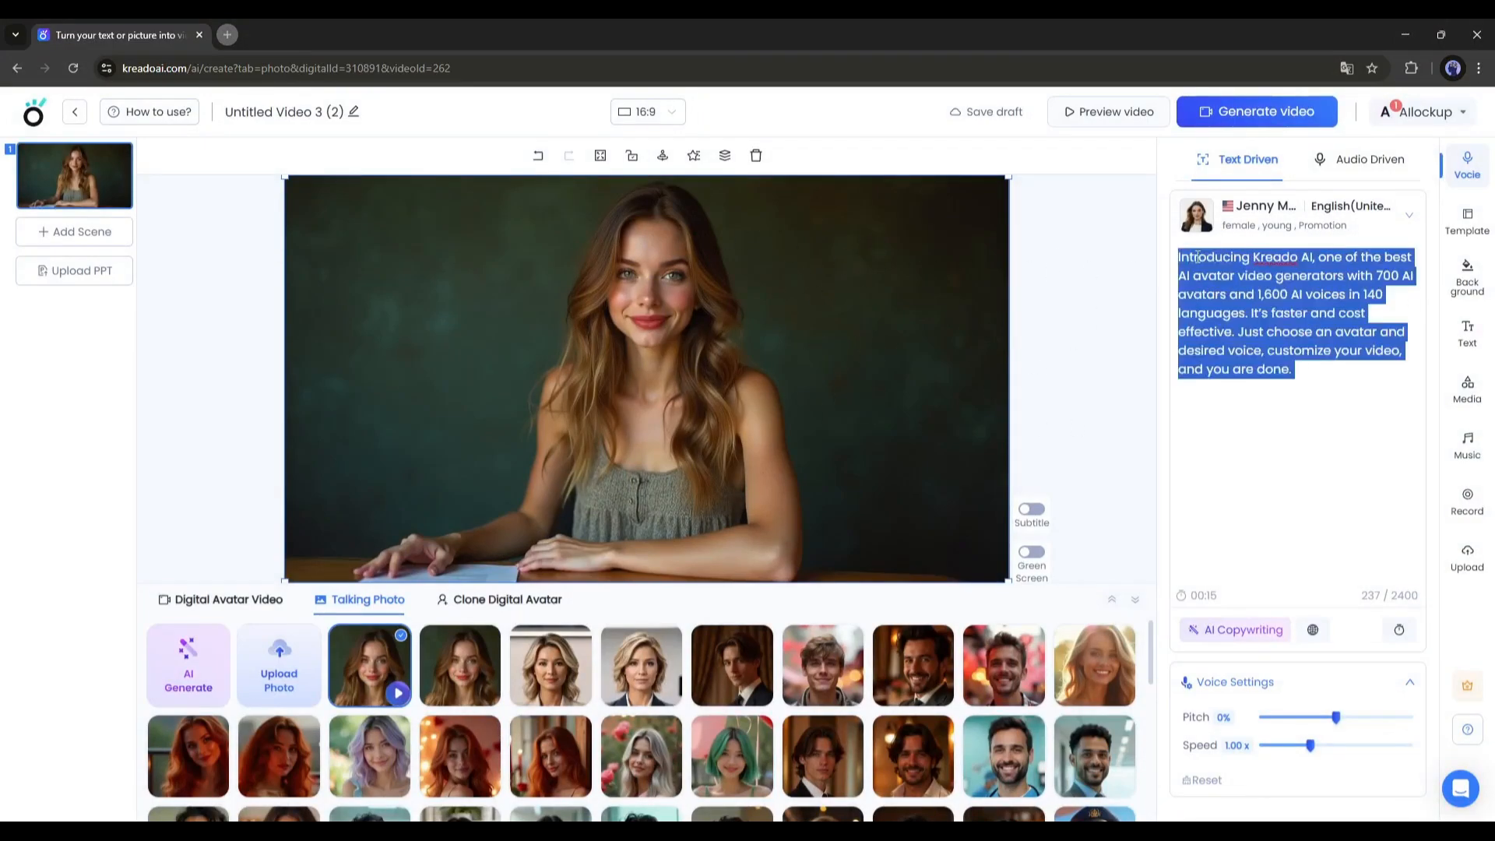
key(Delete)
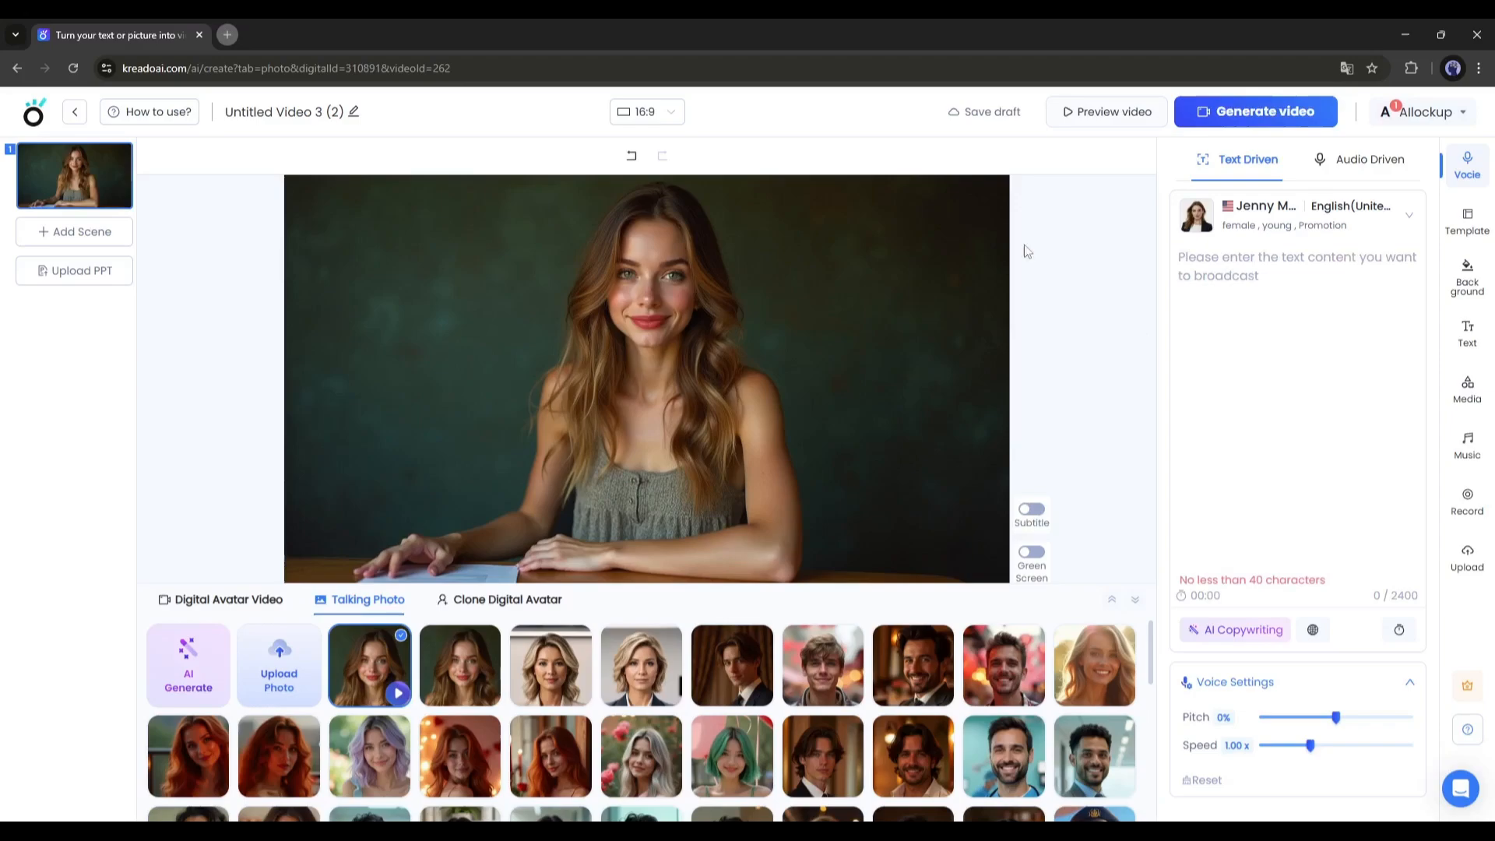
click(1371, 159)
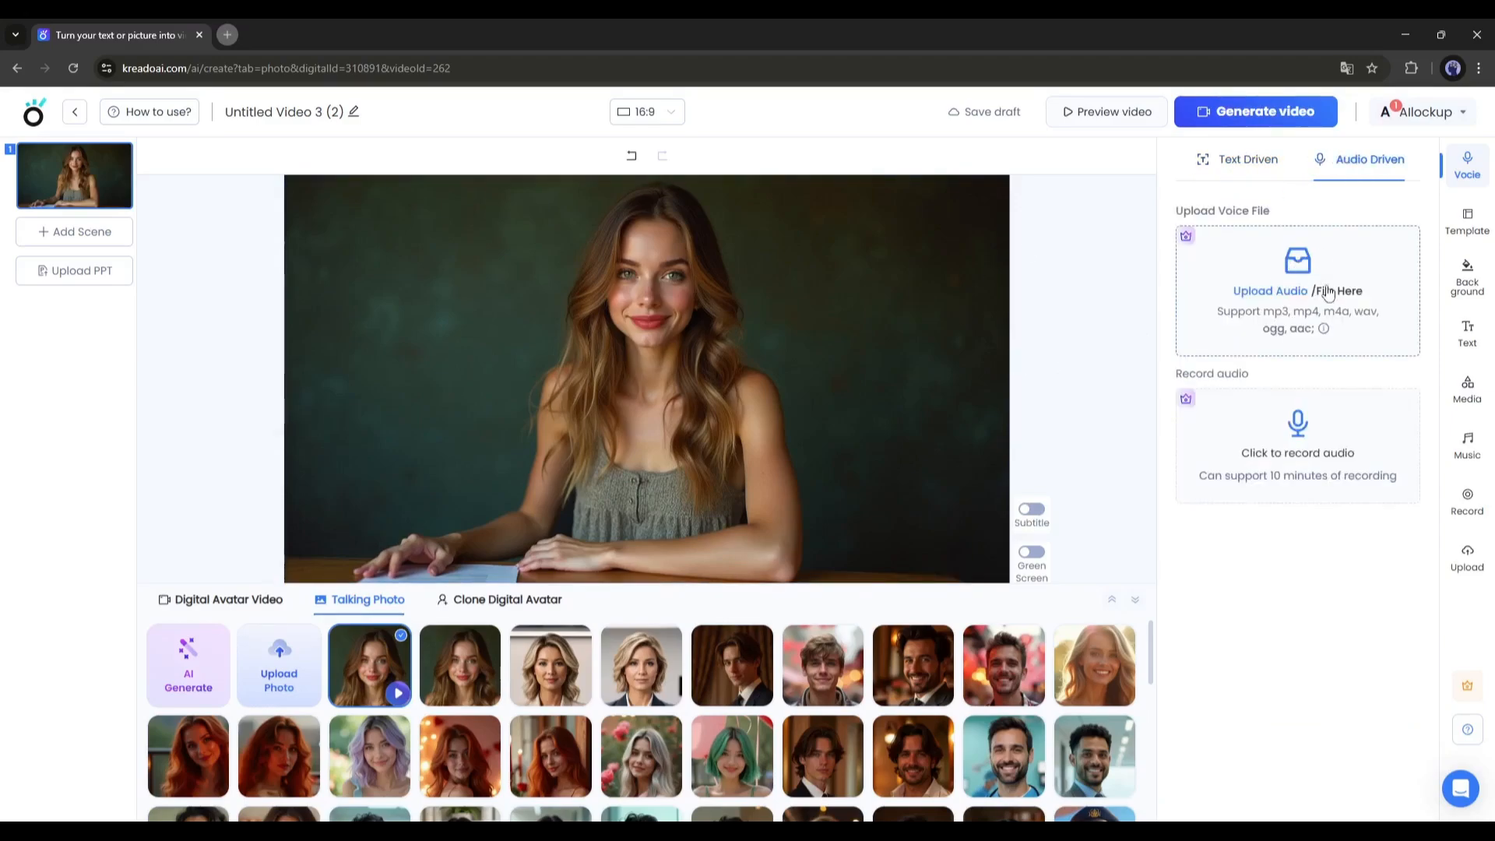
click(1248, 159)
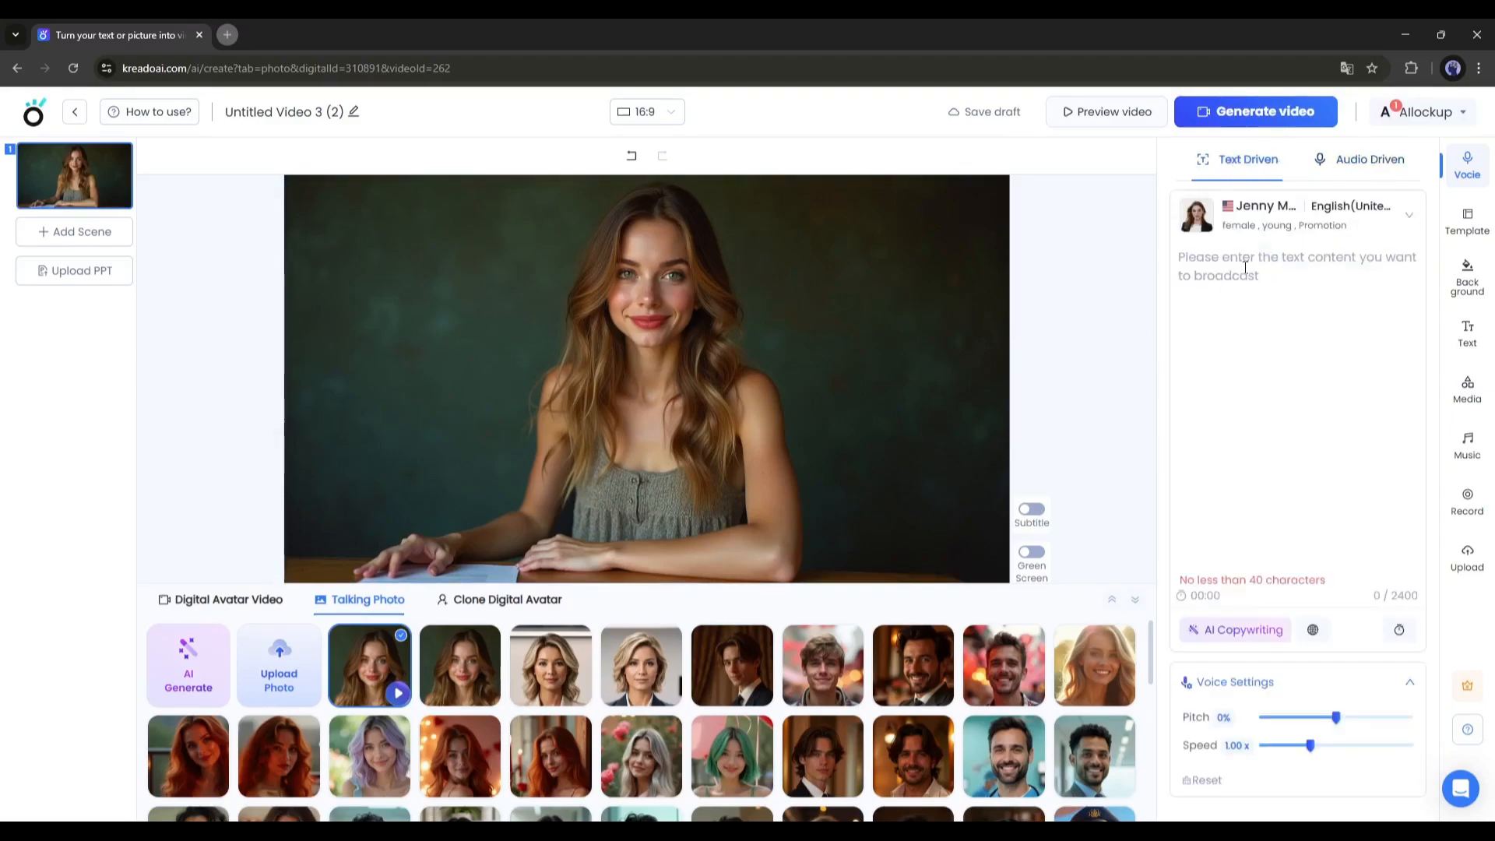
text(Introducing Kreado AI, one of the best AI avatar video generators with 700 AI avatars and 1,600 AI voices in 140 languages. It's faster and cost effective. Just choose an avatar and desired voice, customize your video, and you are done.)
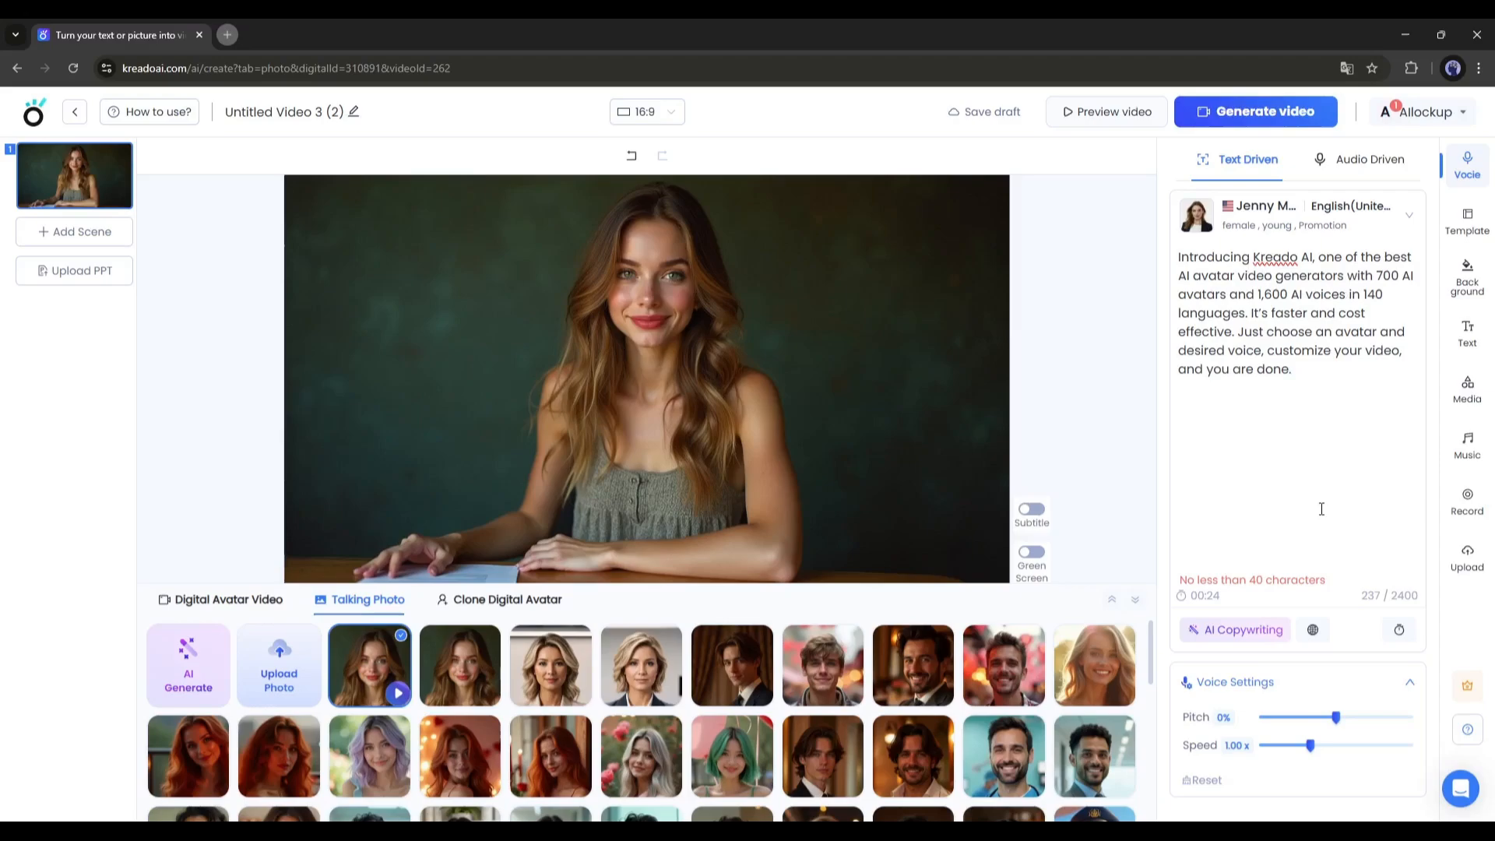
mouse_move(1311, 629)
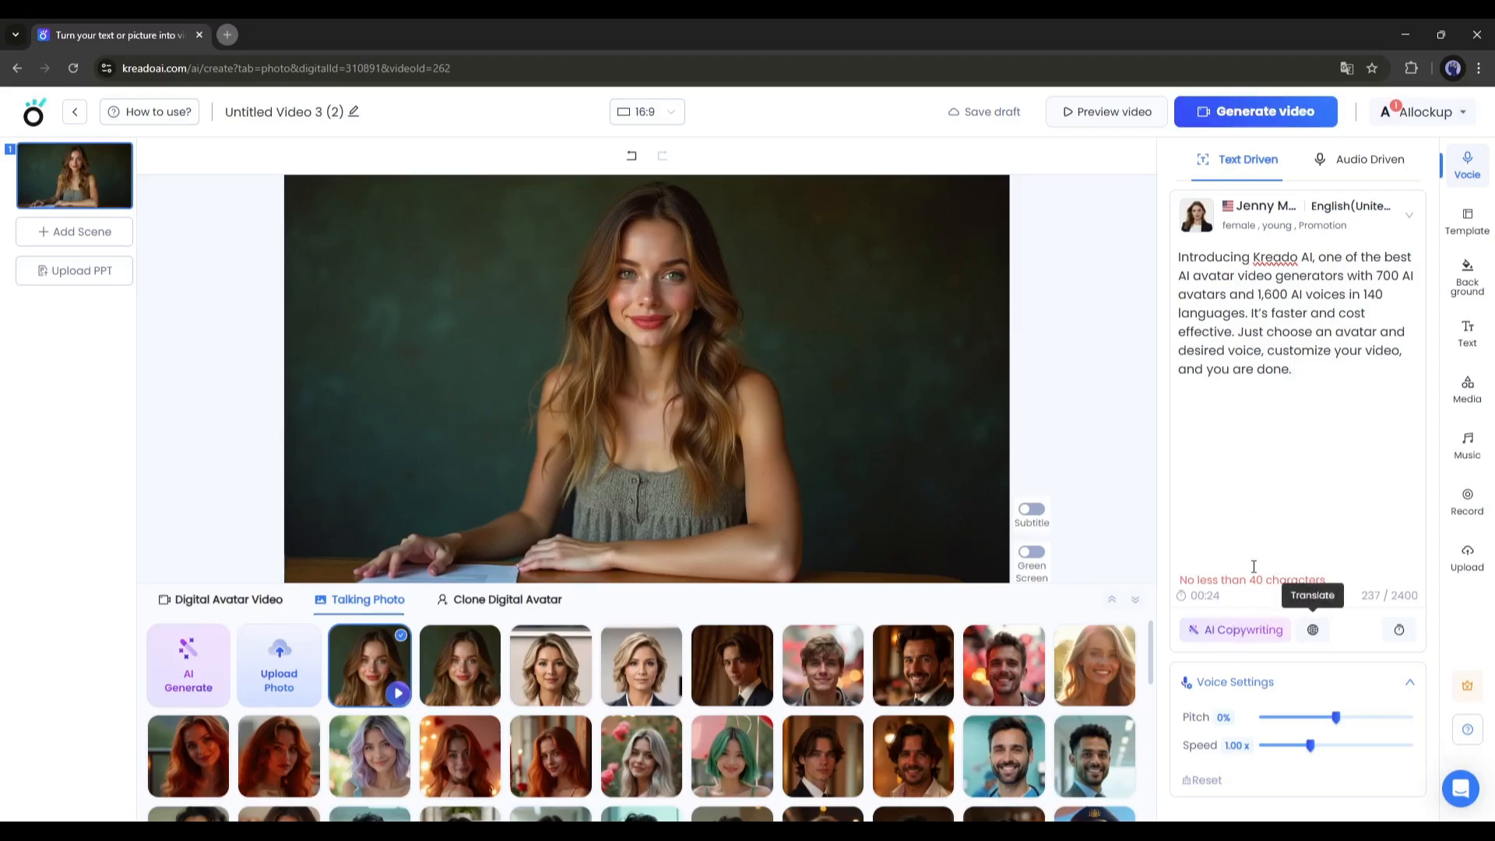
click(1237, 629)
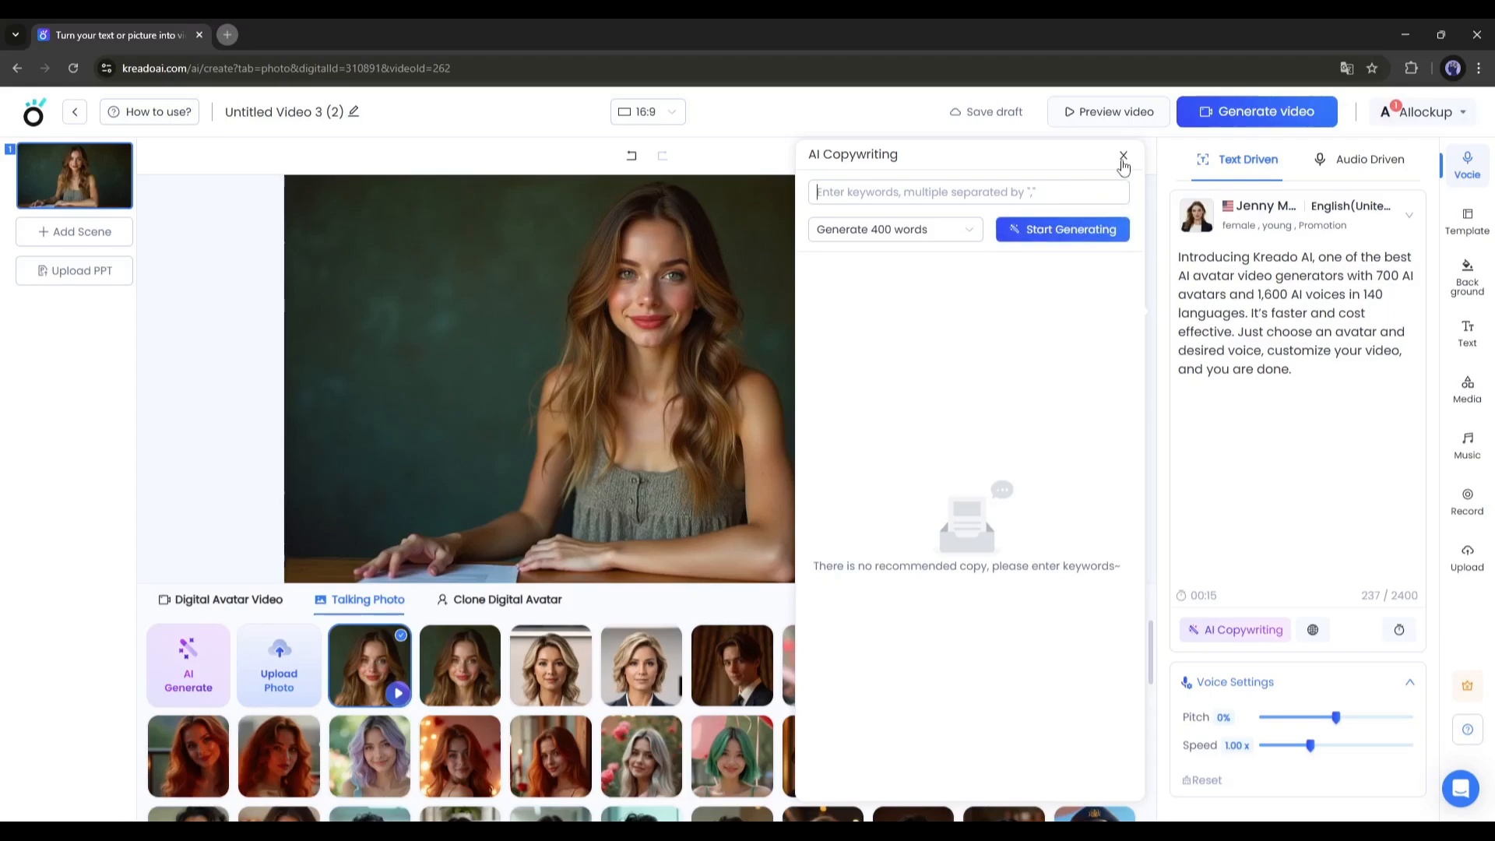
- Close AI Copywriting and filter voices by English, United States and gender
click(1123, 155)
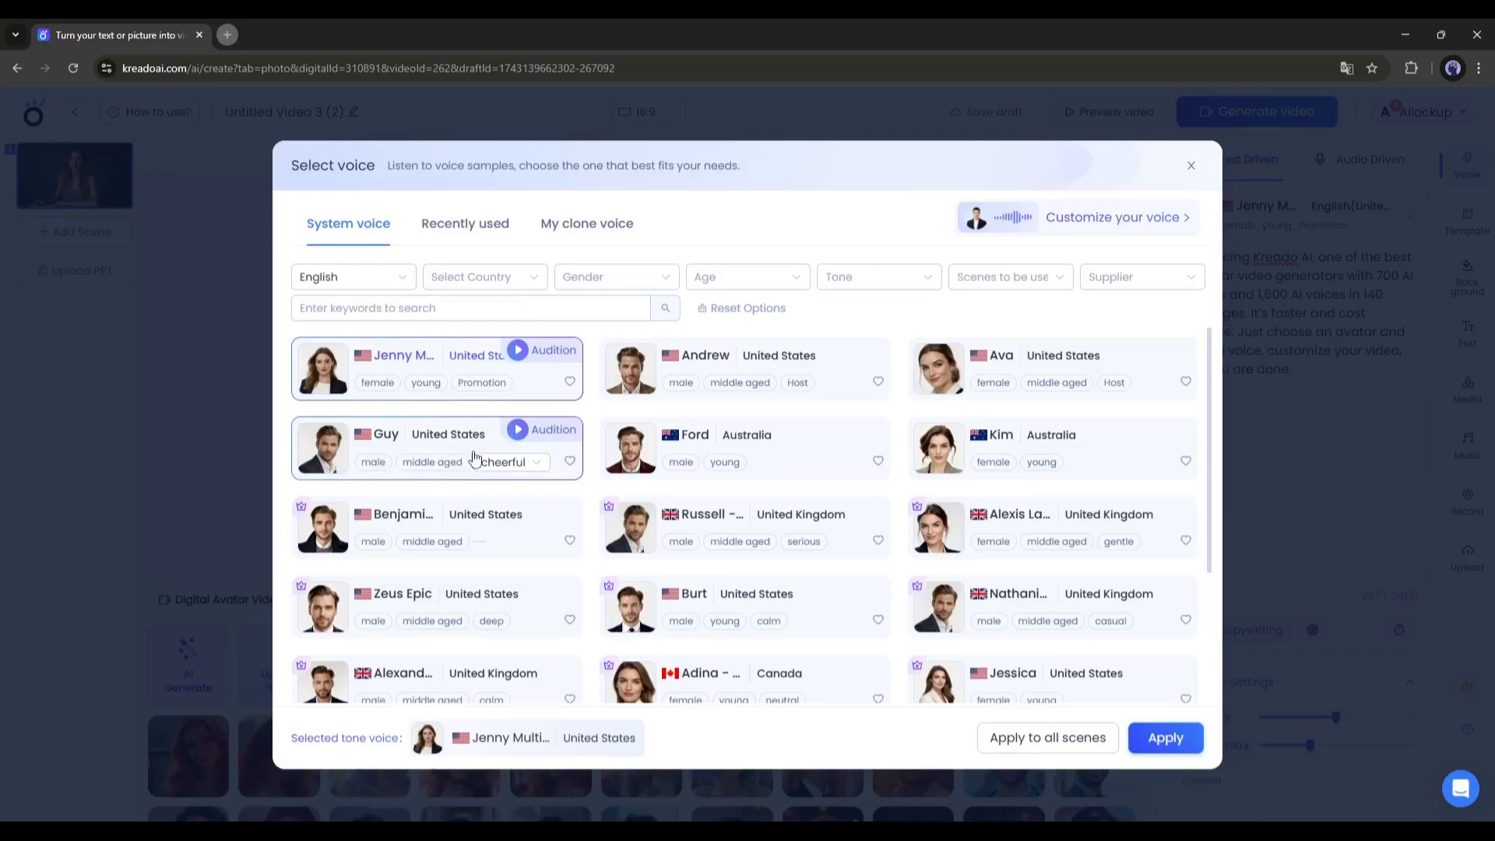
scroll(down, 3)
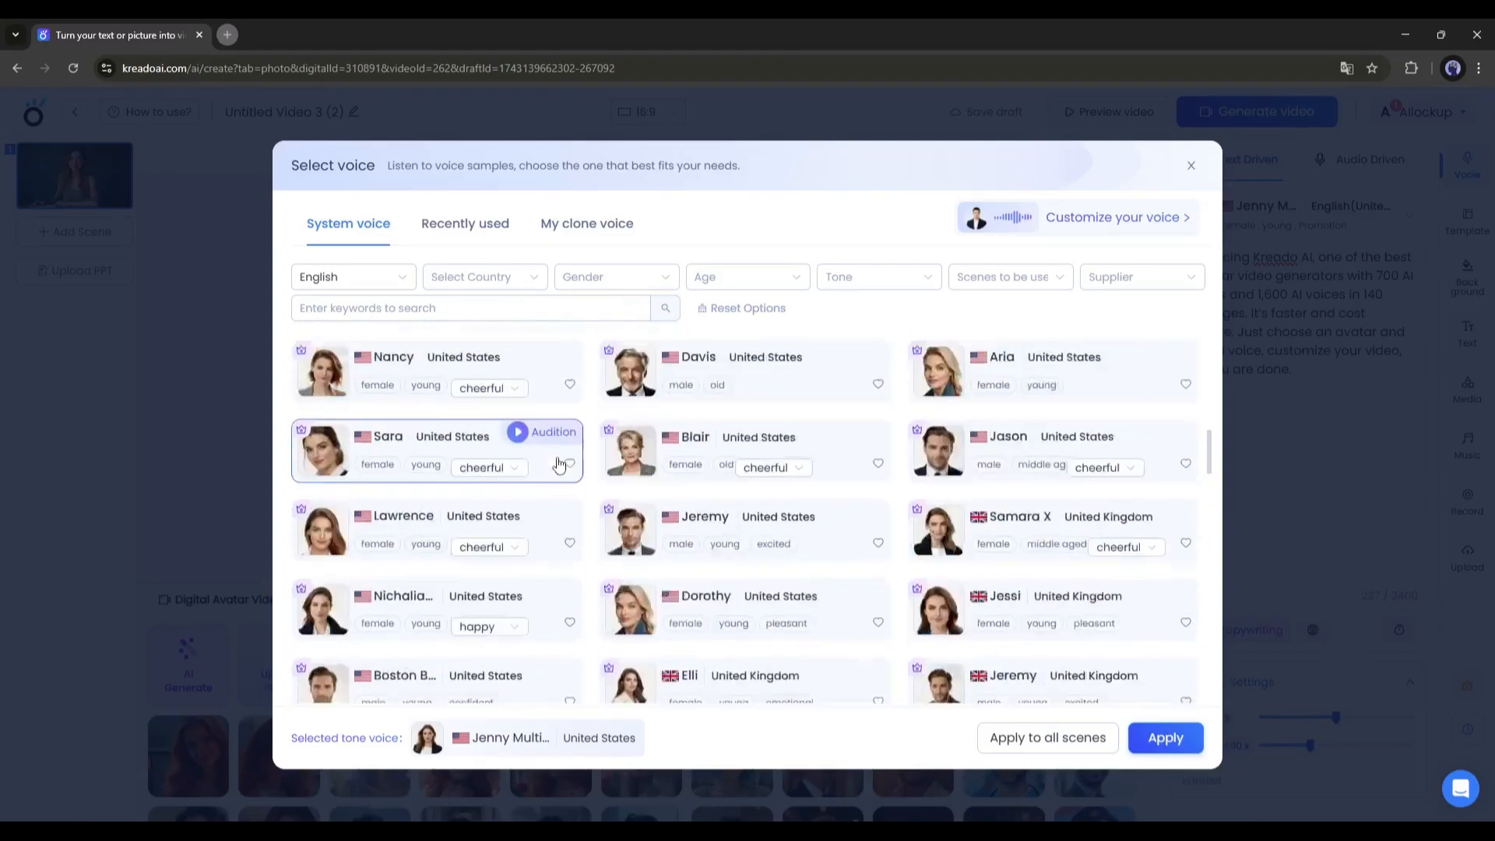
click(353, 276)
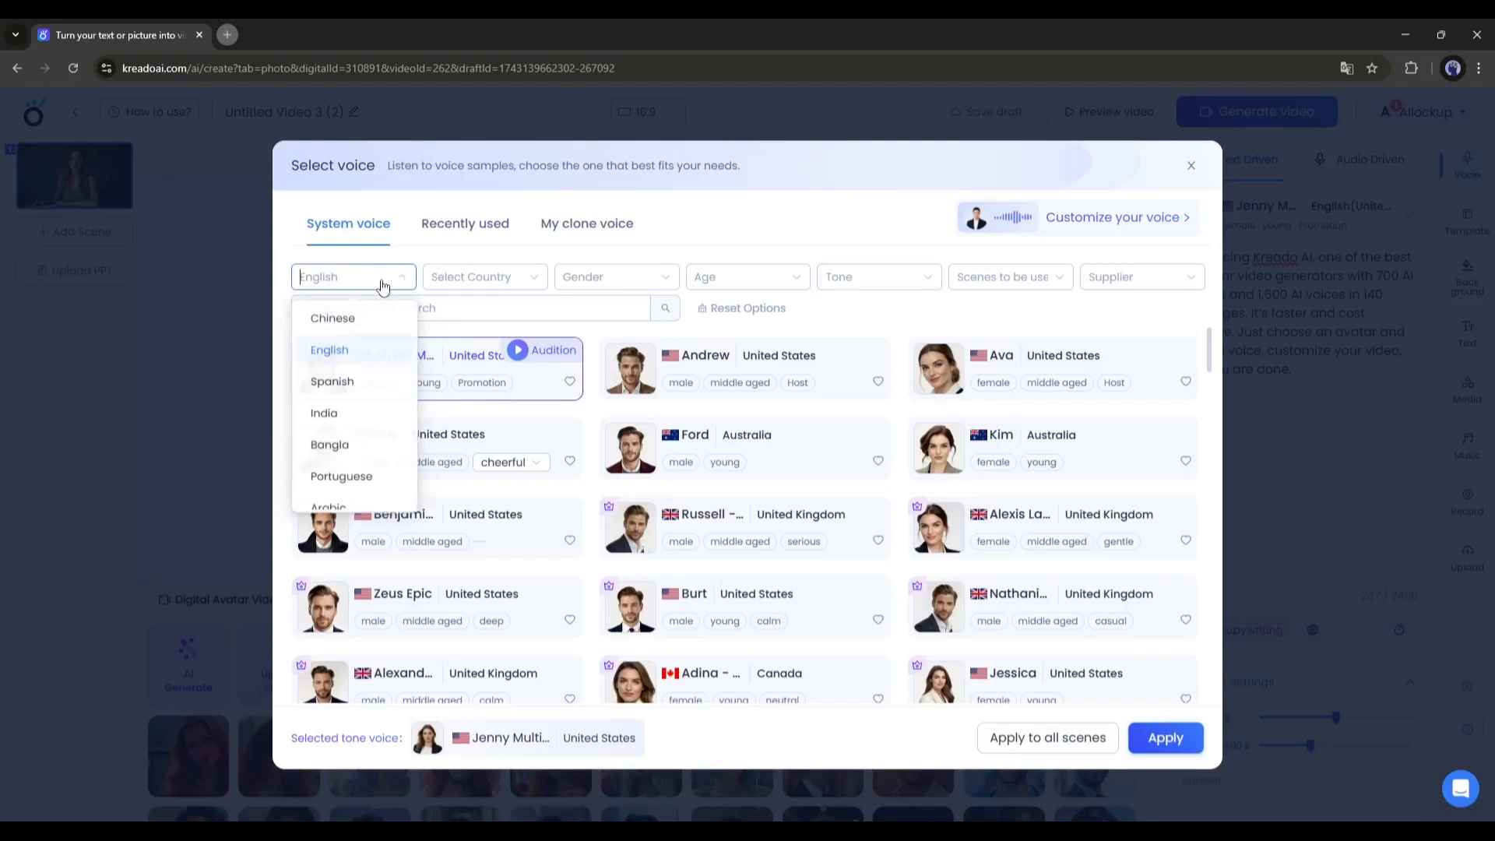
click(616, 276)
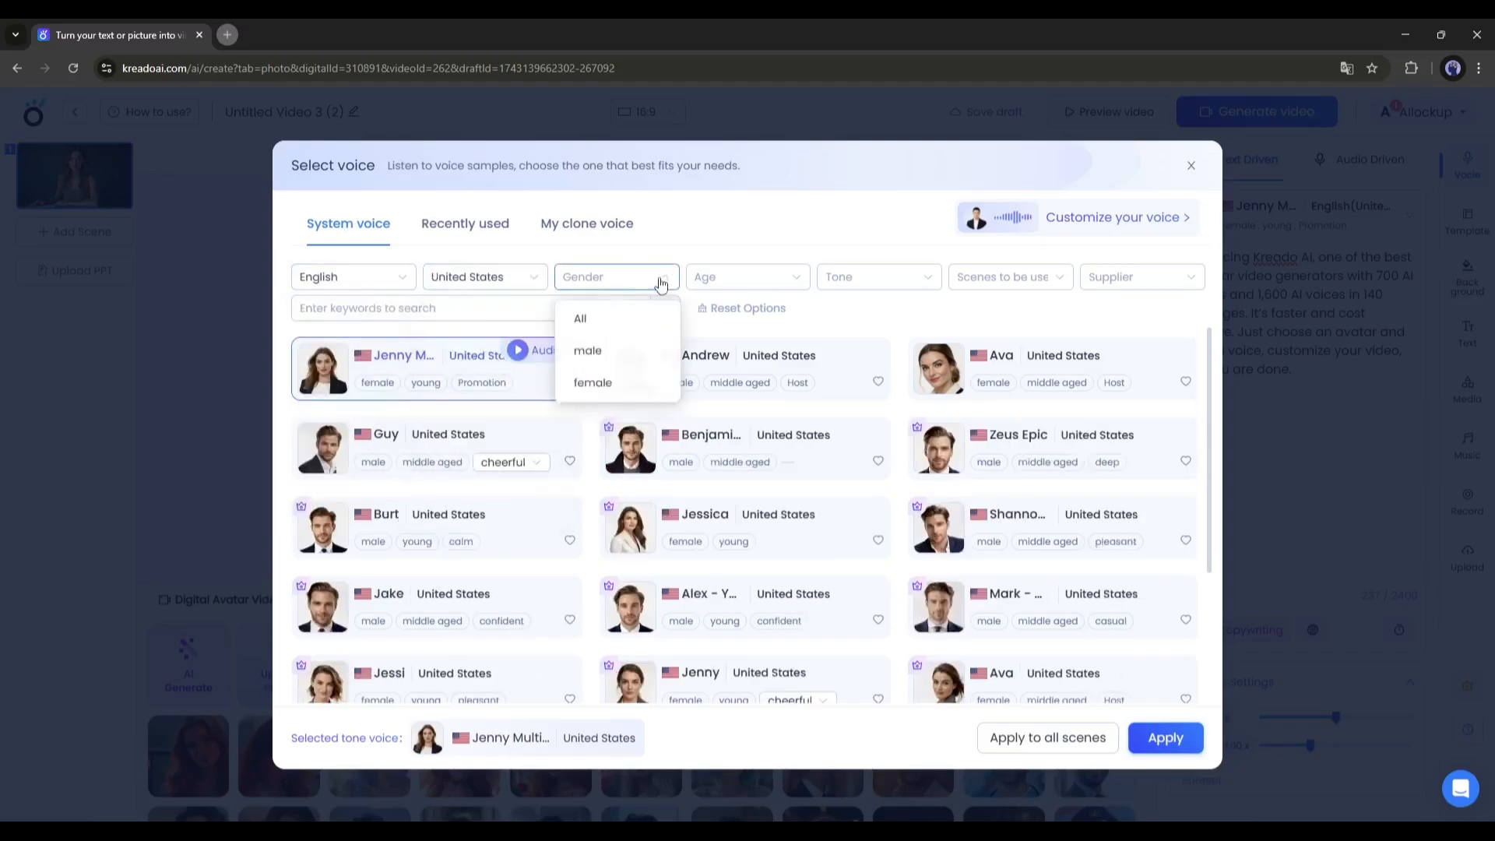
click(591, 383)
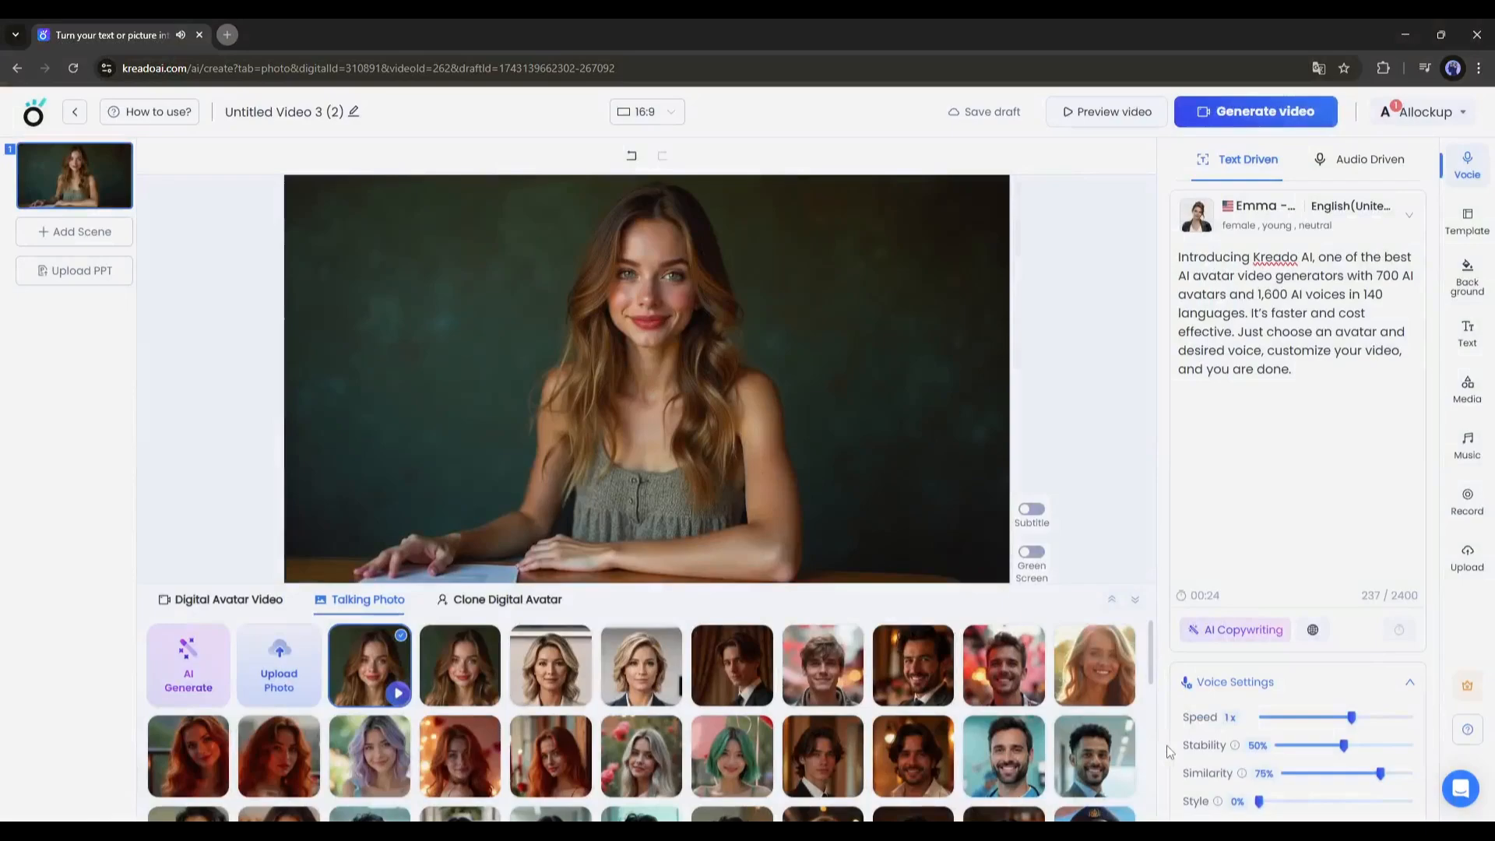
click(1466, 225)
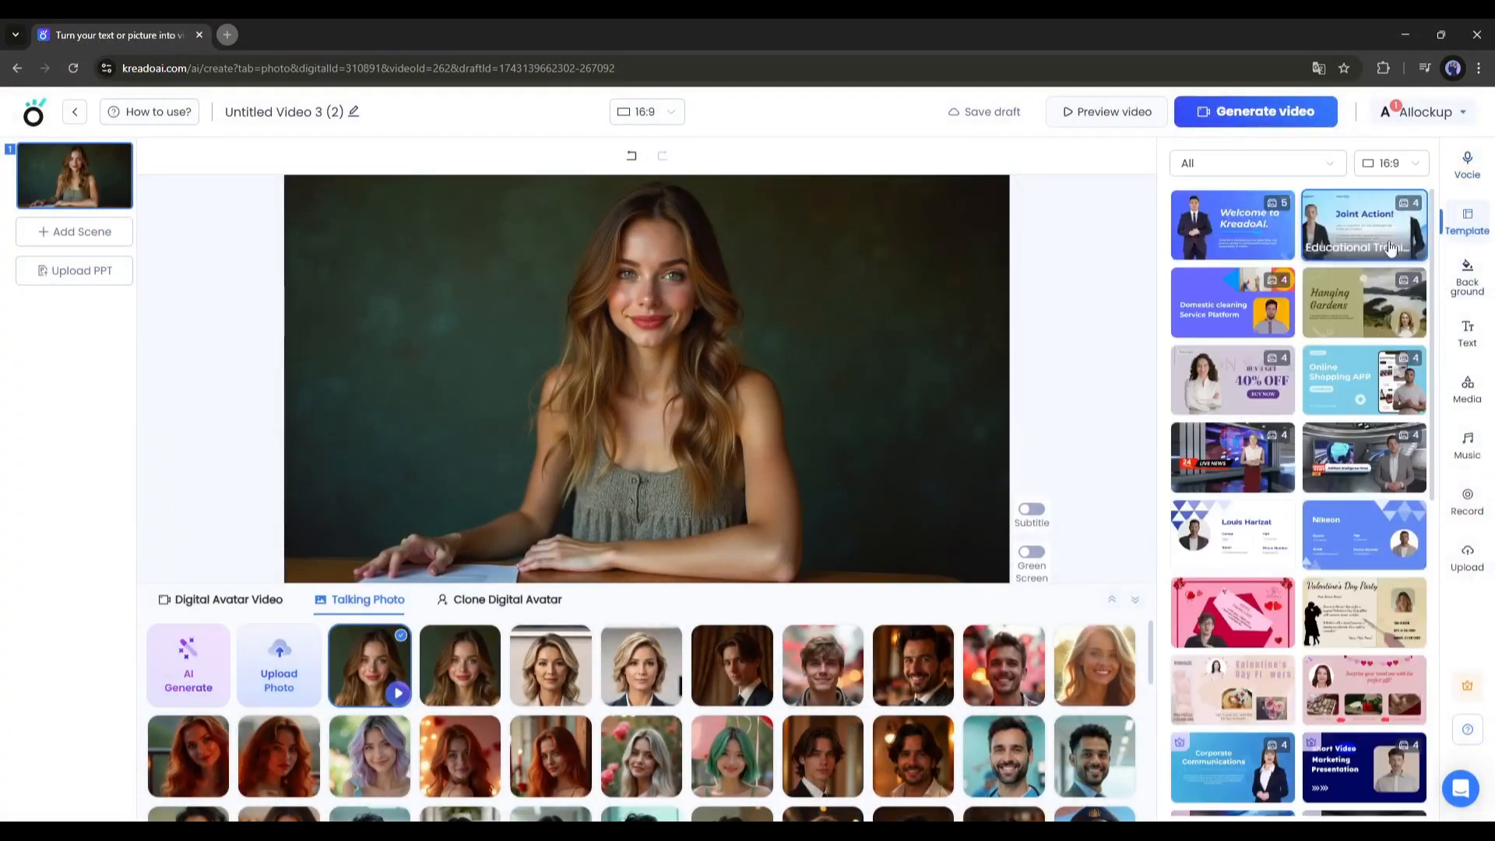
click(1466, 277)
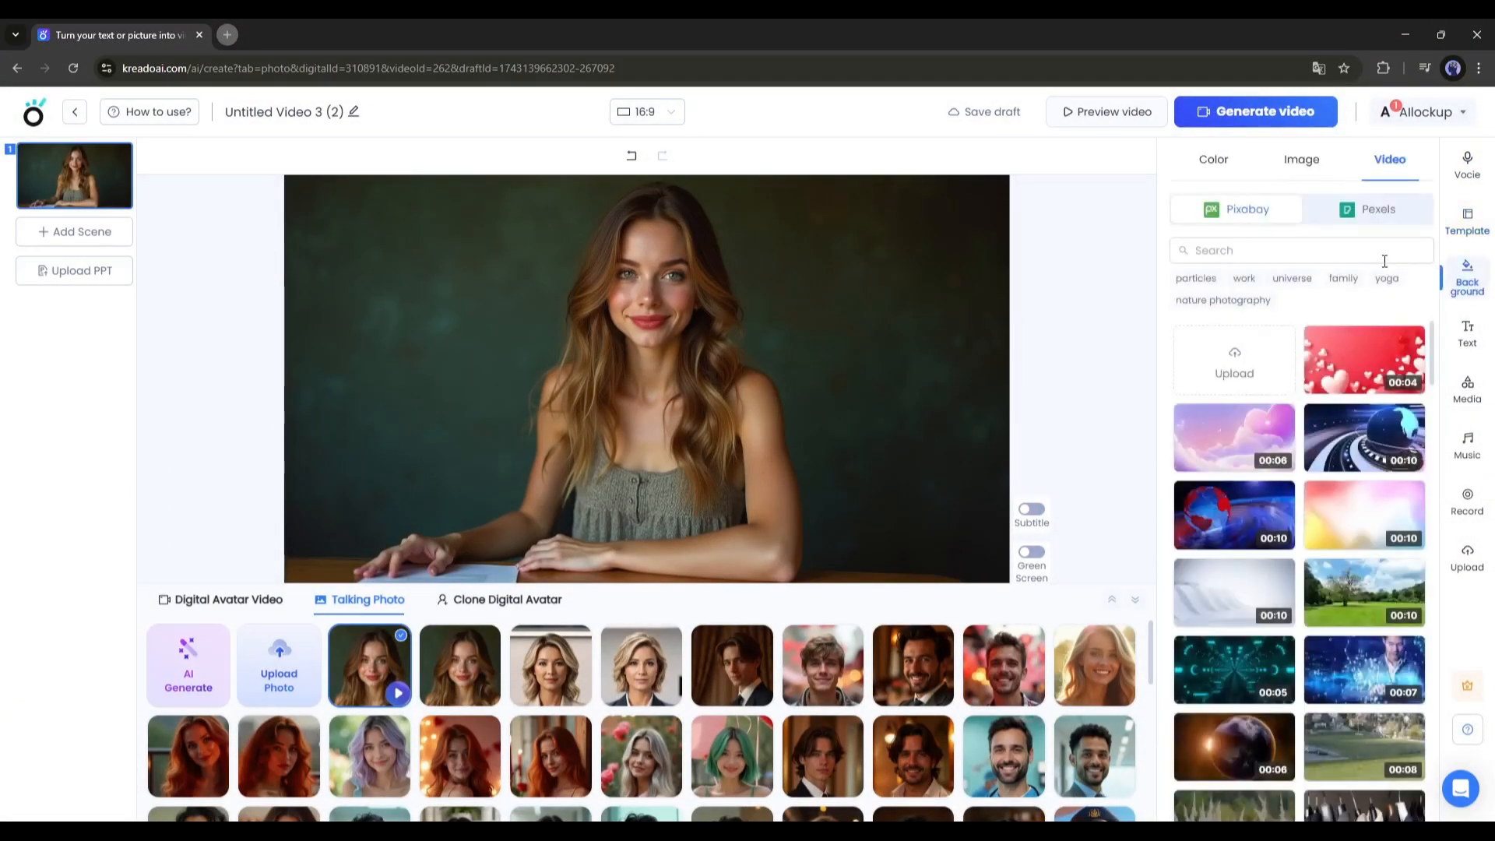
click(1466, 332)
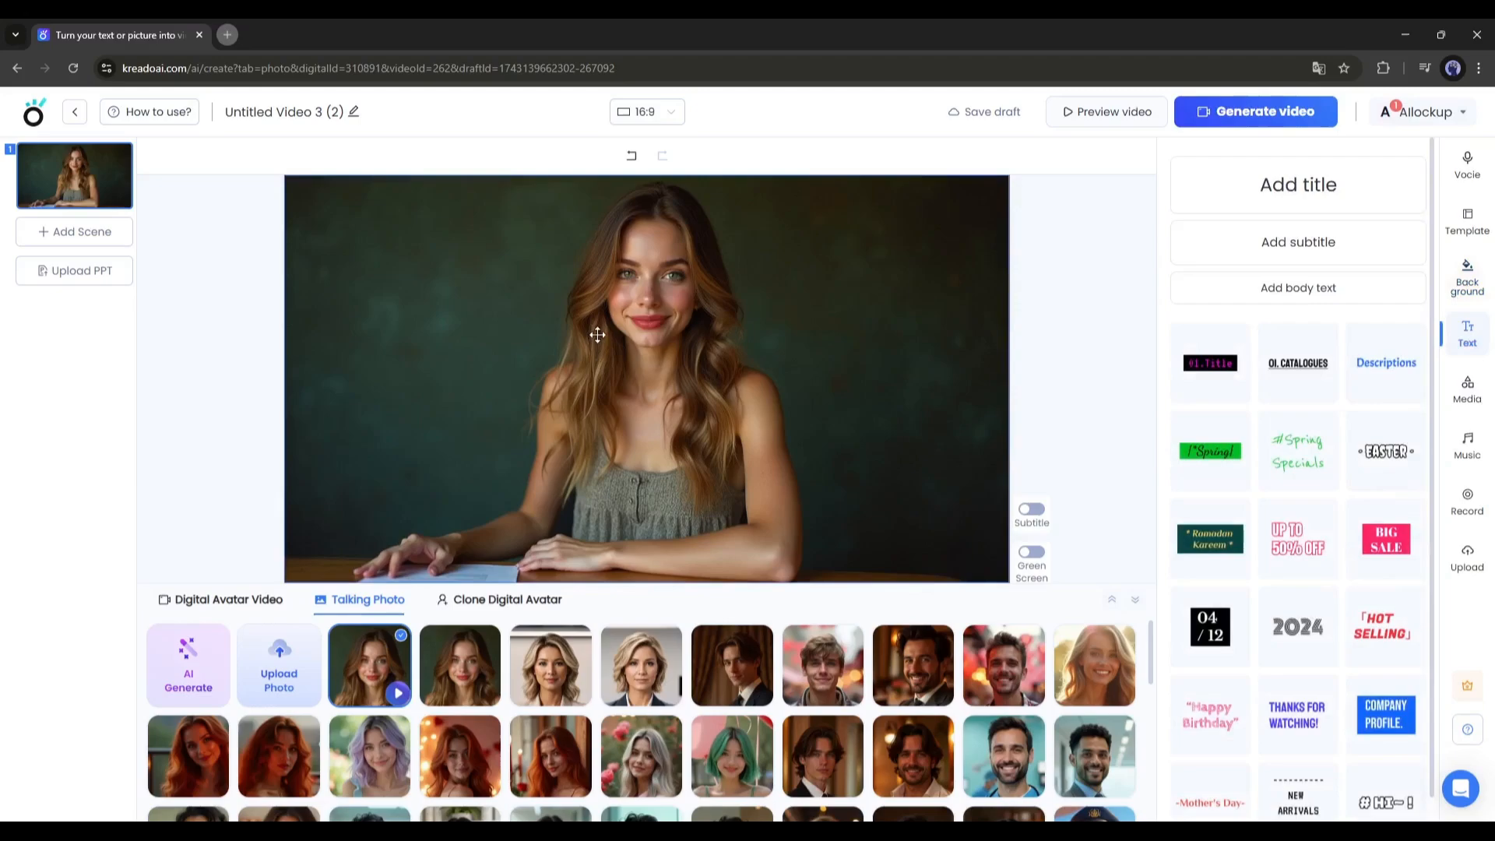
click(1466, 387)
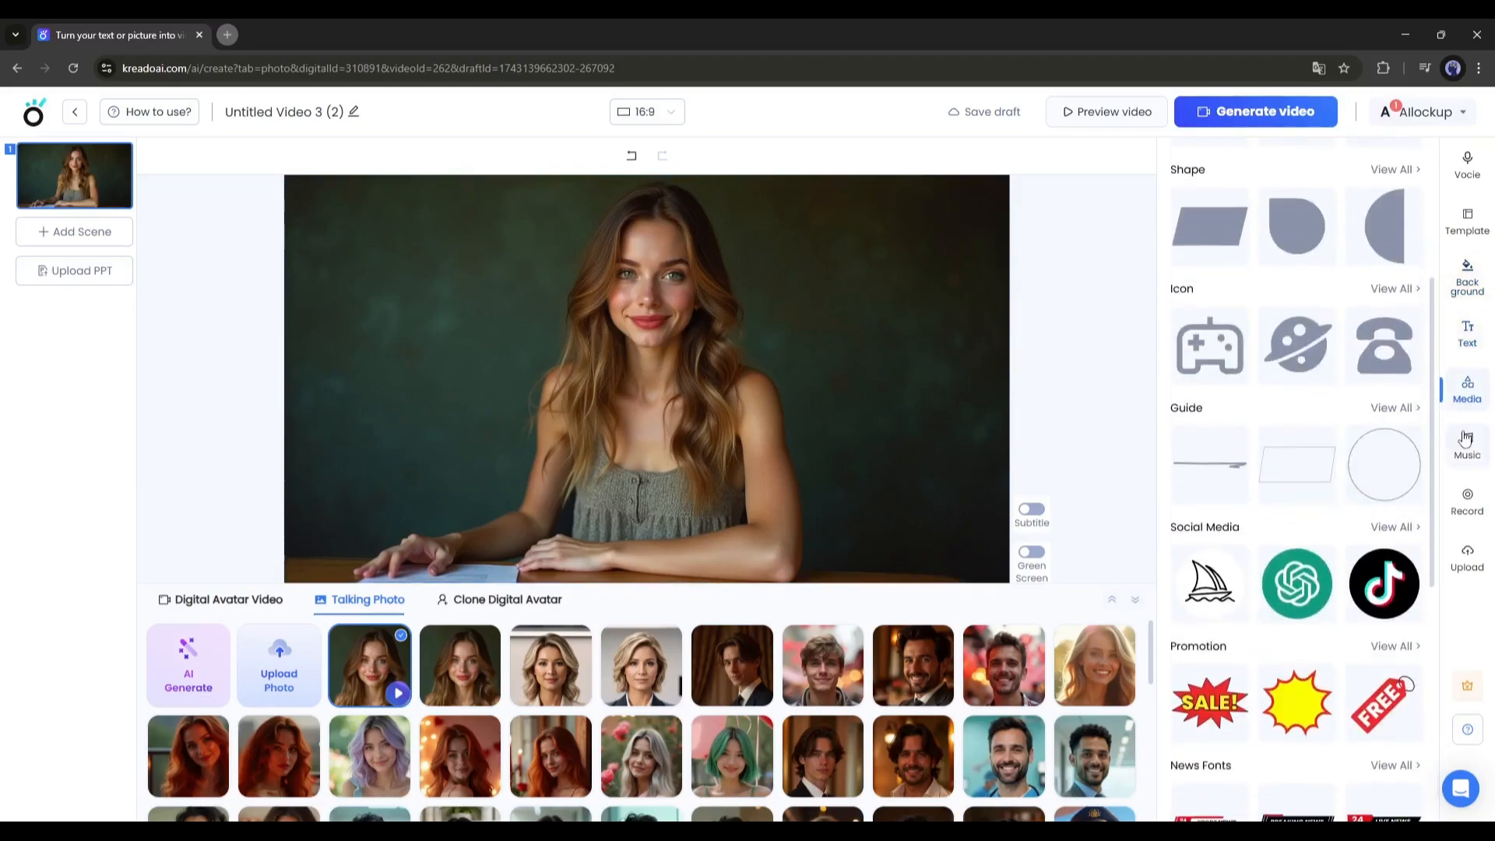
click(1466, 556)
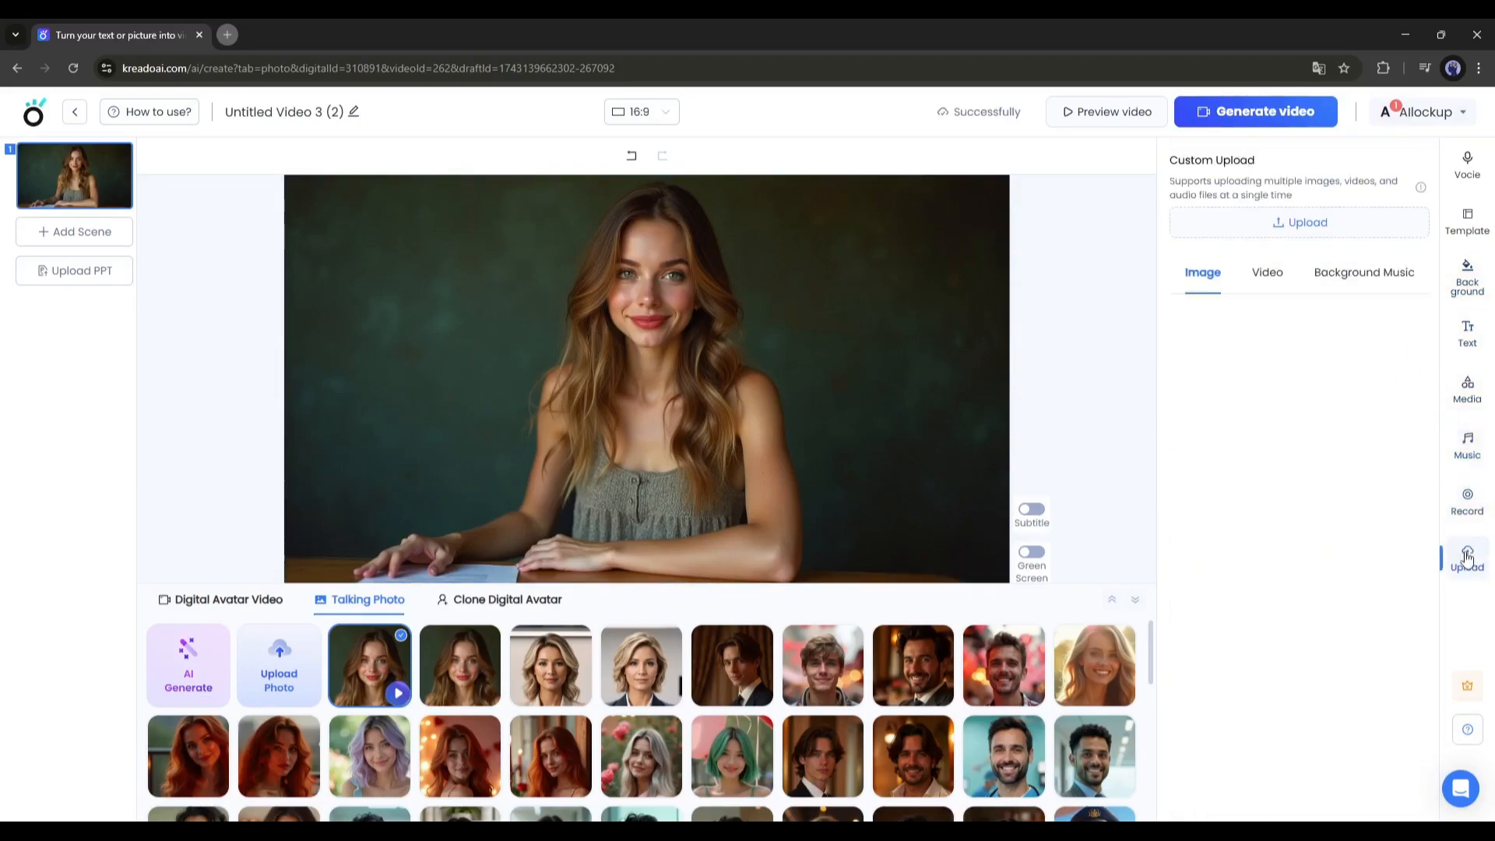
click(1467, 165)
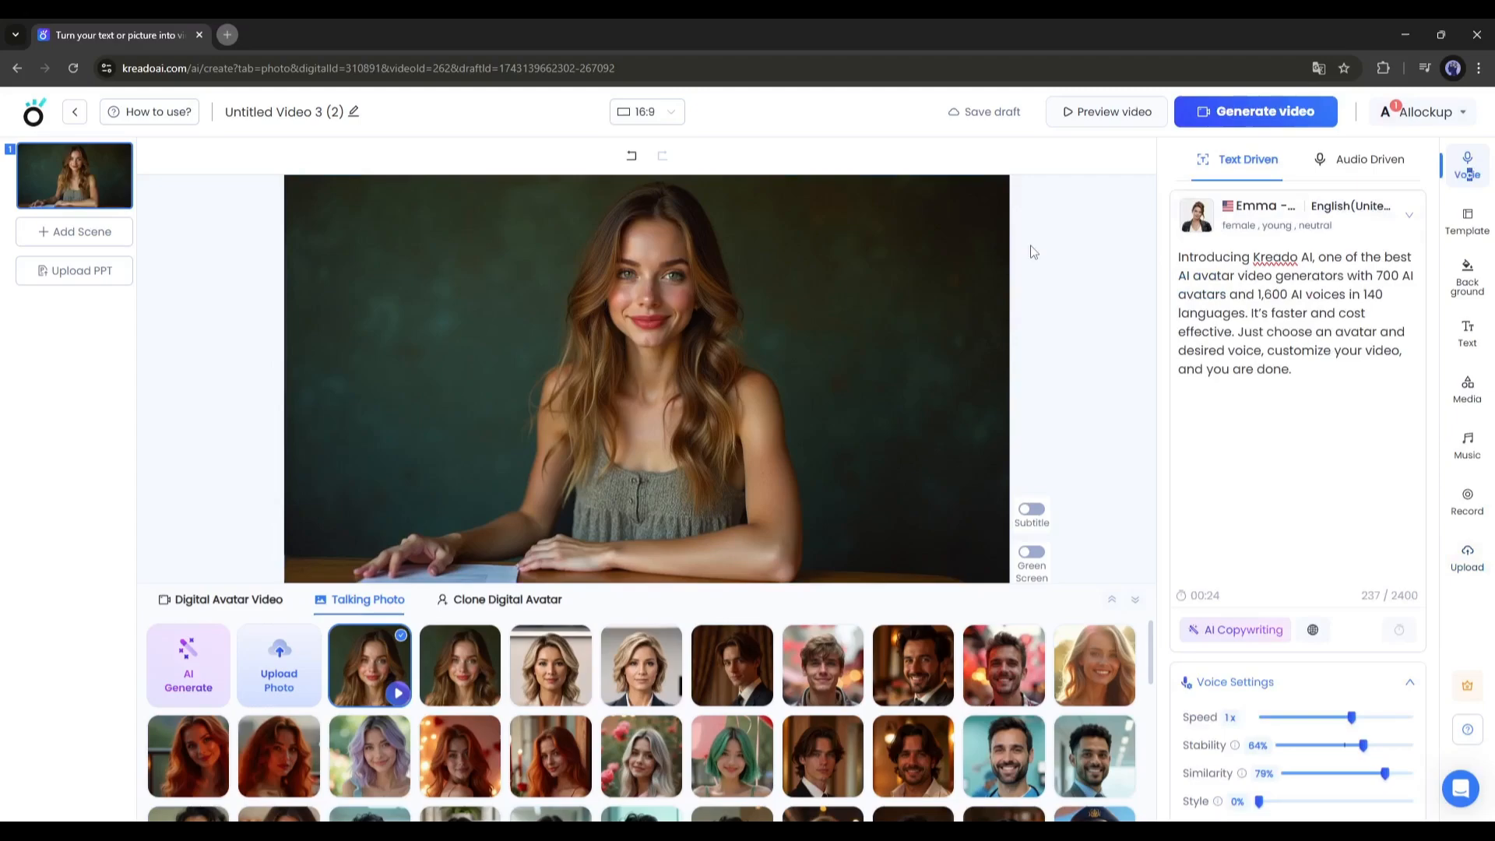
mouse_move(1096, 118)
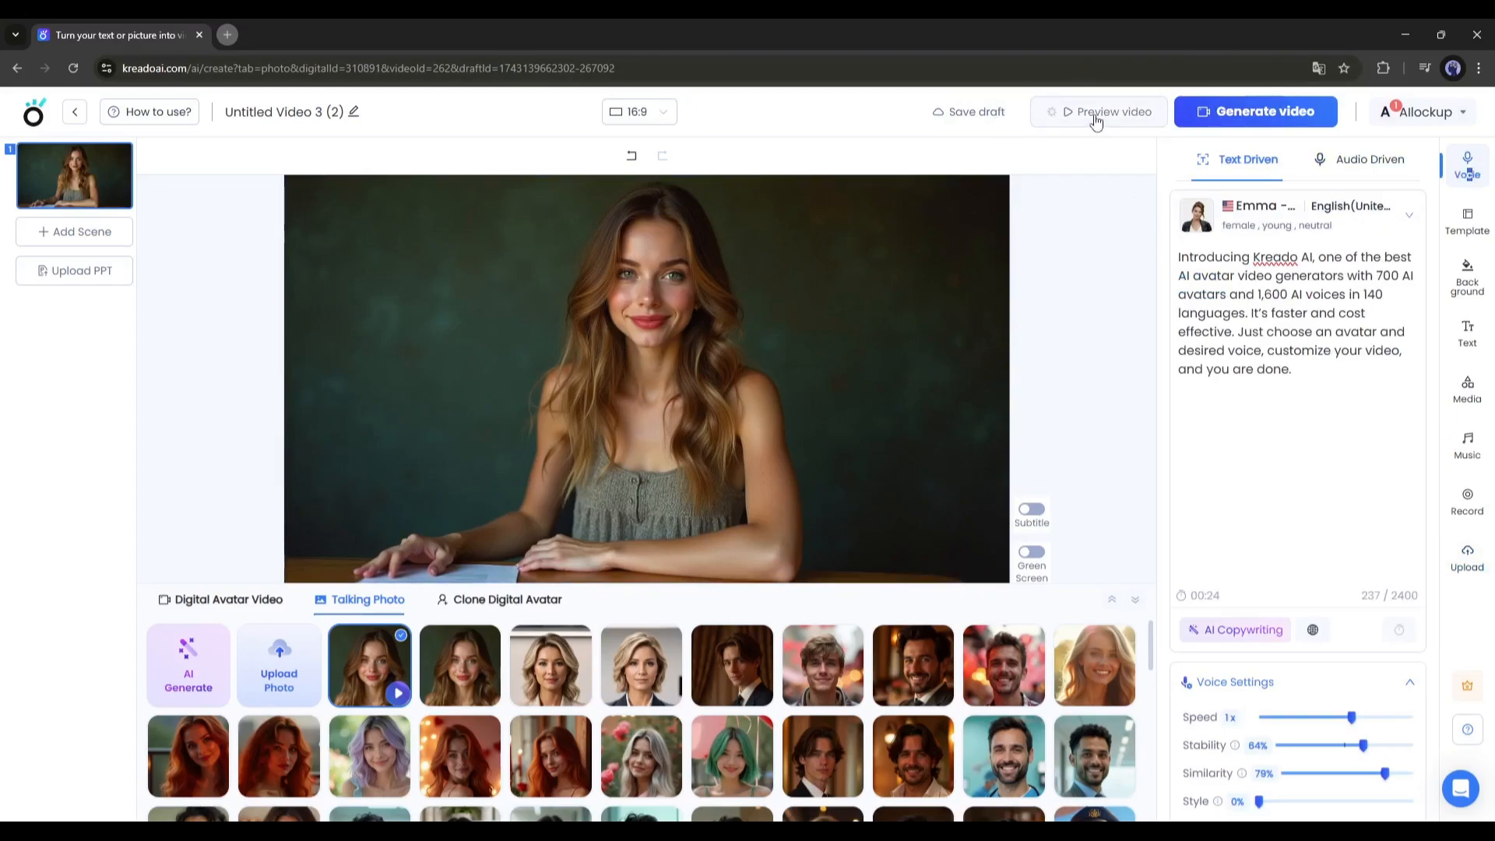
- Review the generation cost summary and start rendering the 19-second talking-photo video
click(1105, 111)
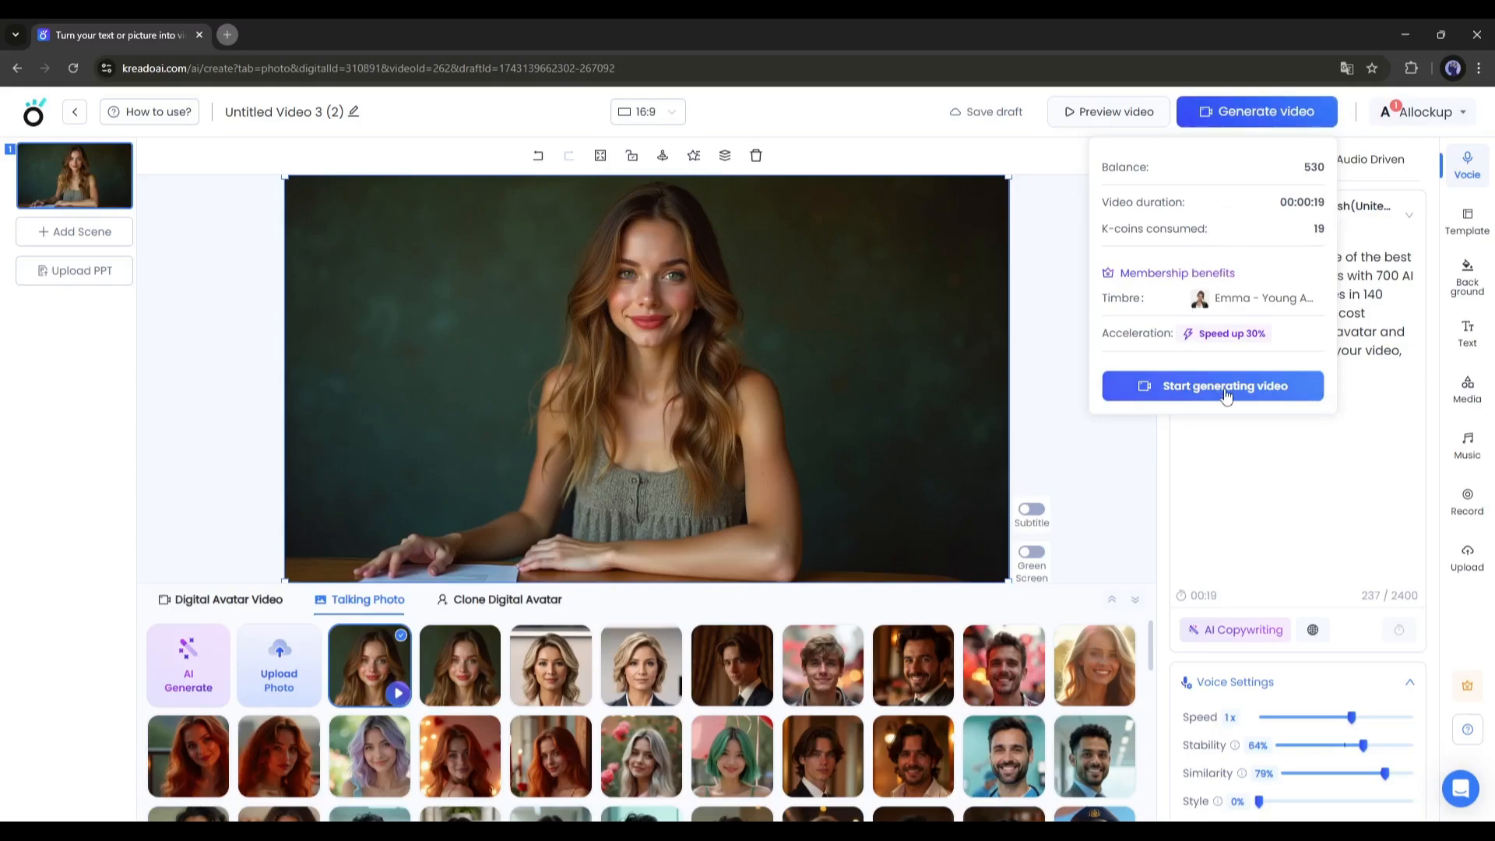
click(1225, 385)
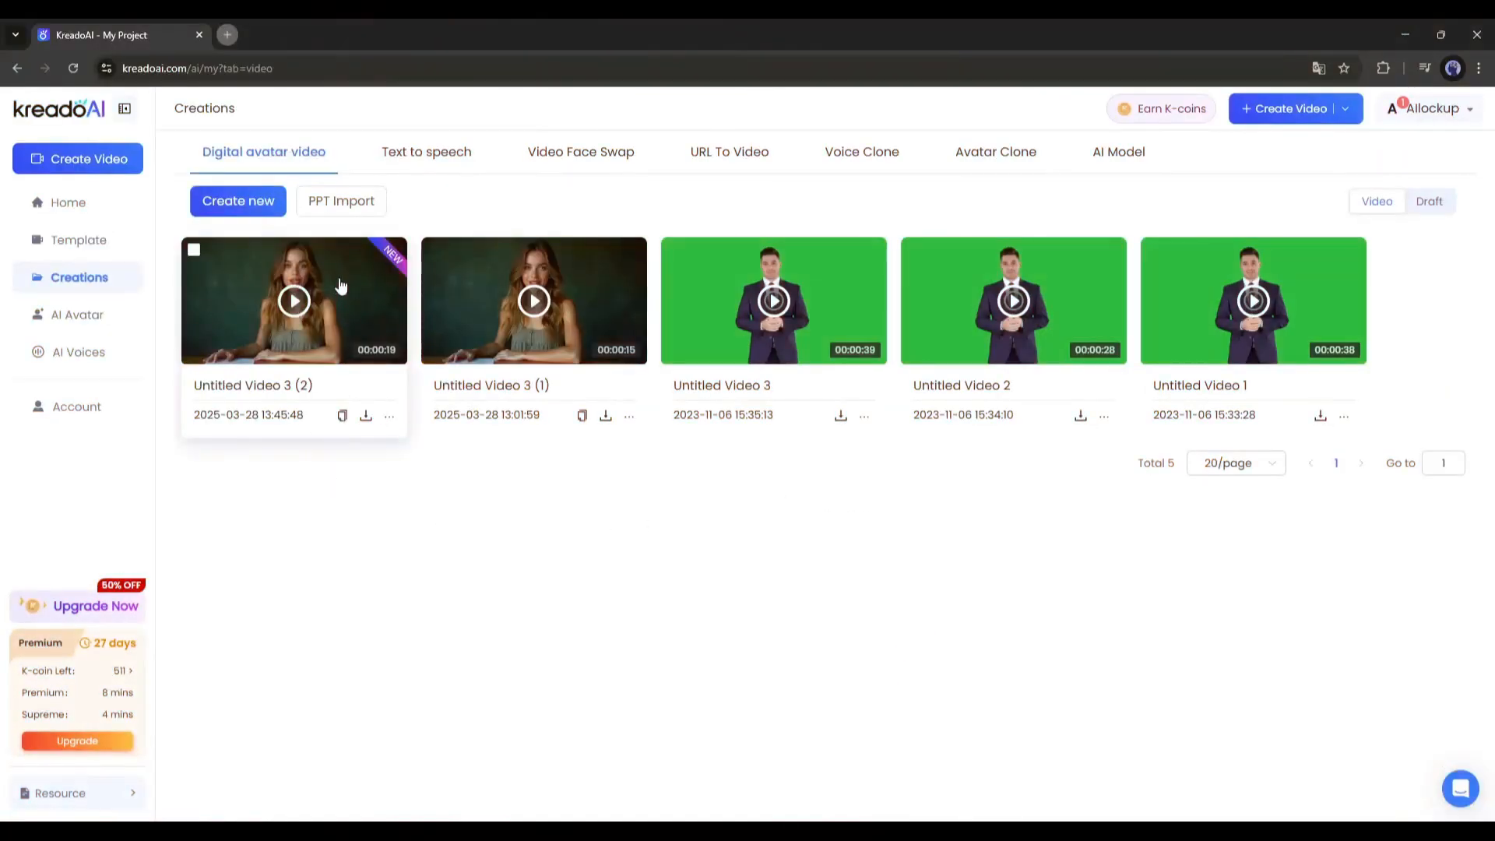
- Watch the finished 19-second talking-photo video, then go back to the home dashboard
click(294, 300)
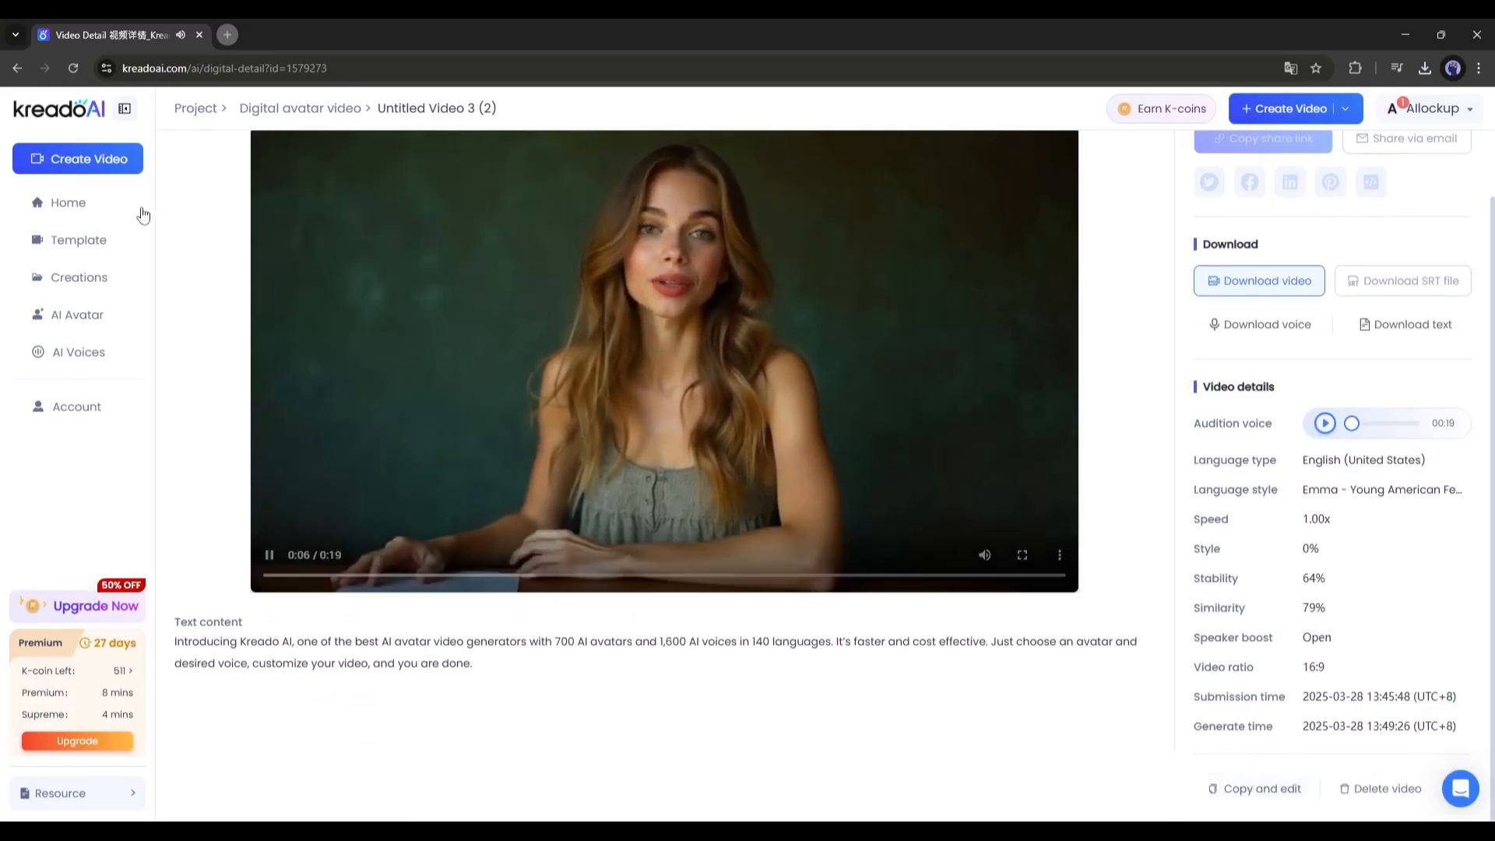
click(68, 203)
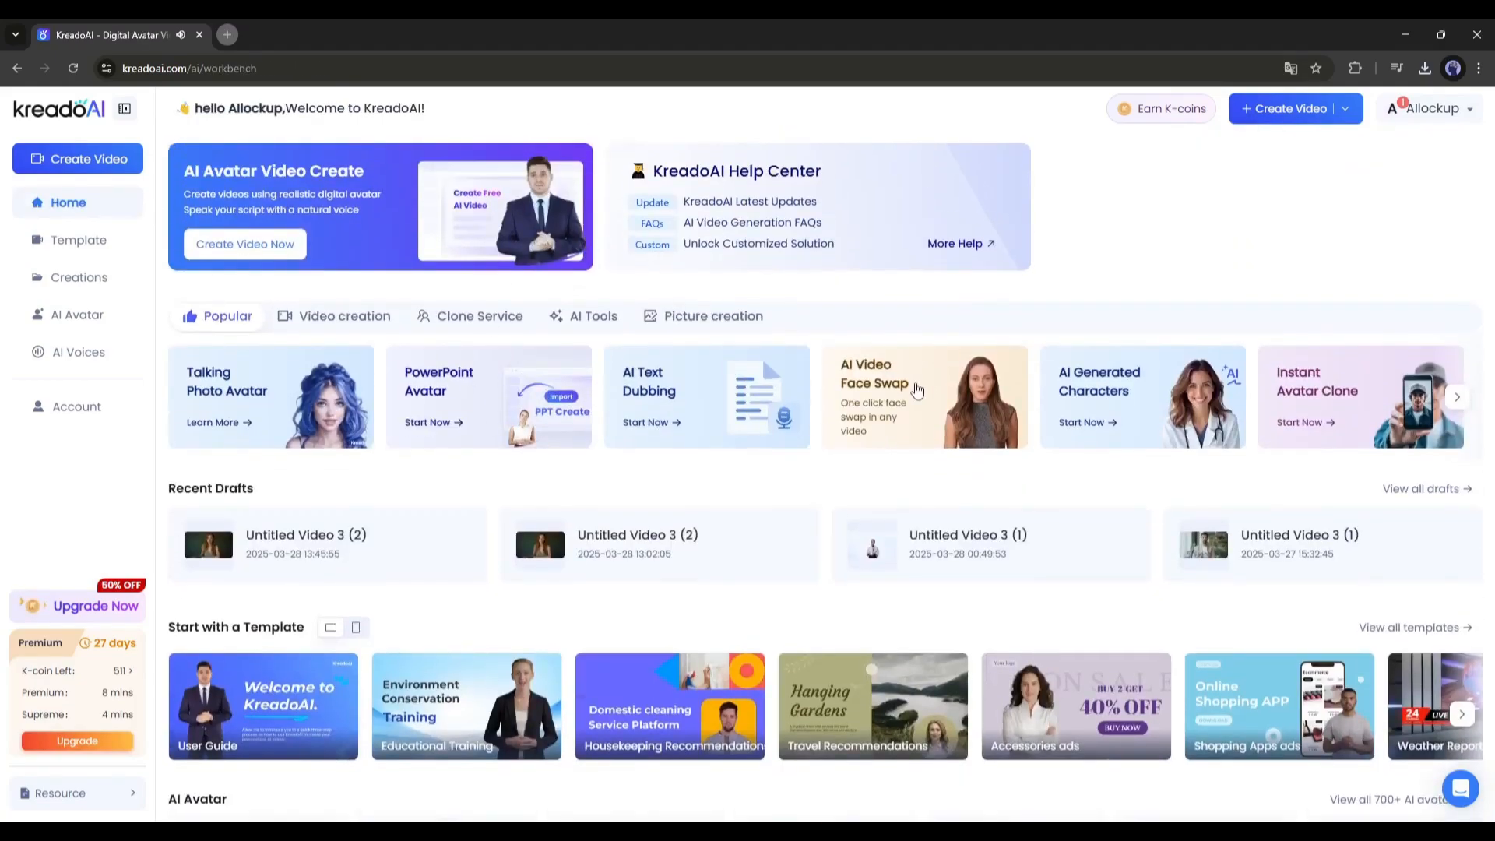
- Upload Untitled Video 3 (2).mp4 from Downloads into AI Video Face Swap
click(923, 396)
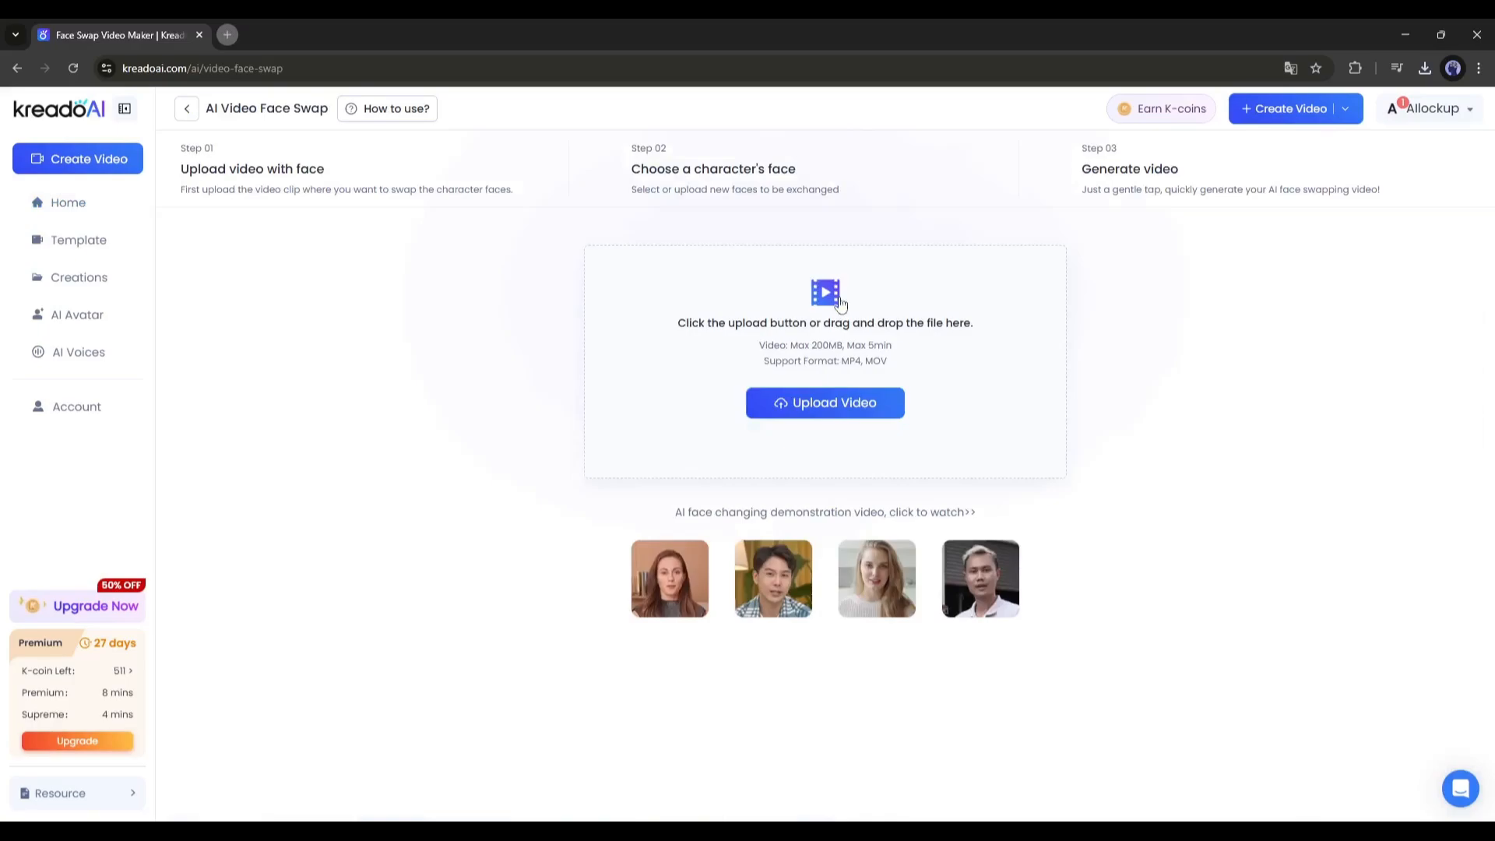
mouse_move(824, 402)
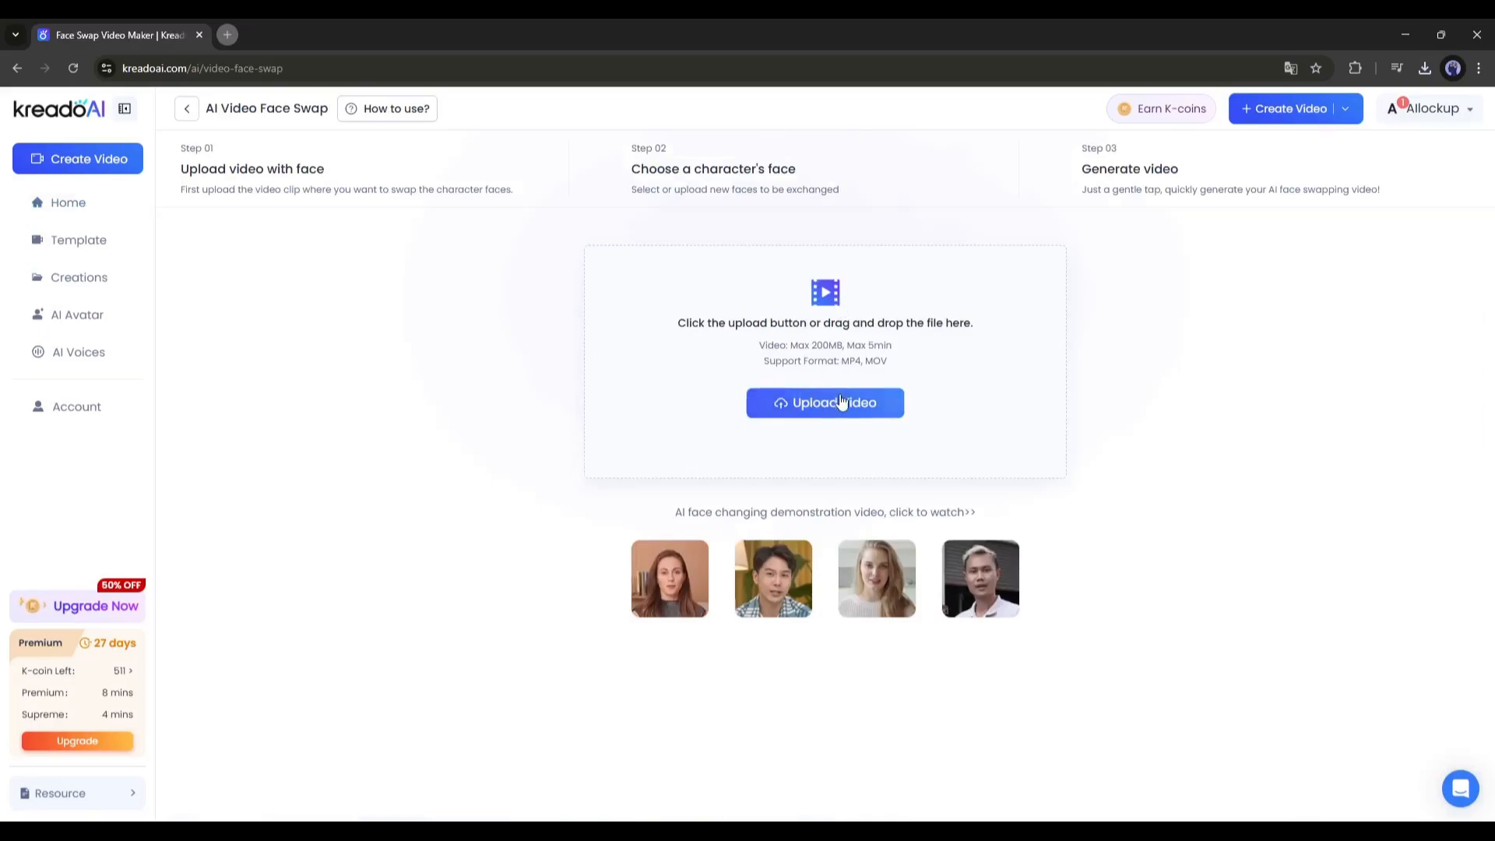
click(824, 401)
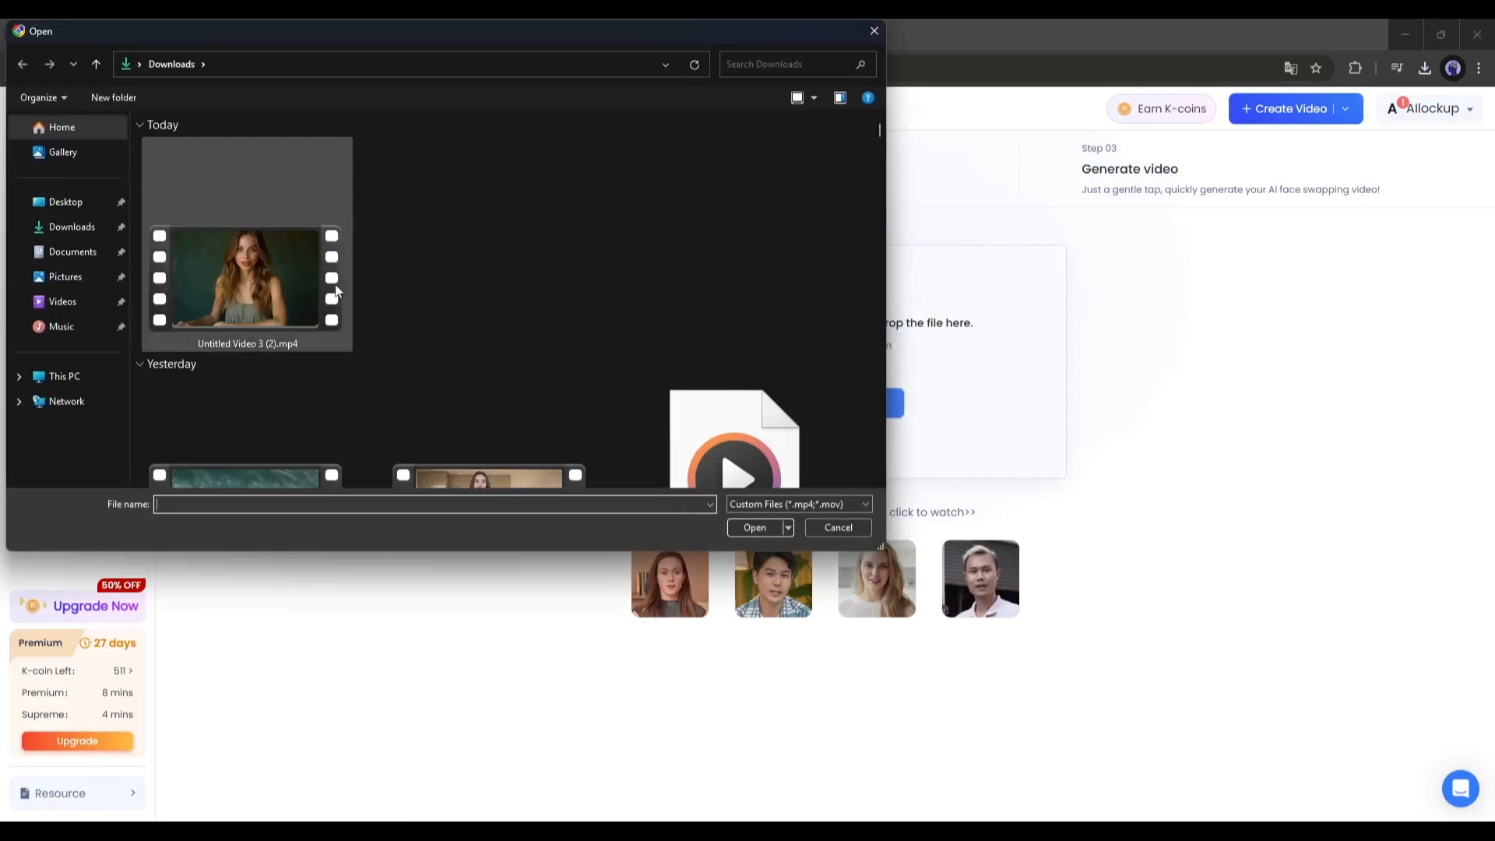
click(246, 277)
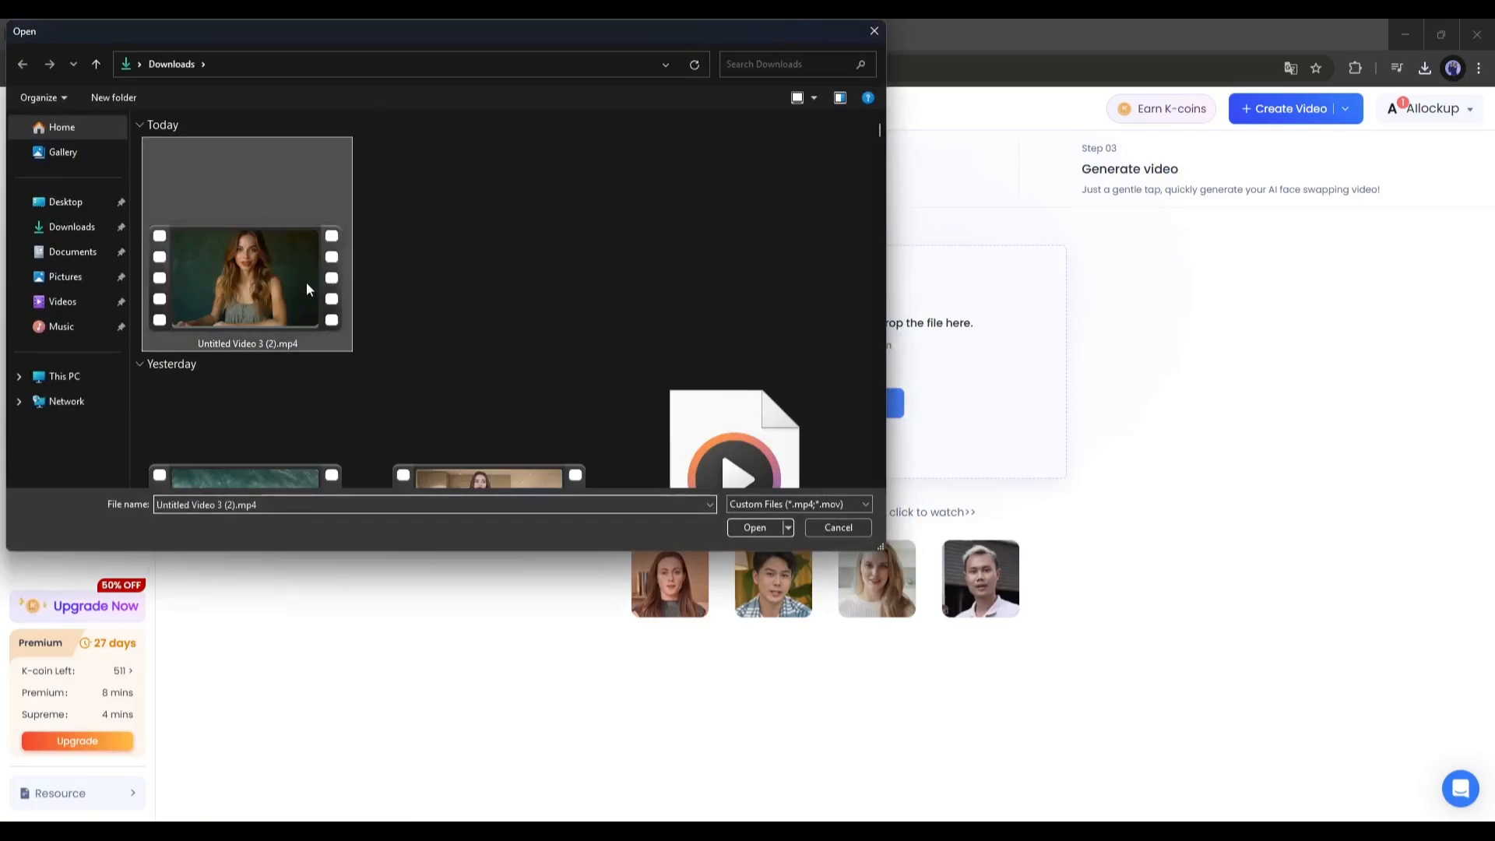
click(755, 527)
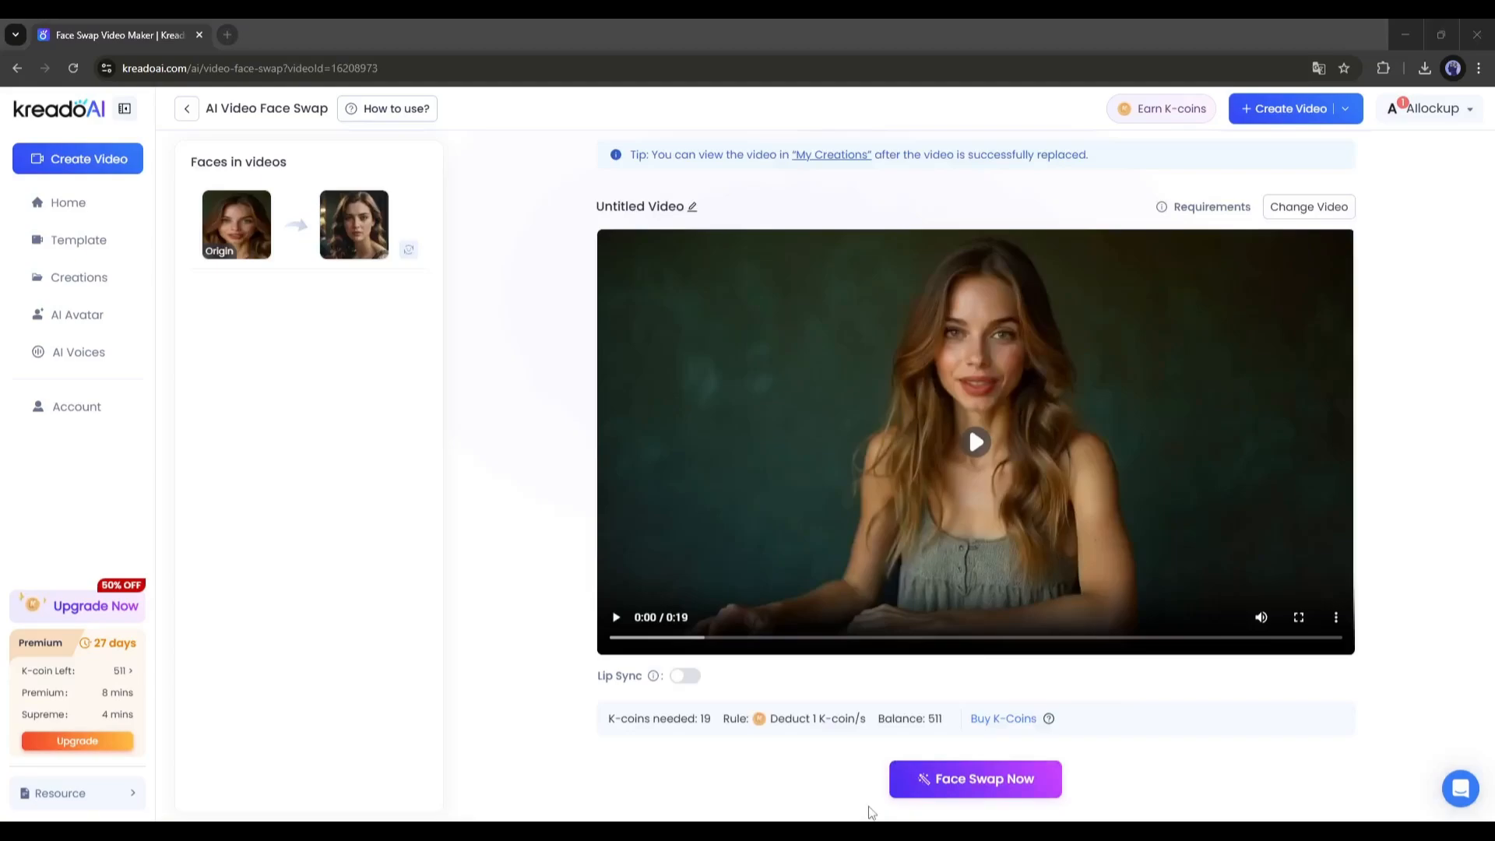
mouse_move(353, 225)
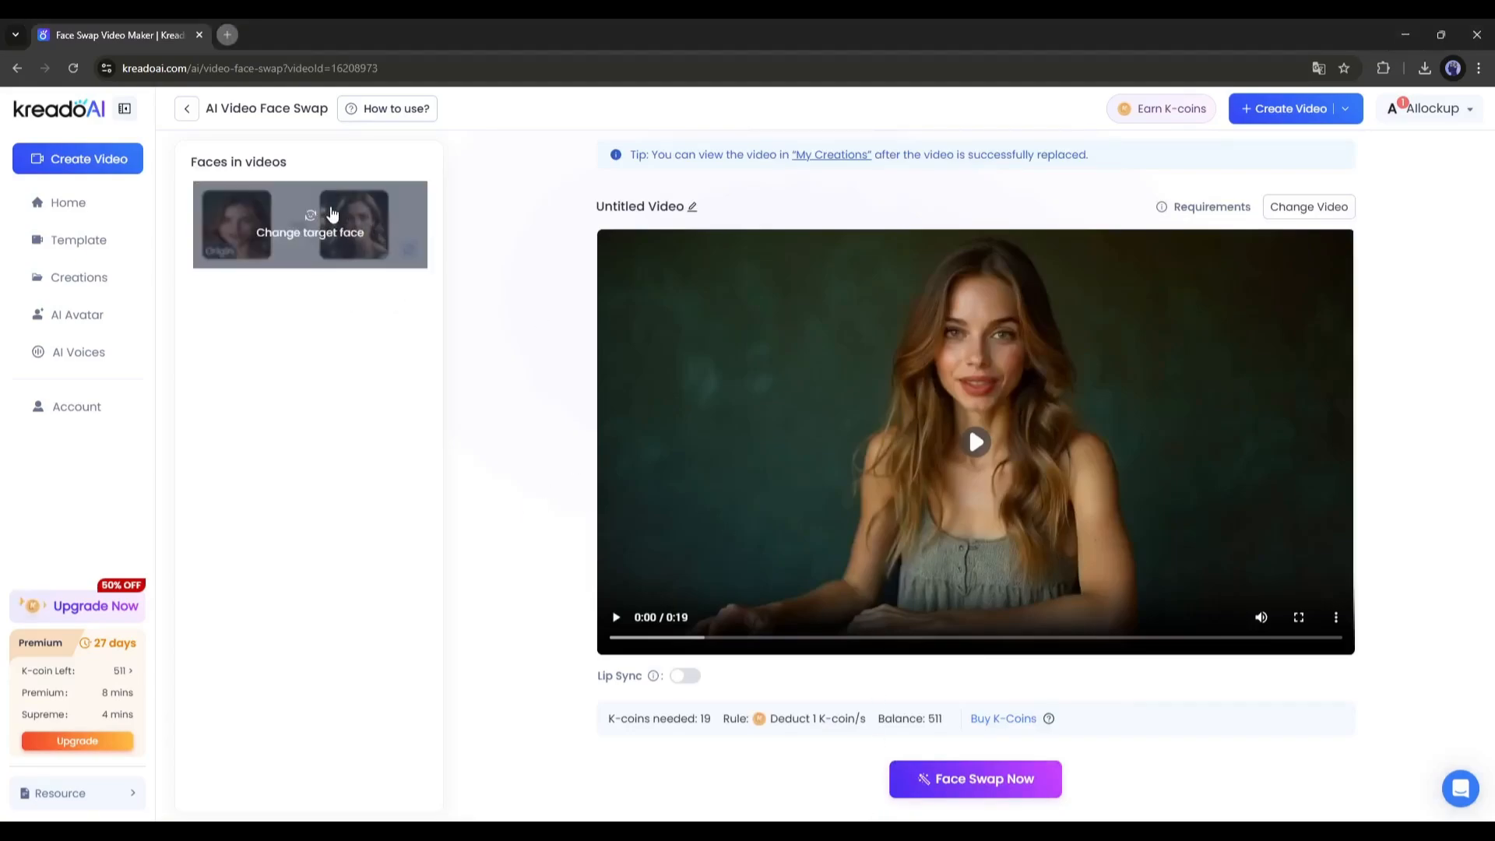
- Upload a new target face, enable Lip Sync, submit the swap and view its task status
click(310, 224)
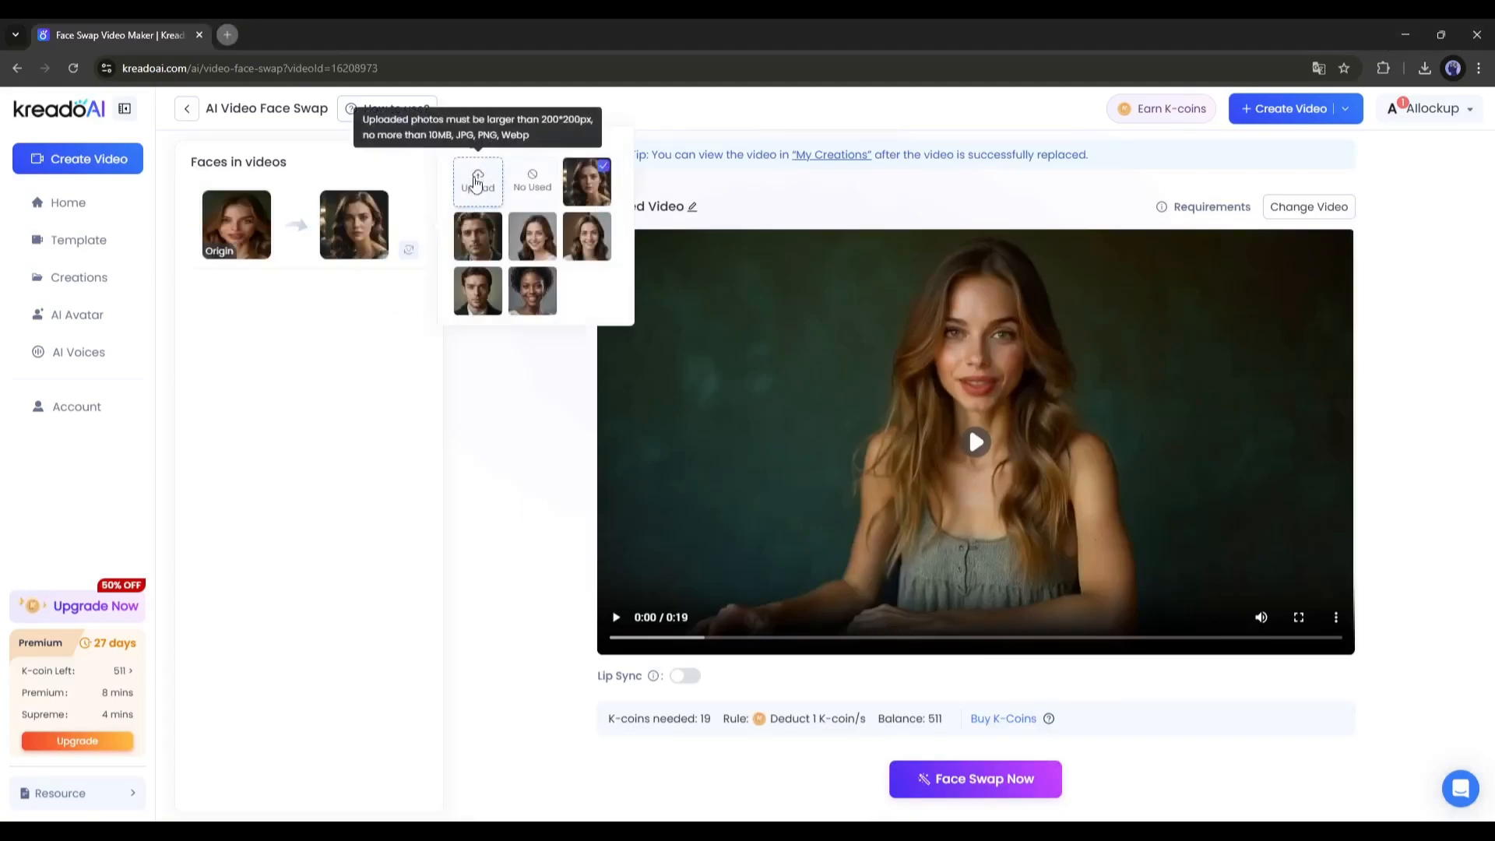
click(477, 182)
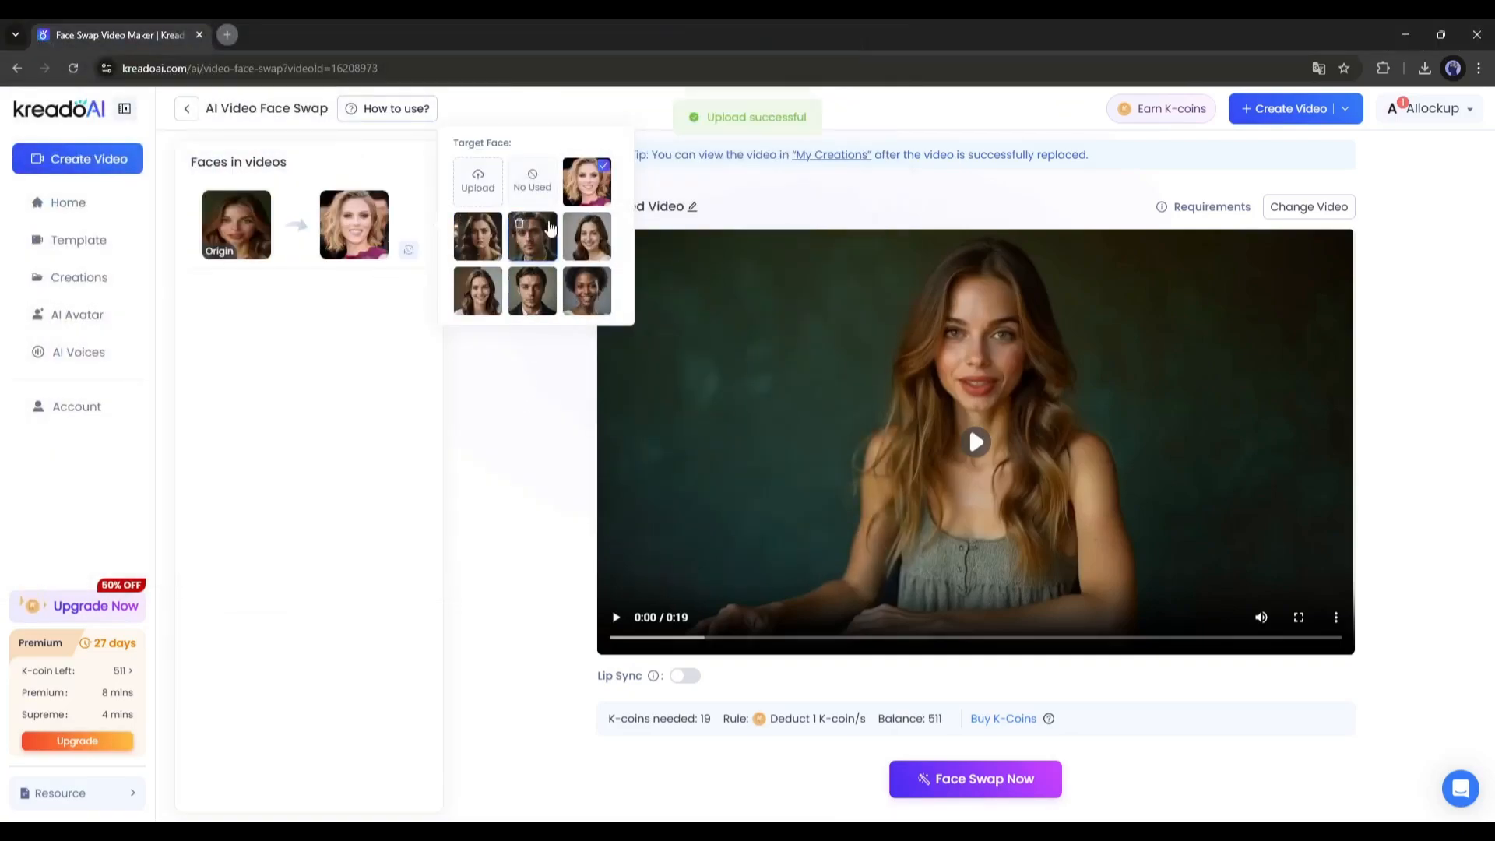
click(521, 521)
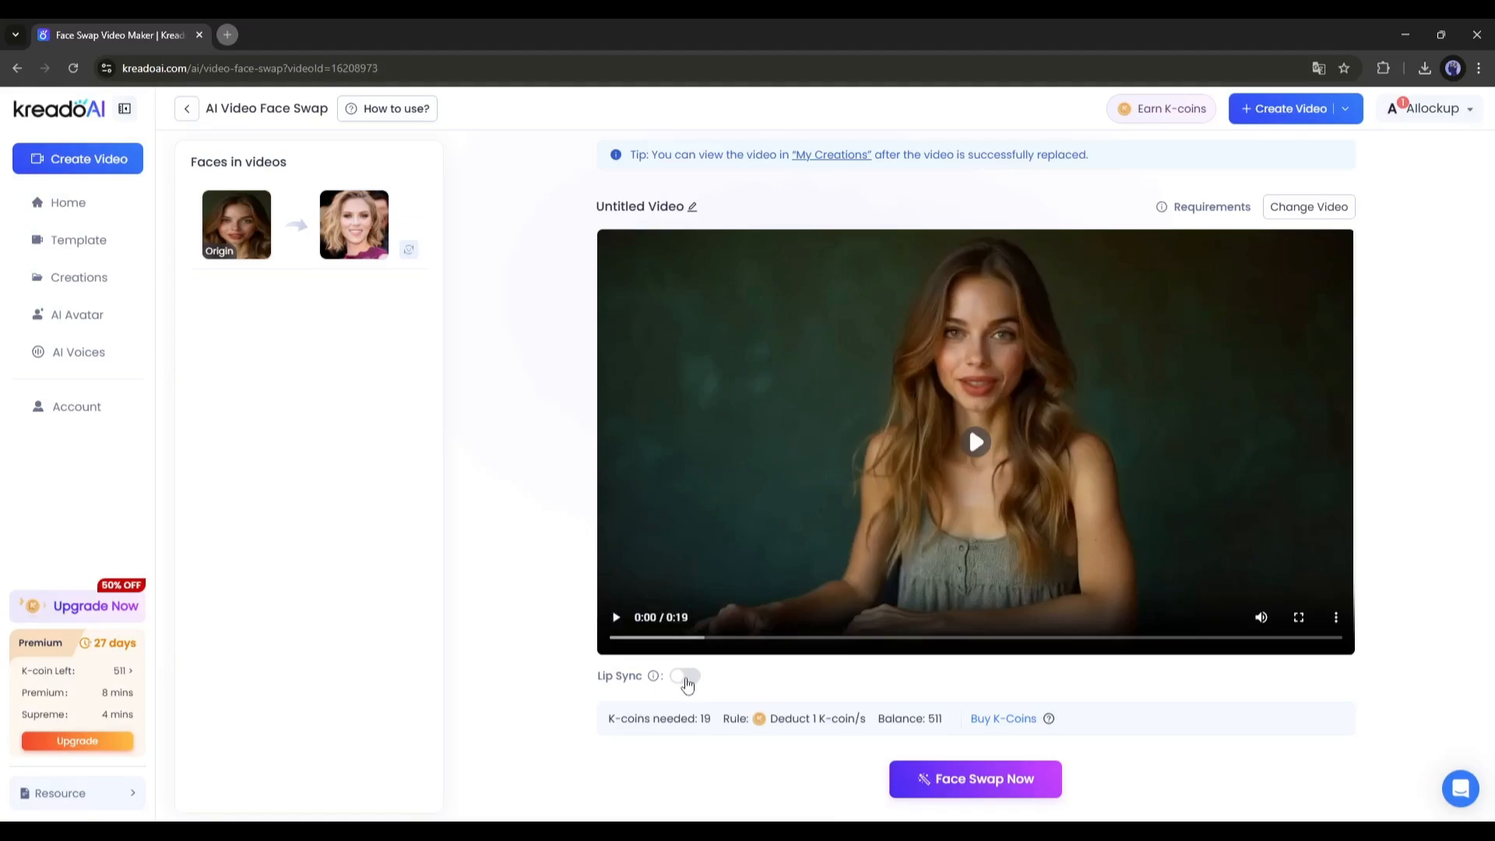
click(685, 676)
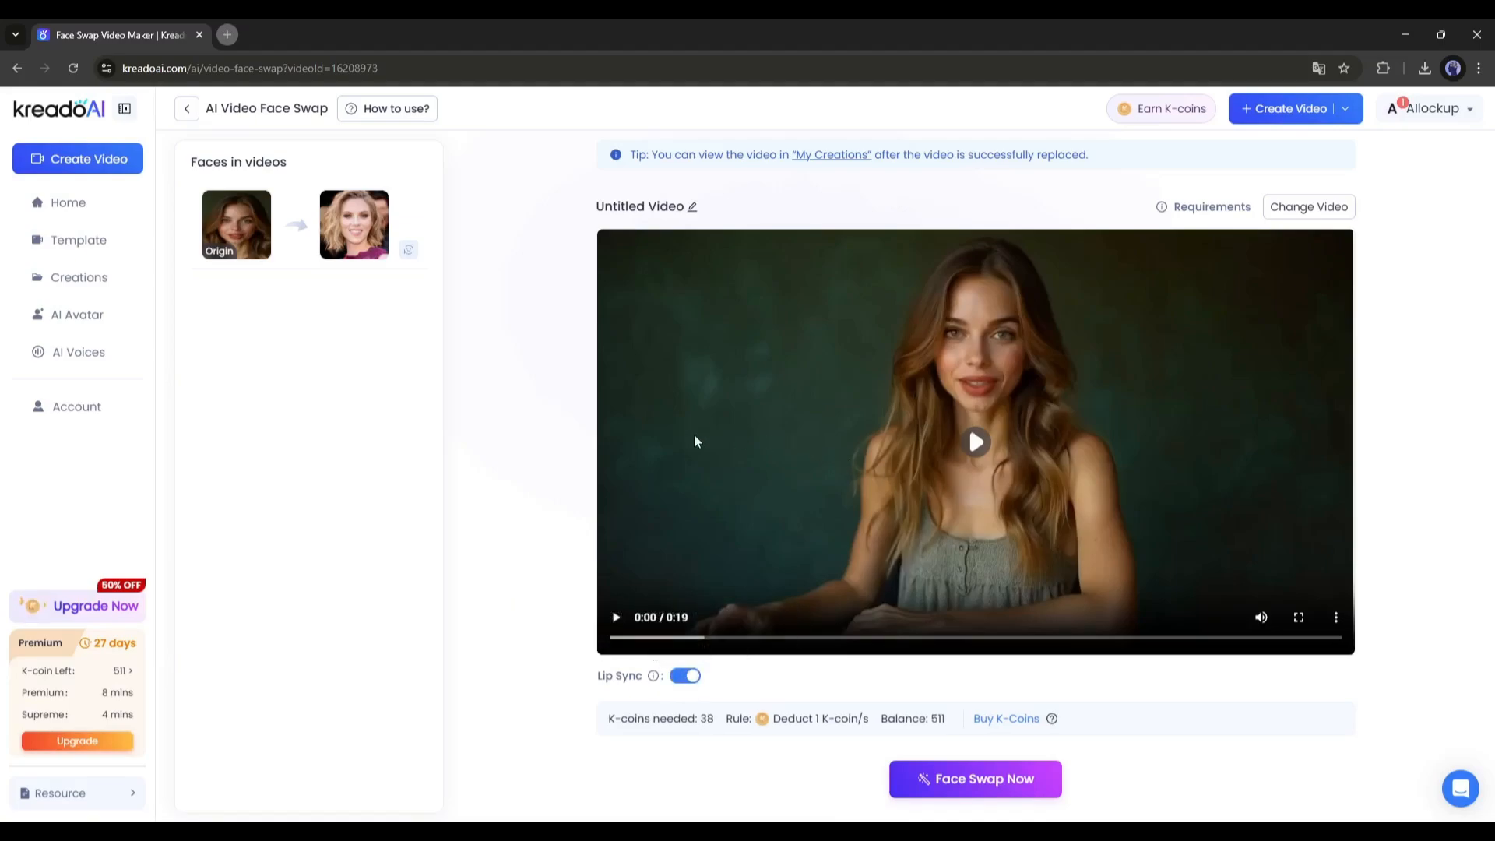
click(974, 778)
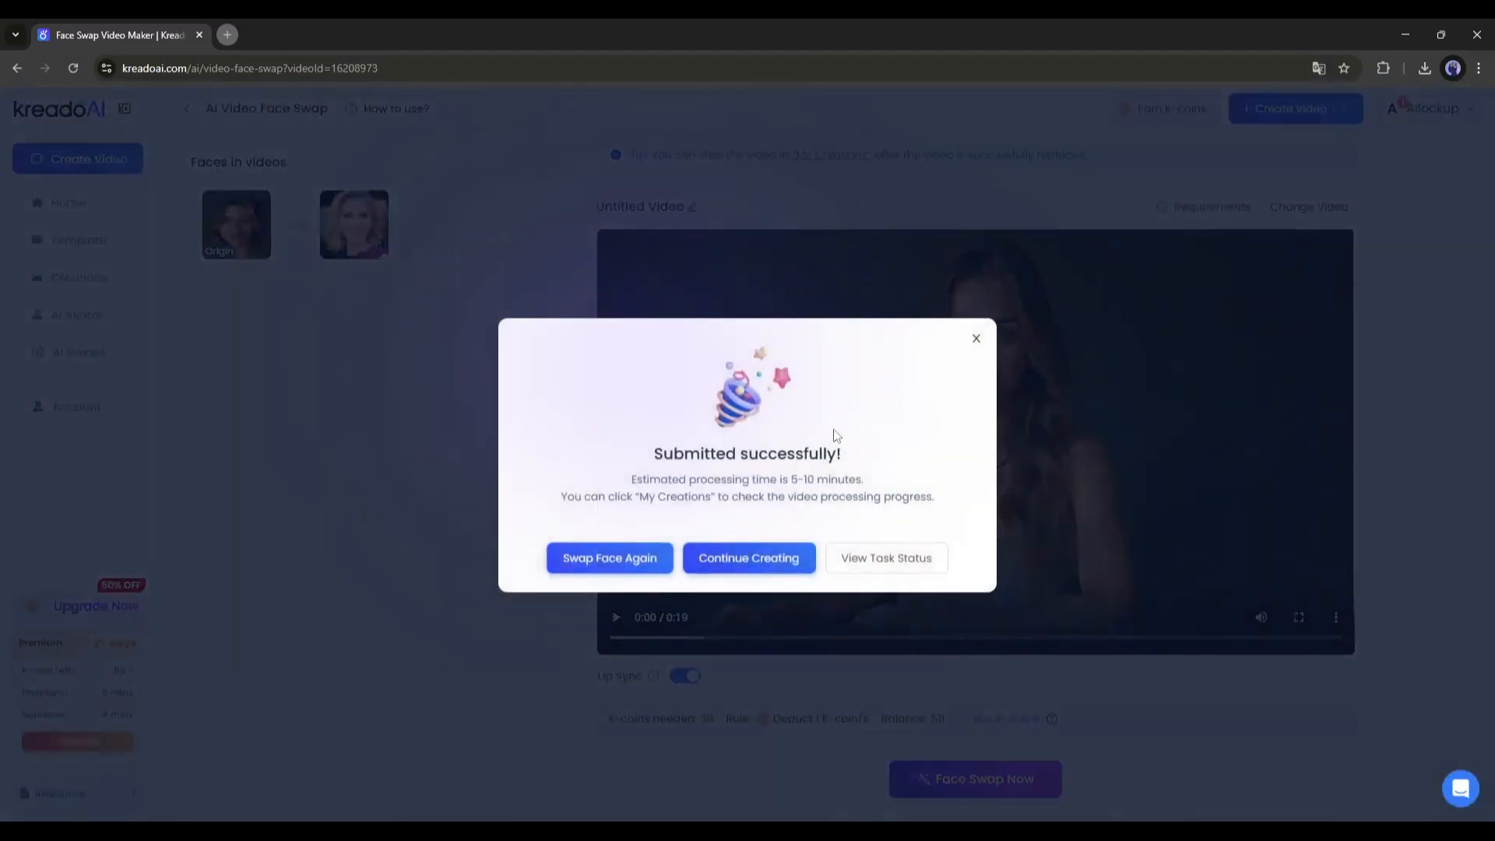
click(883, 557)
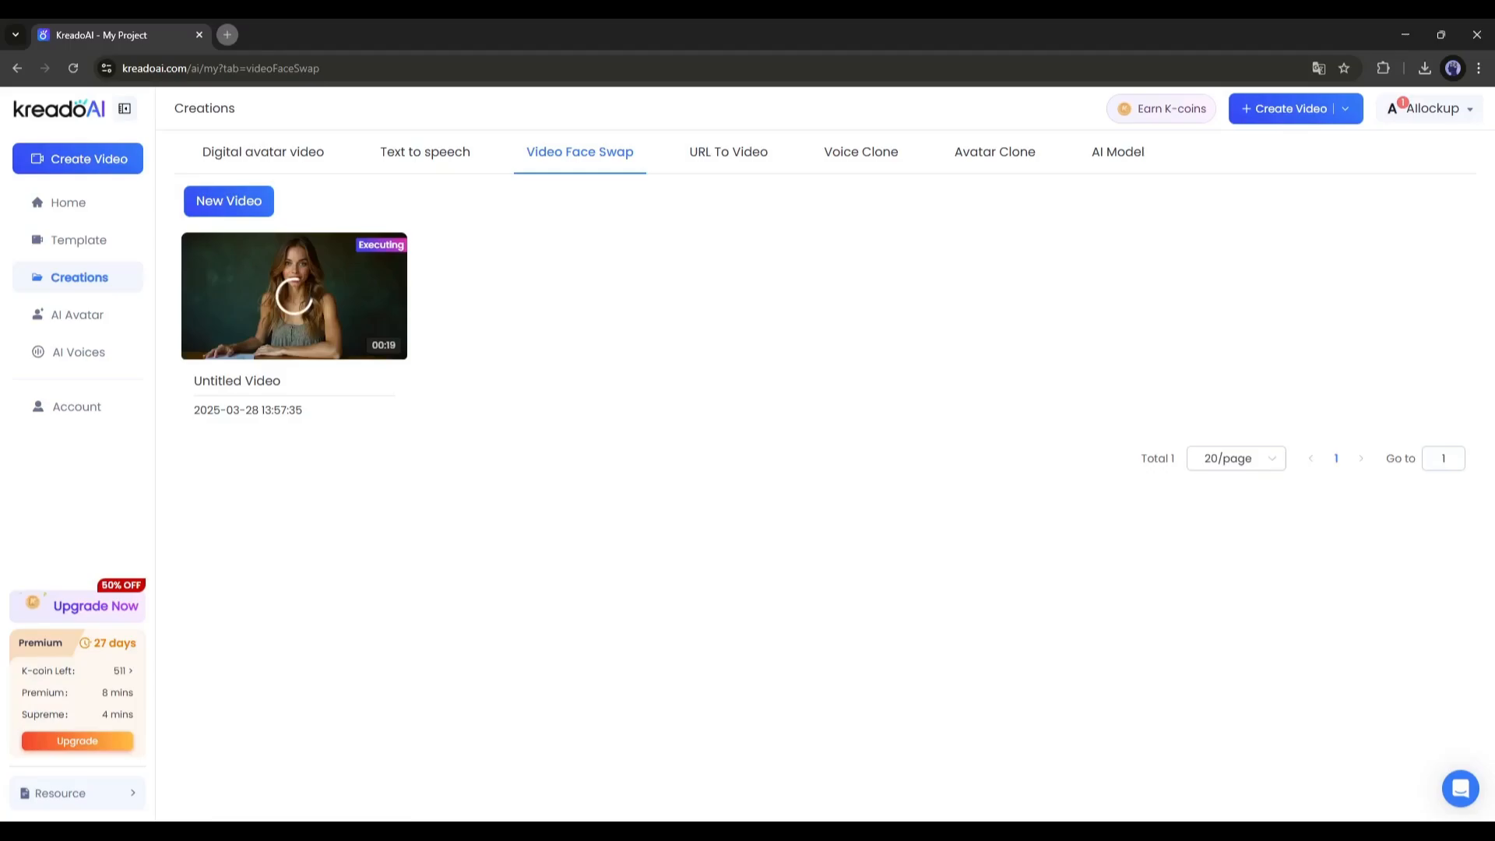
- Compare the face-swapped result with the original video, close the preview and return Home
click(294, 296)
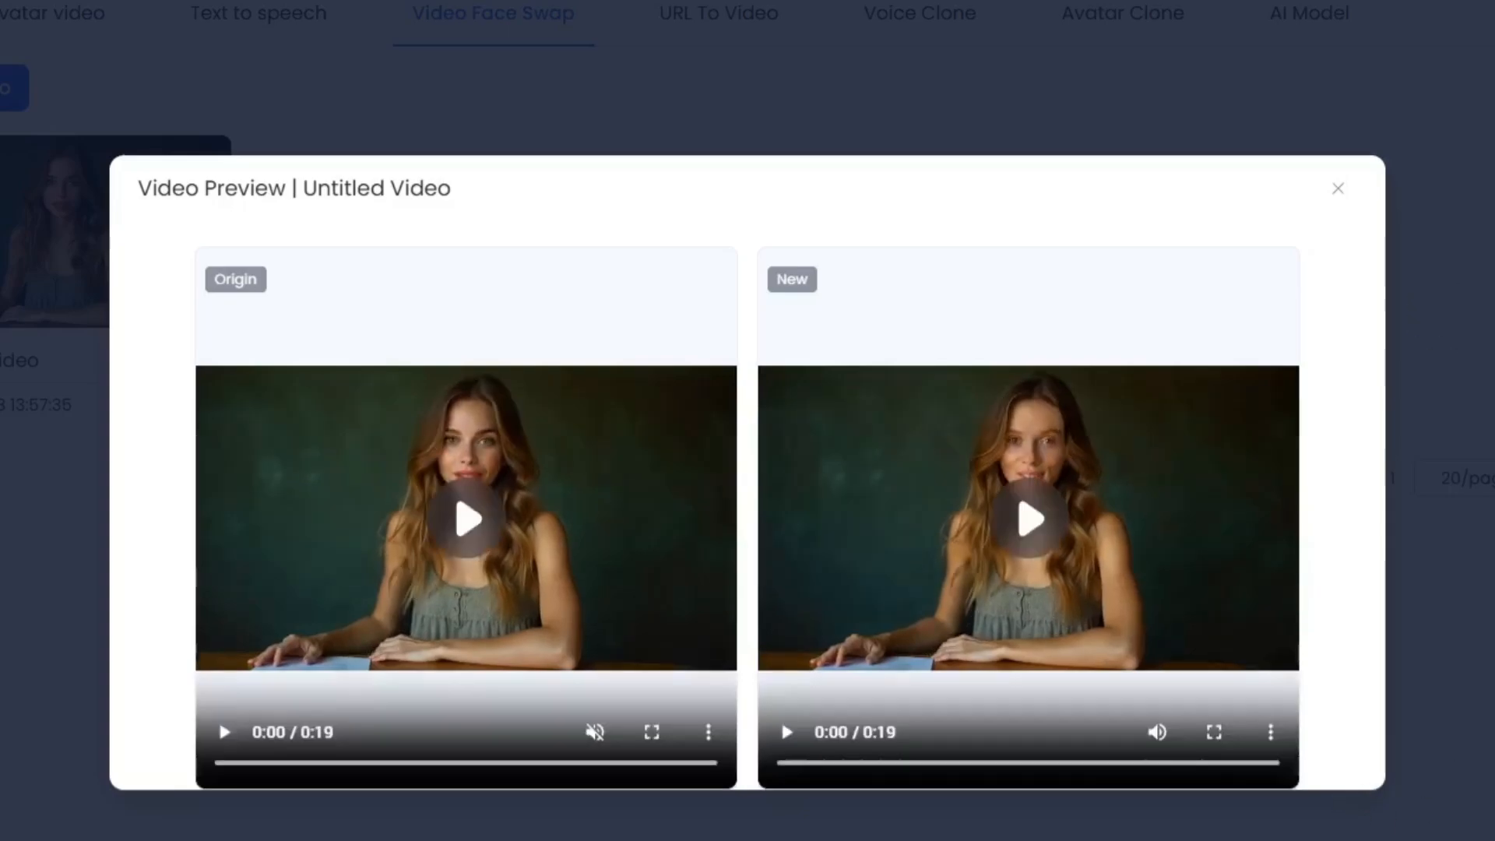
click(1337, 188)
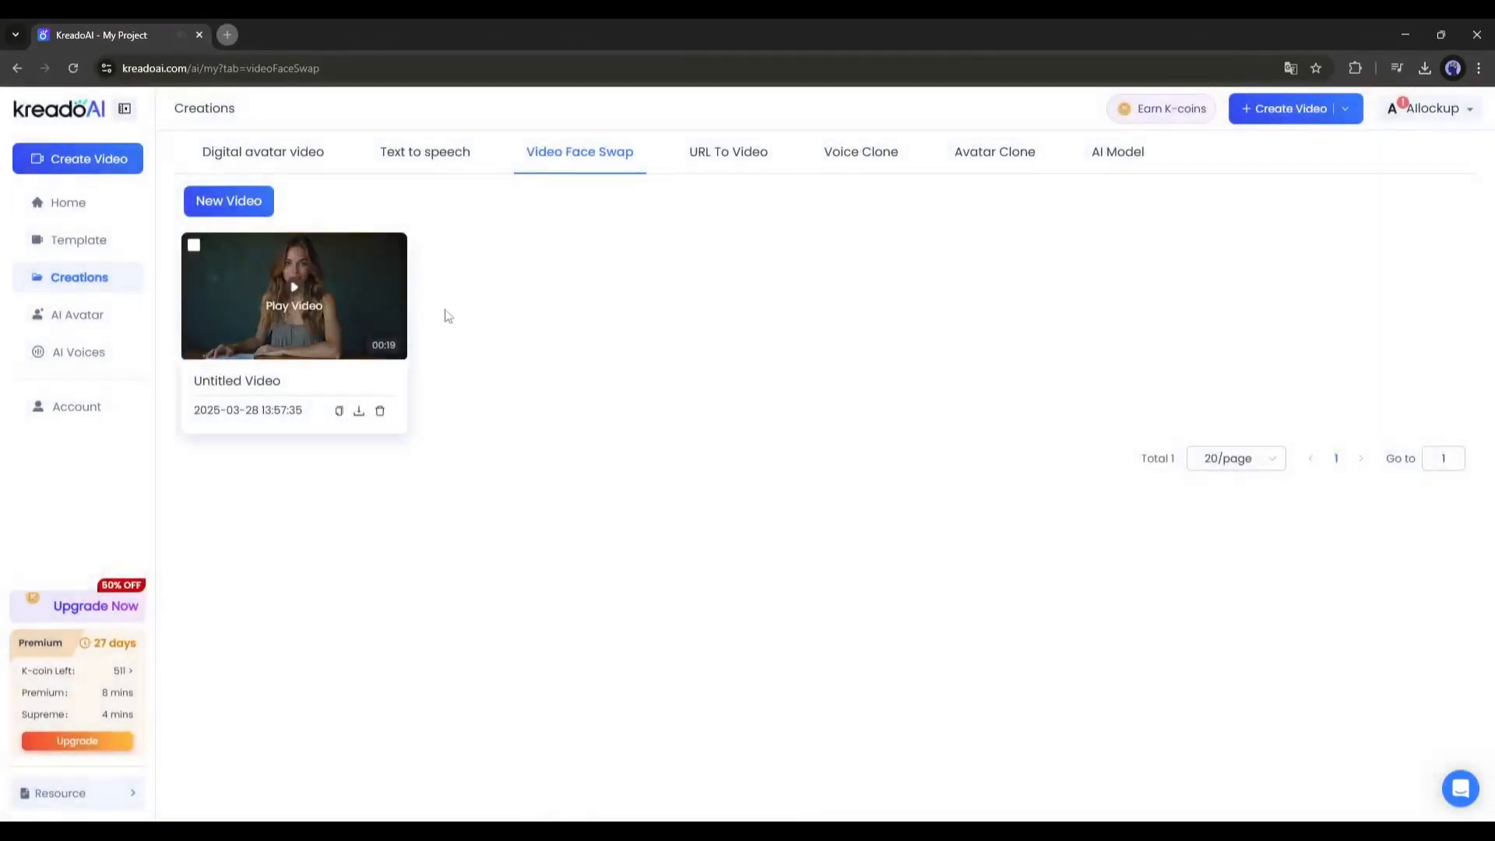
click(68, 202)
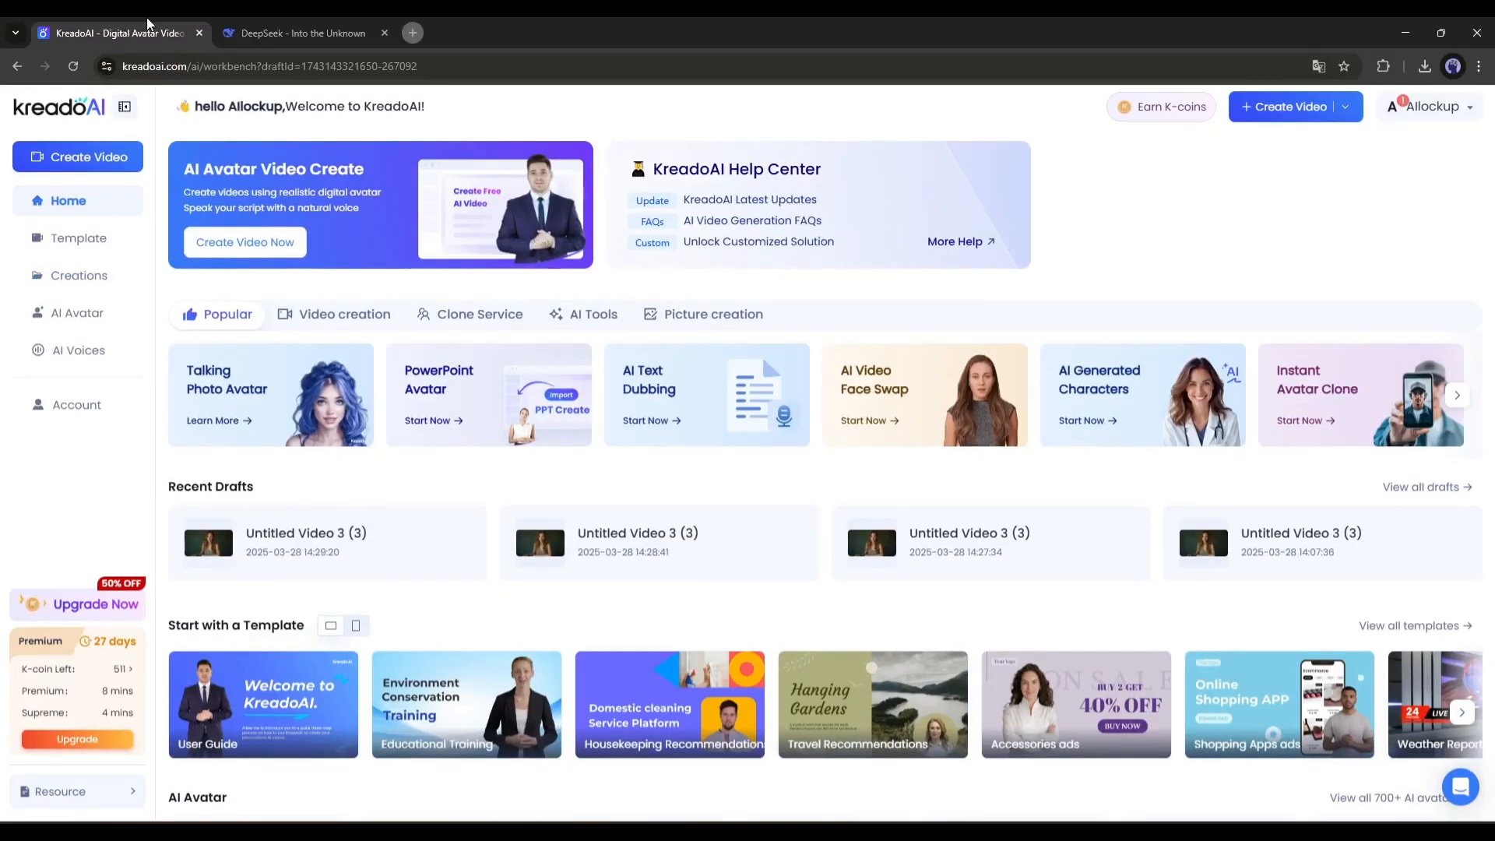
mouse_move(283, 394)
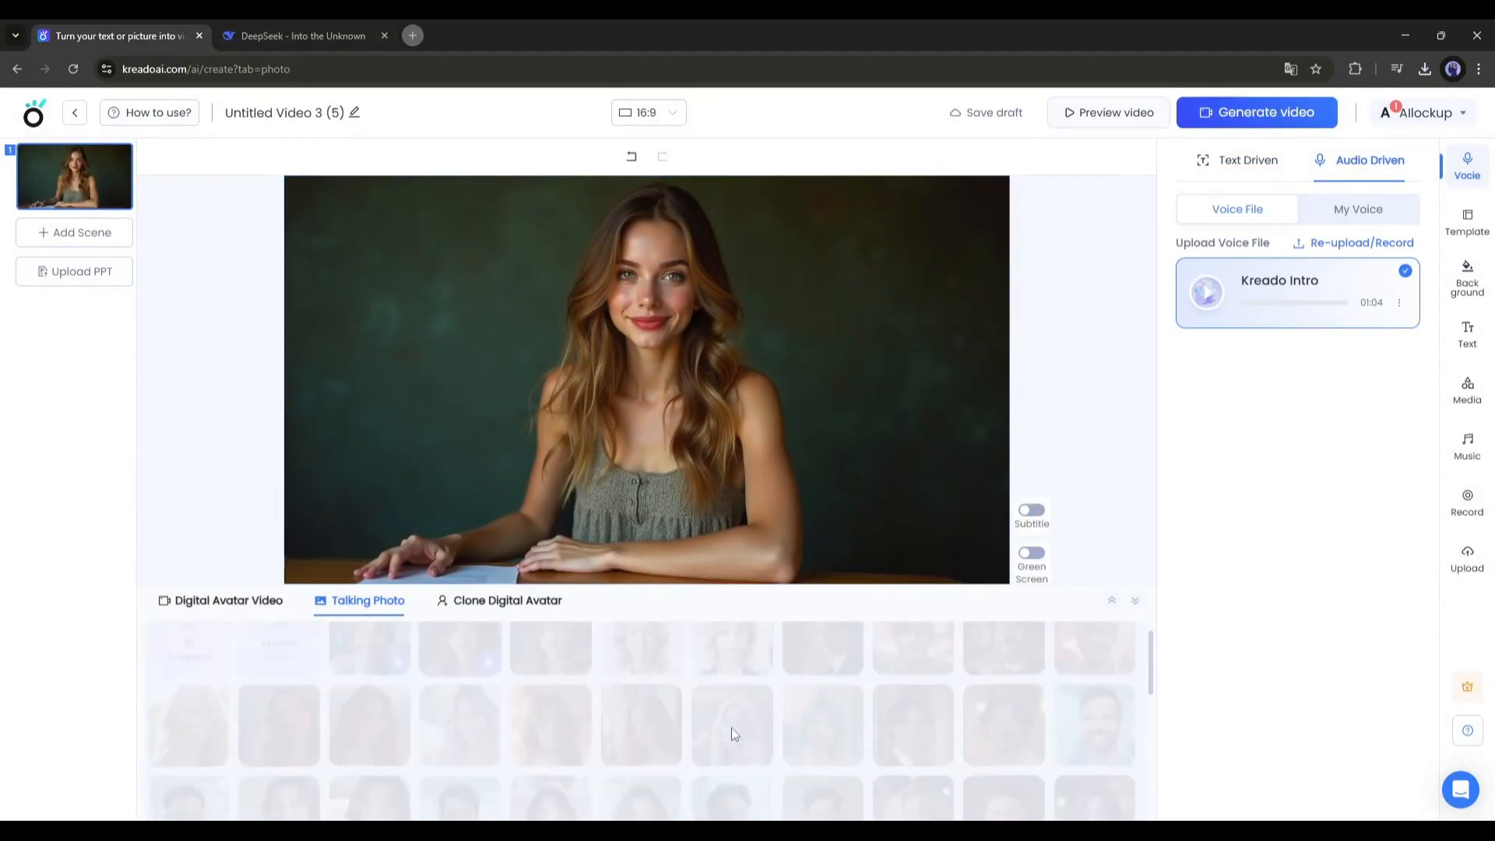
- Browse digital avatar and cloned avatar presenters, then return to the talking-photo presenter
scroll(down, 3)
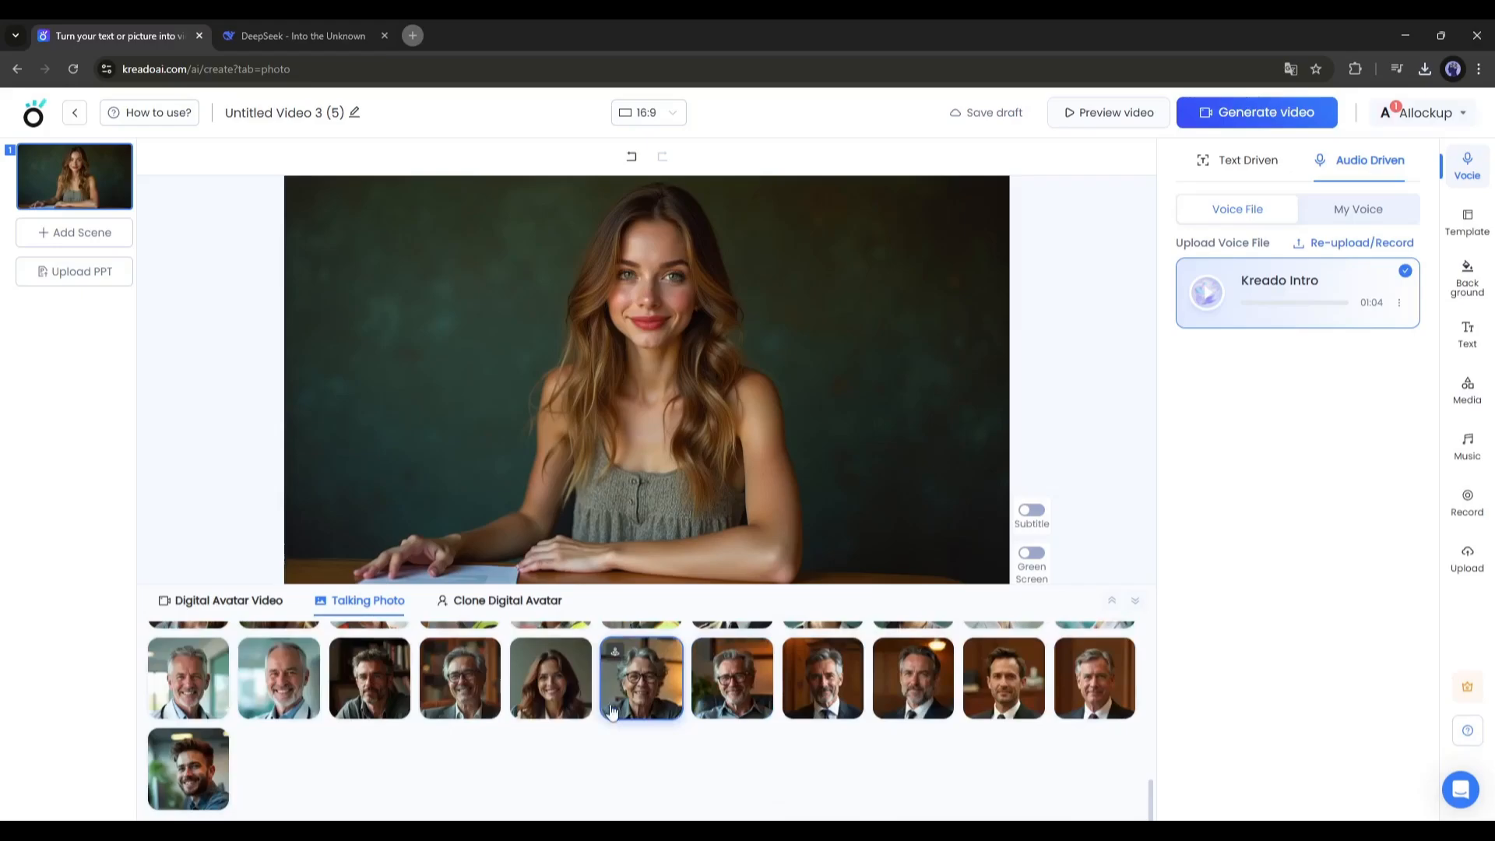
click(228, 600)
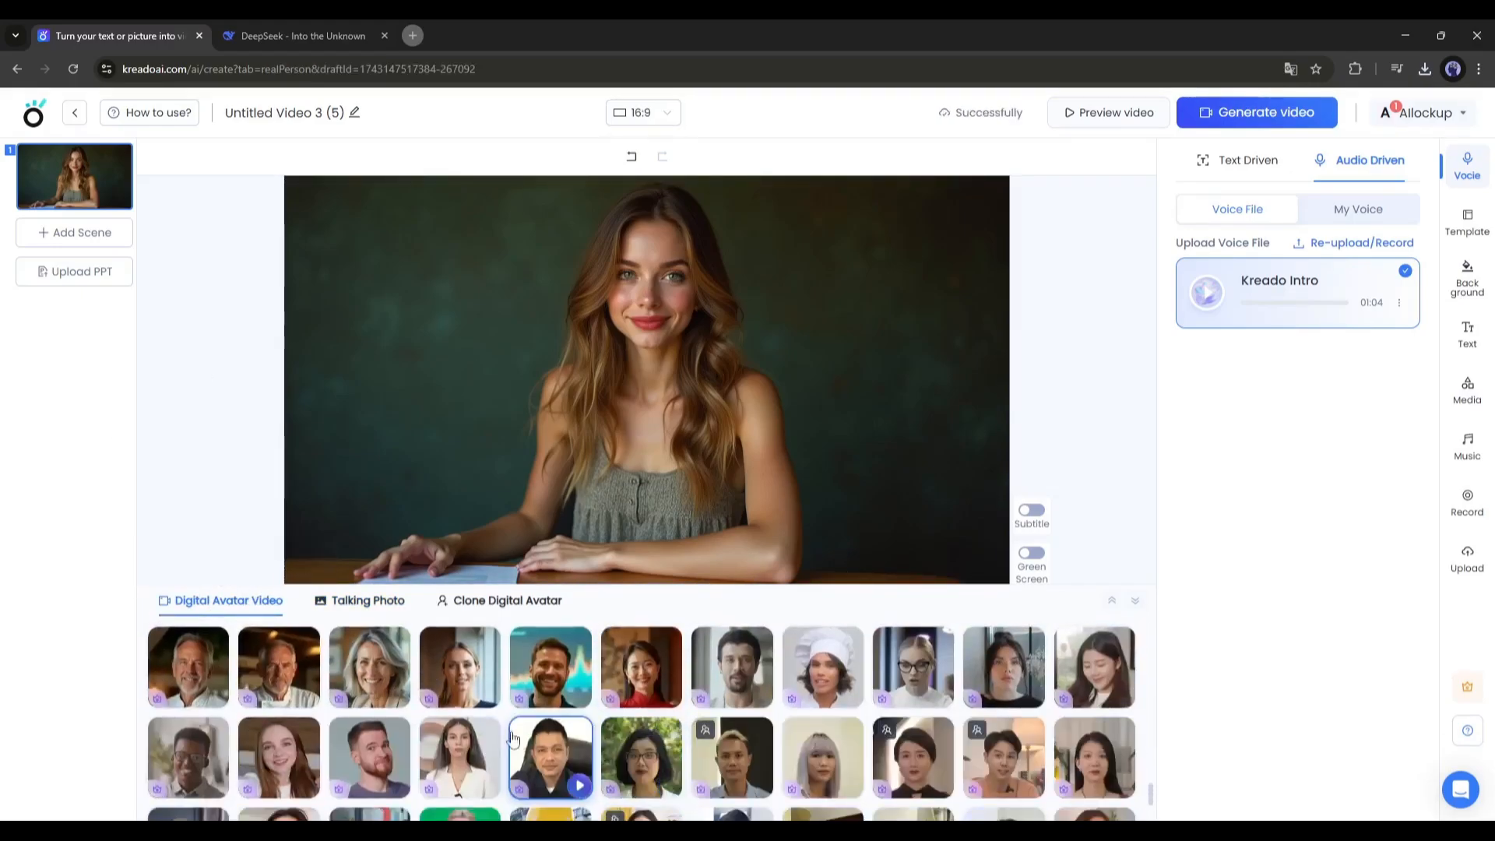
click(506, 599)
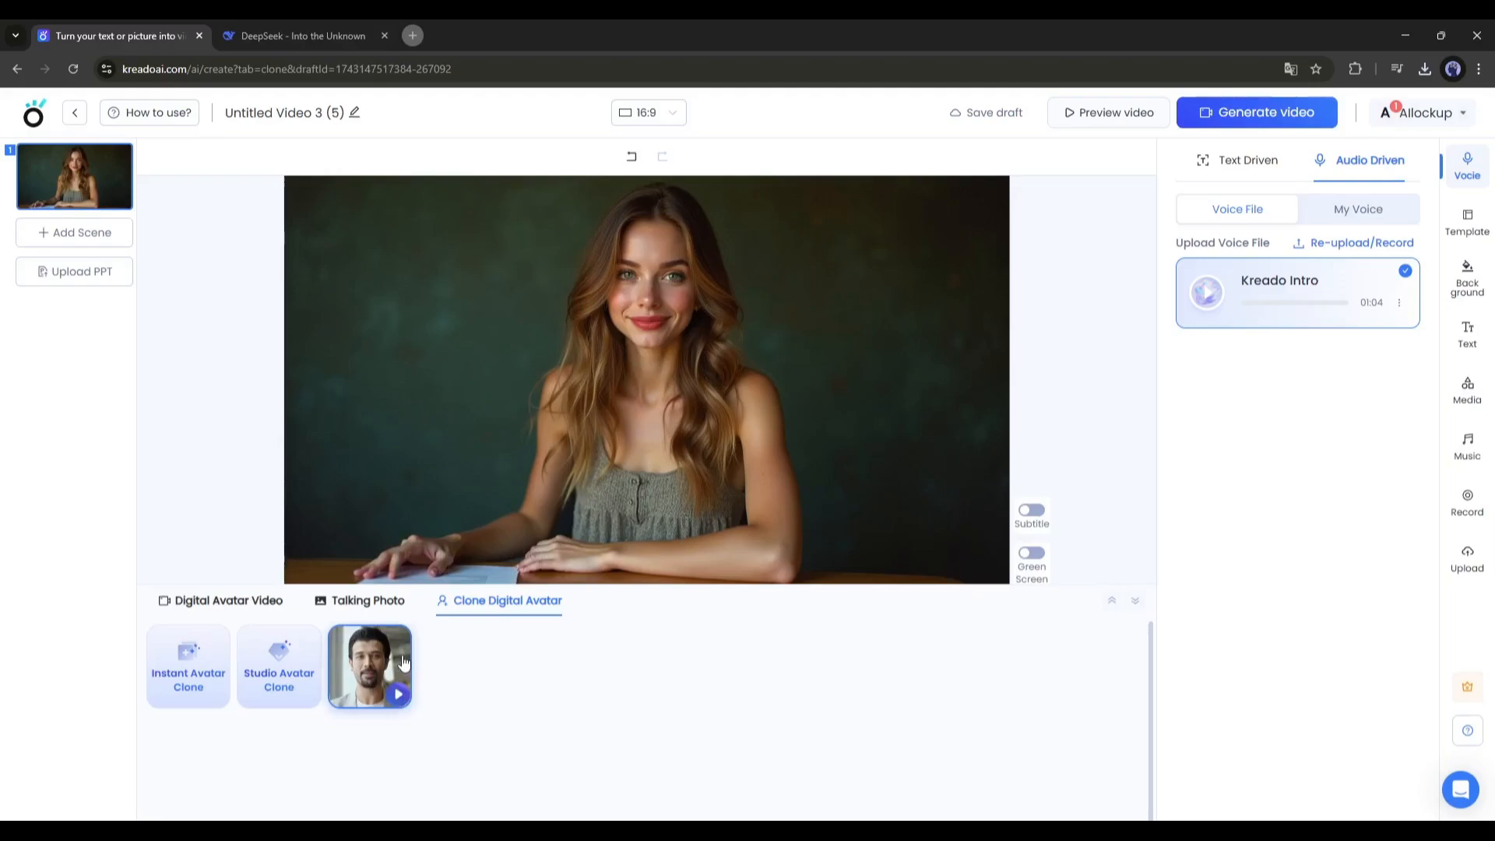
mouse_move(241, 403)
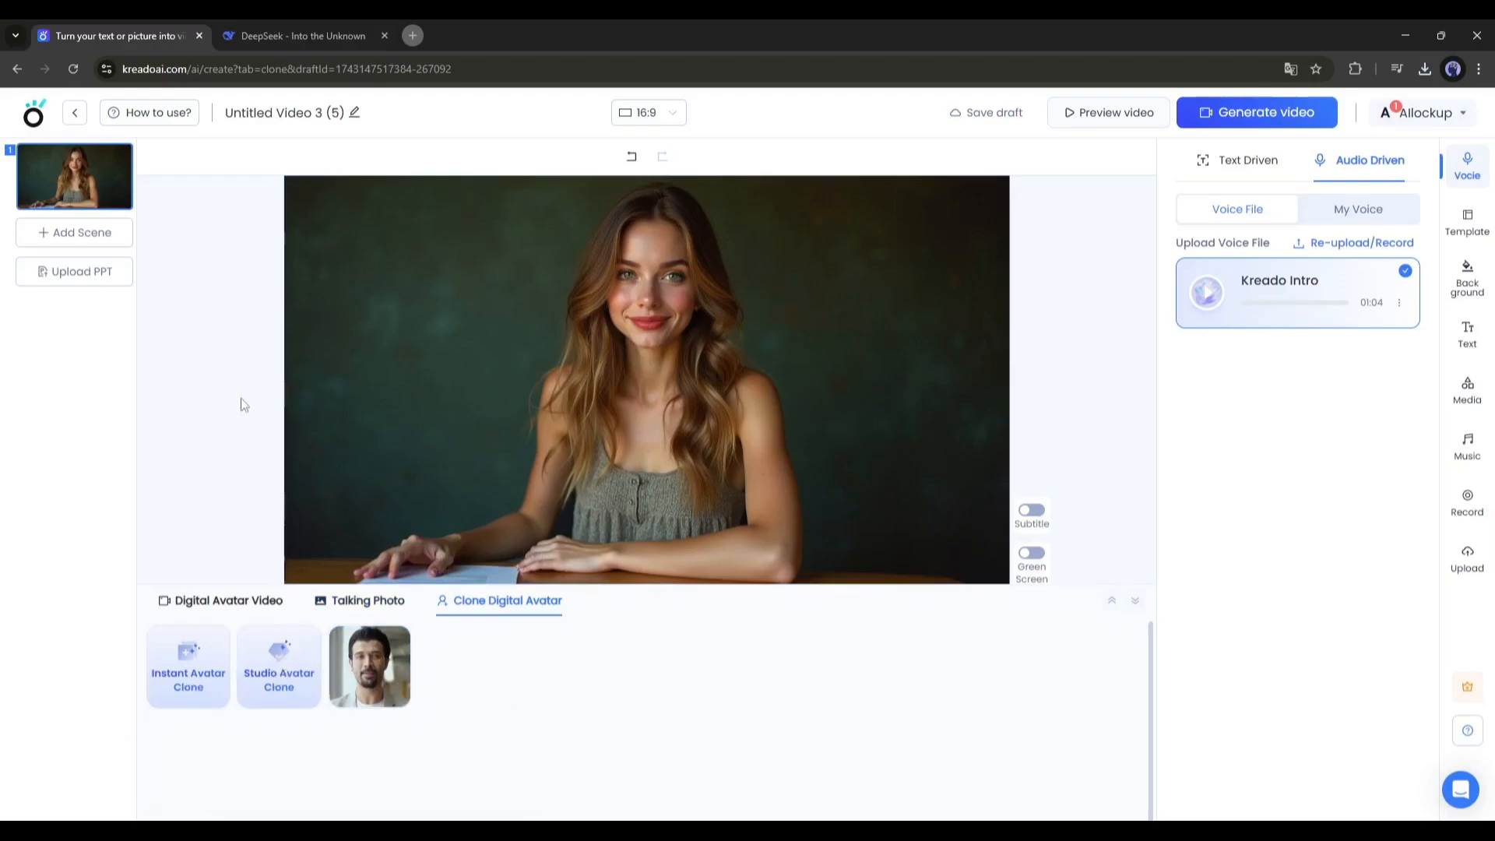
click(368, 600)
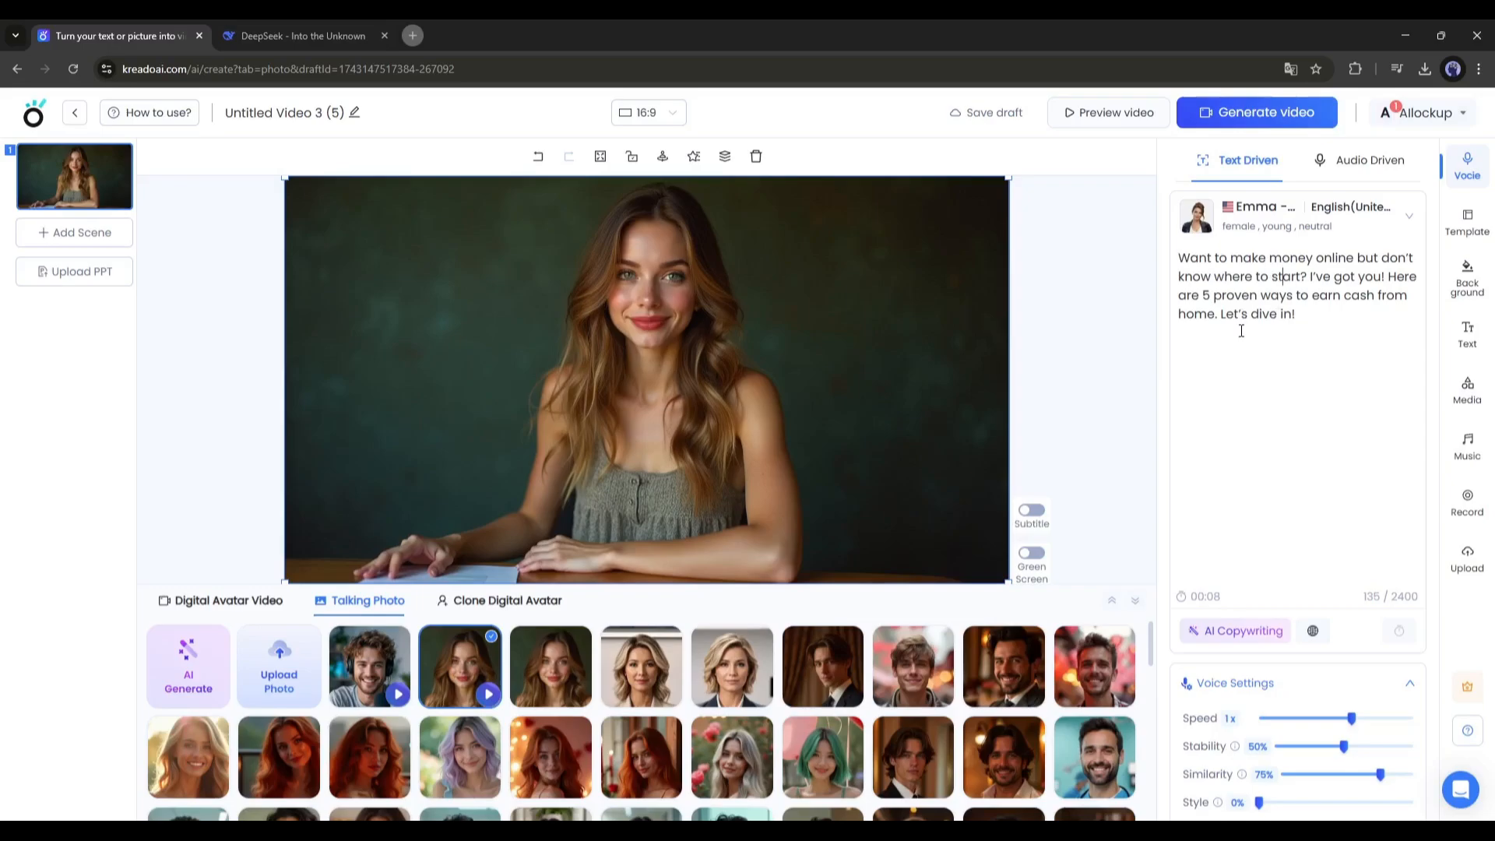
- Copy the freelancing line from the DeepSeek script and add a second scene
click(301, 35)
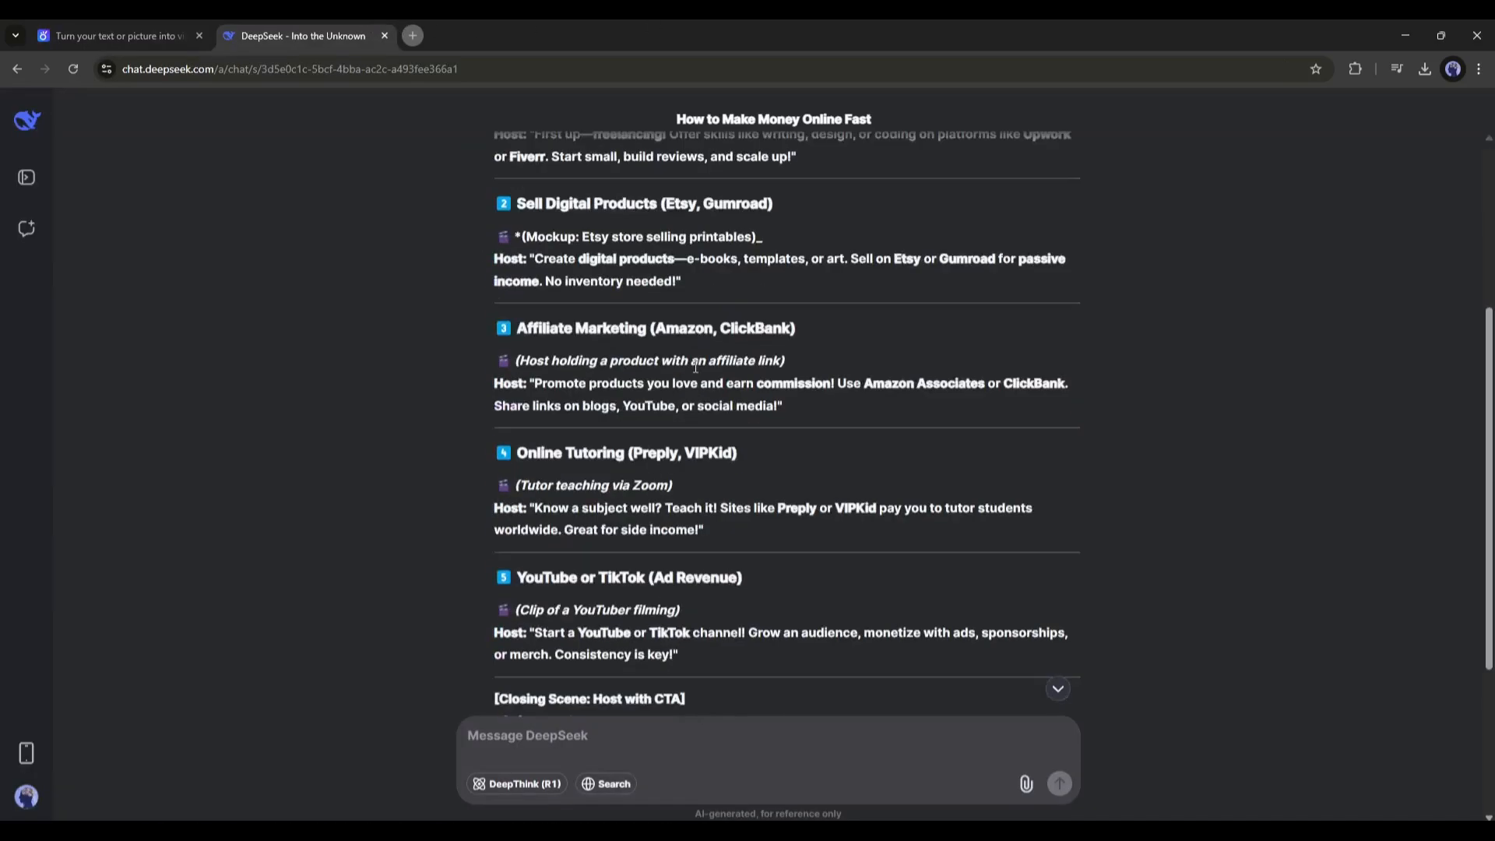
scroll(up, 3)
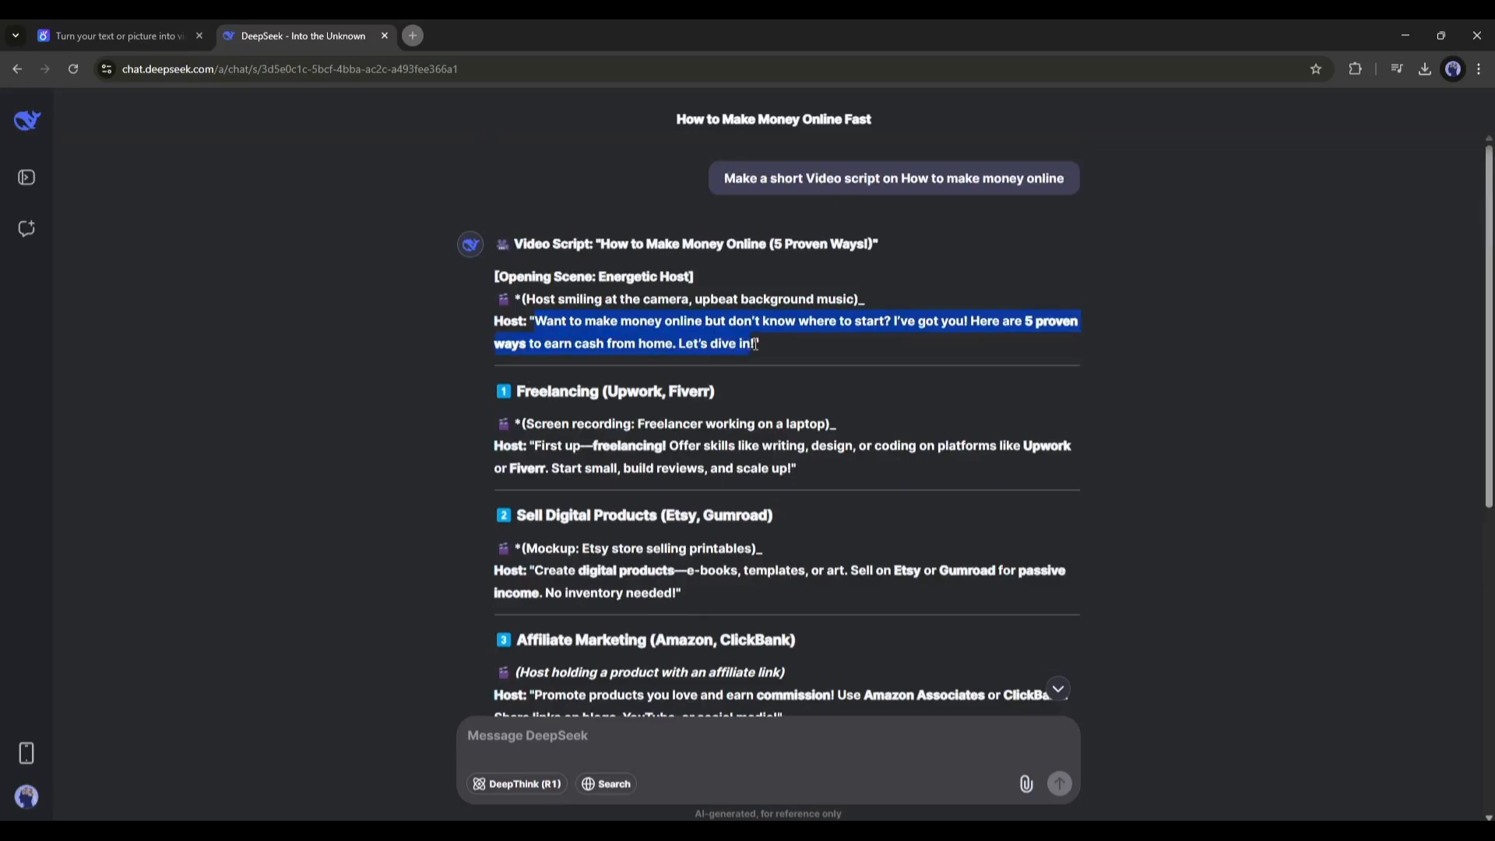
click(115, 35)
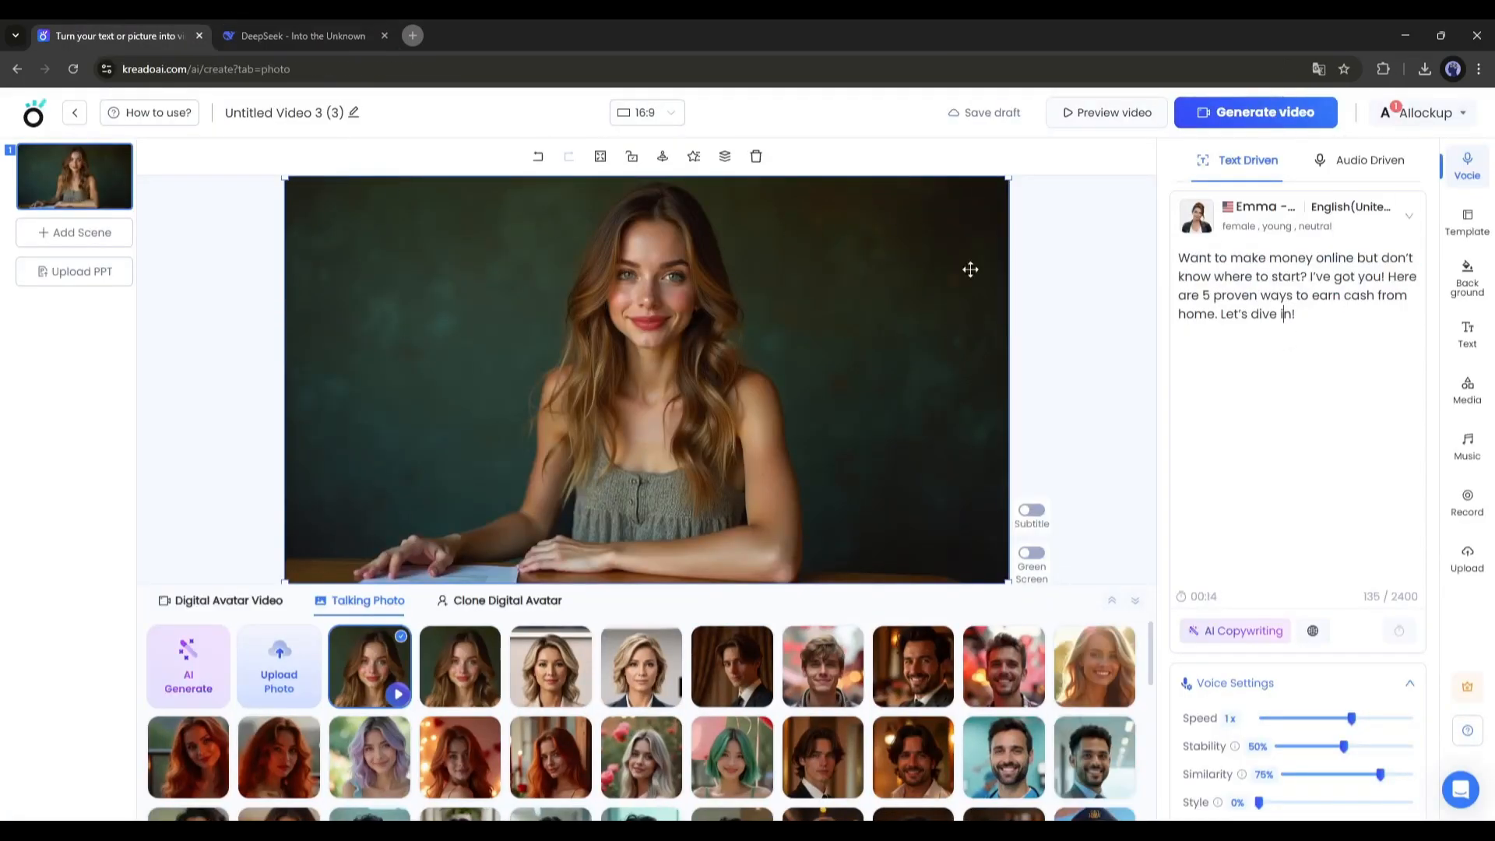
click(302, 35)
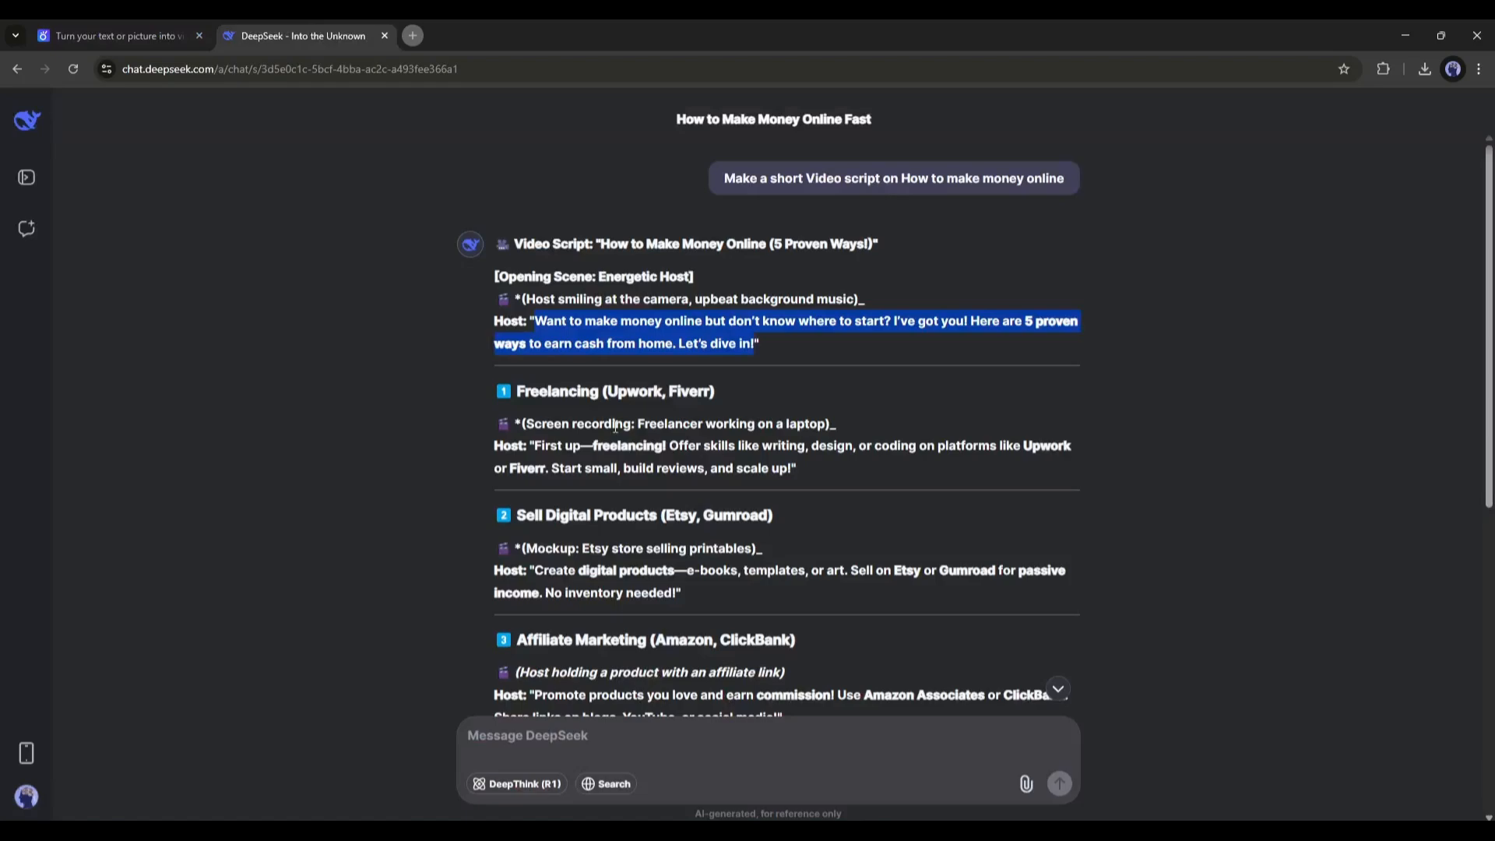
click(115, 35)
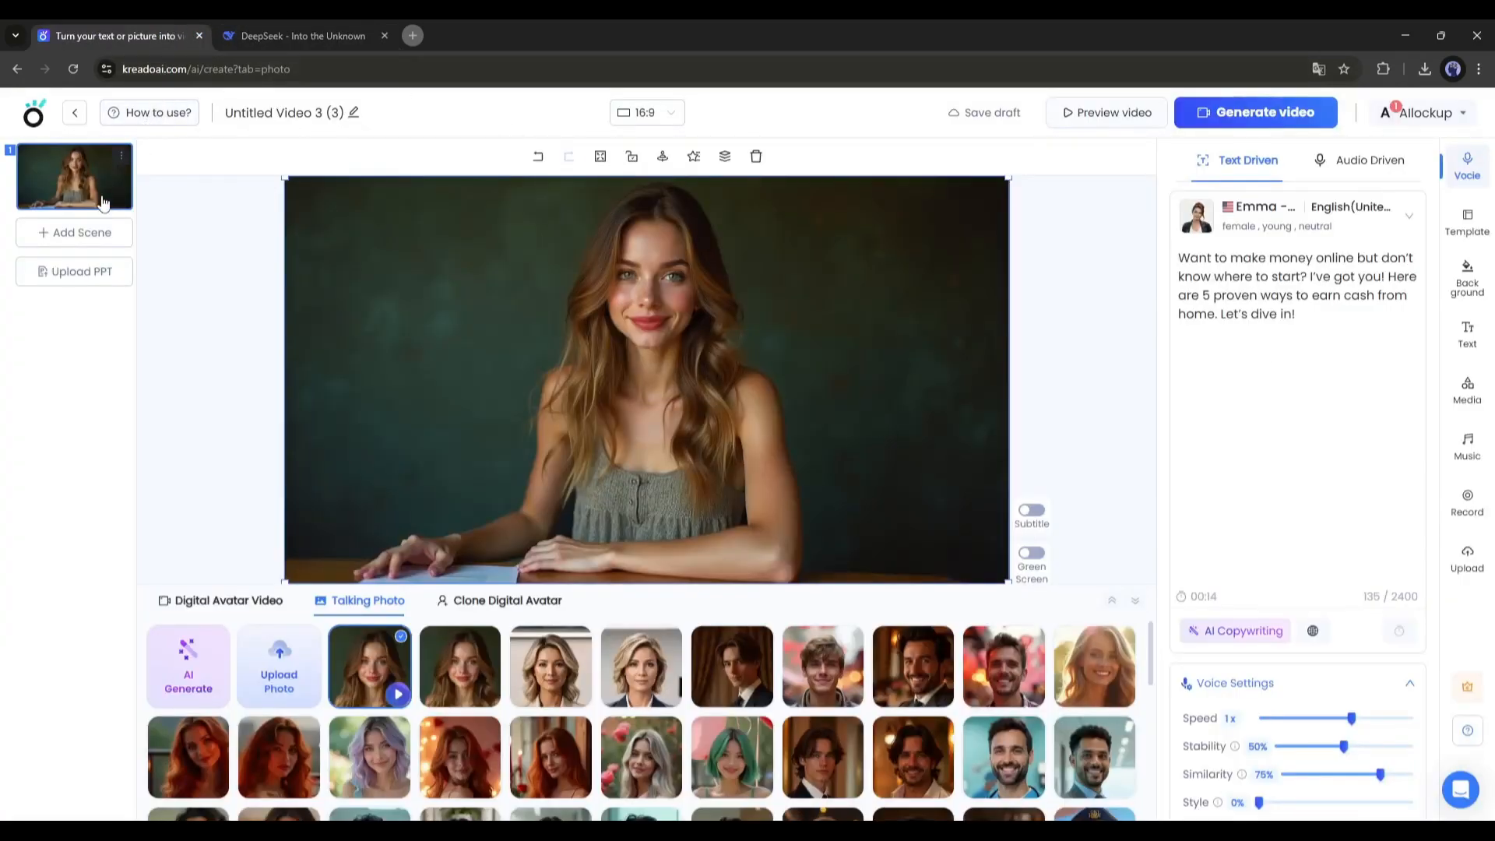
click(73, 232)
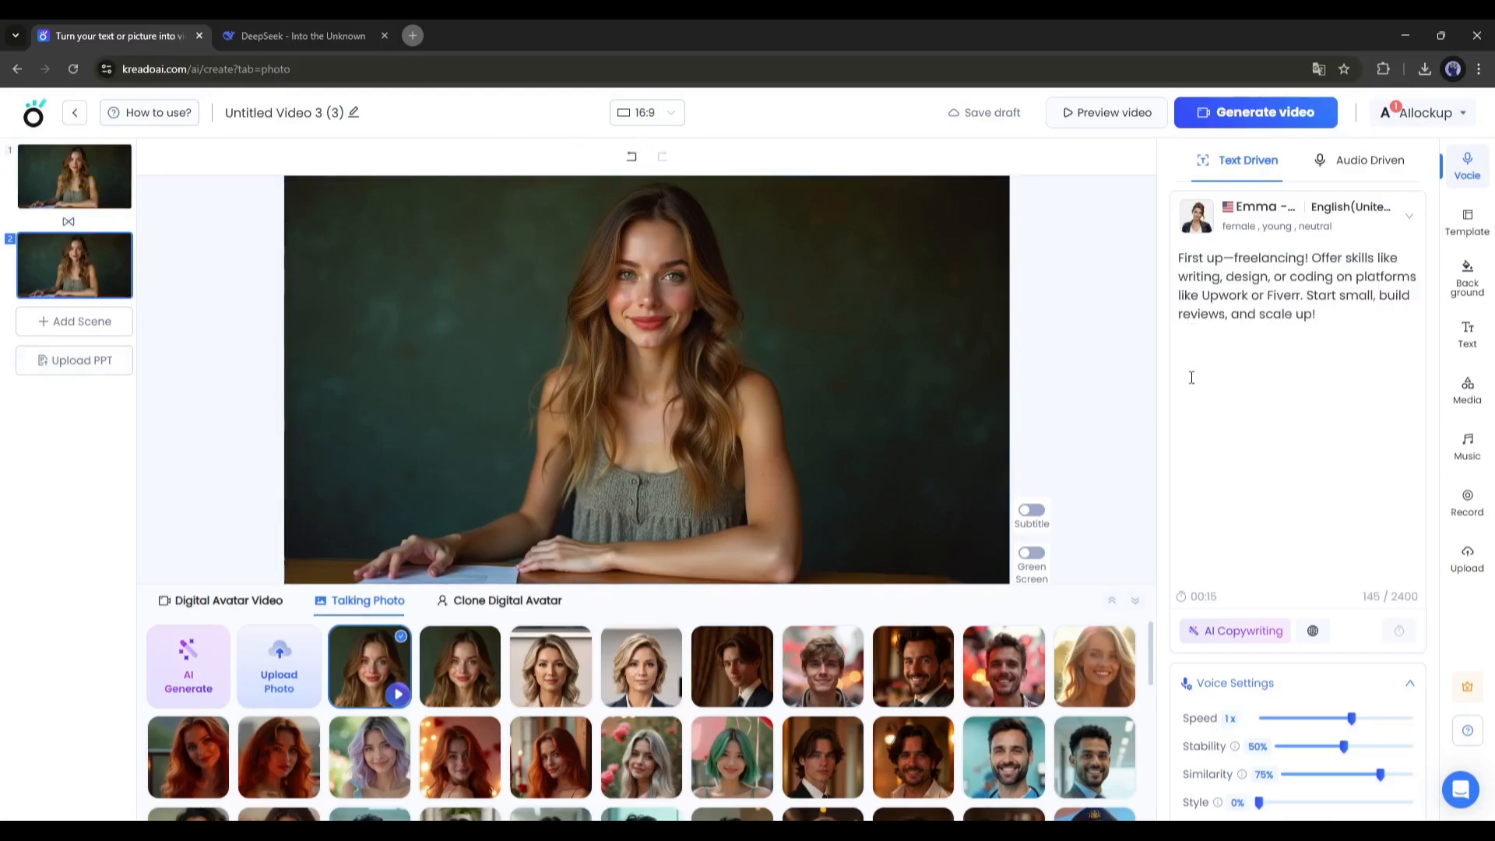
- Paste the freelancing line into scene 2 and search stock videos for 'Freelancer working on a laptop'
click(305, 35)
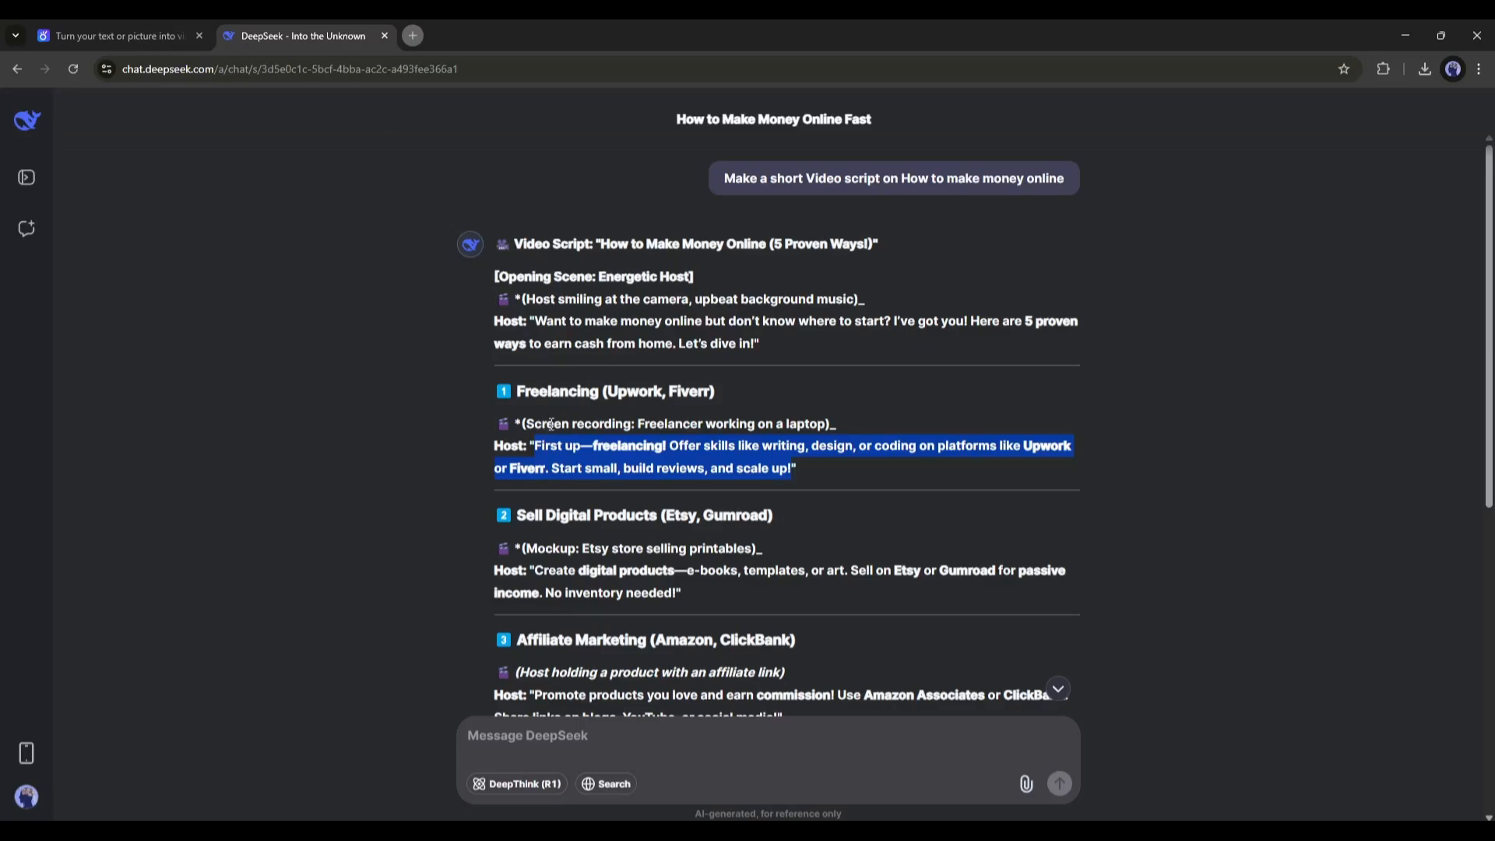
click(114, 35)
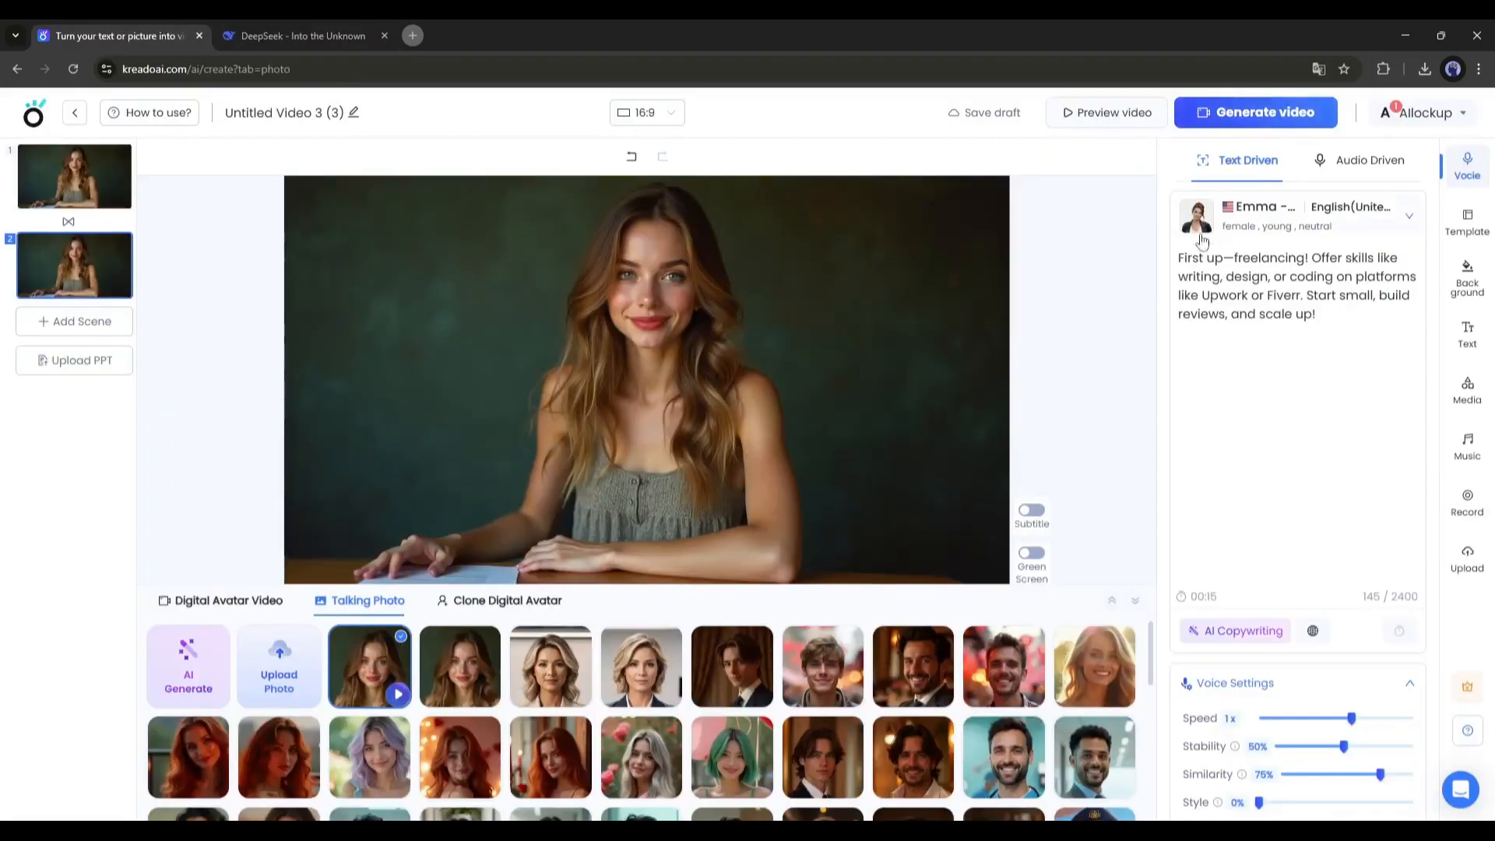
mouse_move(1473, 539)
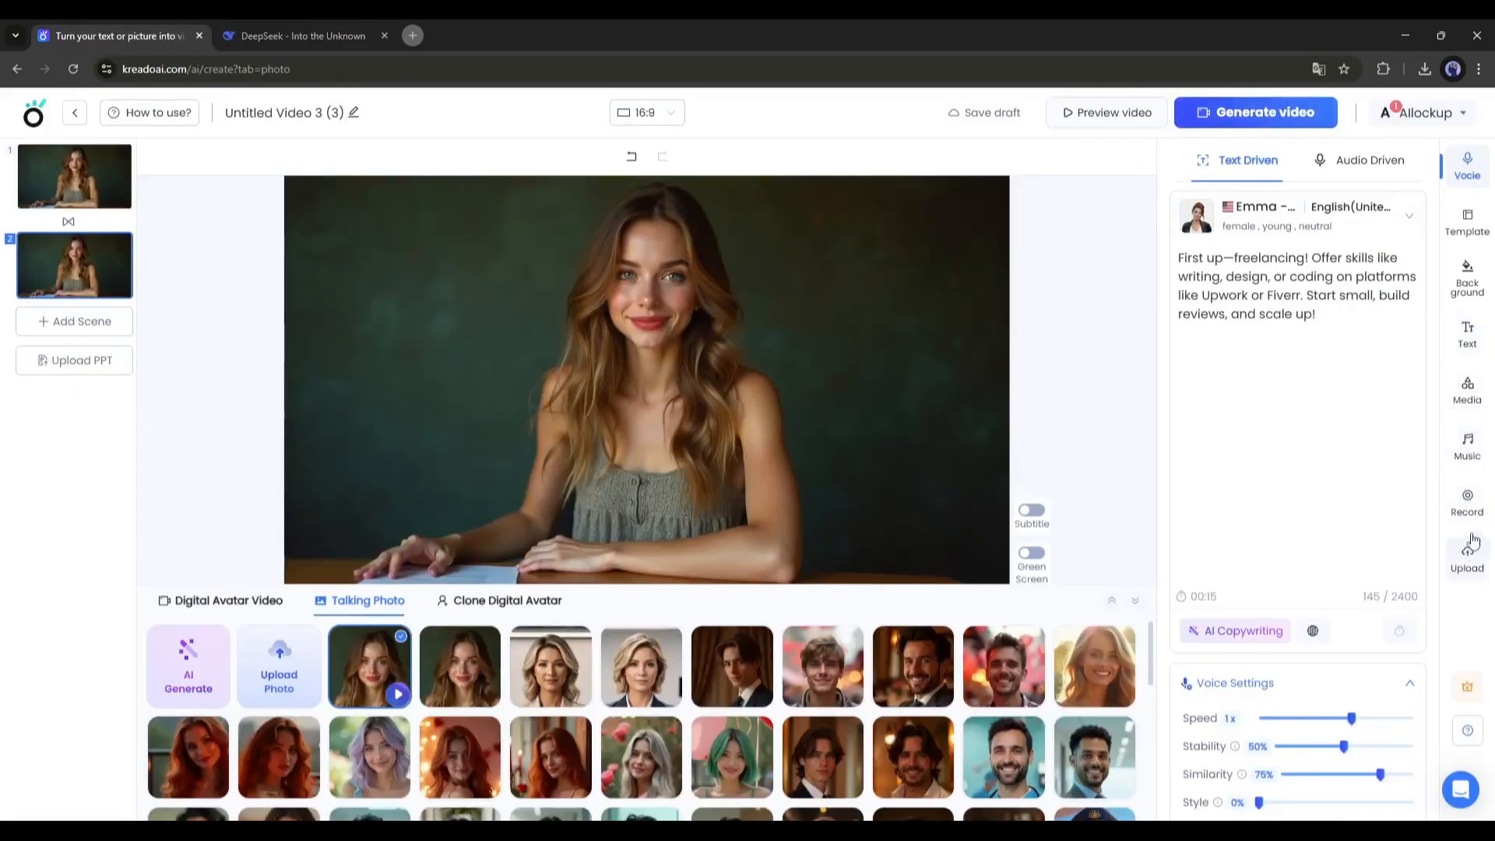
click(1466, 391)
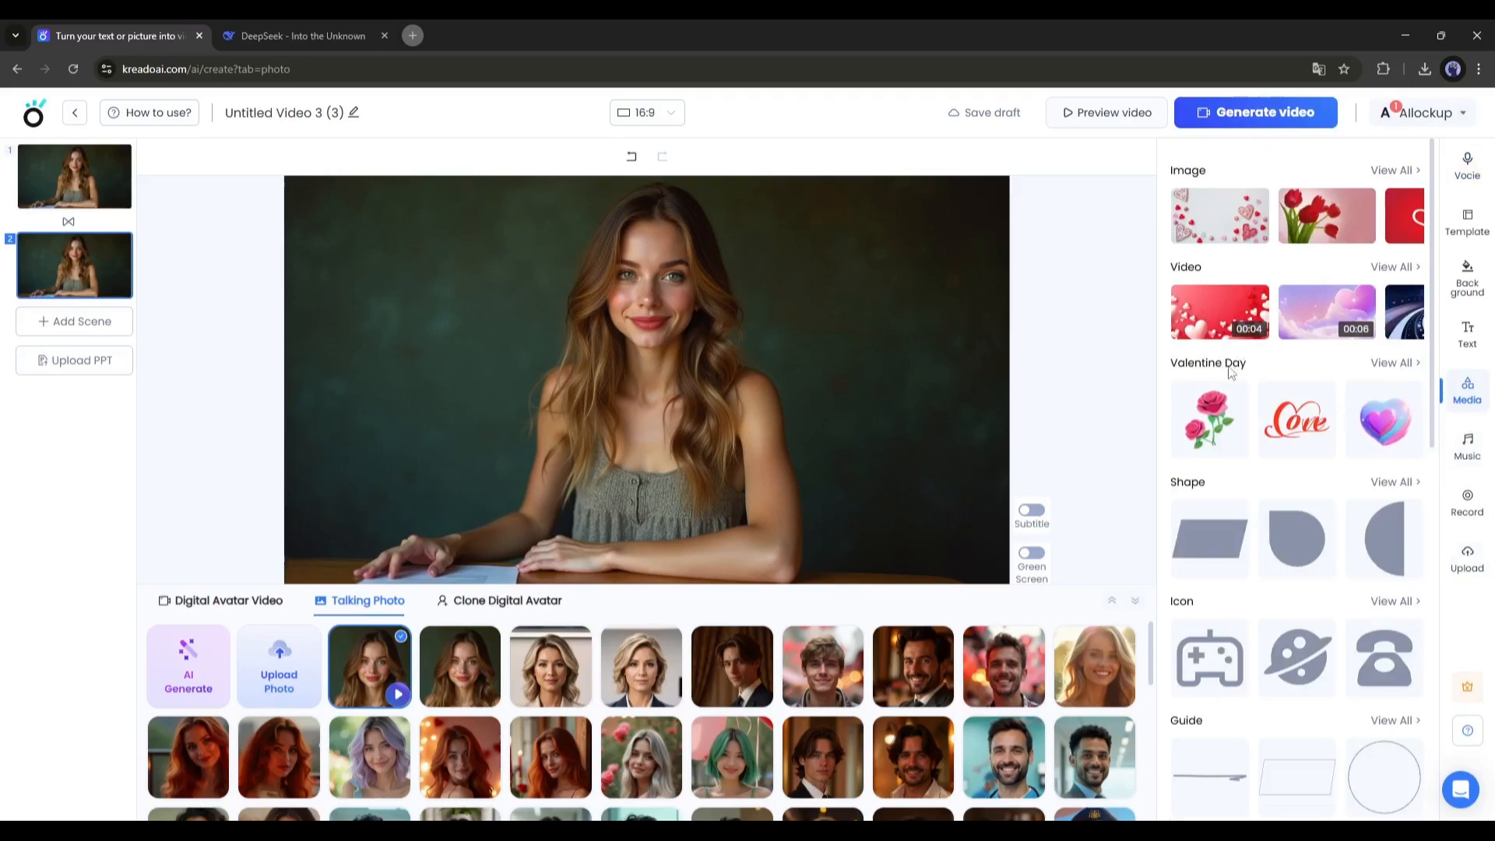
click(1394, 266)
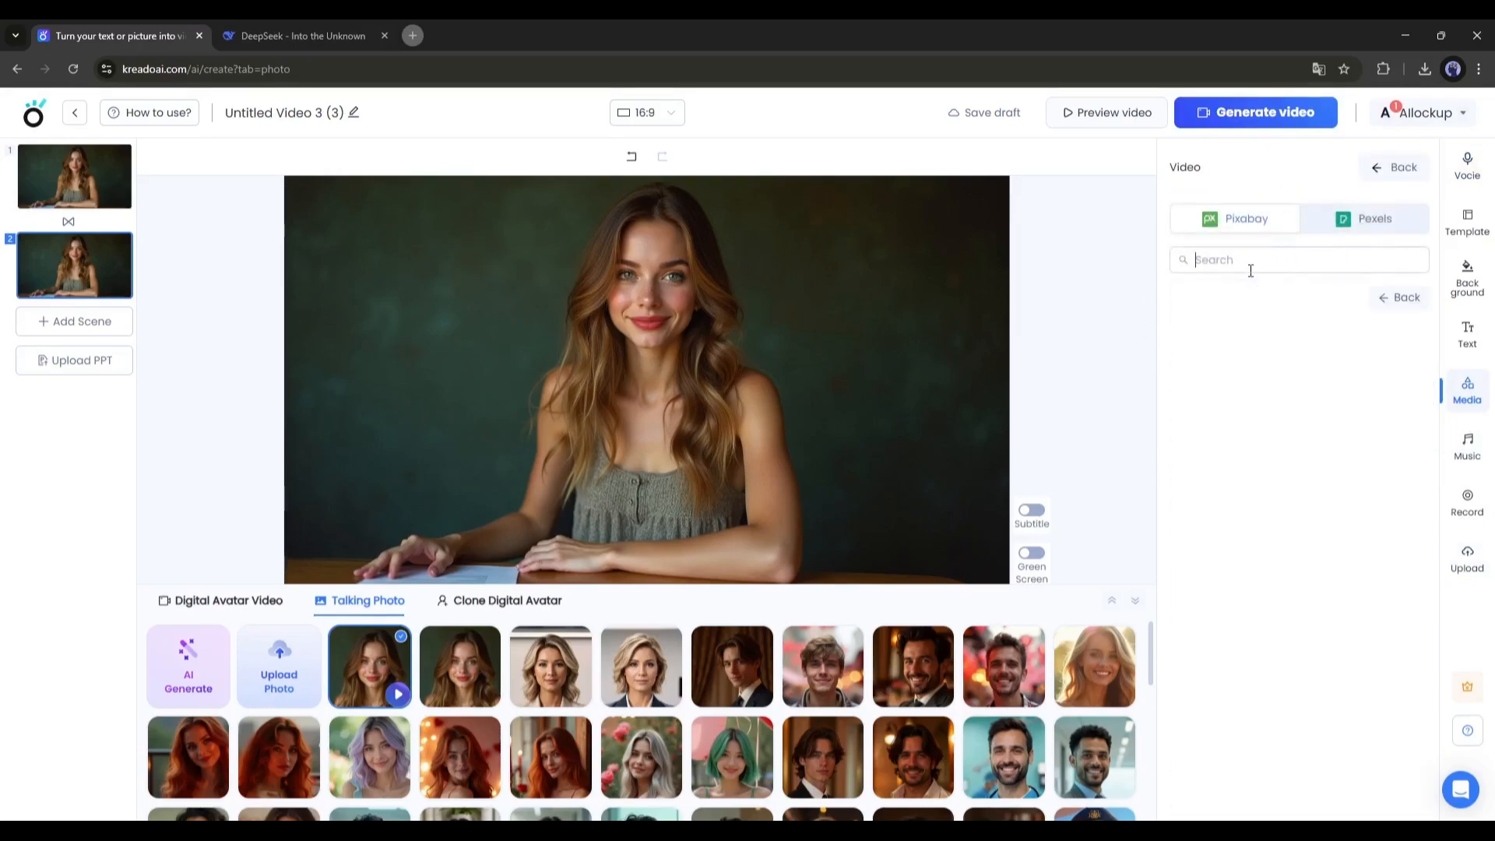
text(Freelancer working on a laptop)
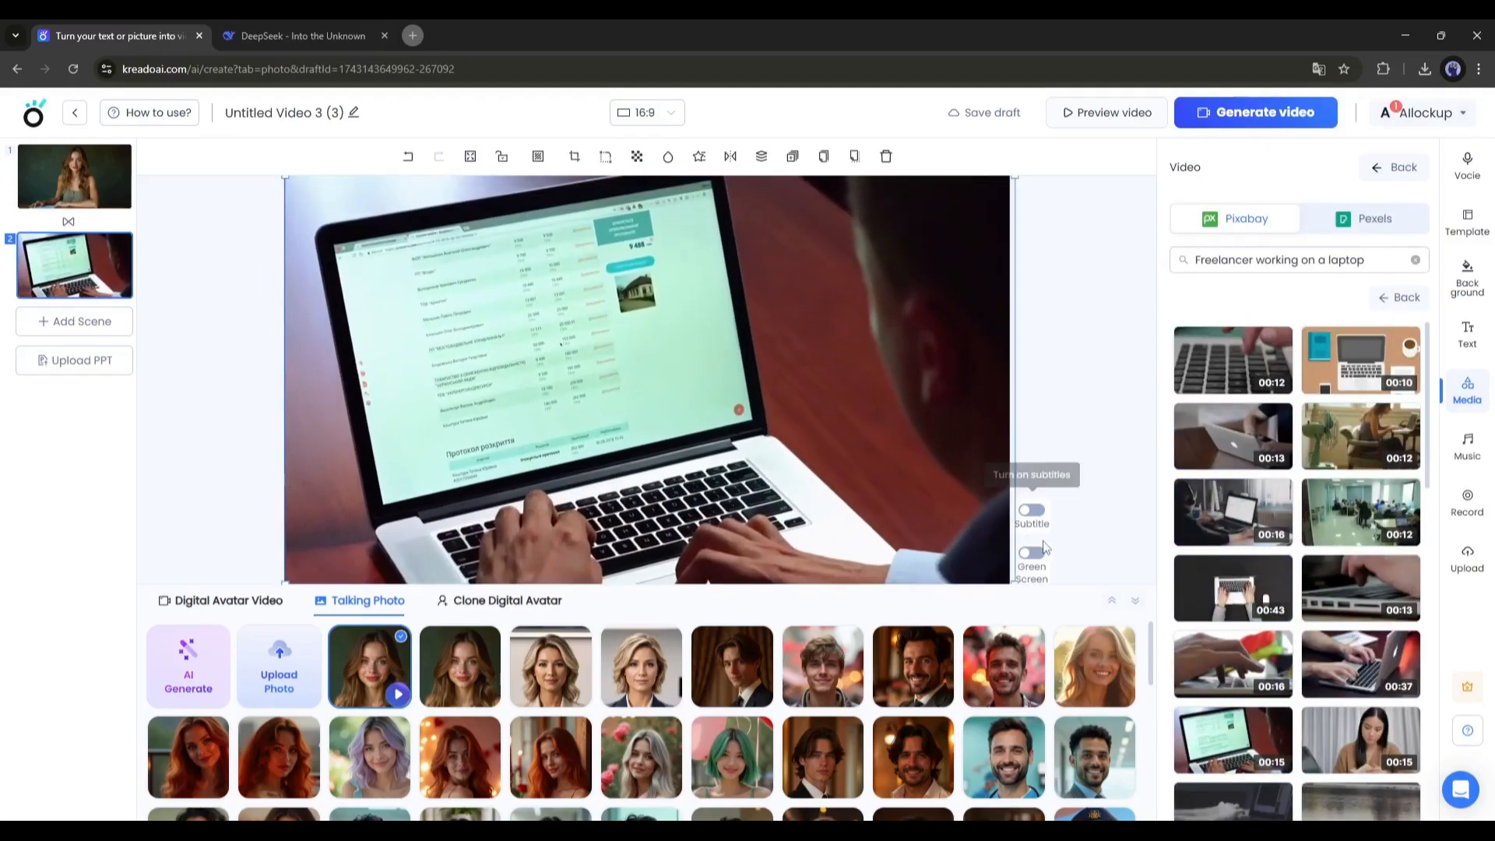
- Add a third scene and search stock videos for 'Etsy'
click(303, 35)
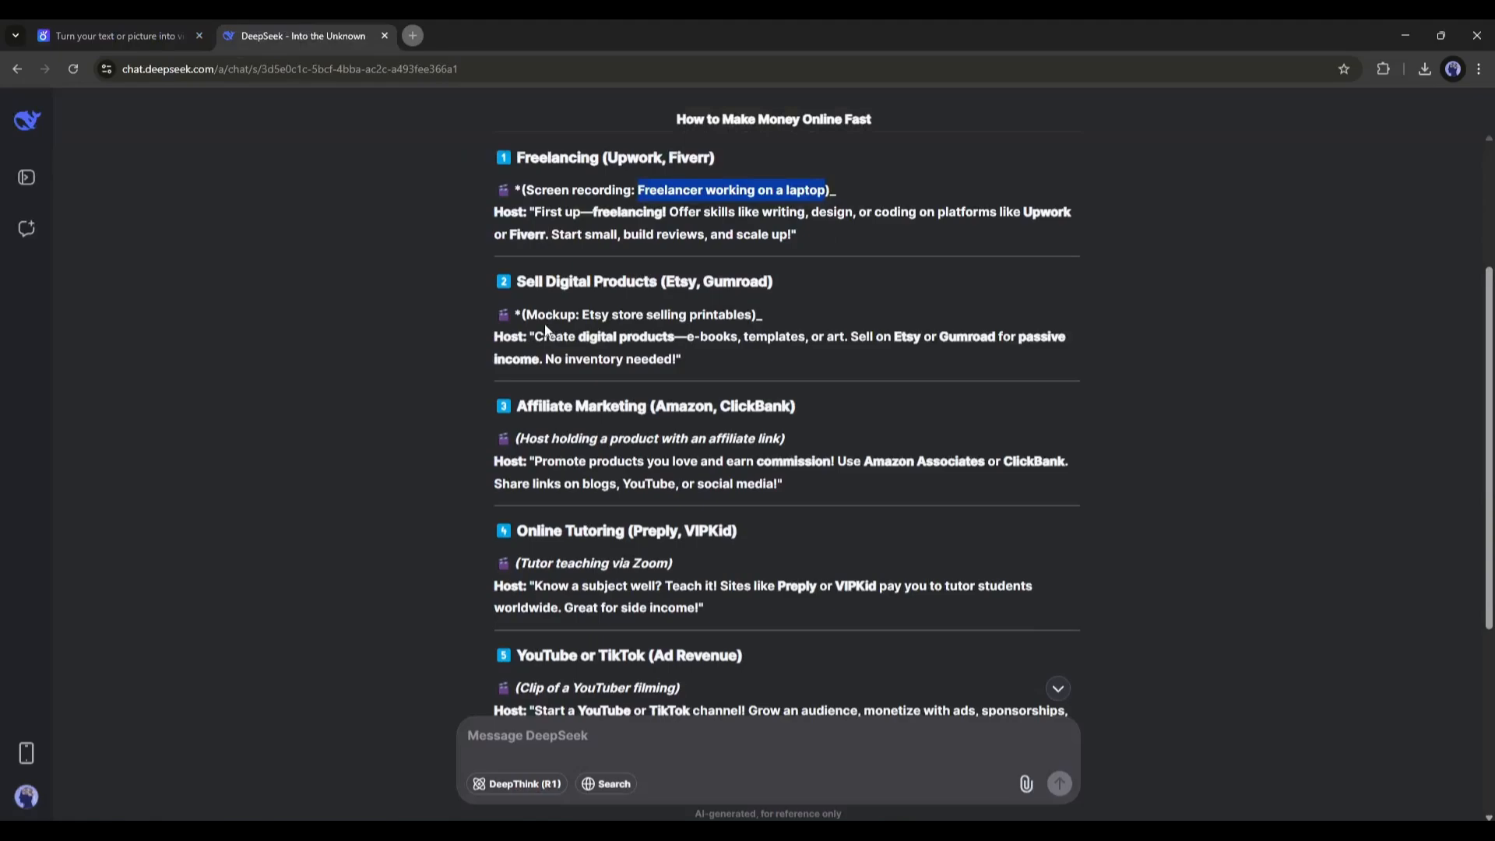
click(114, 35)
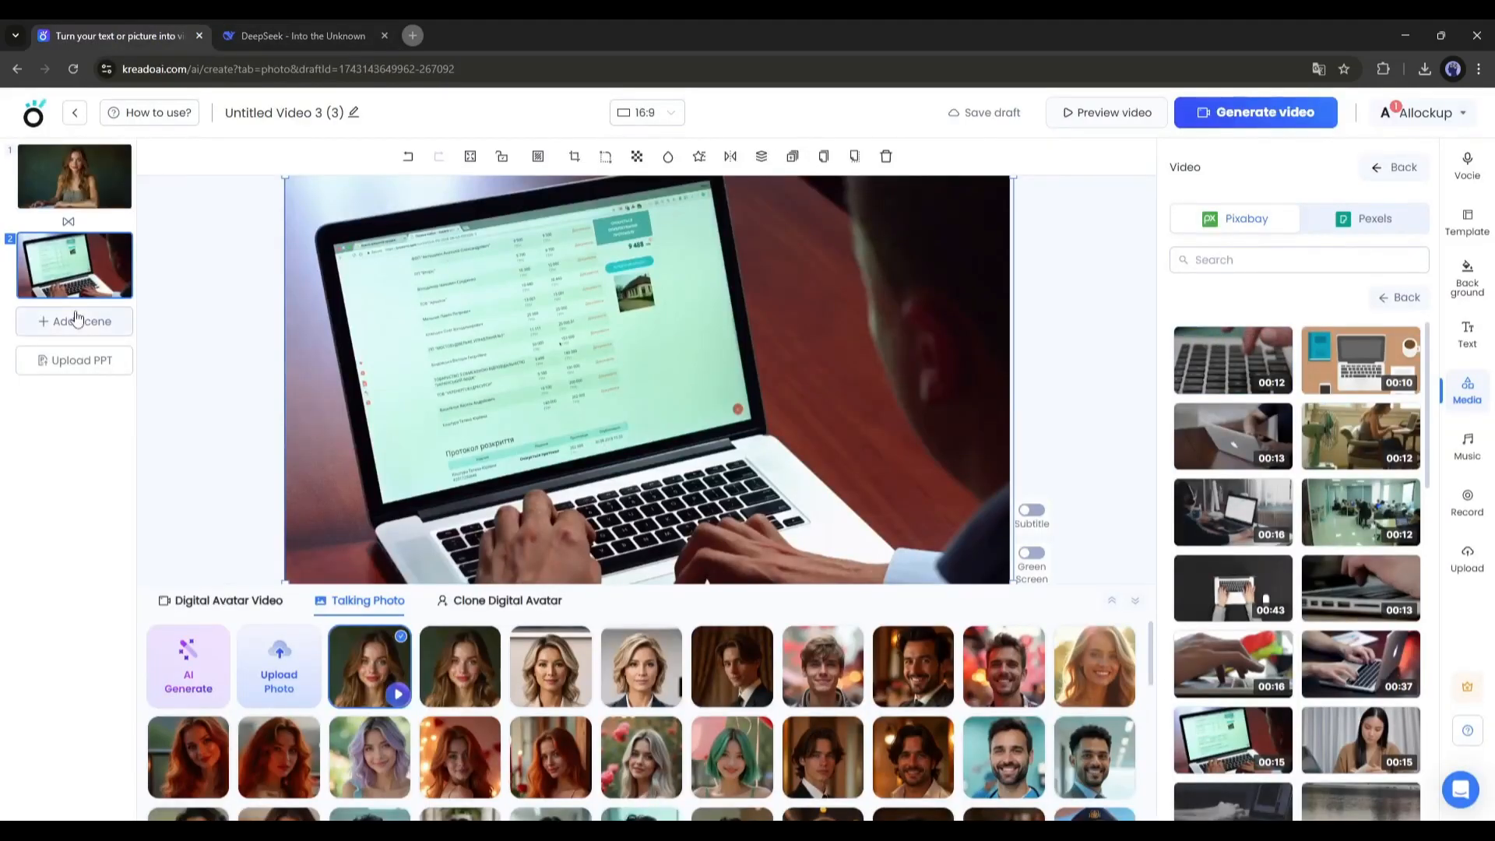
click(81, 321)
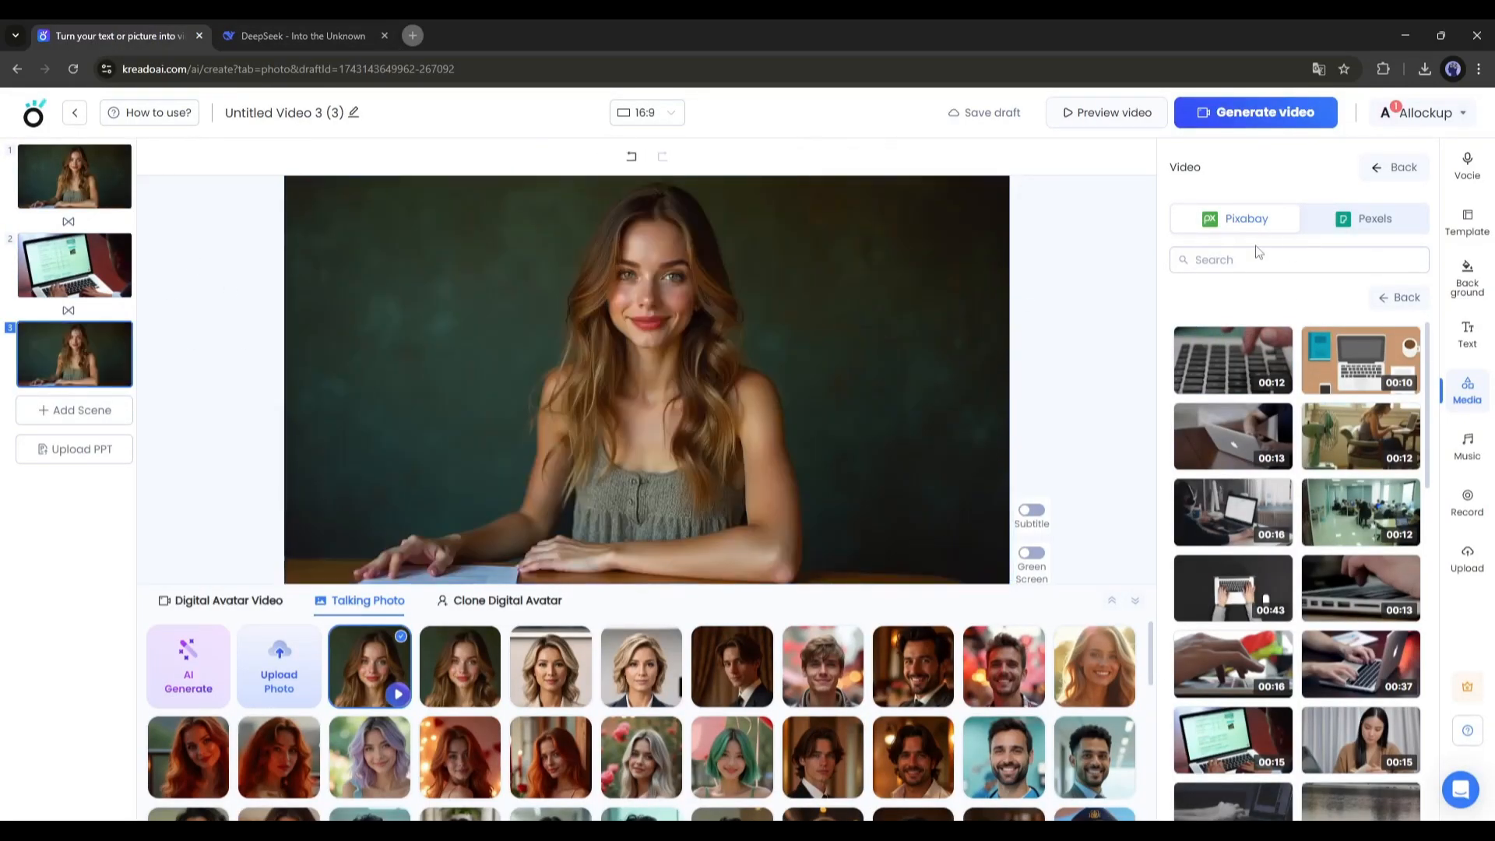
click(1297, 259)
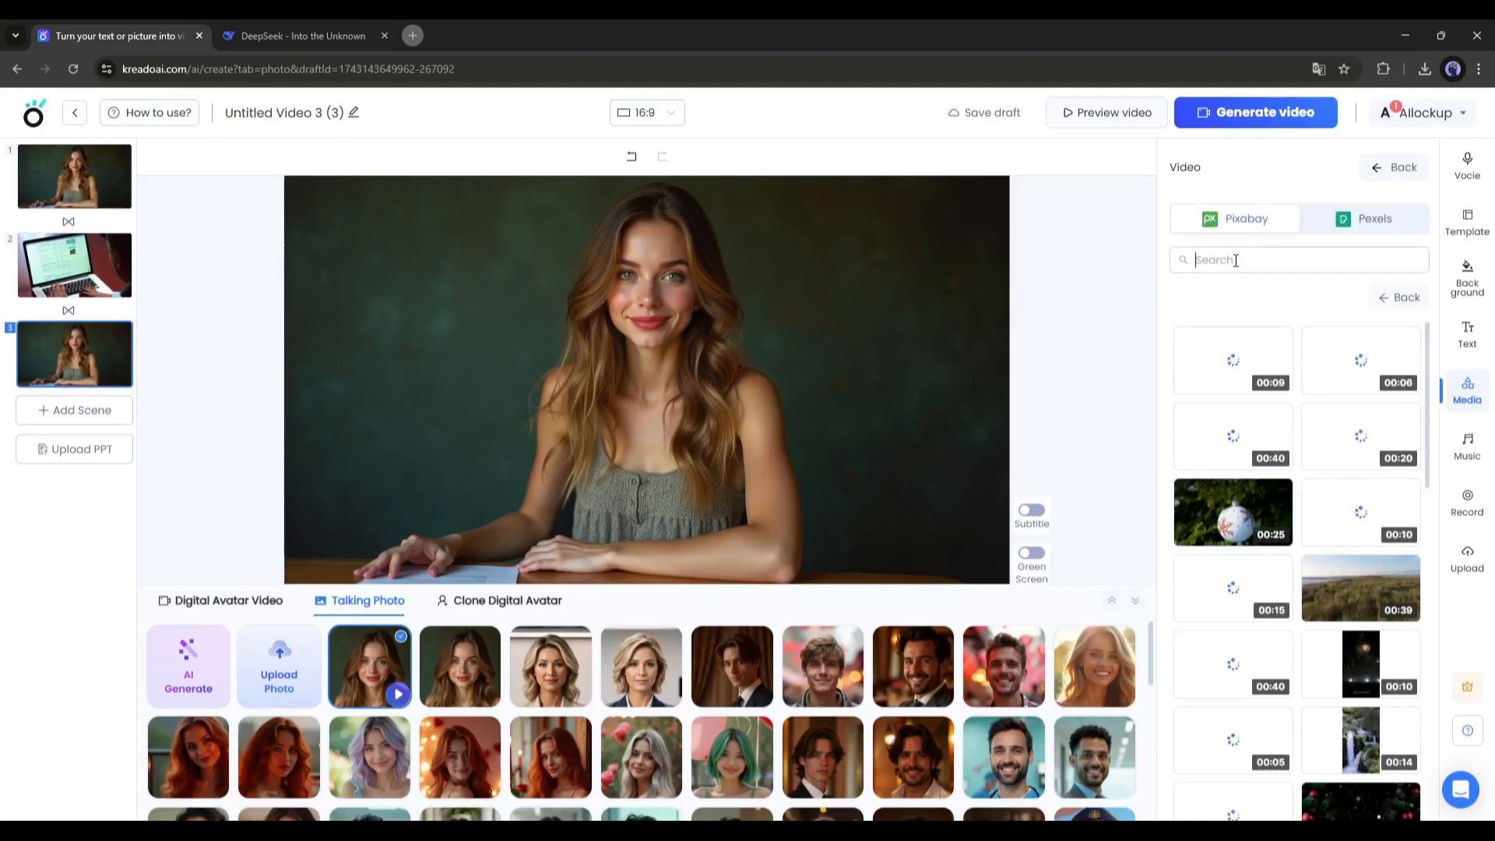
text(Etsy)
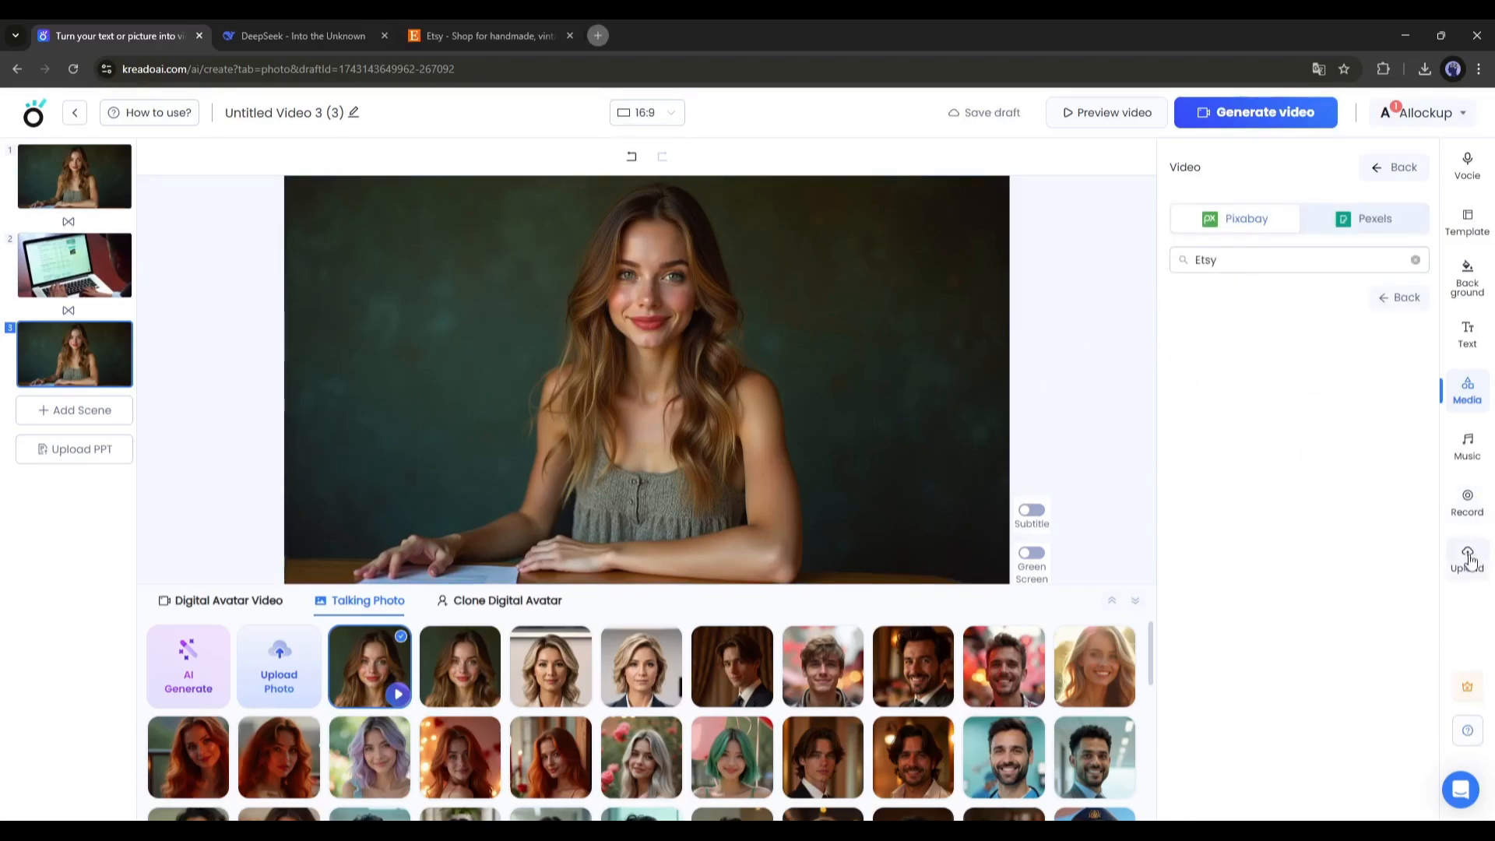
- Screen-record the Etsy tab and add the recording to scene 3
click(1466, 501)
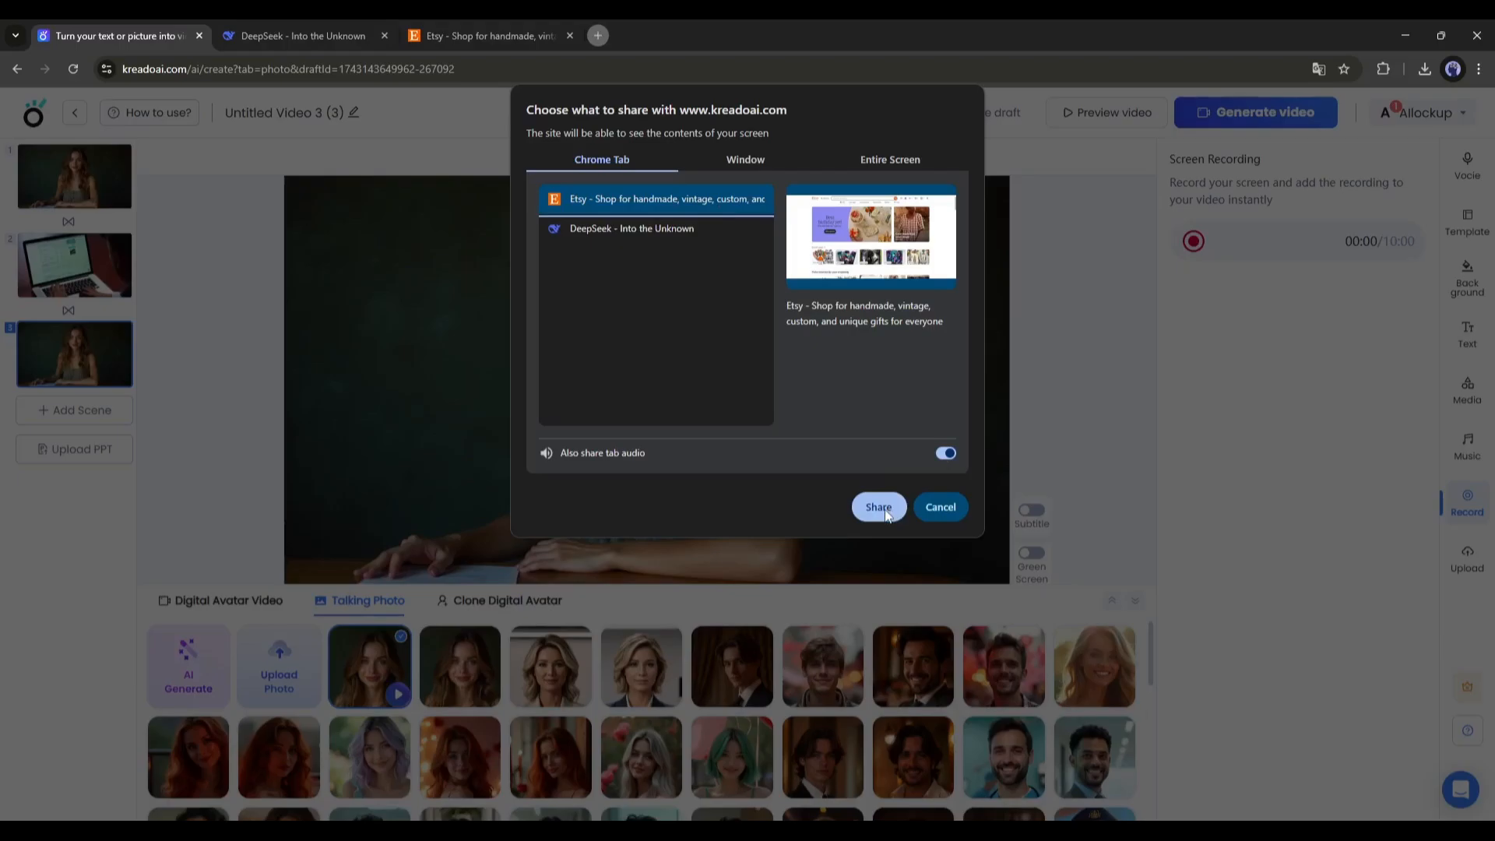
click(878, 506)
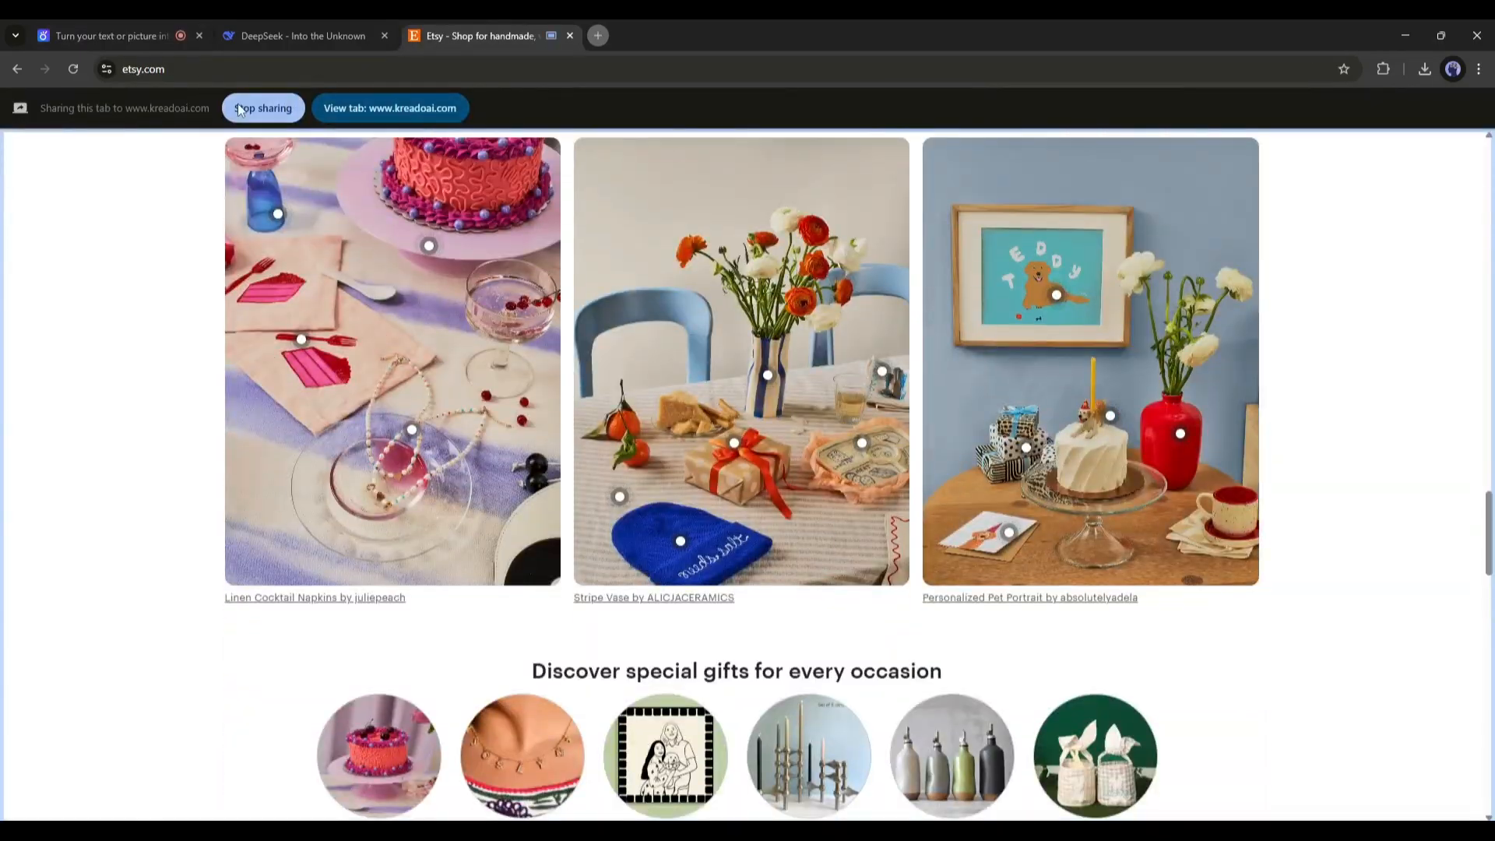
click(115, 35)
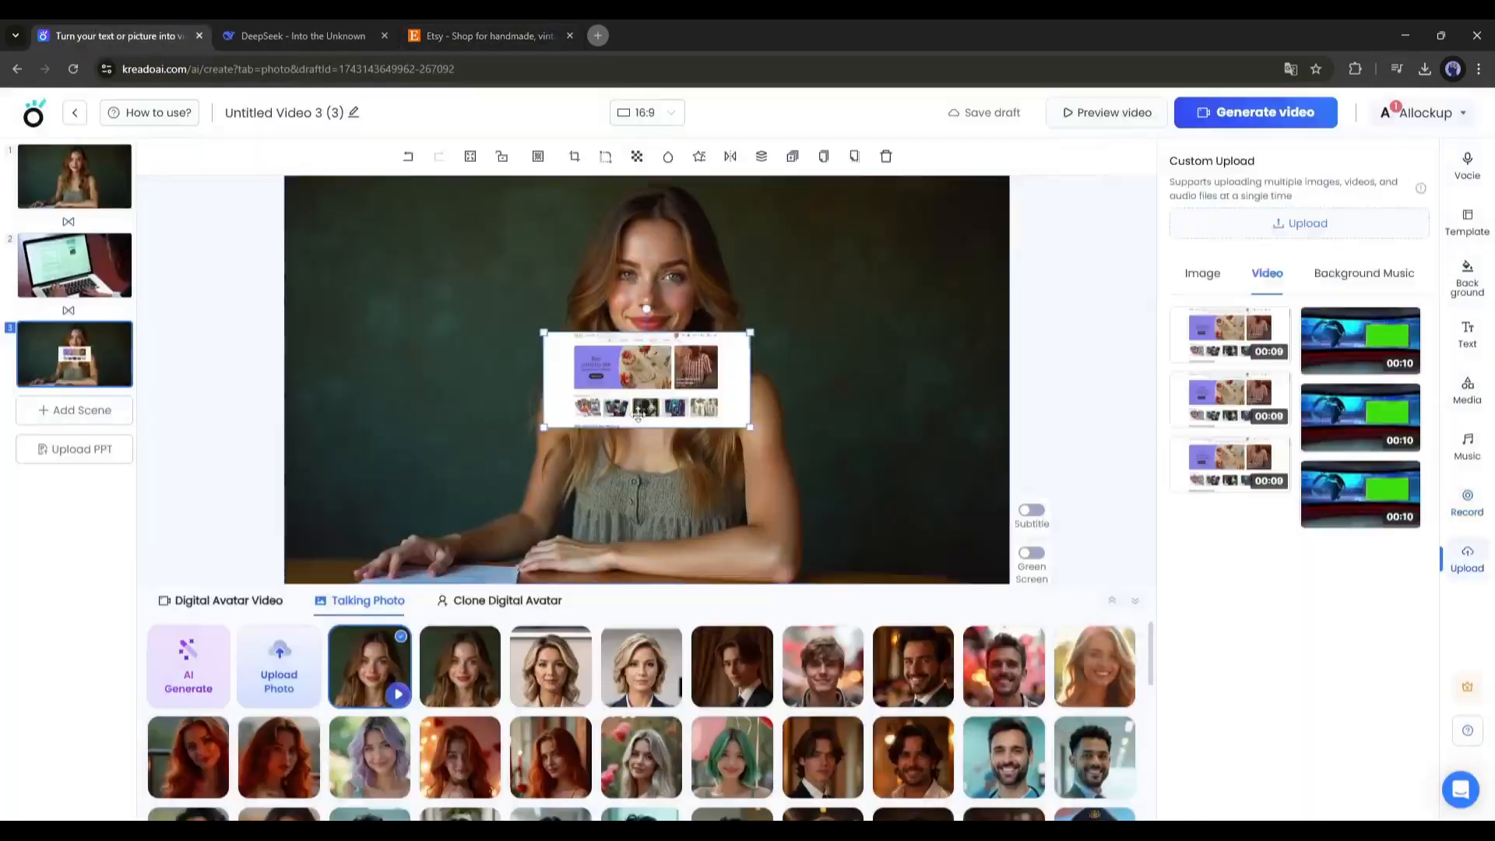
- Place a classroom online-tutoring clip in scene 5
click(1467, 391)
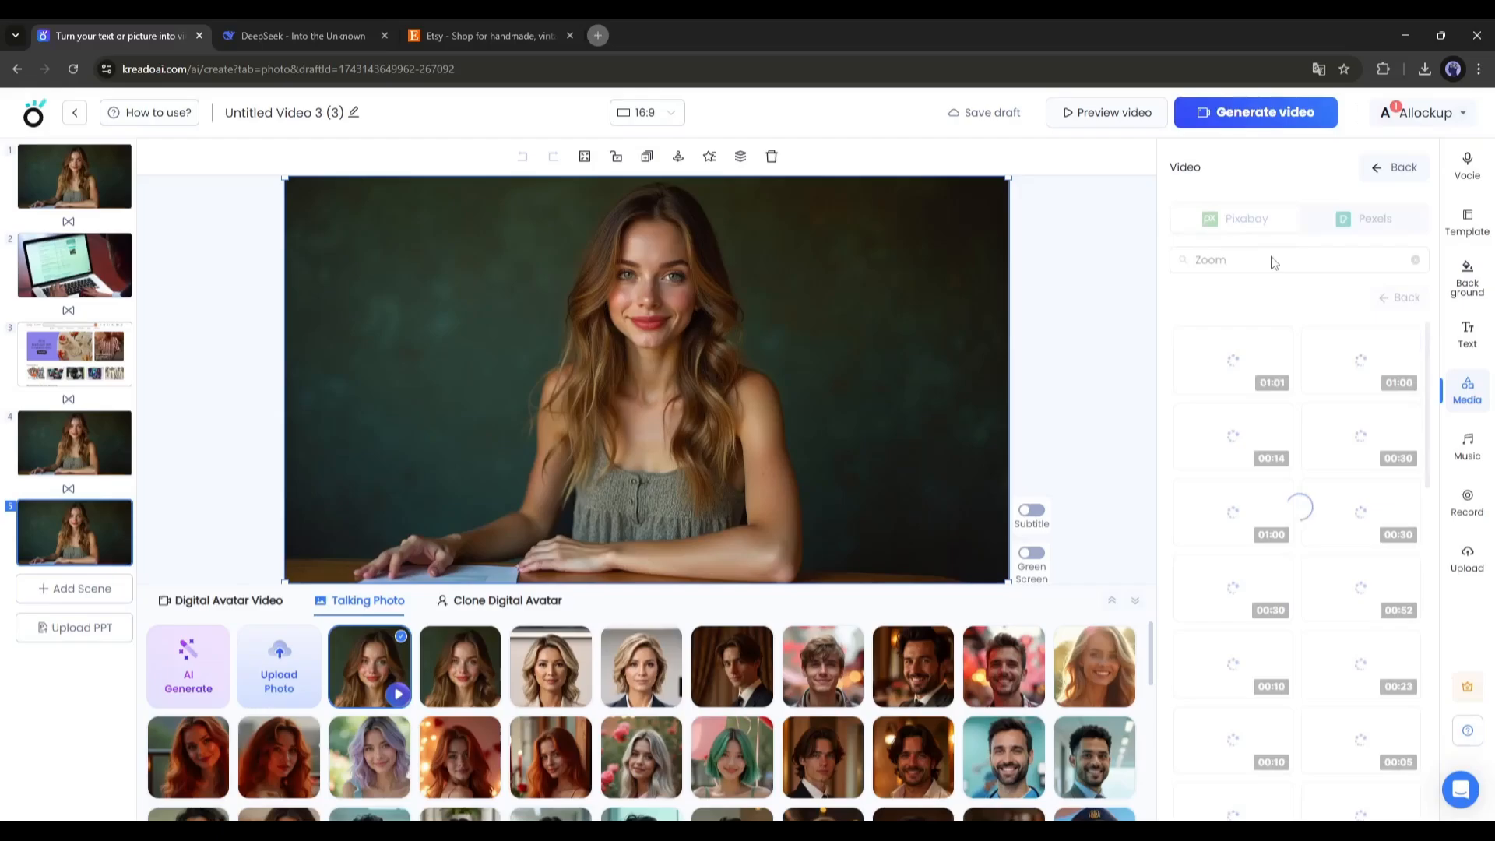
click(1466, 557)
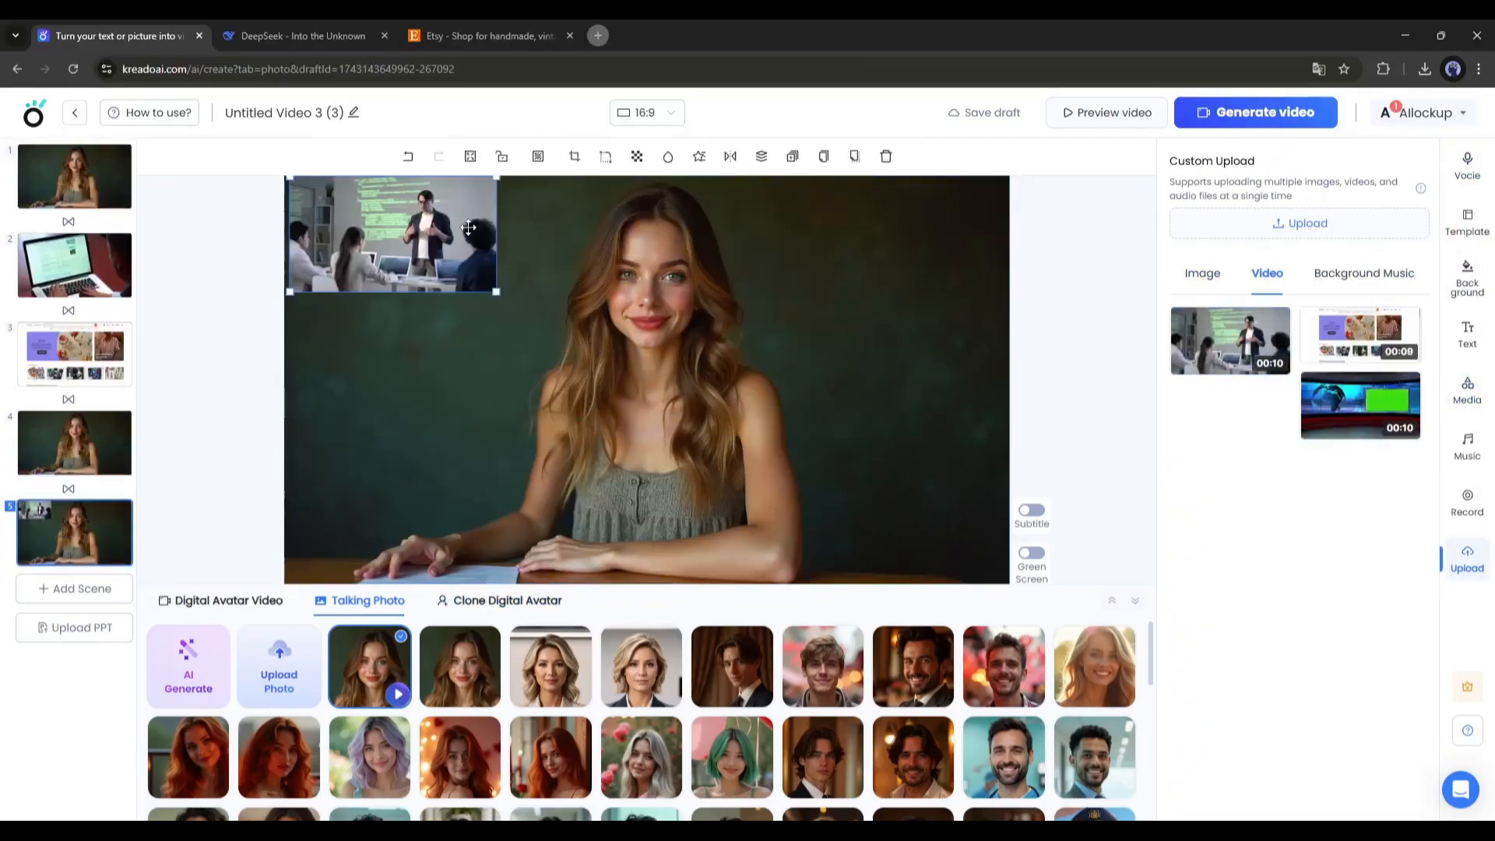
click(1466, 448)
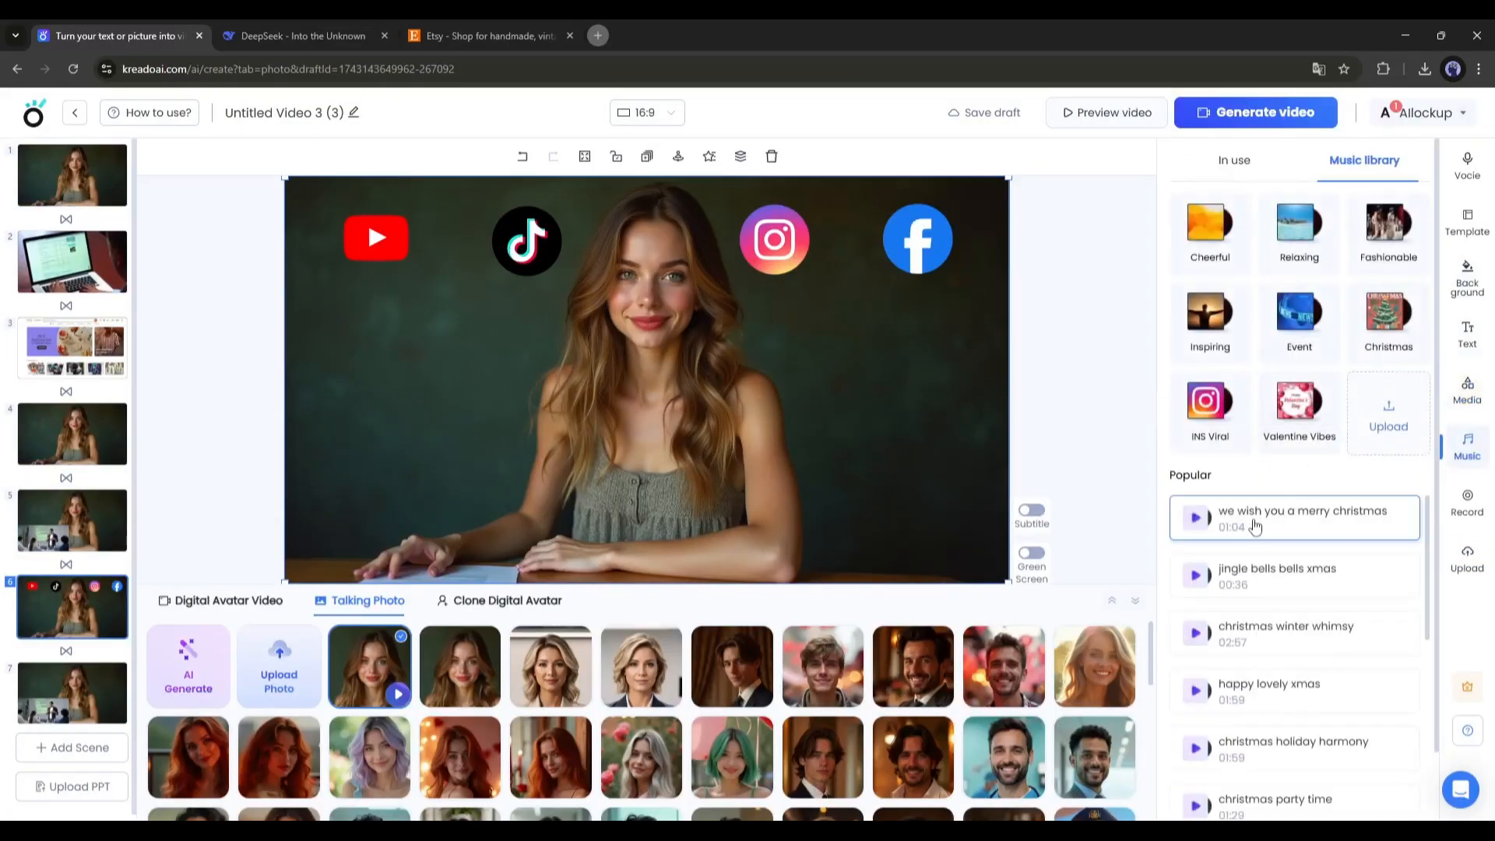
- Add African Days as background music, preview the whole video, then generate it
click(1235, 159)
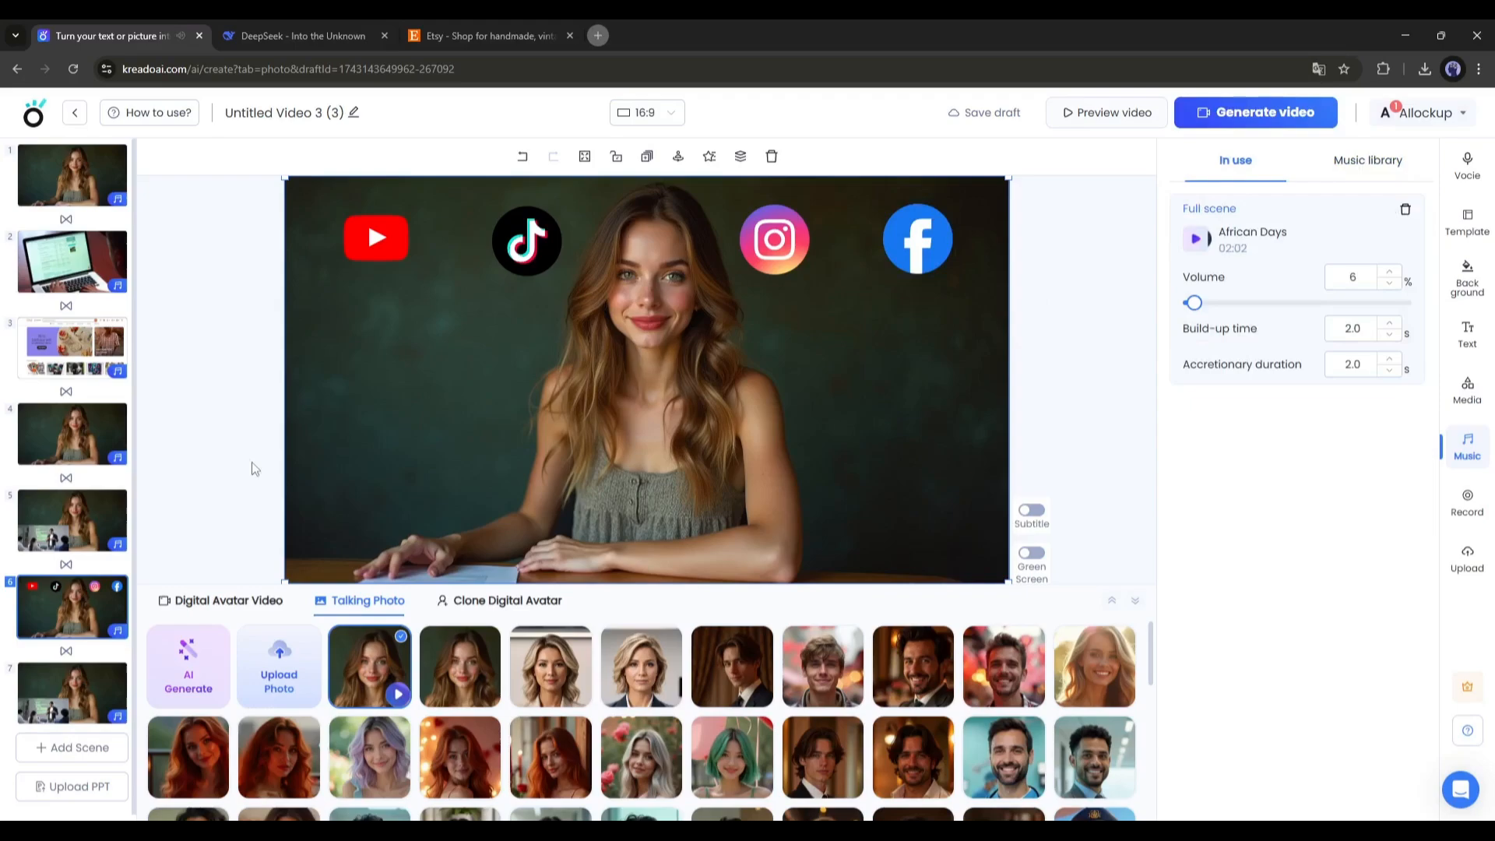
click(1106, 111)
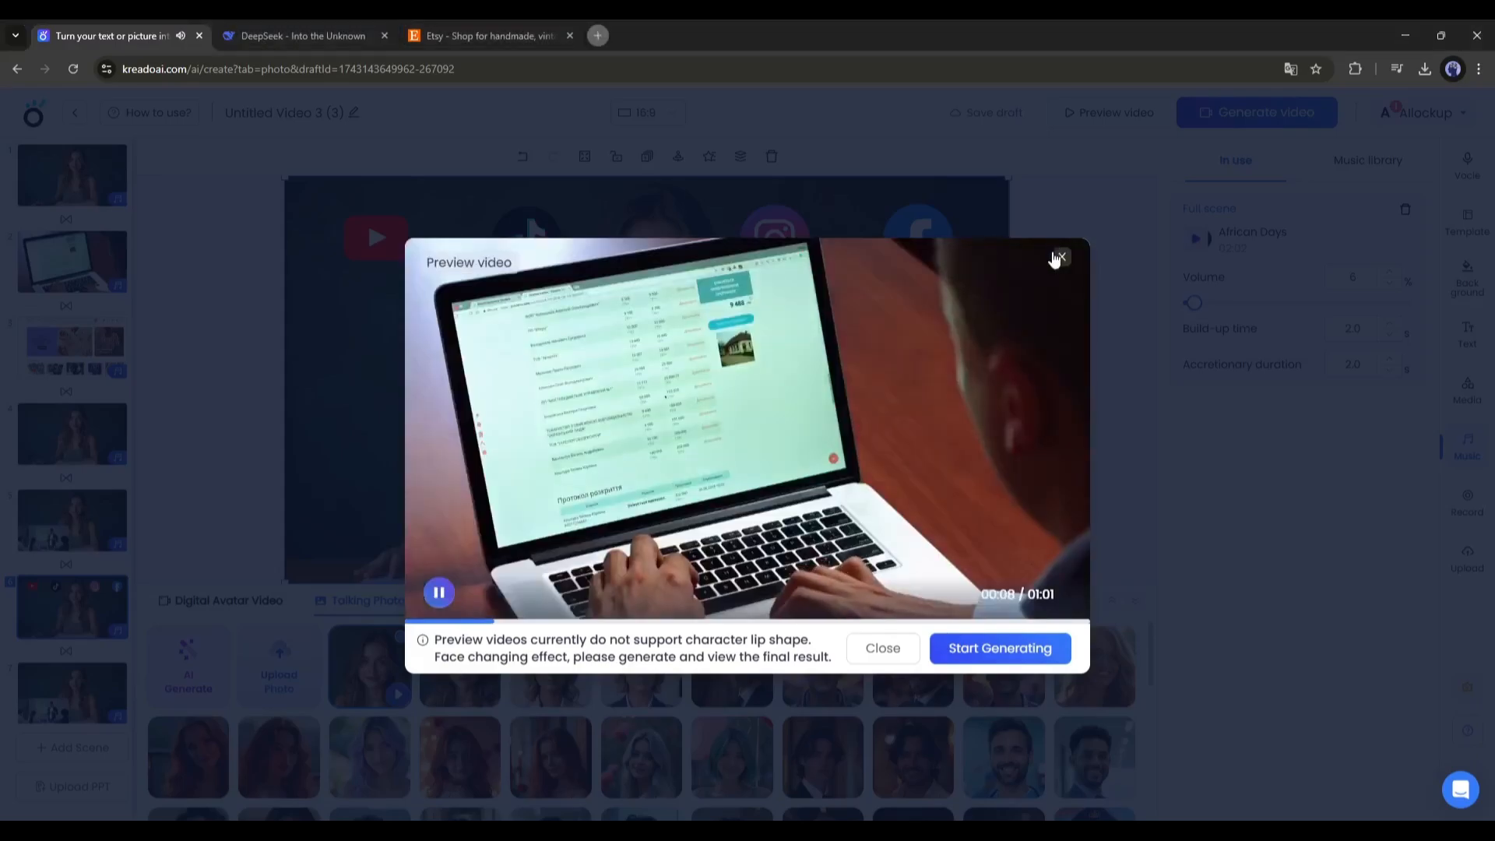
click(1059, 258)
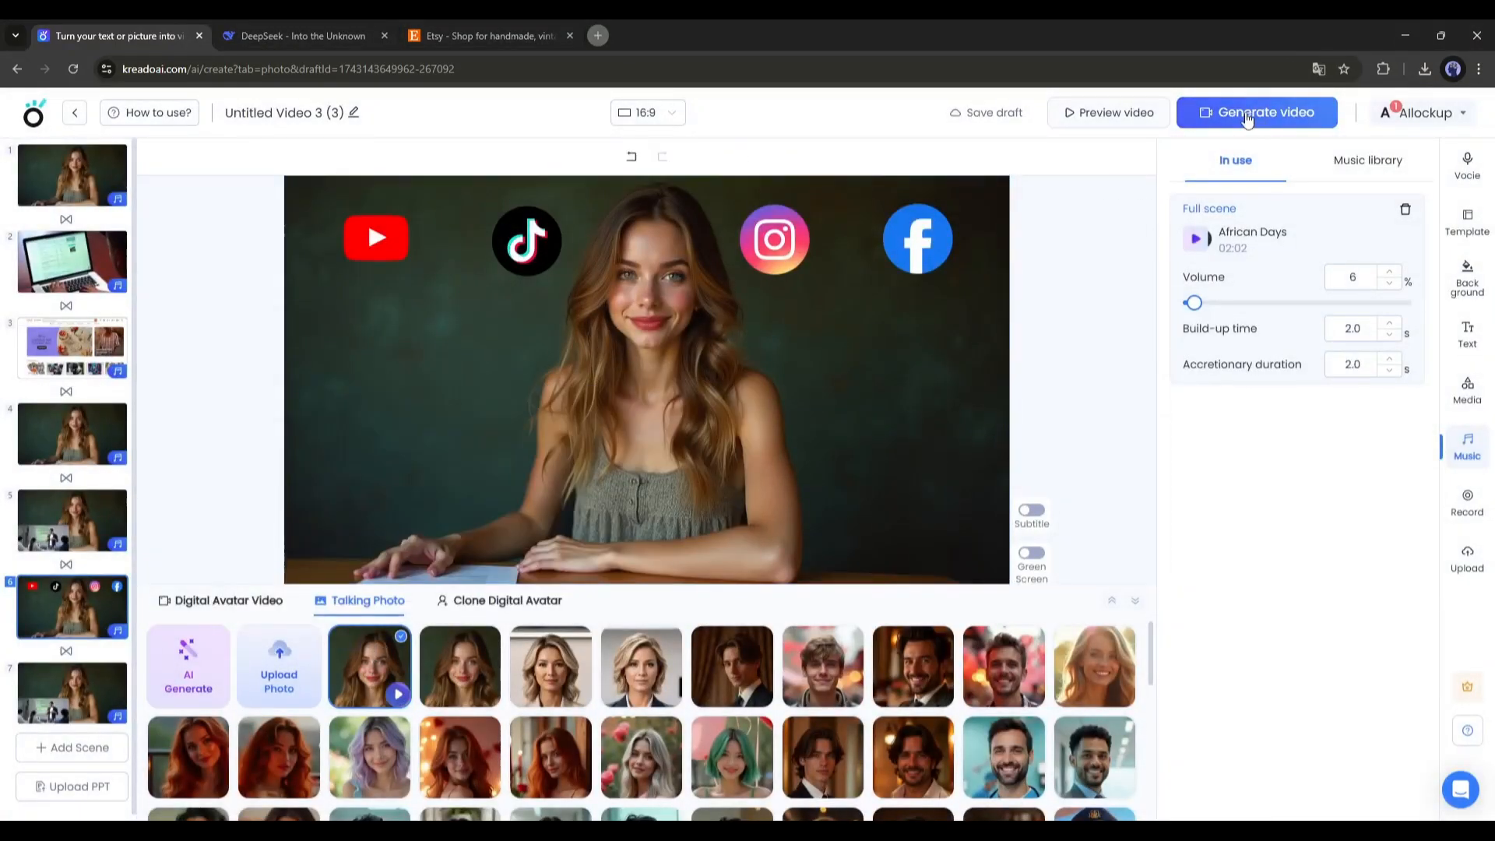
click(1256, 111)
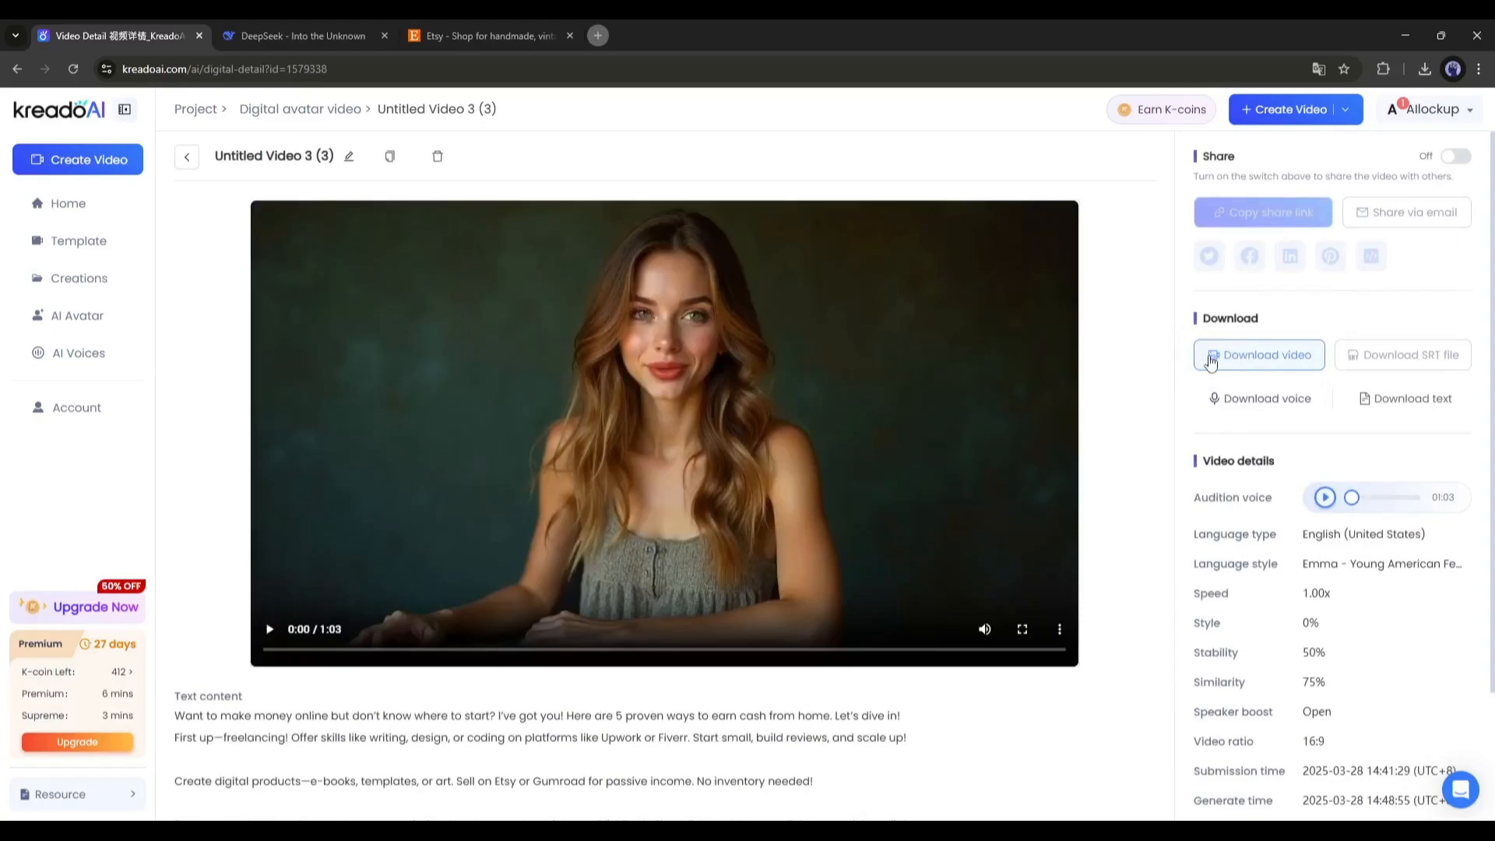
- Download the finished 1:03 video Untitled Video 3 (3) from its detail page
click(270, 628)
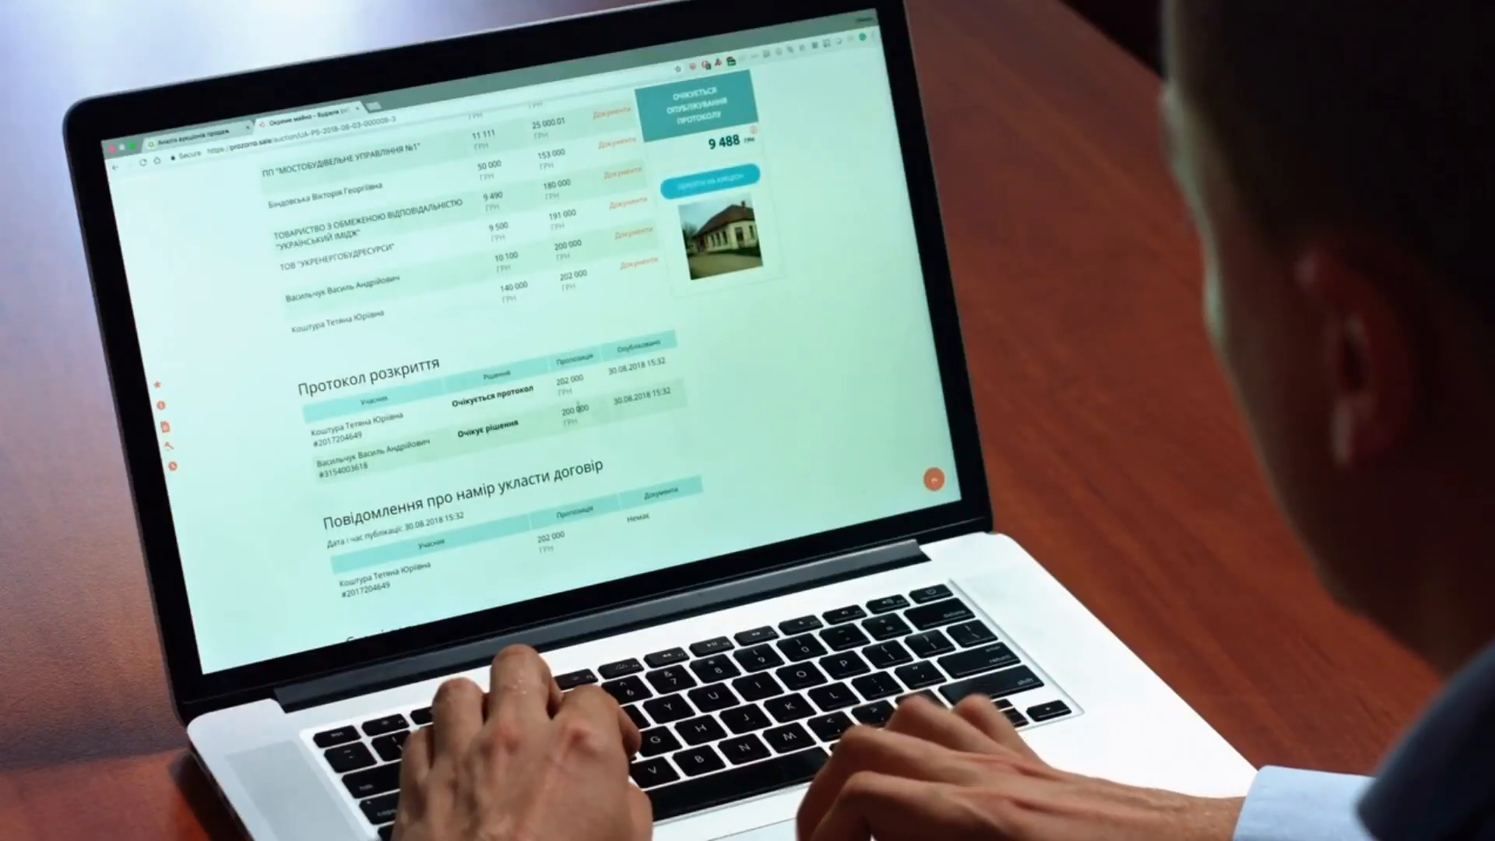
scroll(up, 3)
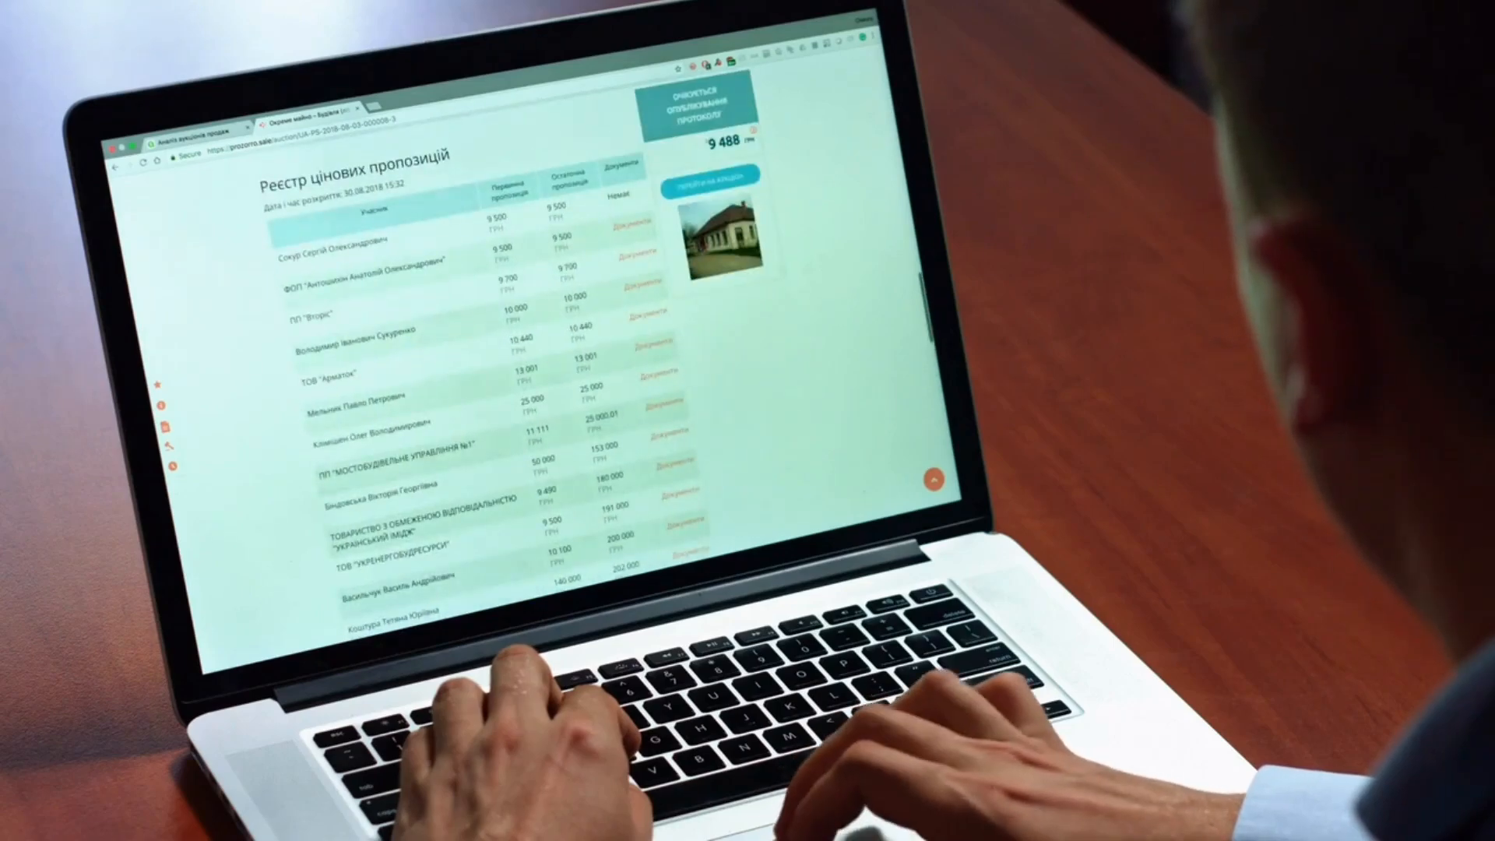
scroll(down, 3)
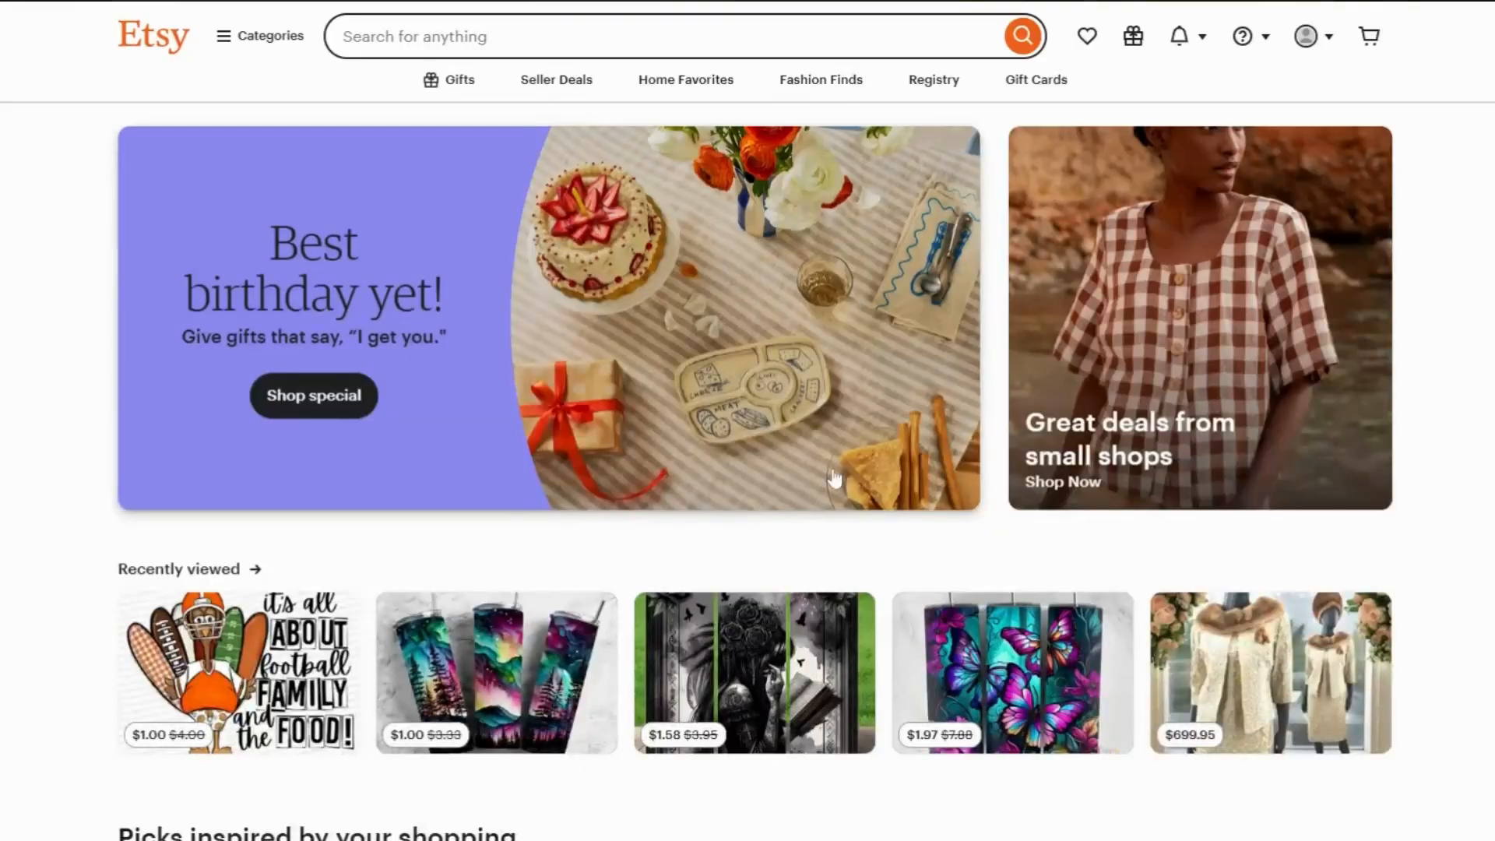
scroll(down, 3)
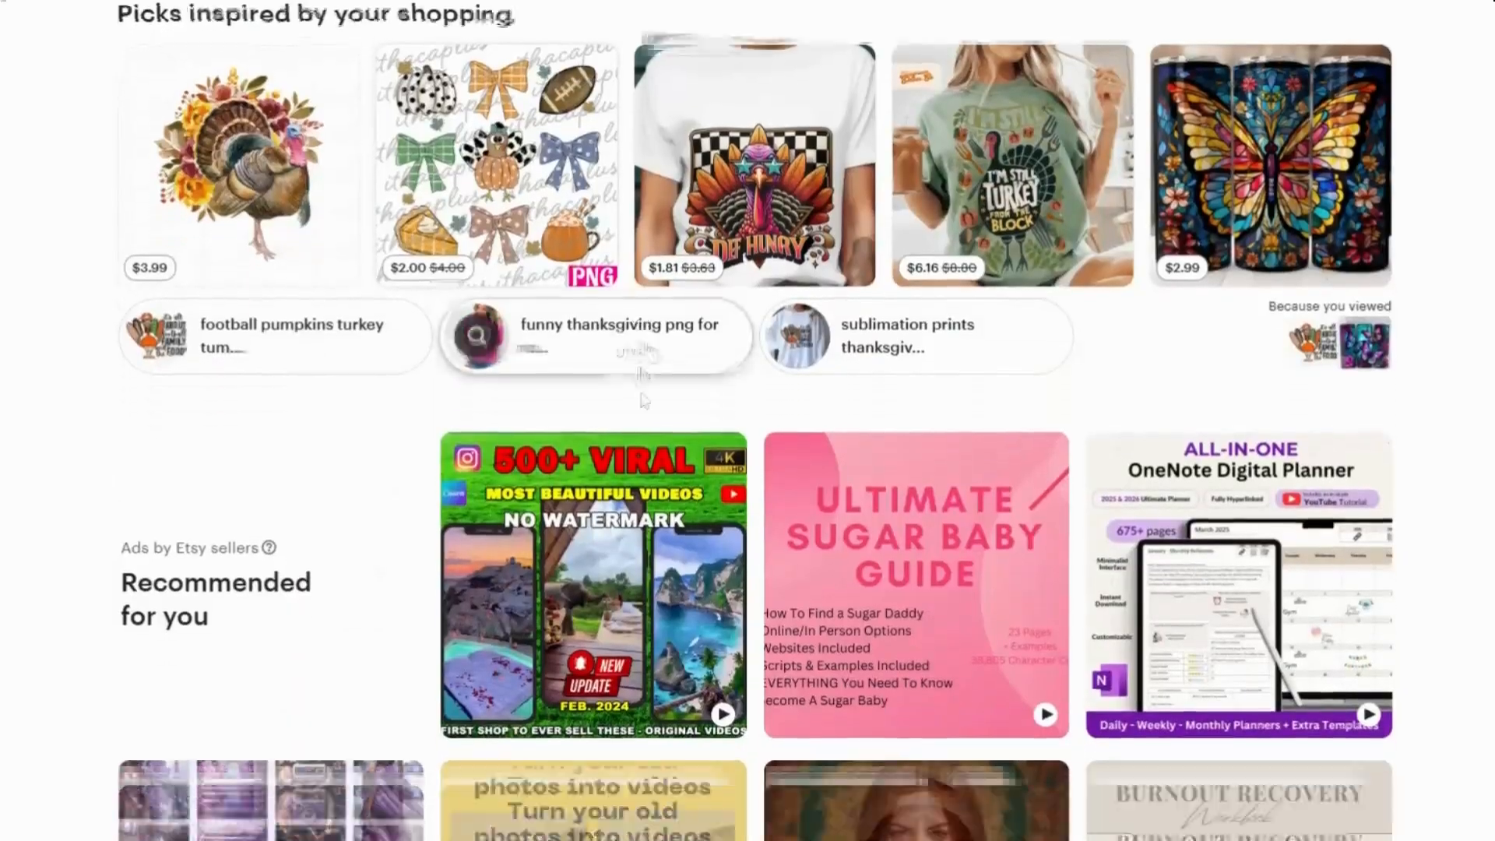
scroll(down, 3)
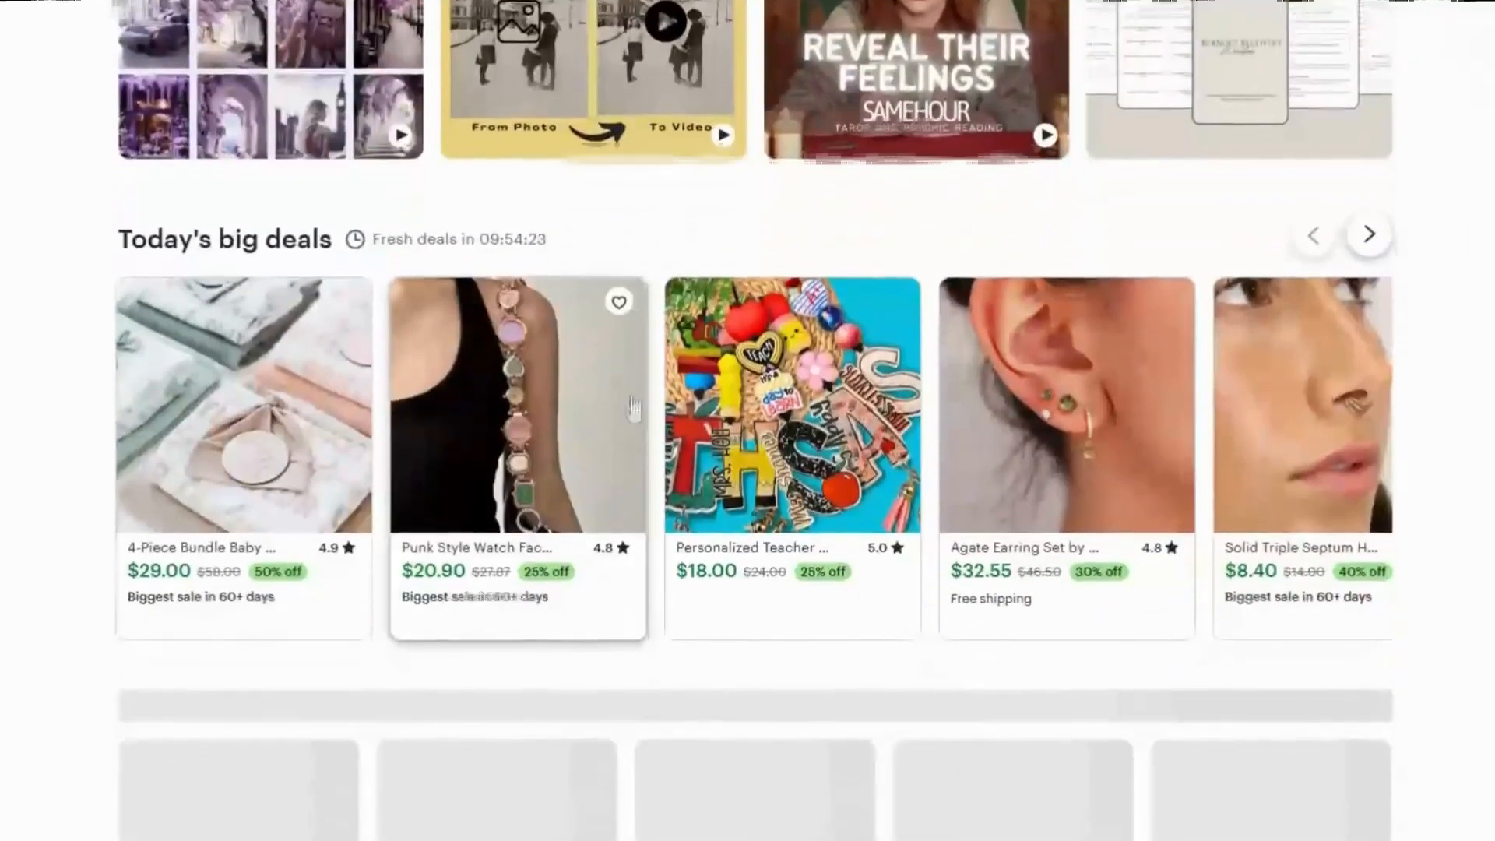
scroll(down, 3)
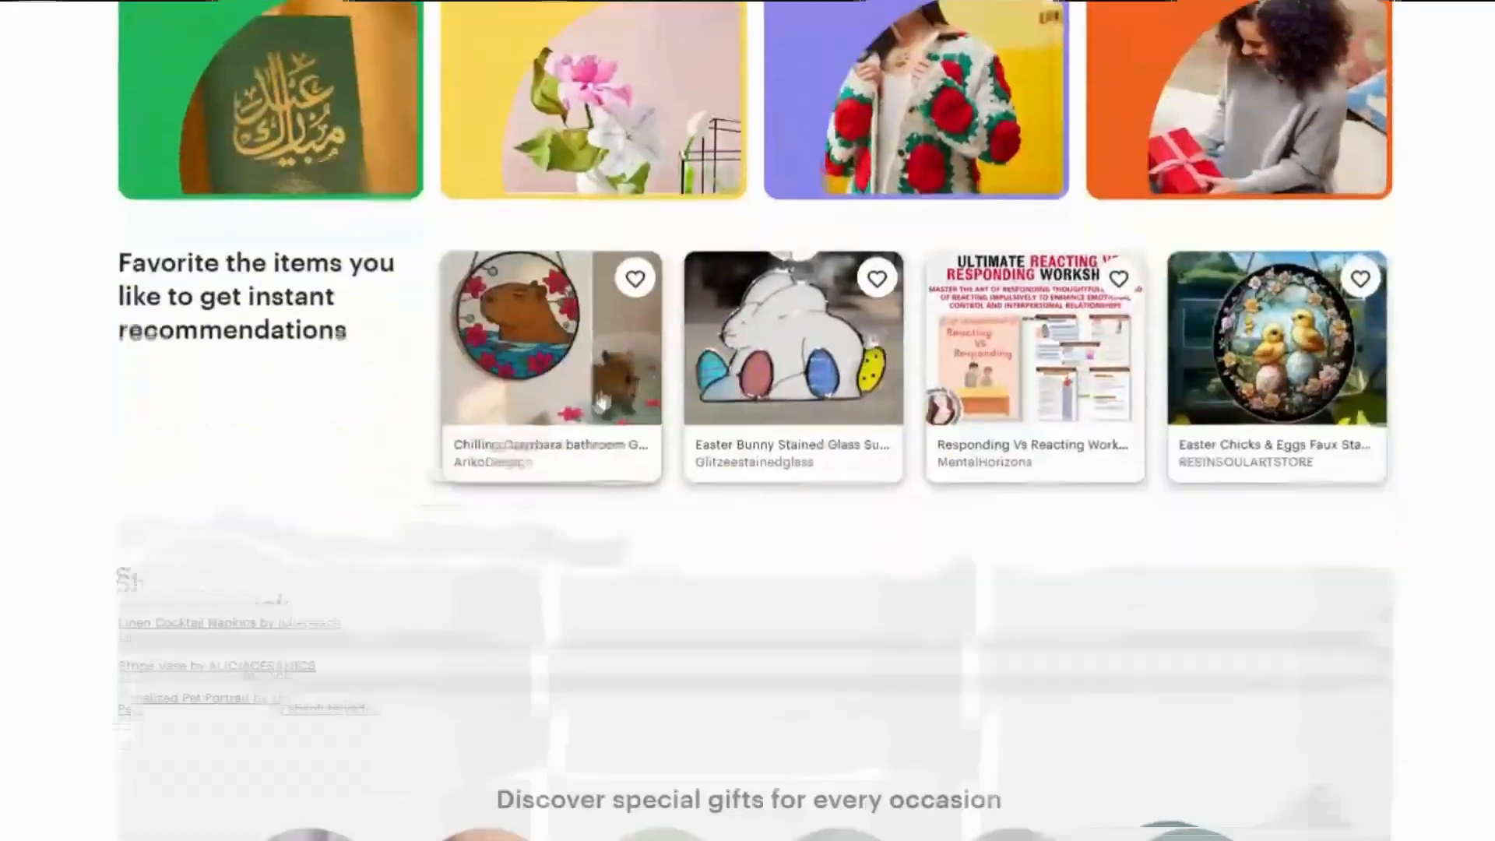
scroll(down, 3)
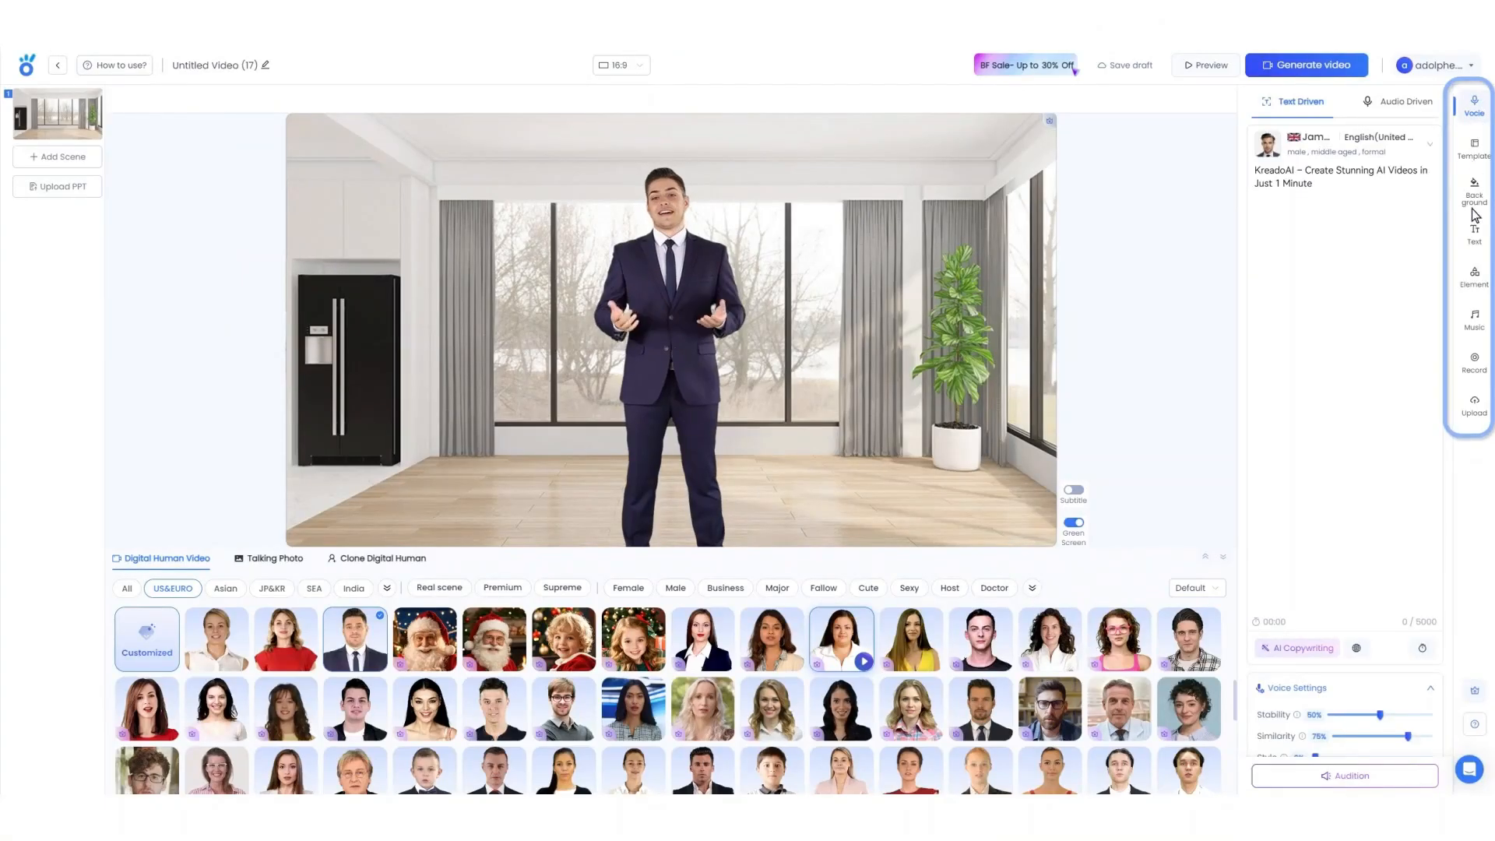
- Open the title and text templates from the right sidebar Text tool
click(1473, 234)
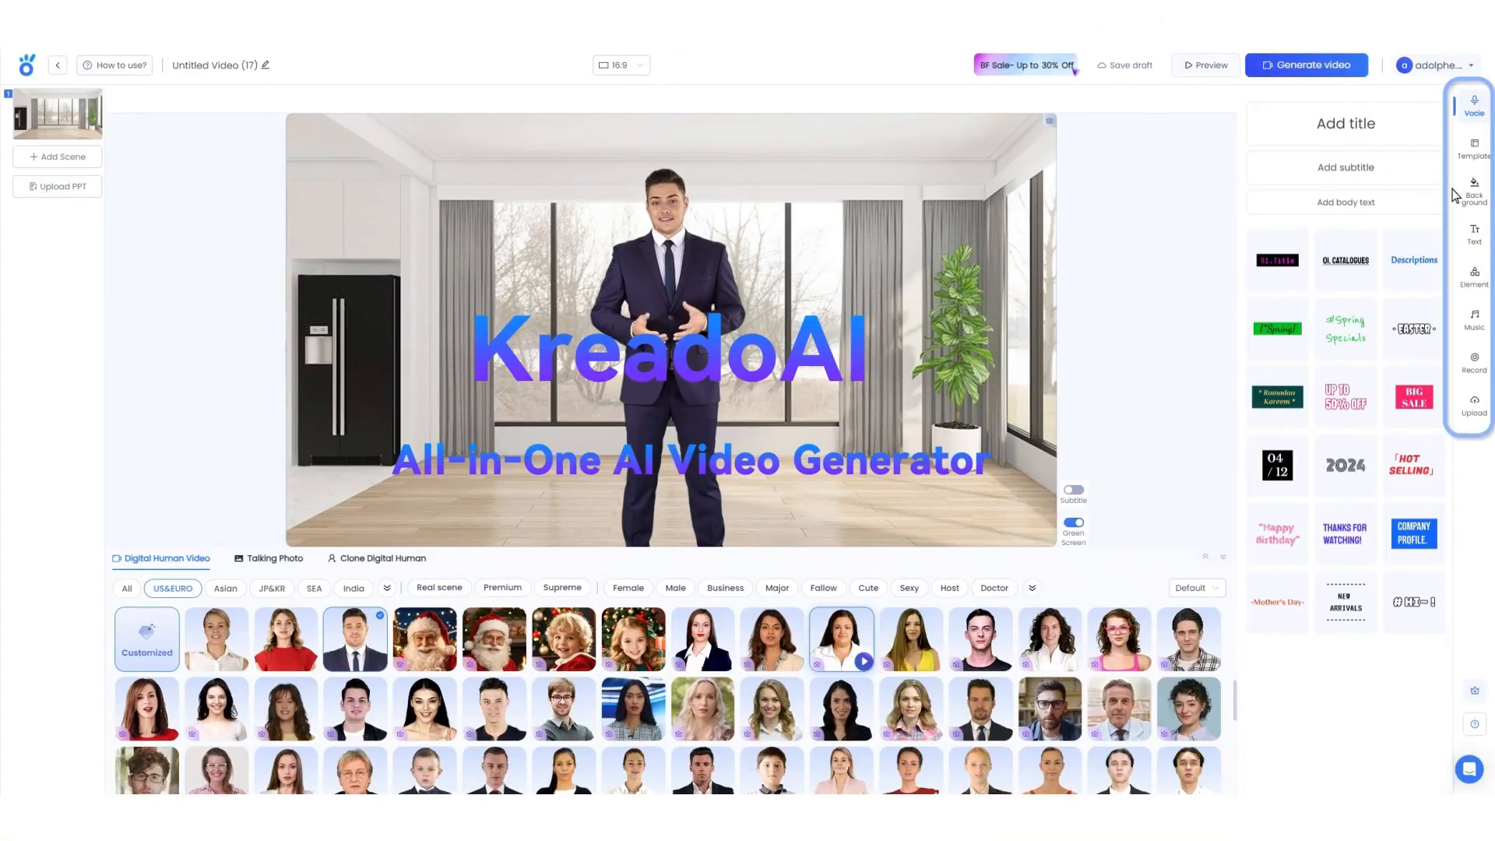